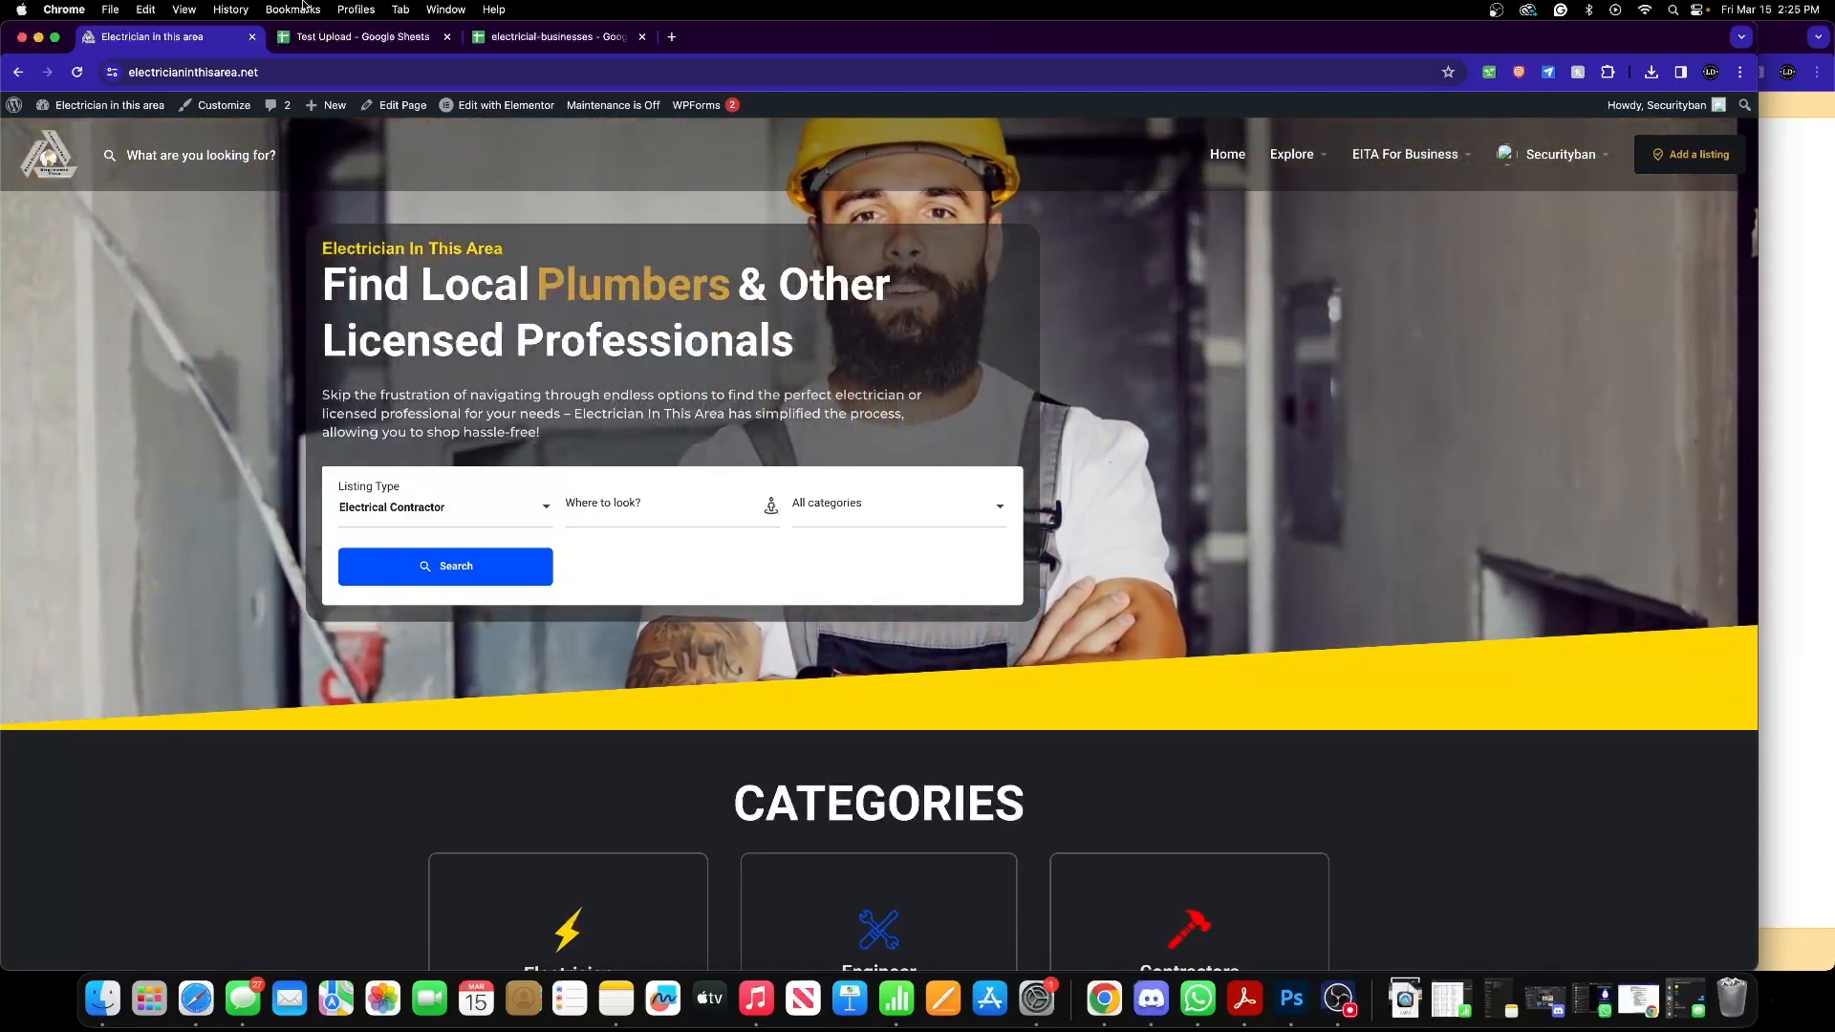
- Go from the live site to the admin dashboard and start a New Import in All Import
{"action": "left_click", "coordinate": [111, 105]}
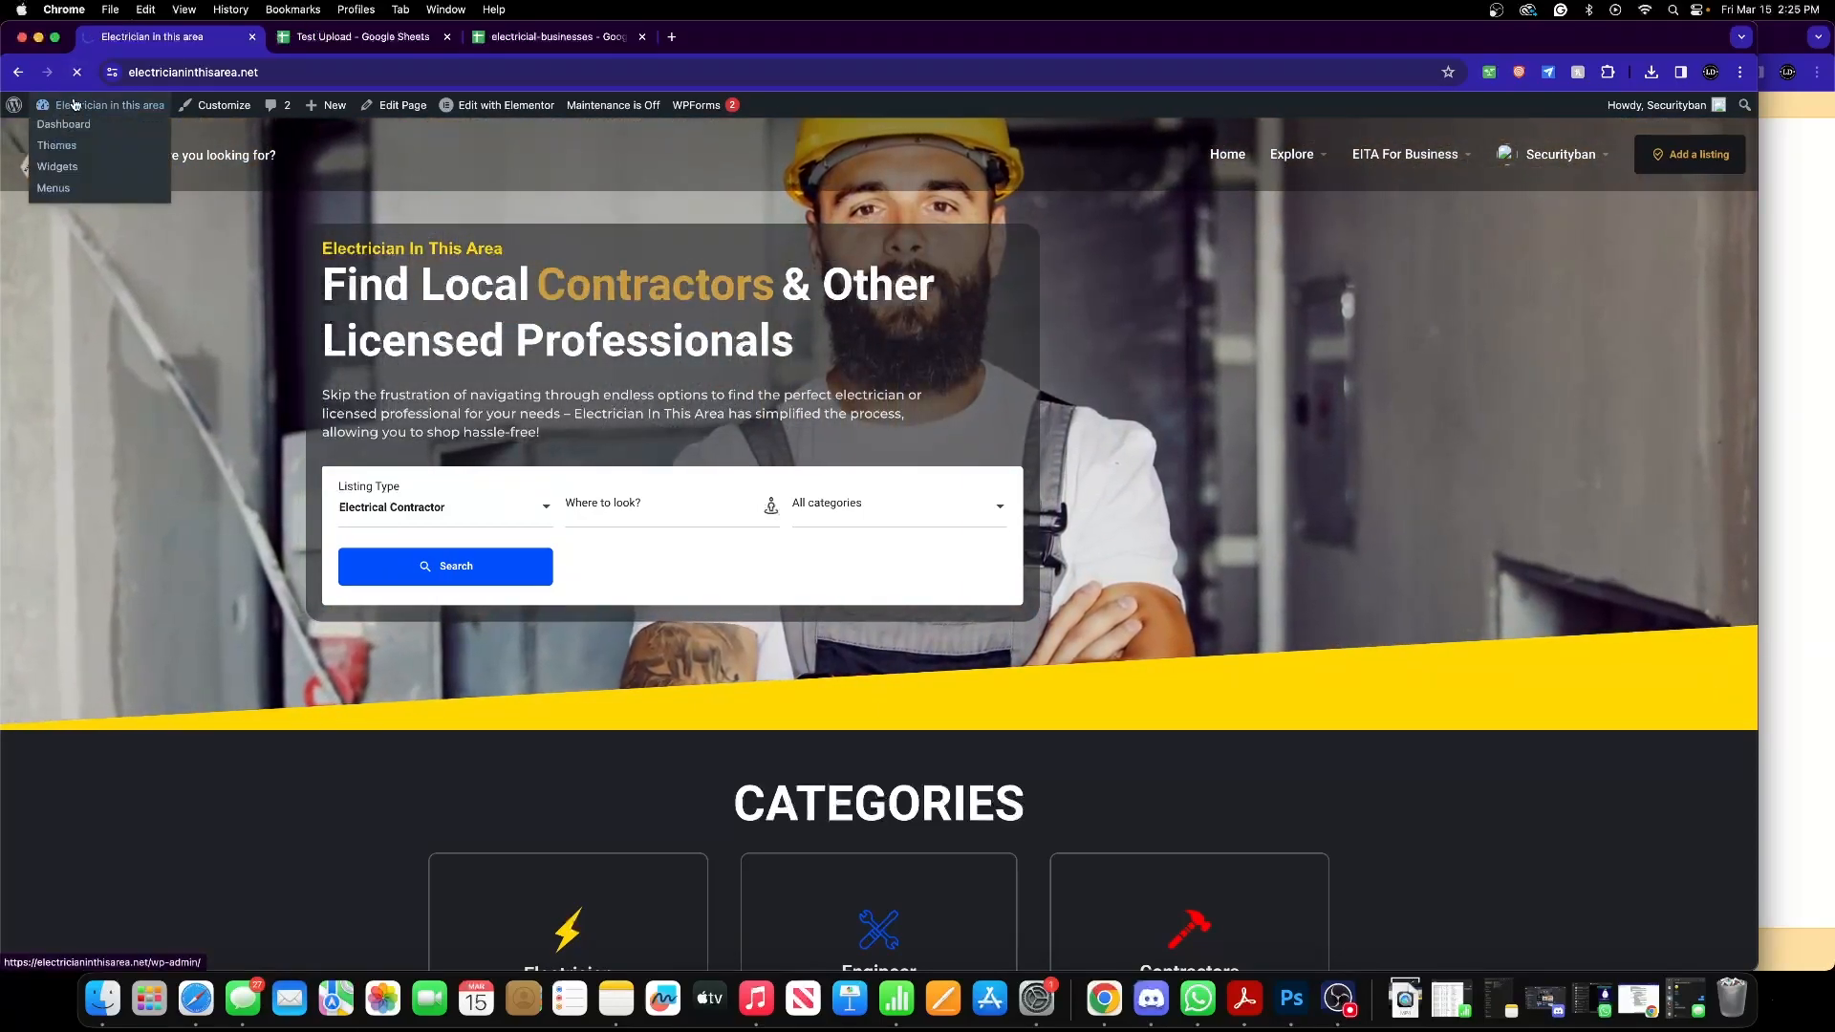
{"action": "left_click", "coordinate": [63, 124]}
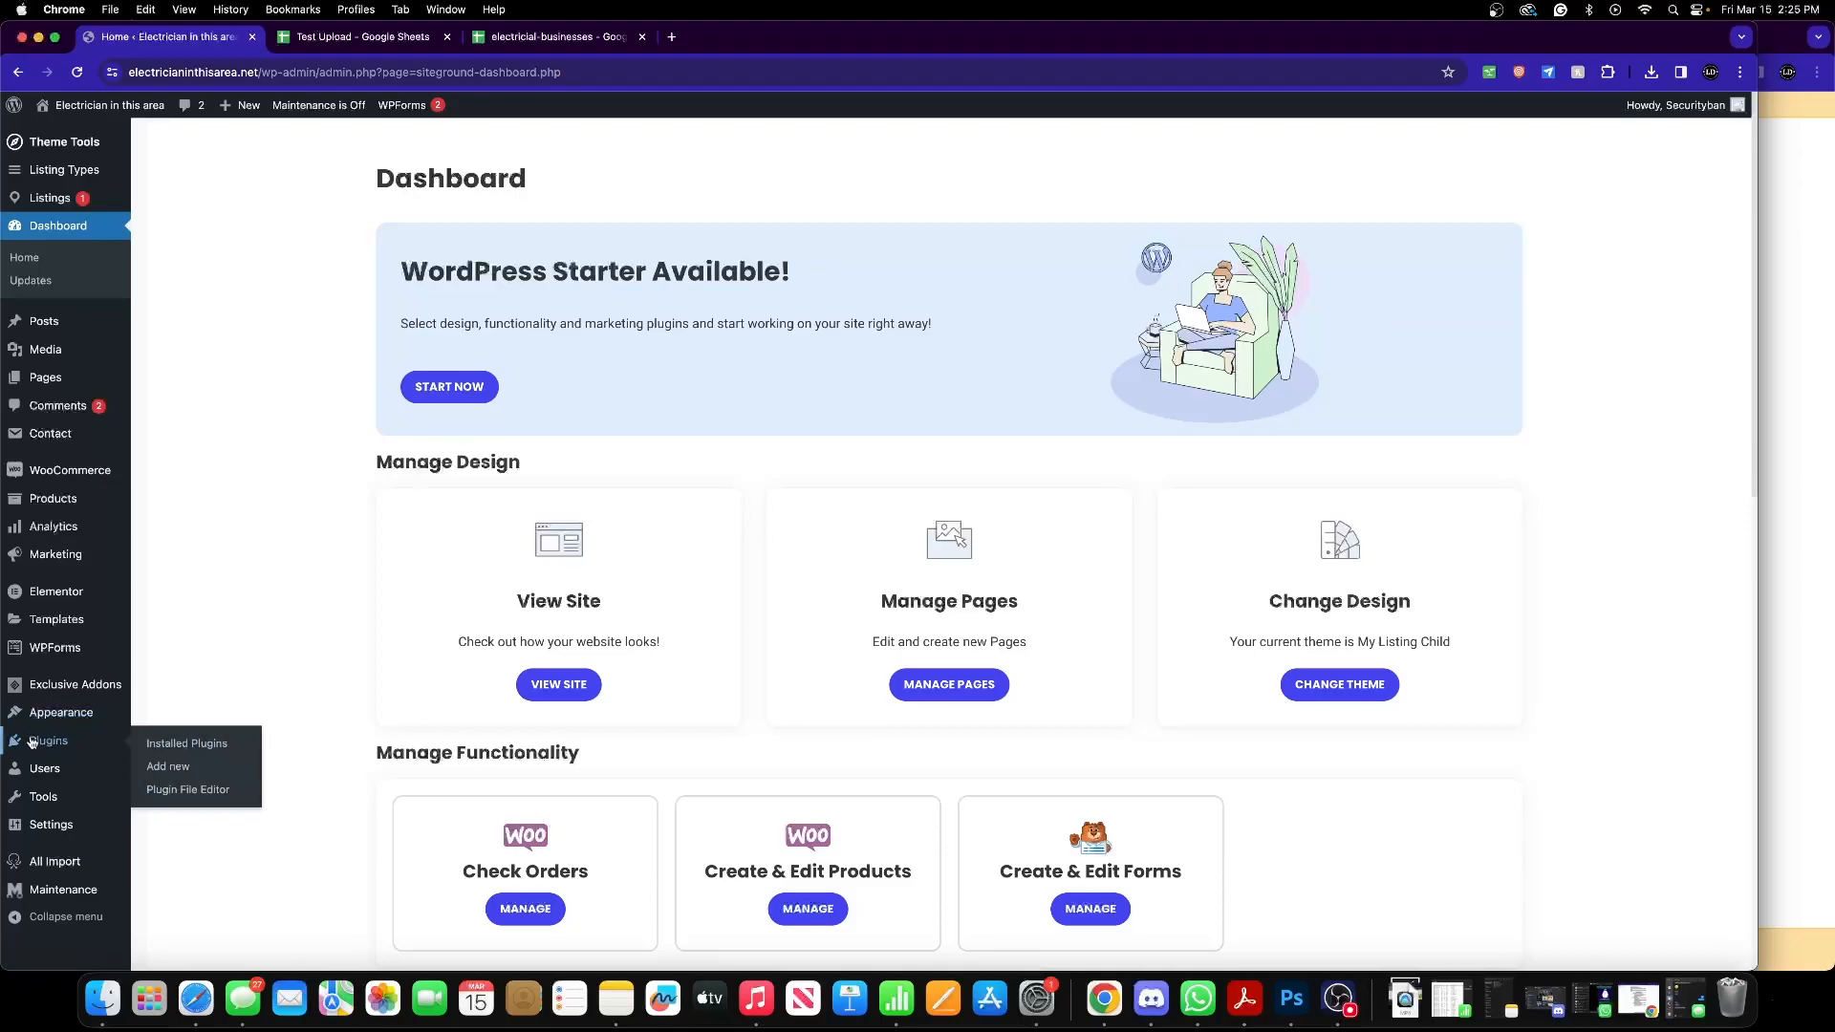
{"action": "mouse_move", "coordinate": [61, 711]}
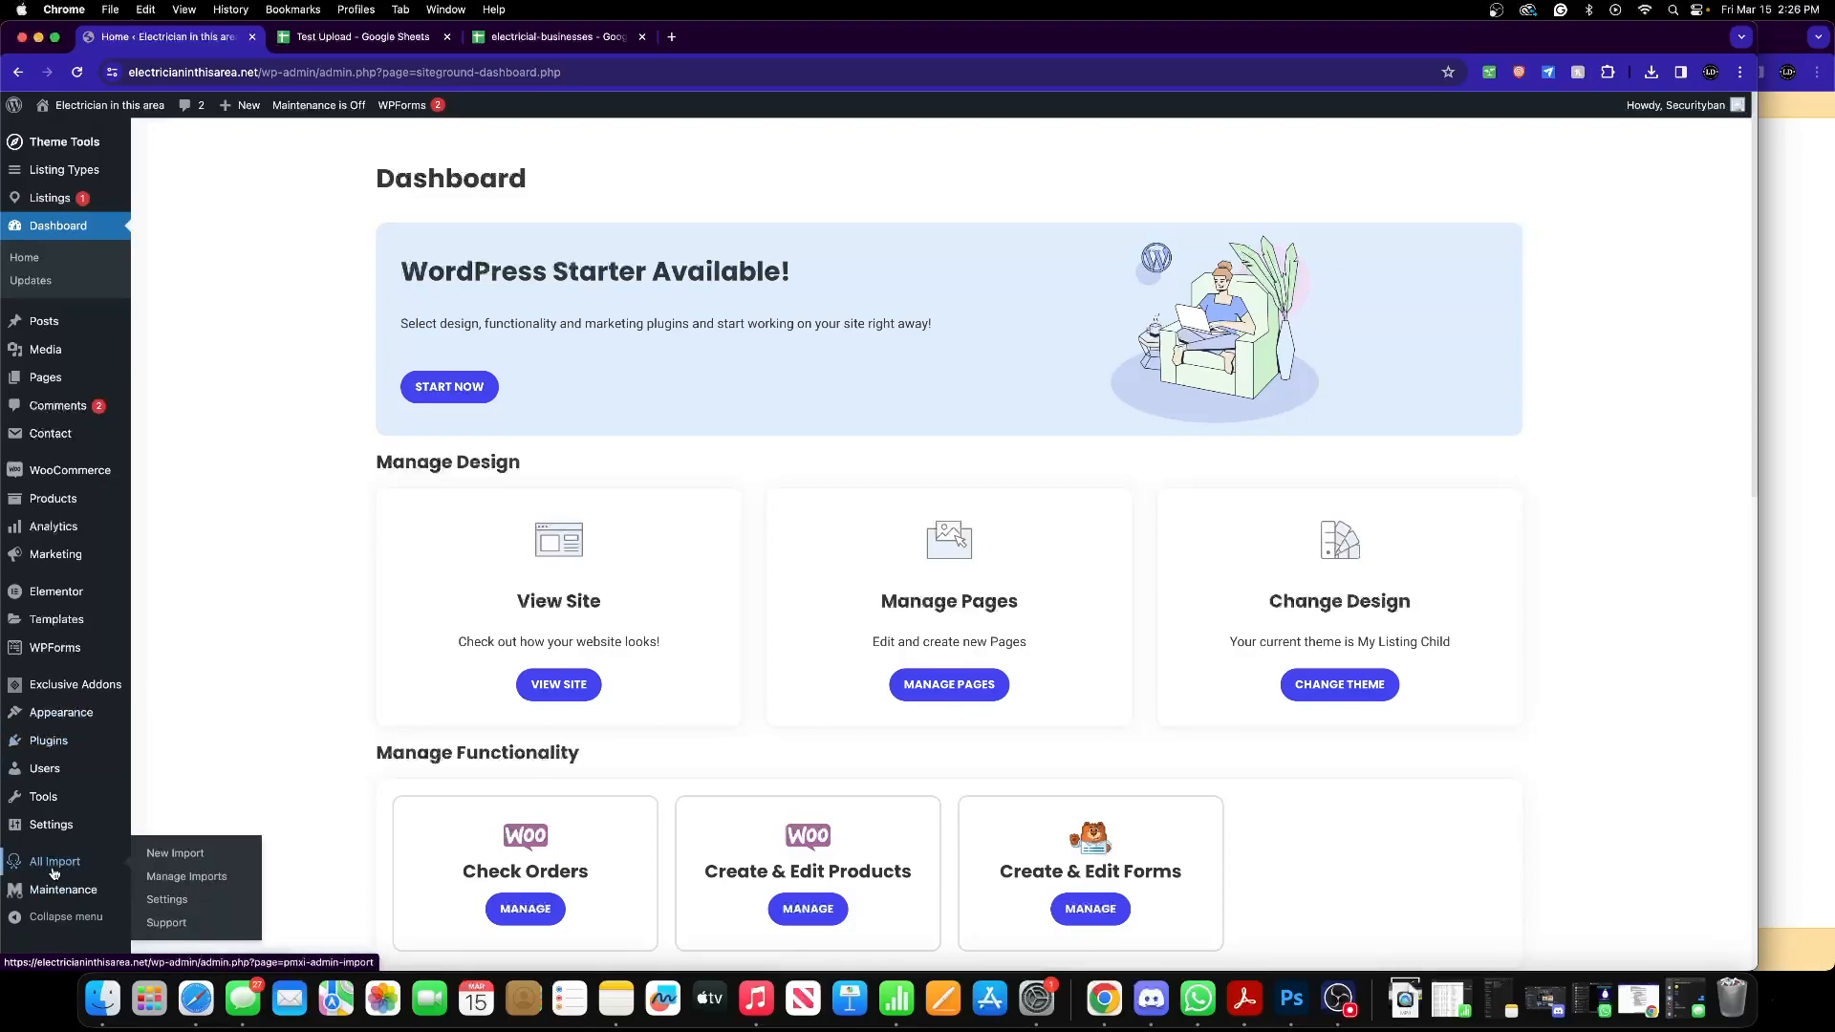
{"action": "left_click", "coordinate": [174, 852]}
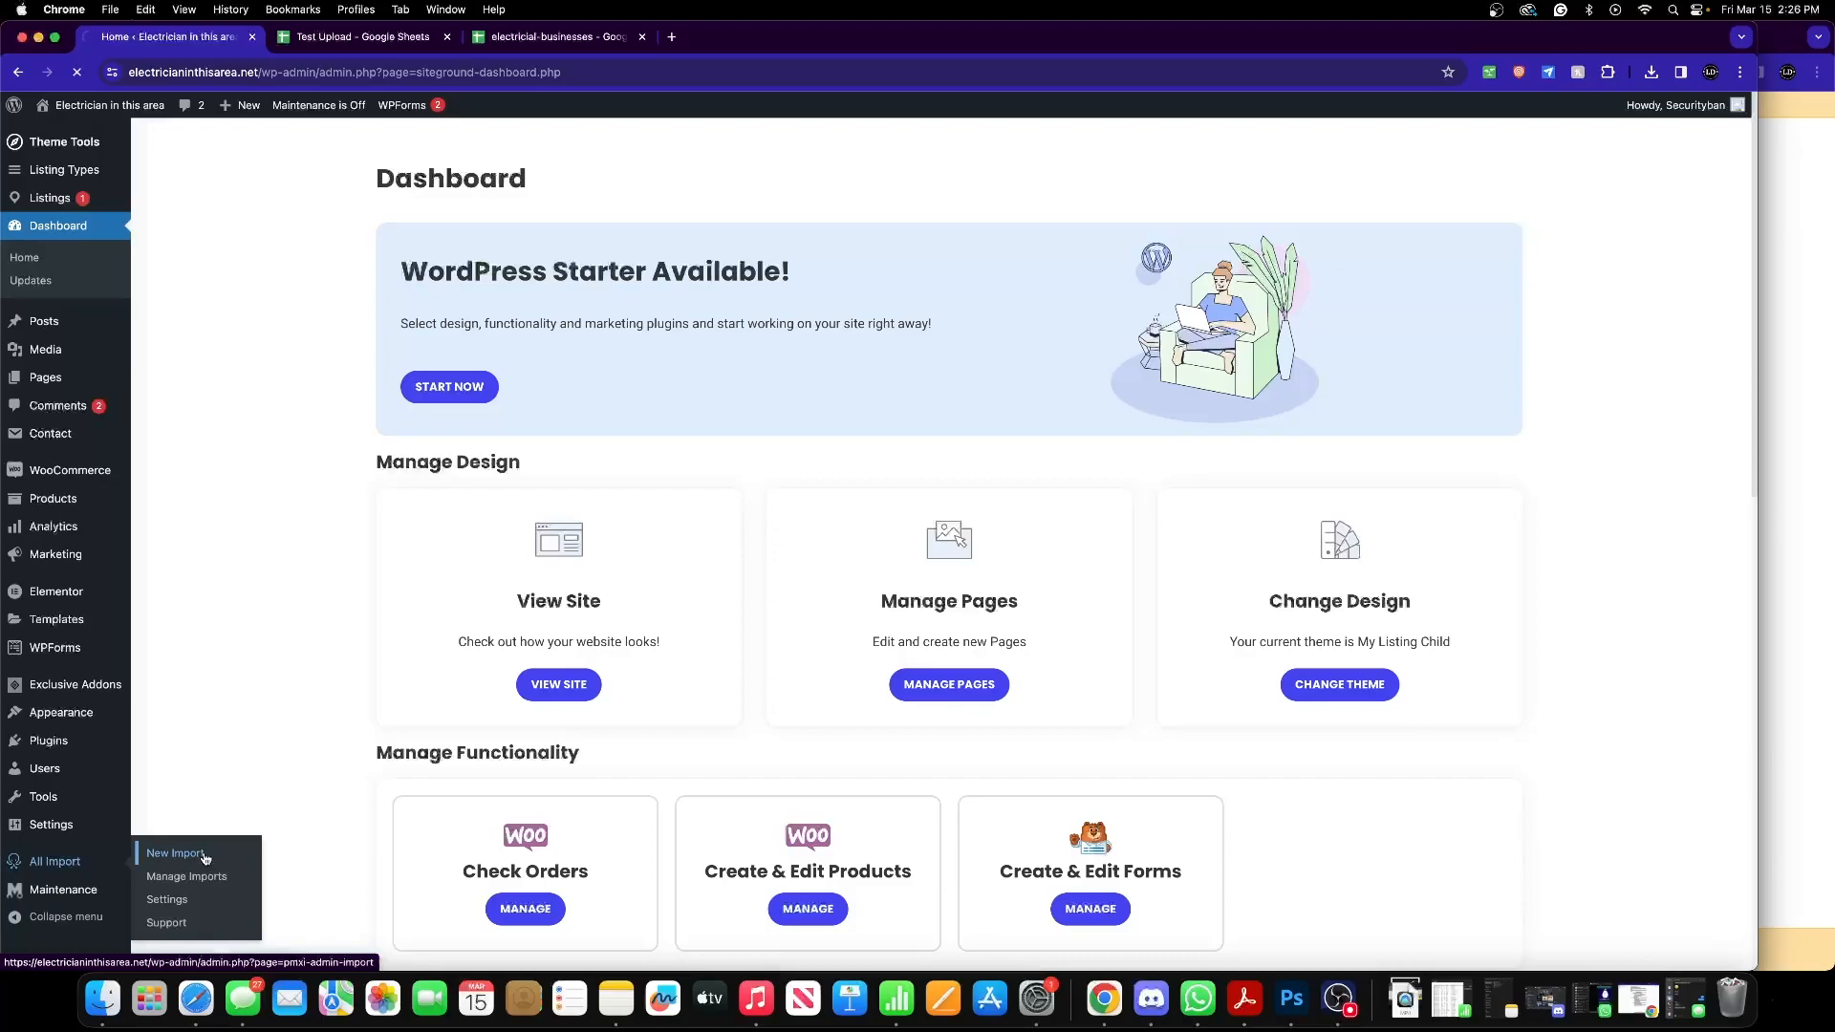
{"action": "left_click", "coordinate": [176, 856]}
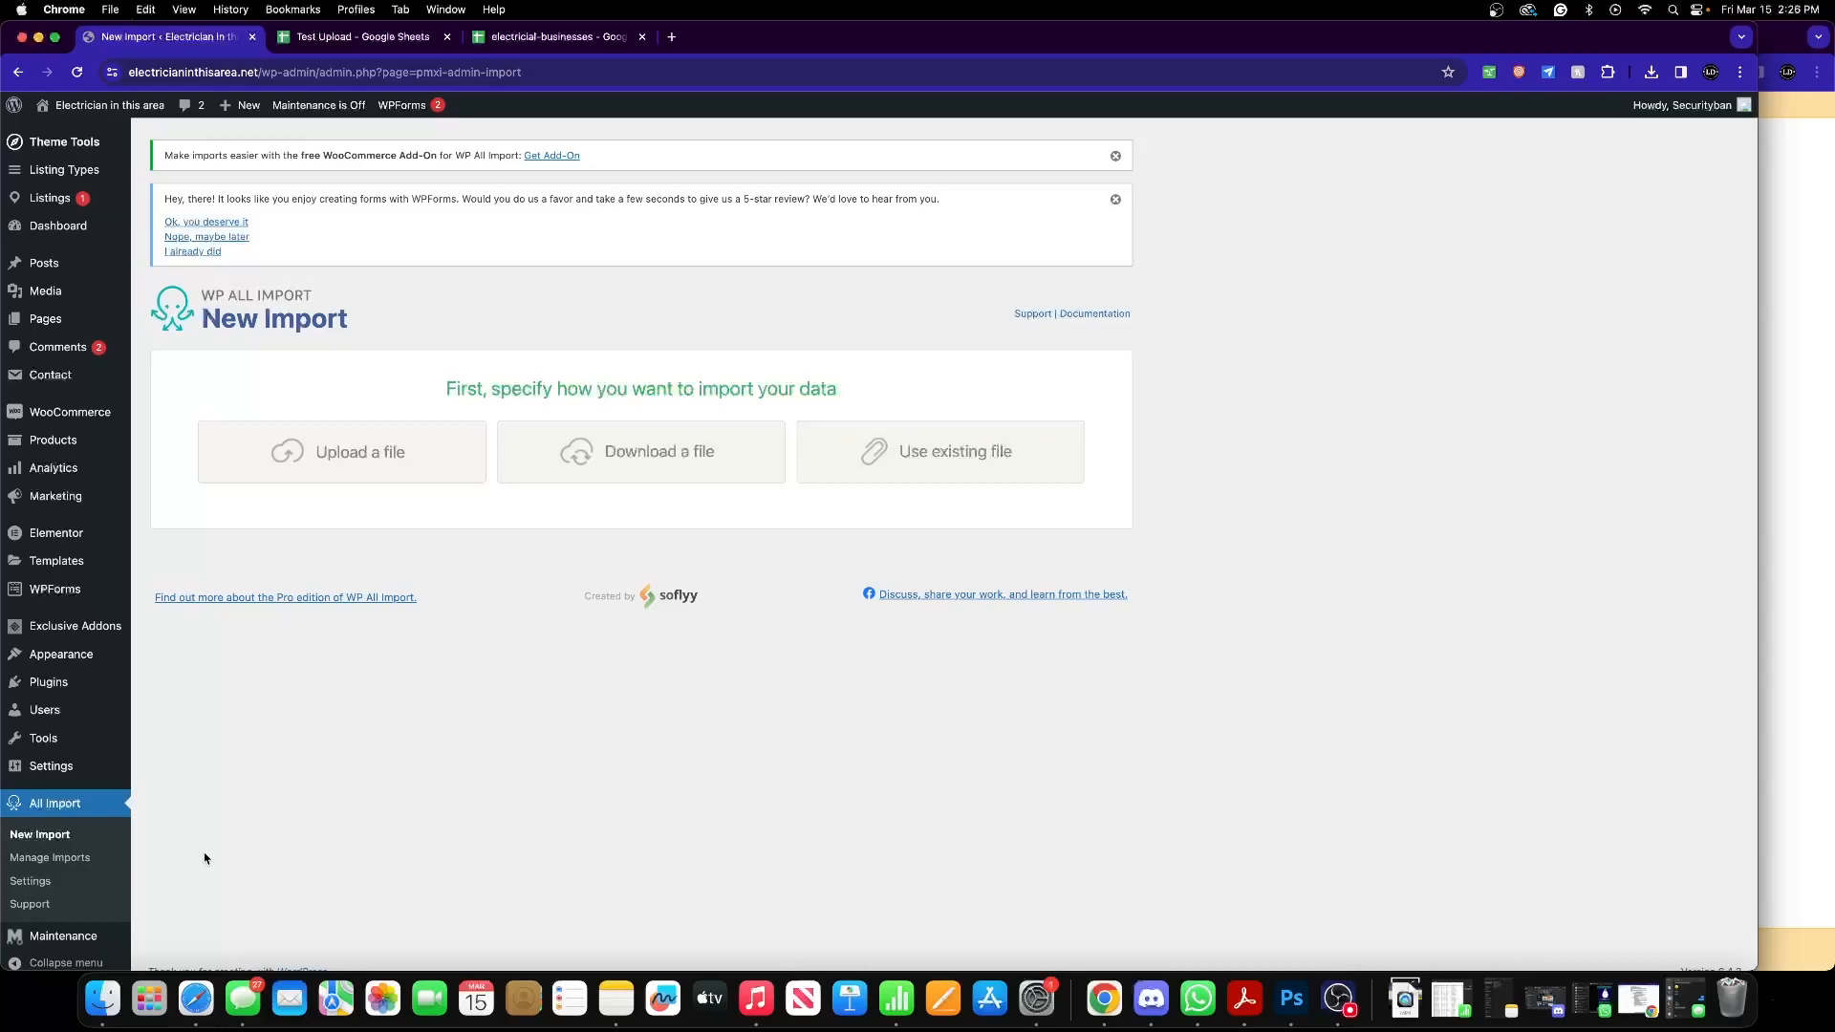
- Switch to the Test Upload Google Sheet of electrical business listings
{"action": "left_click", "coordinate": [361, 36]}
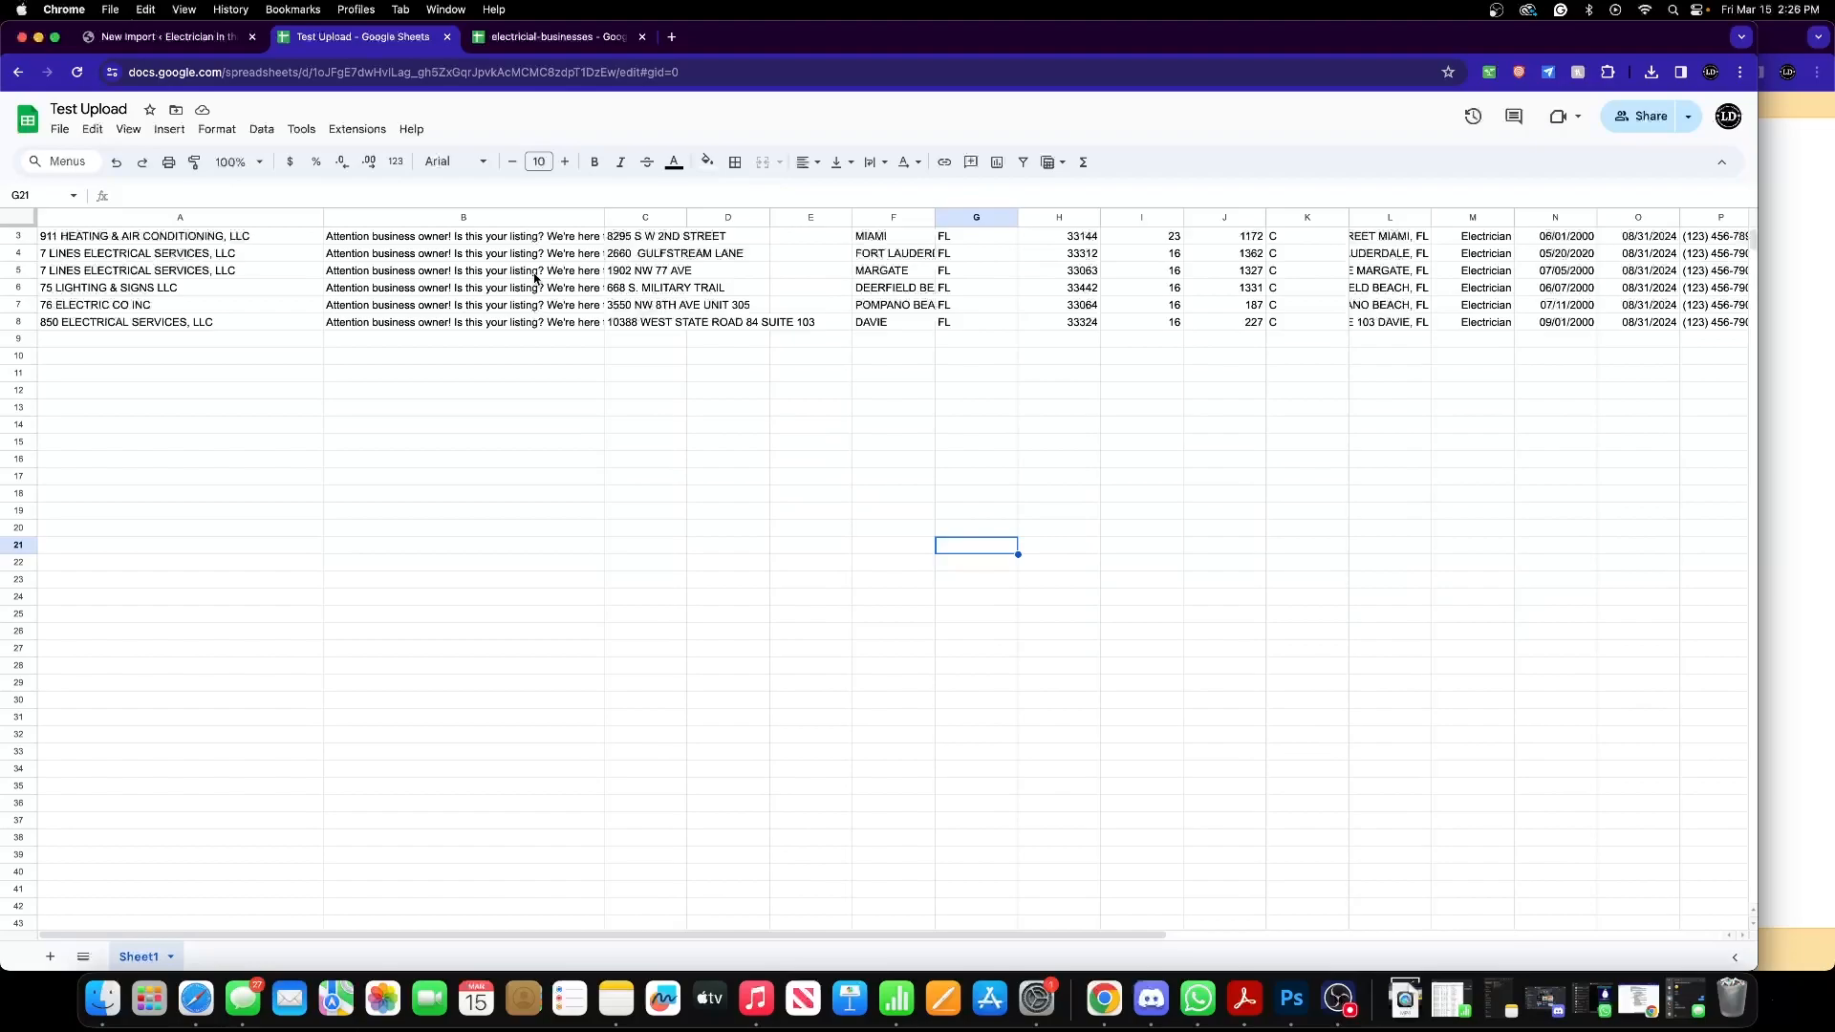
{"action": "mouse_move", "coordinate": [548, 254]}
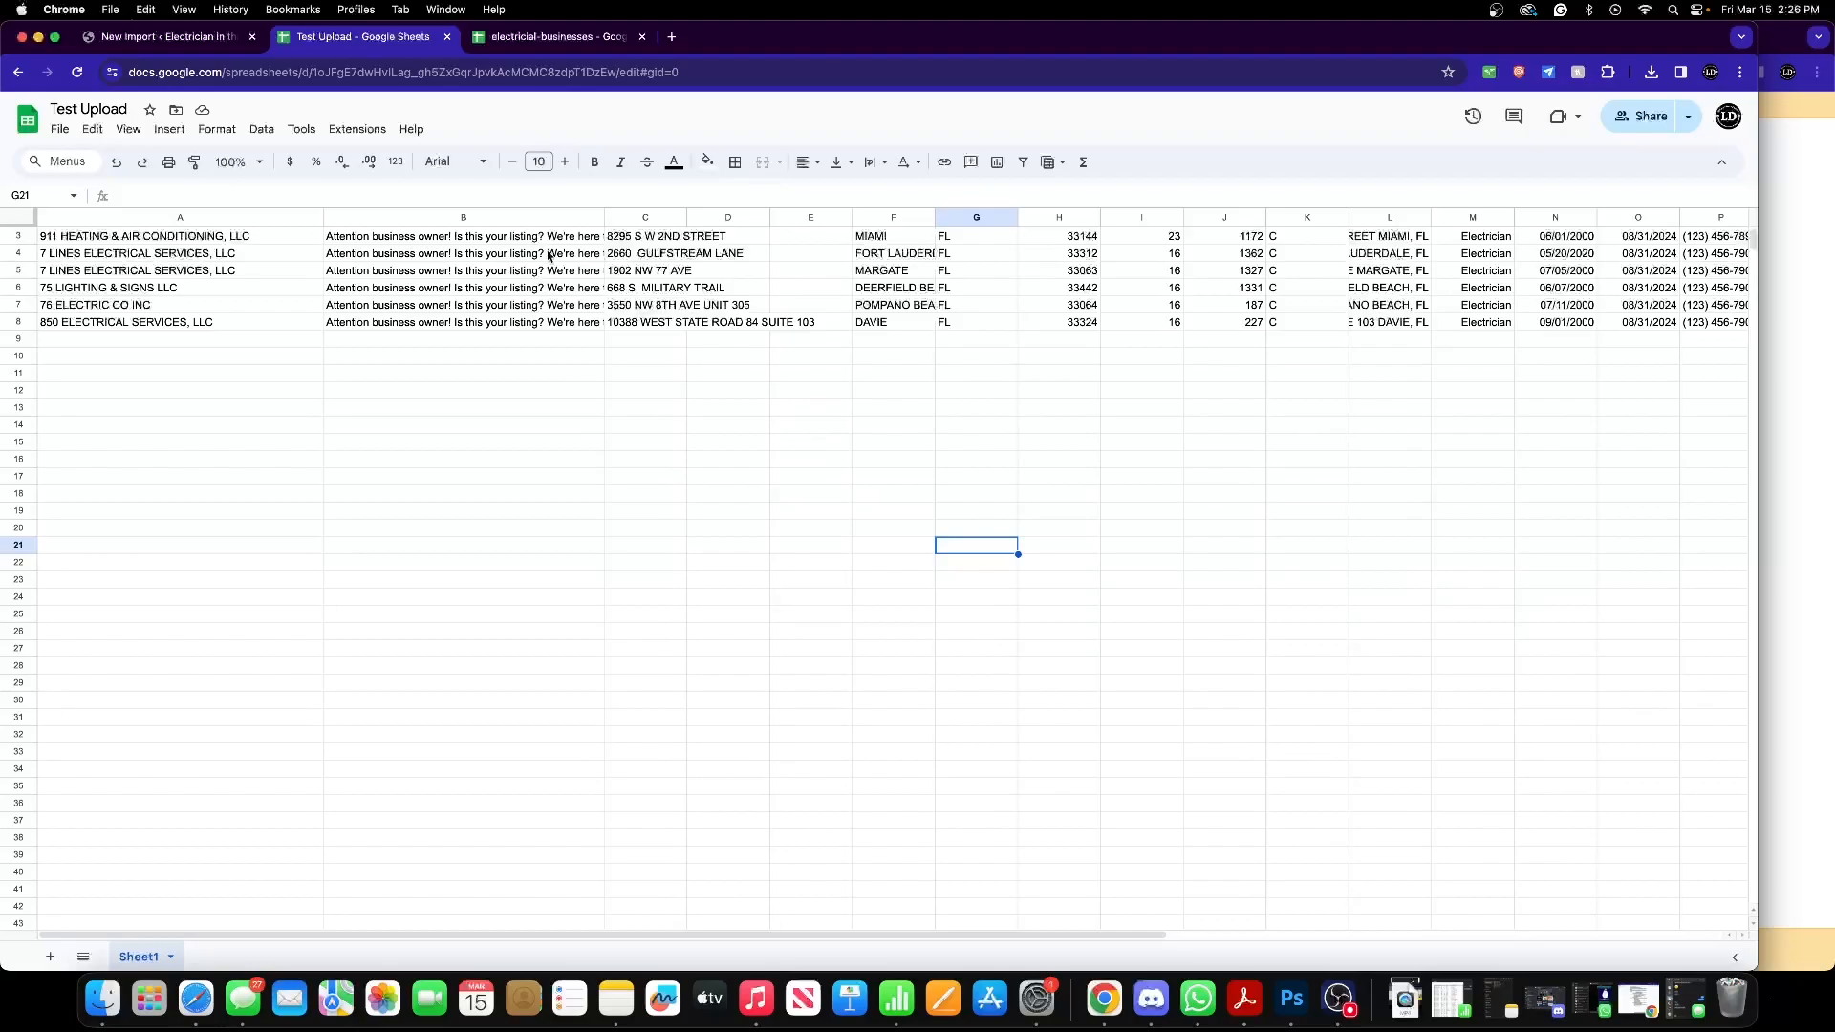
- Switch to the electricial-businesses sheet and inspect names and addresses in columns C, D and G
{"action": "left_click", "coordinate": [550, 36]}
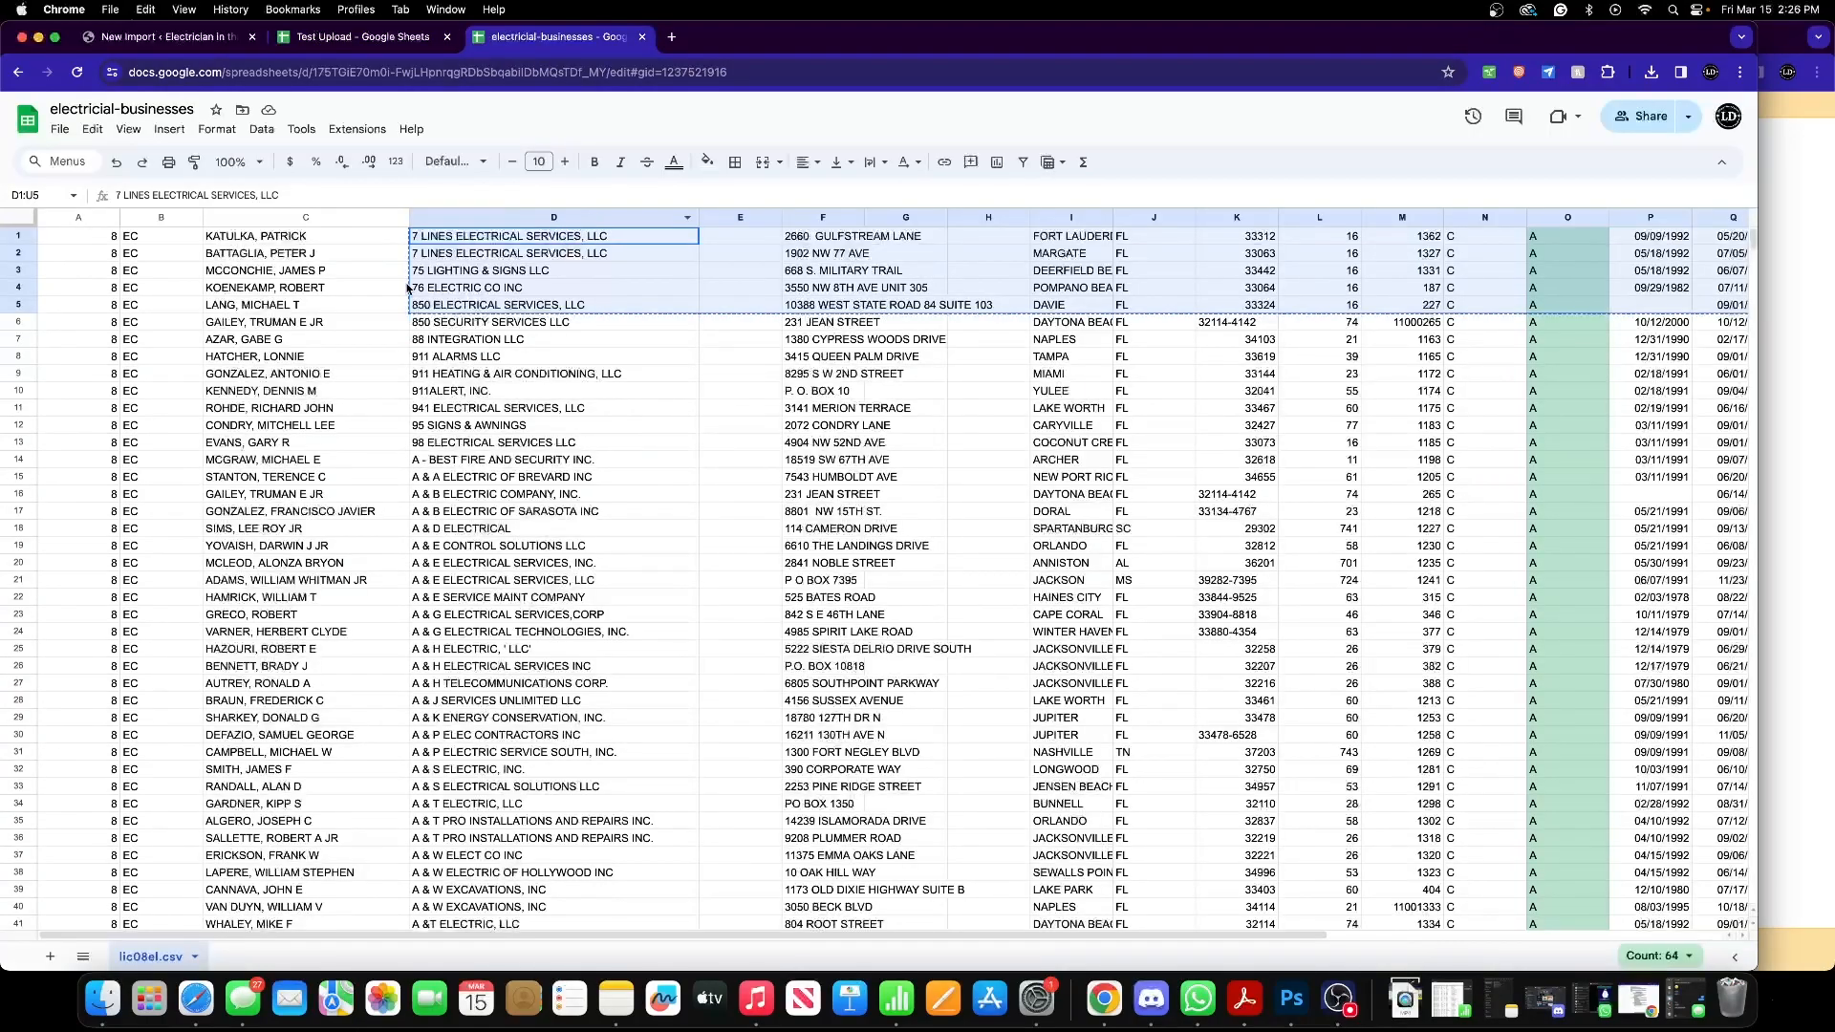
{"action": "left_click", "coordinate": [265, 288]}
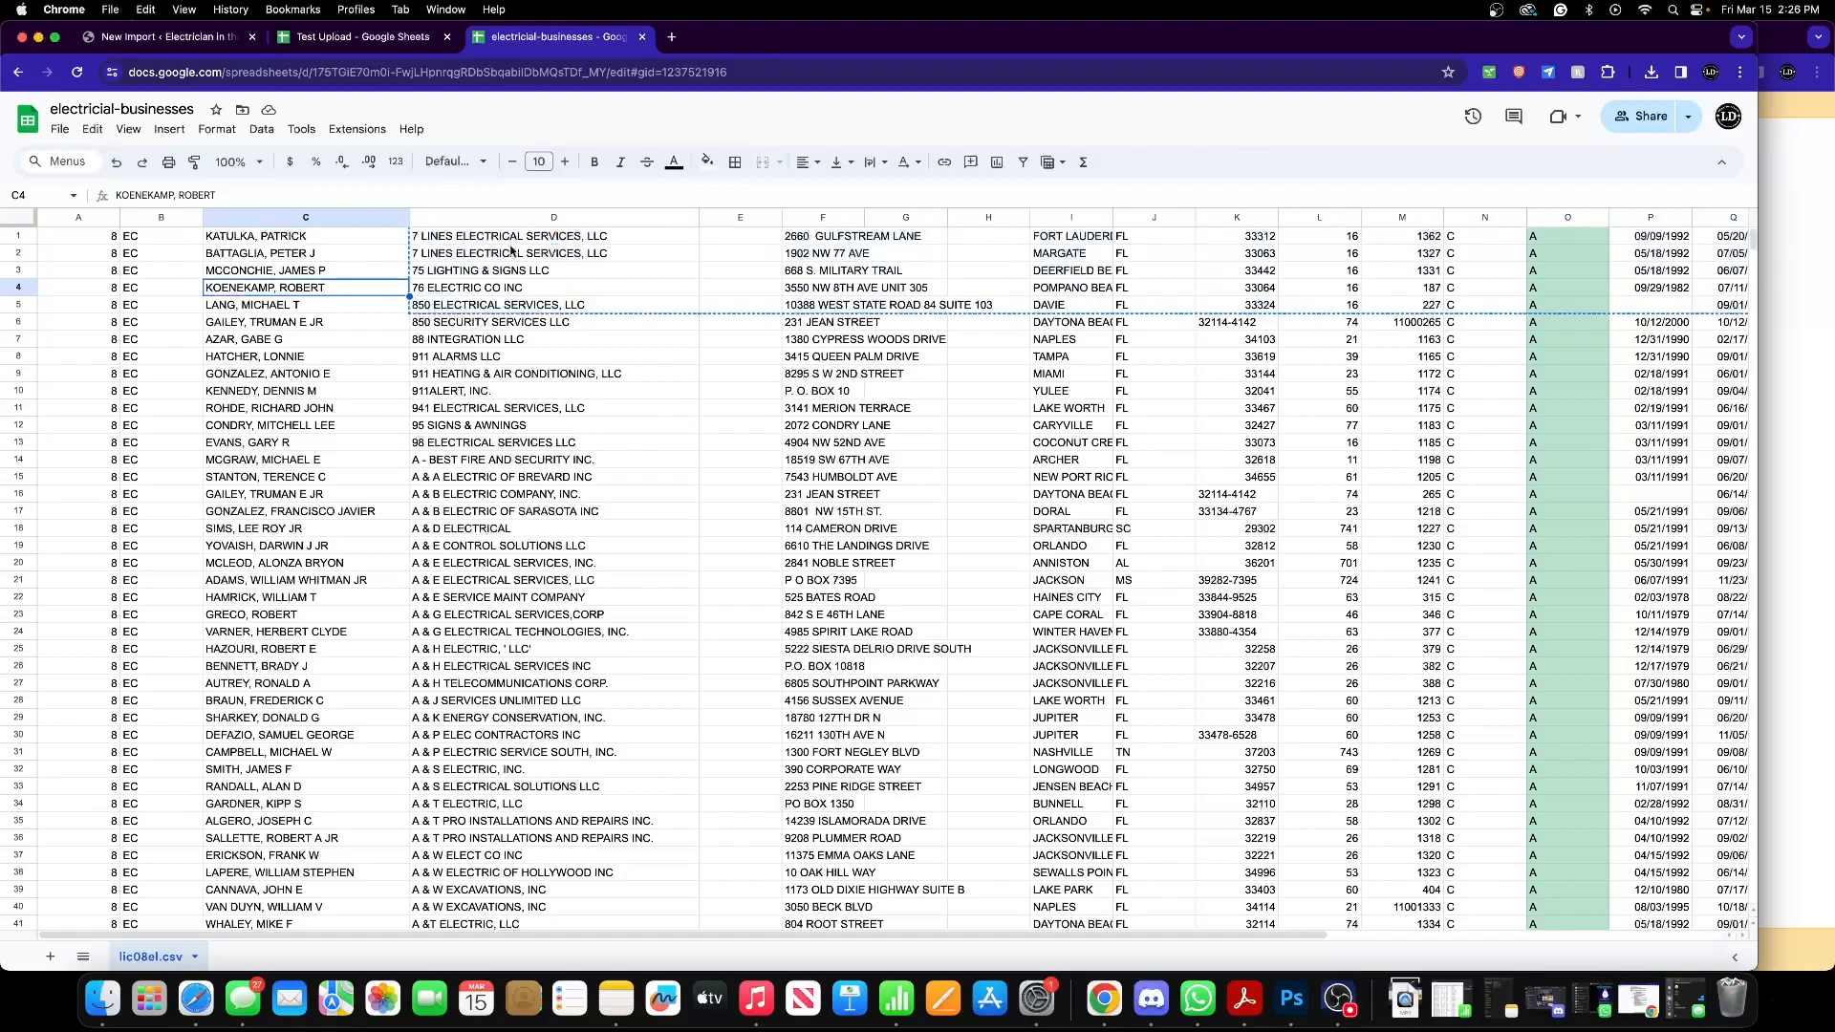
{"action": "left_click", "coordinate": [552, 321]}
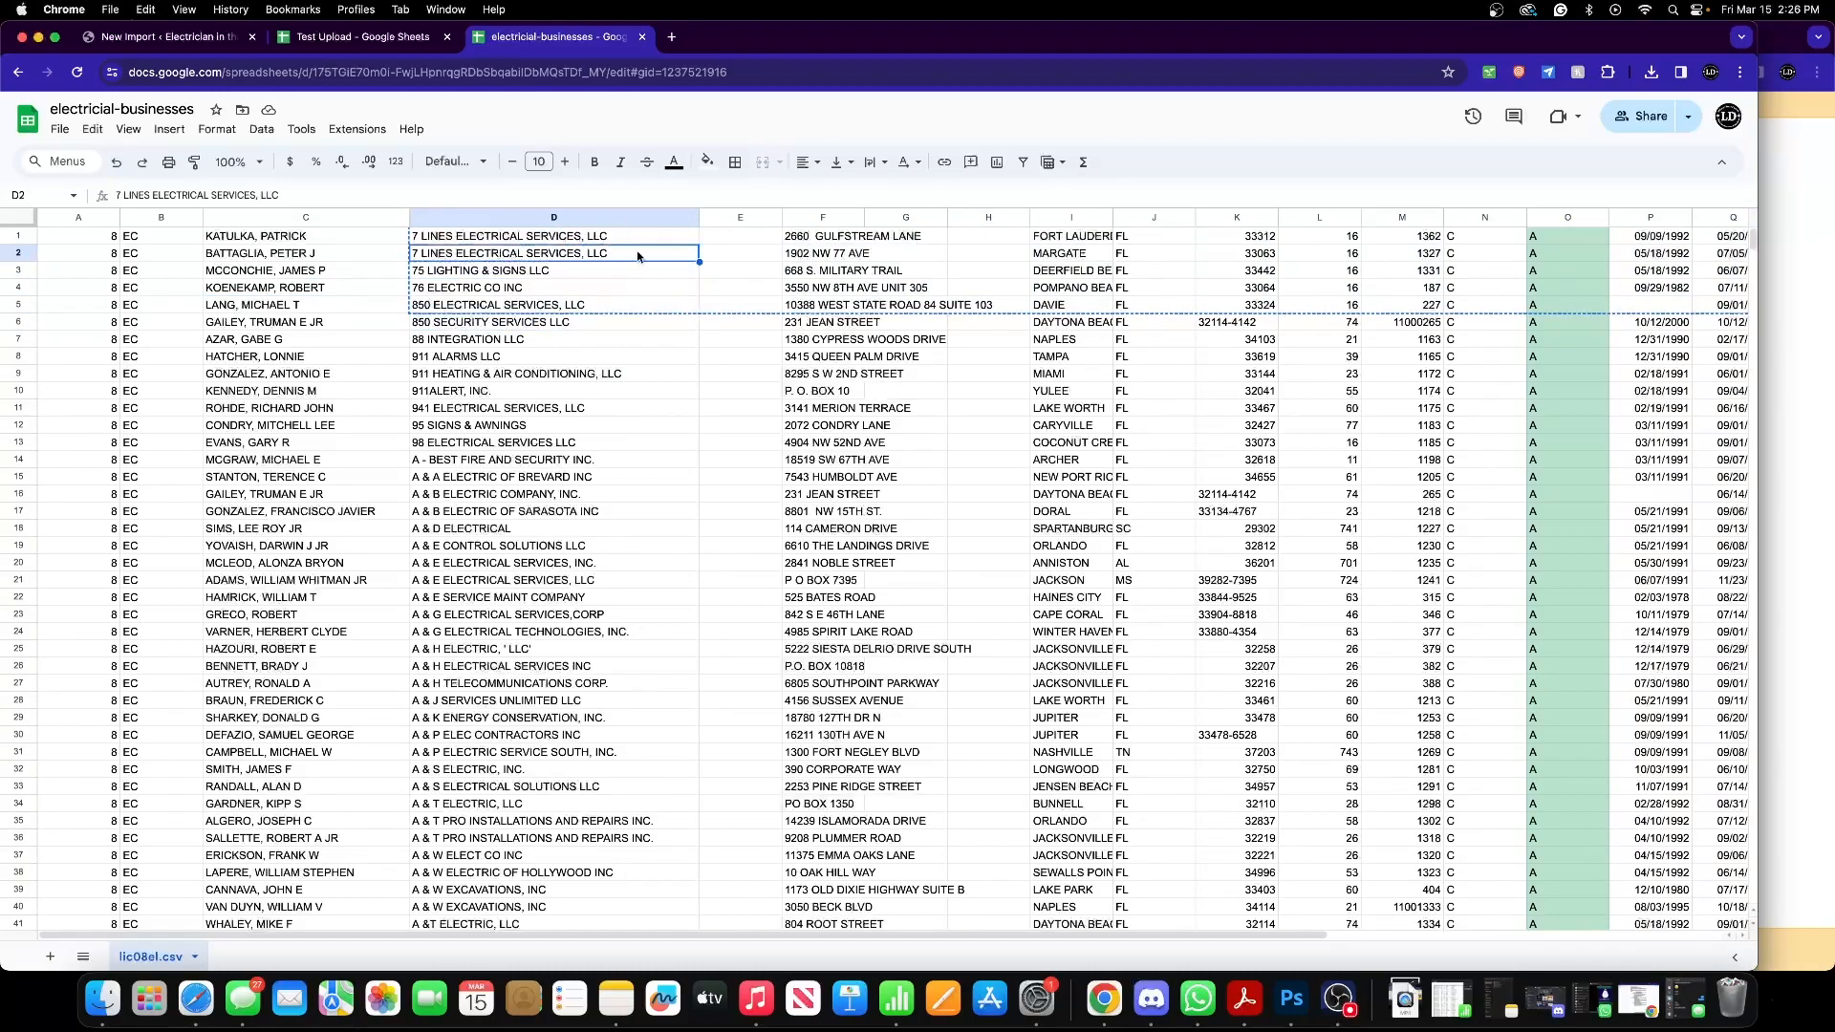
{"action": "left_click", "coordinate": [904, 340]}
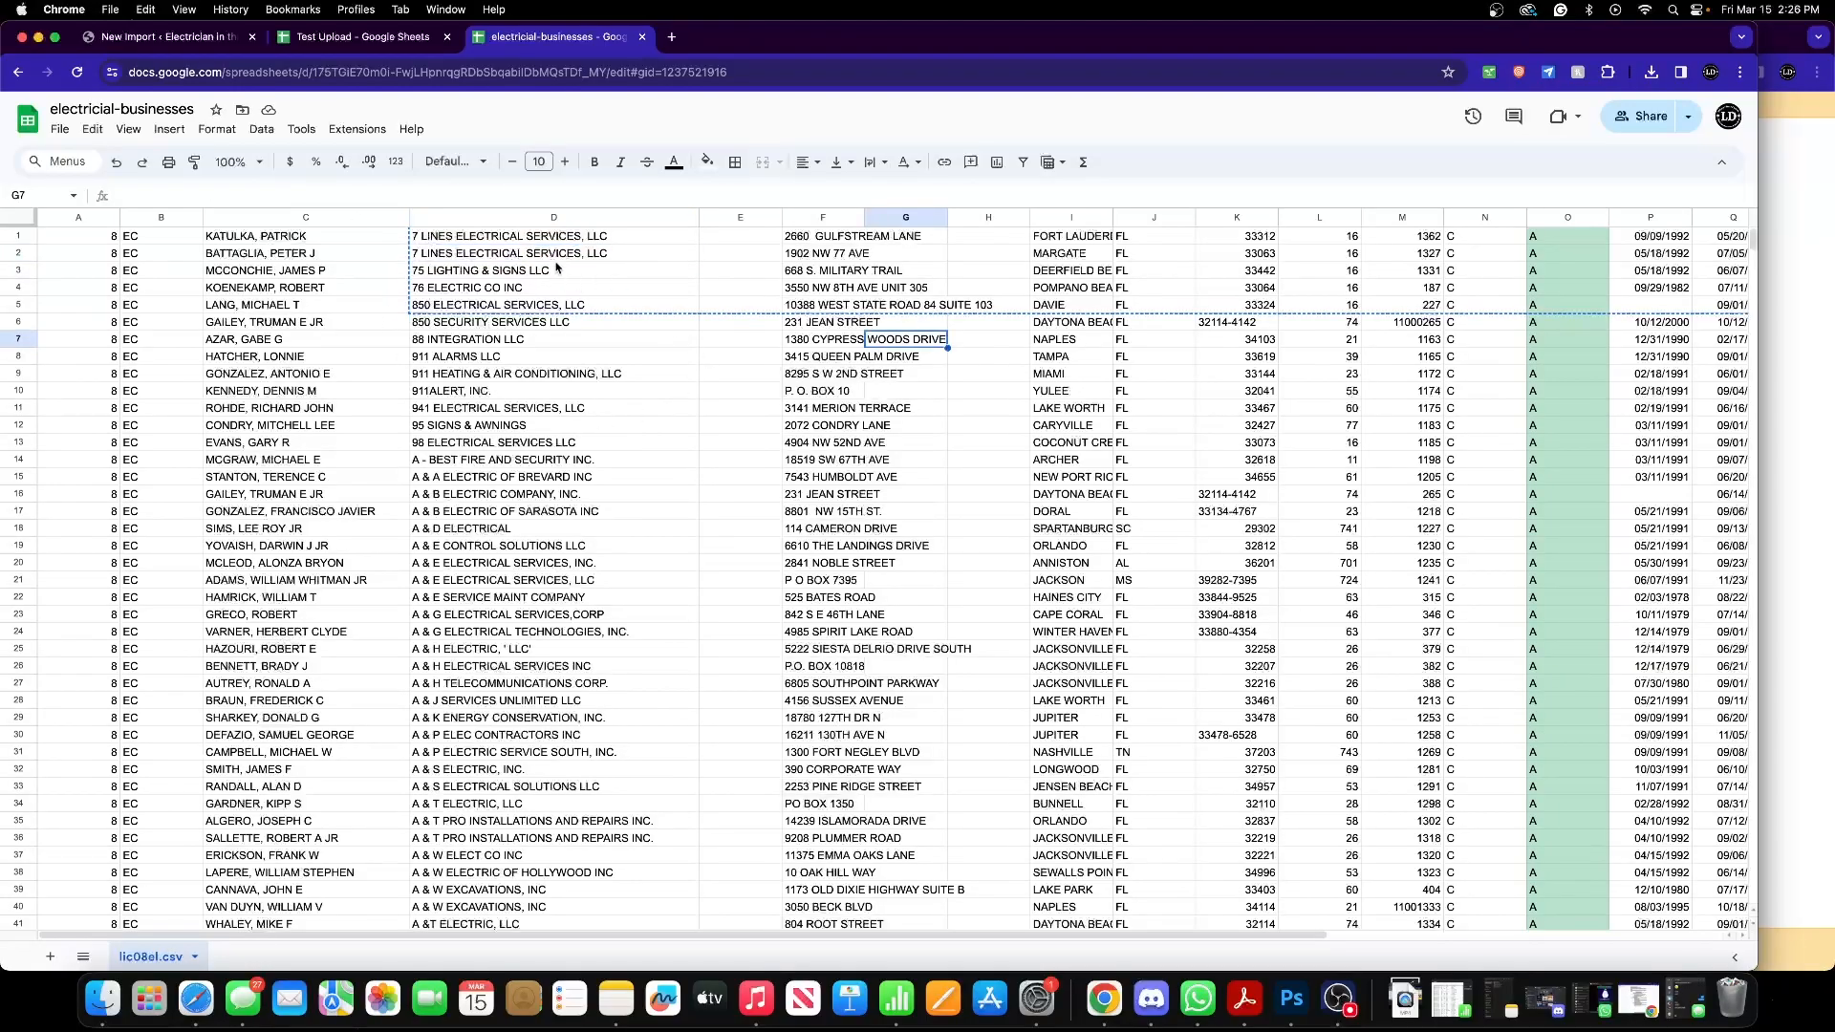
{"action": "scroll", "scroll_direction": "down", "scroll_amount": 3}
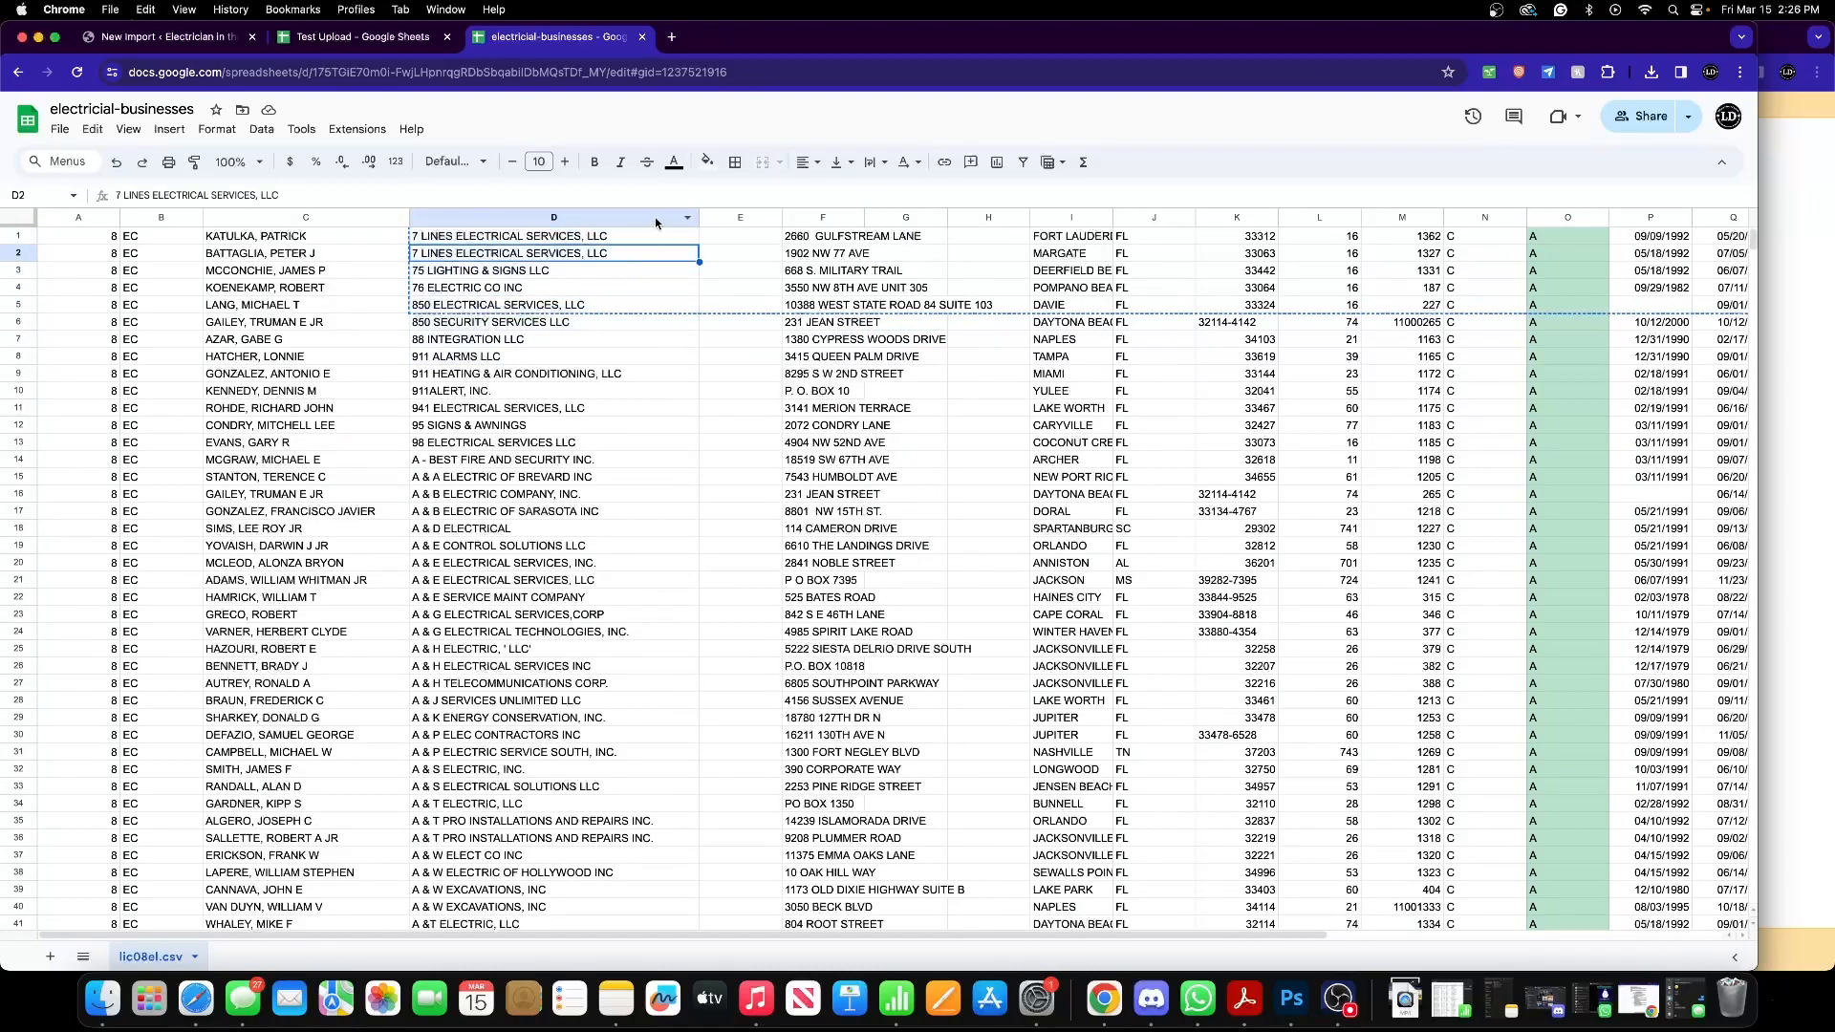
- Filter column D business names: sort A to Z and keep only rows that are not empty
{"action": "right_click", "coordinate": [553, 218]}
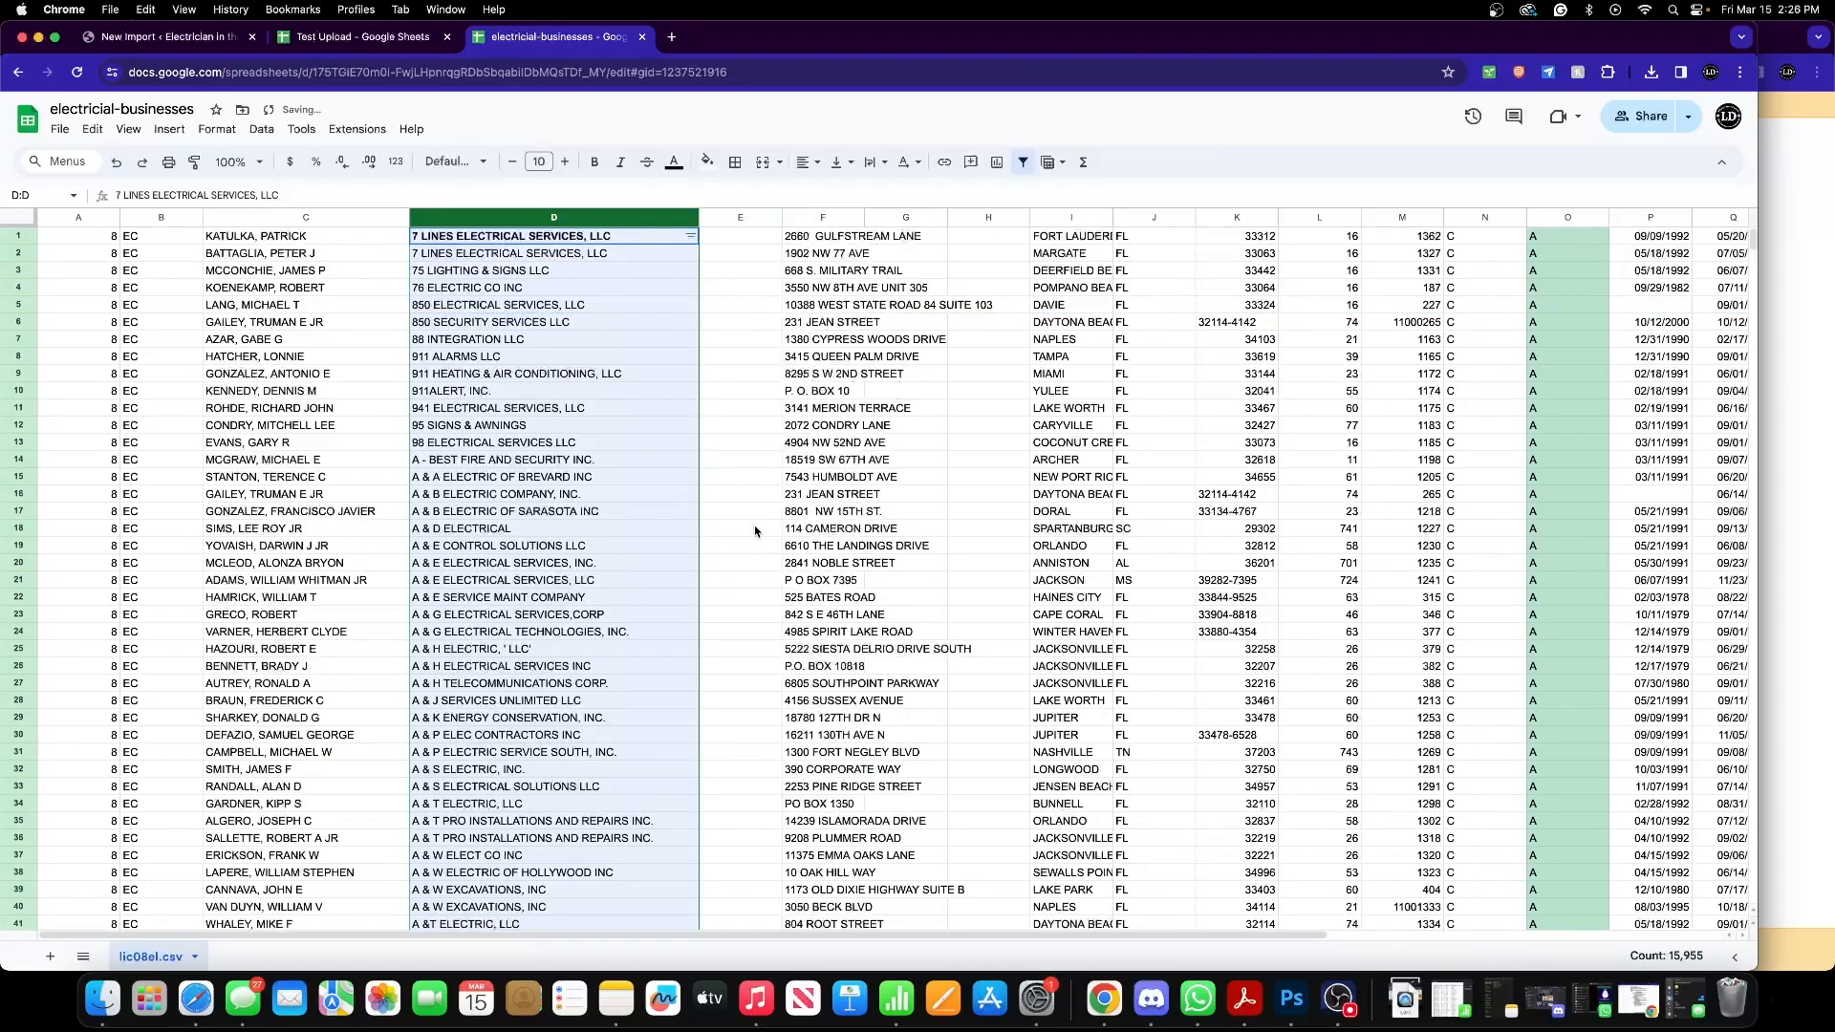
{"action": "left_click", "coordinate": [690, 236]}
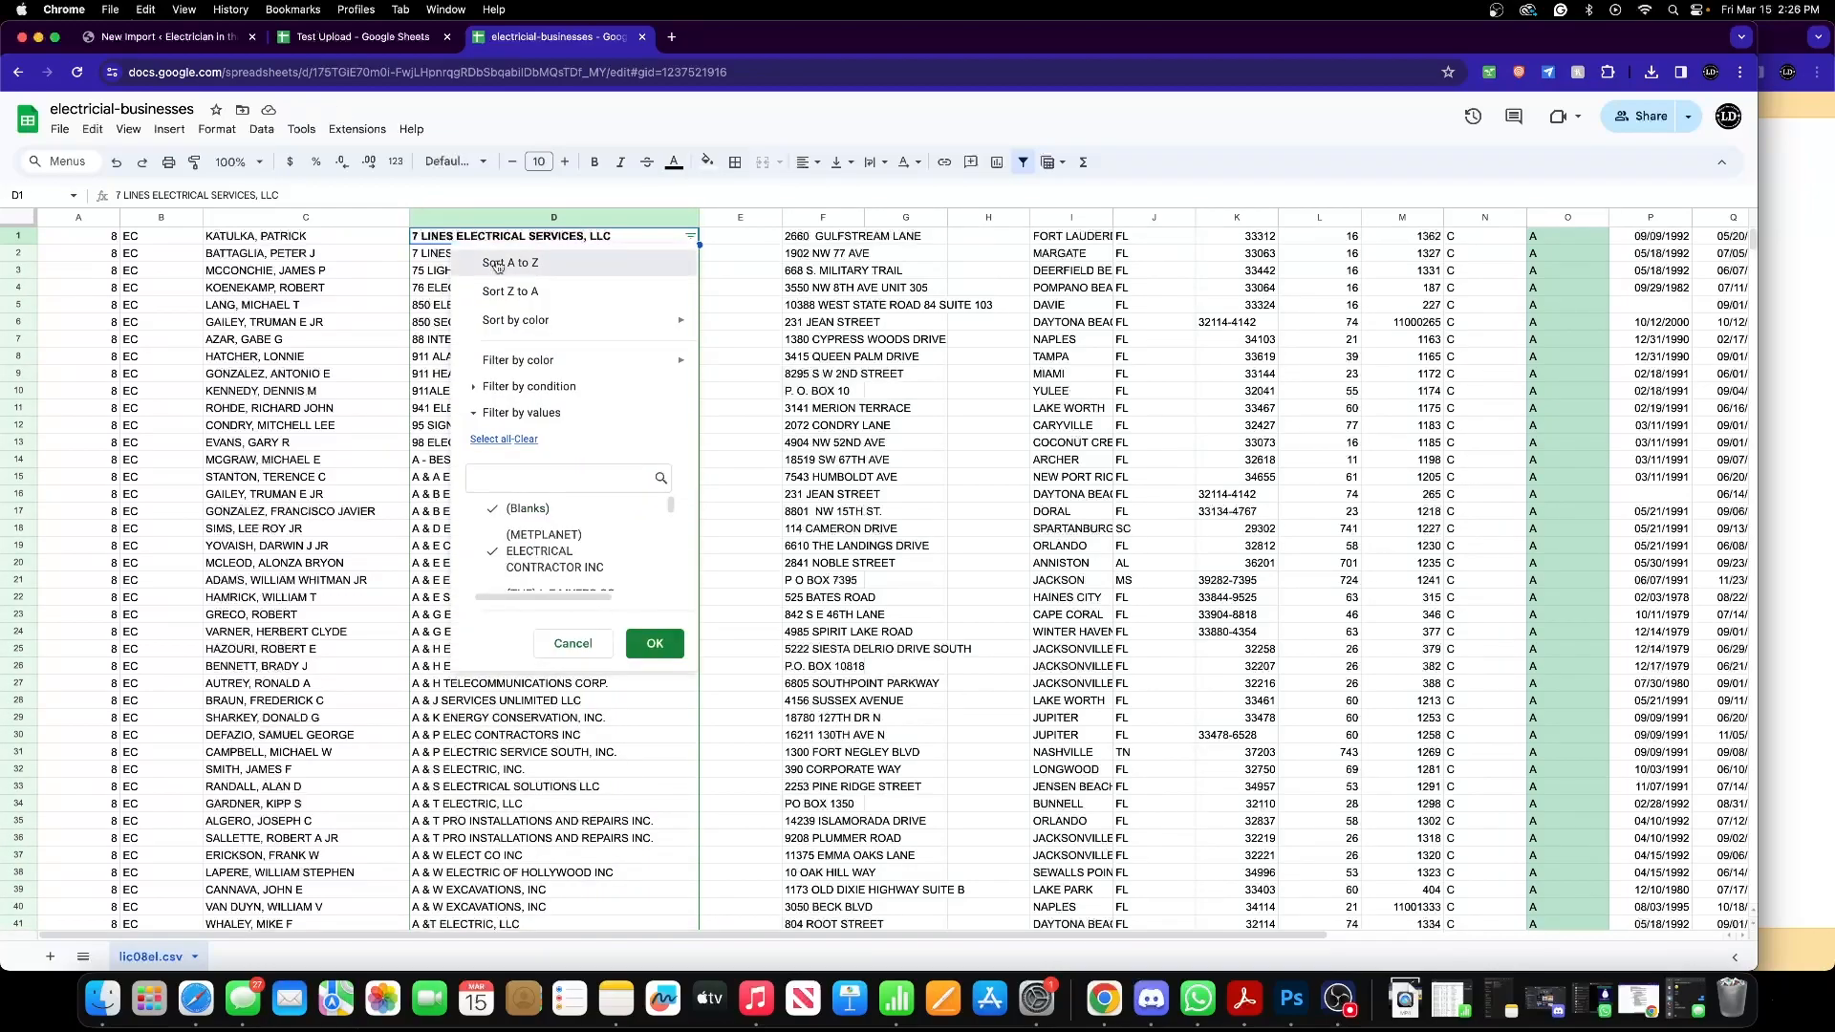
{"action": "left_click", "coordinate": [509, 262]}
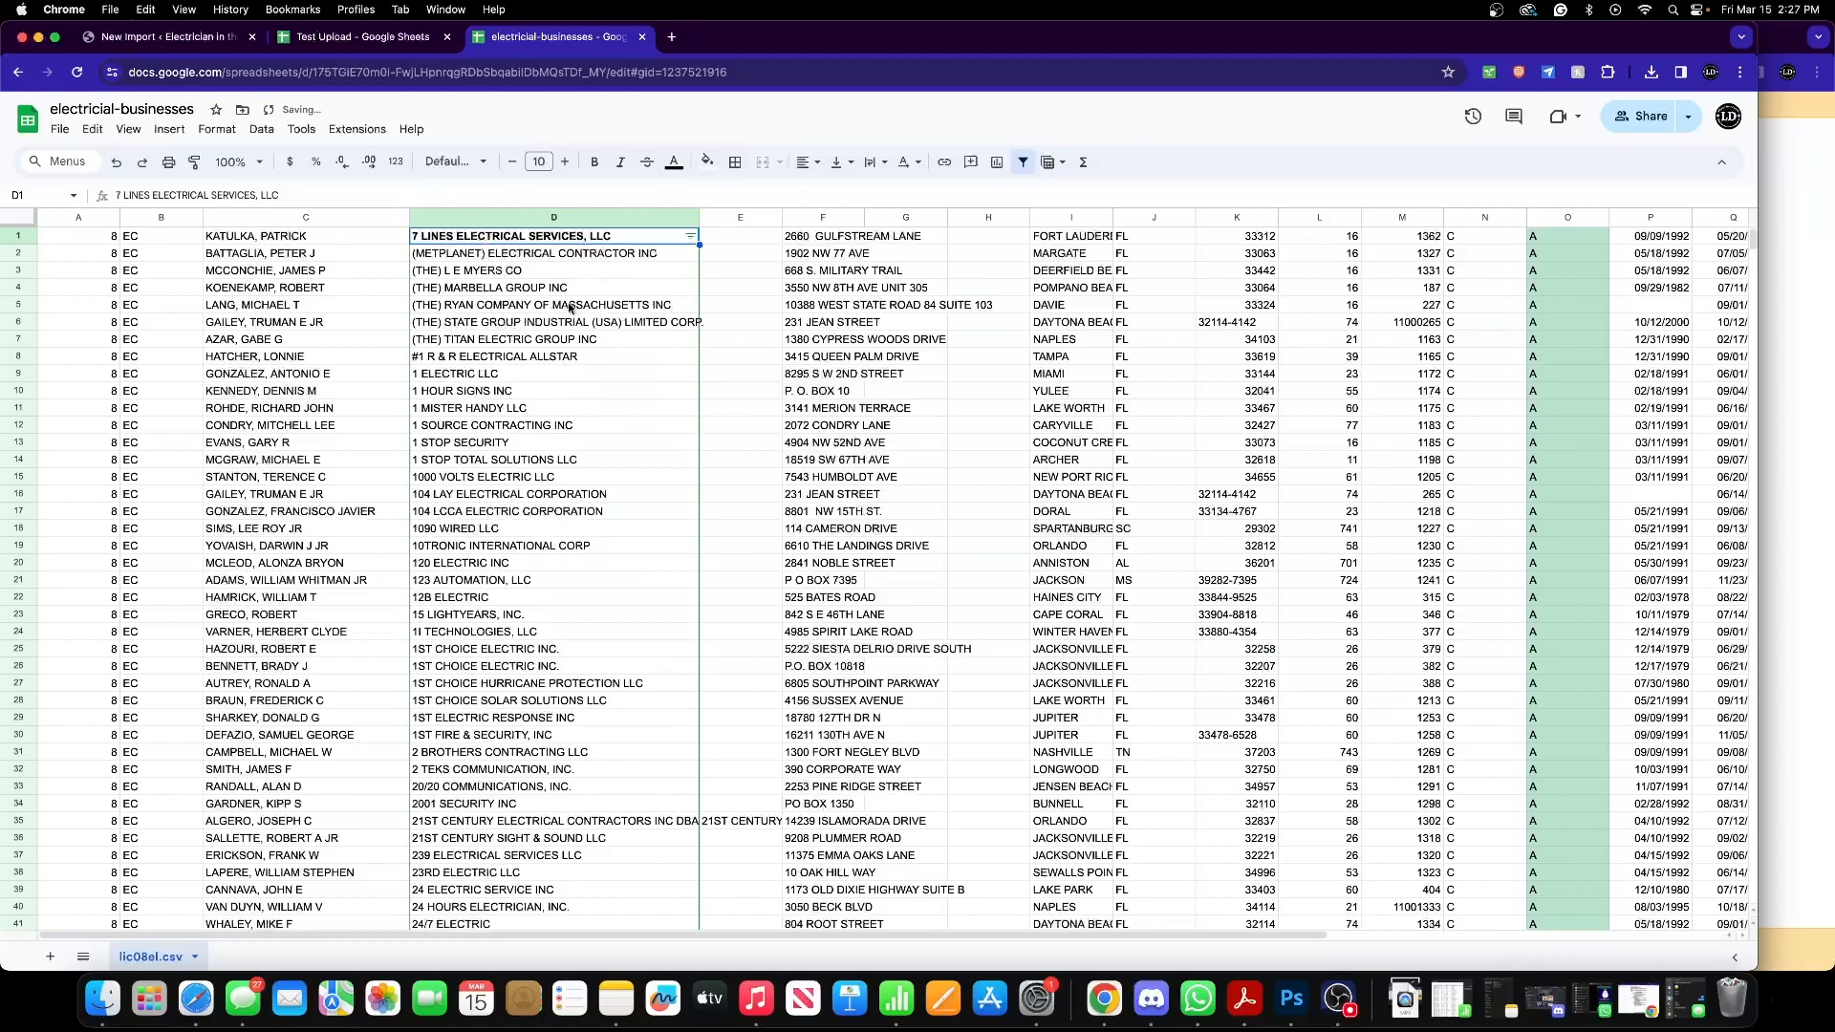
{"action": "left_click", "coordinate": [690, 237]}
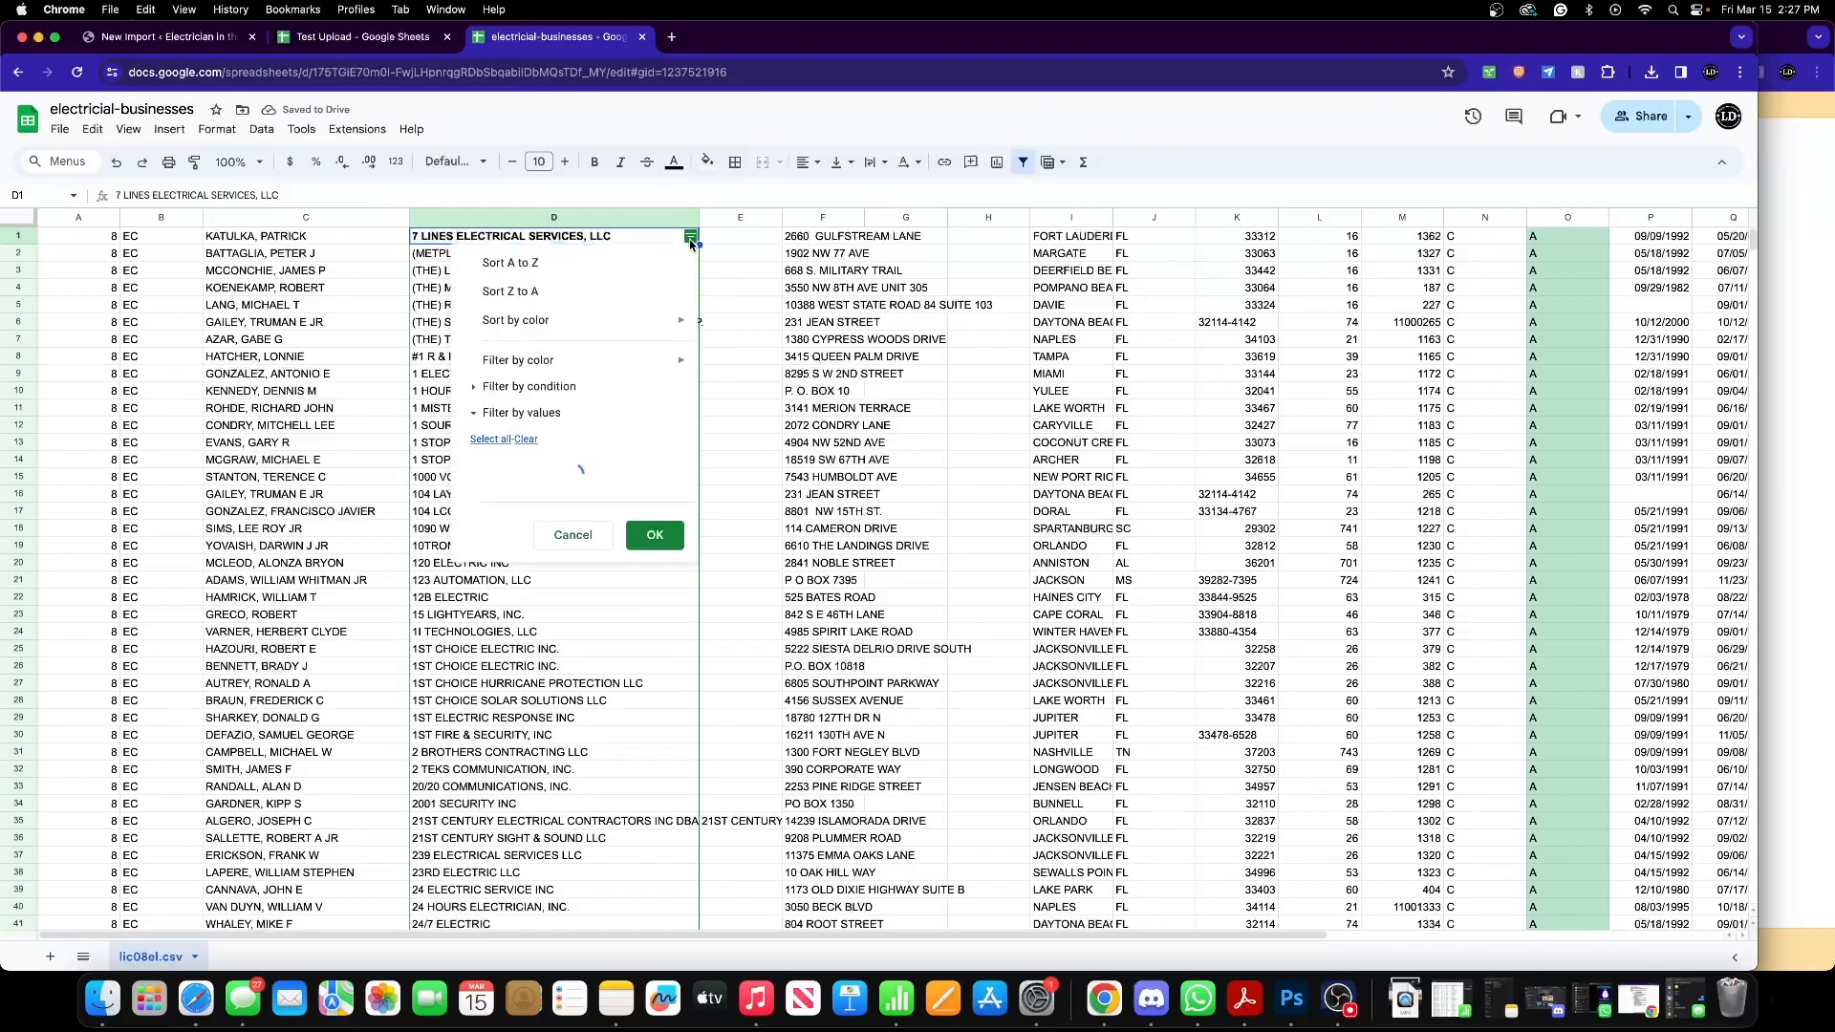
{"action": "left_click", "coordinate": [520, 412]}
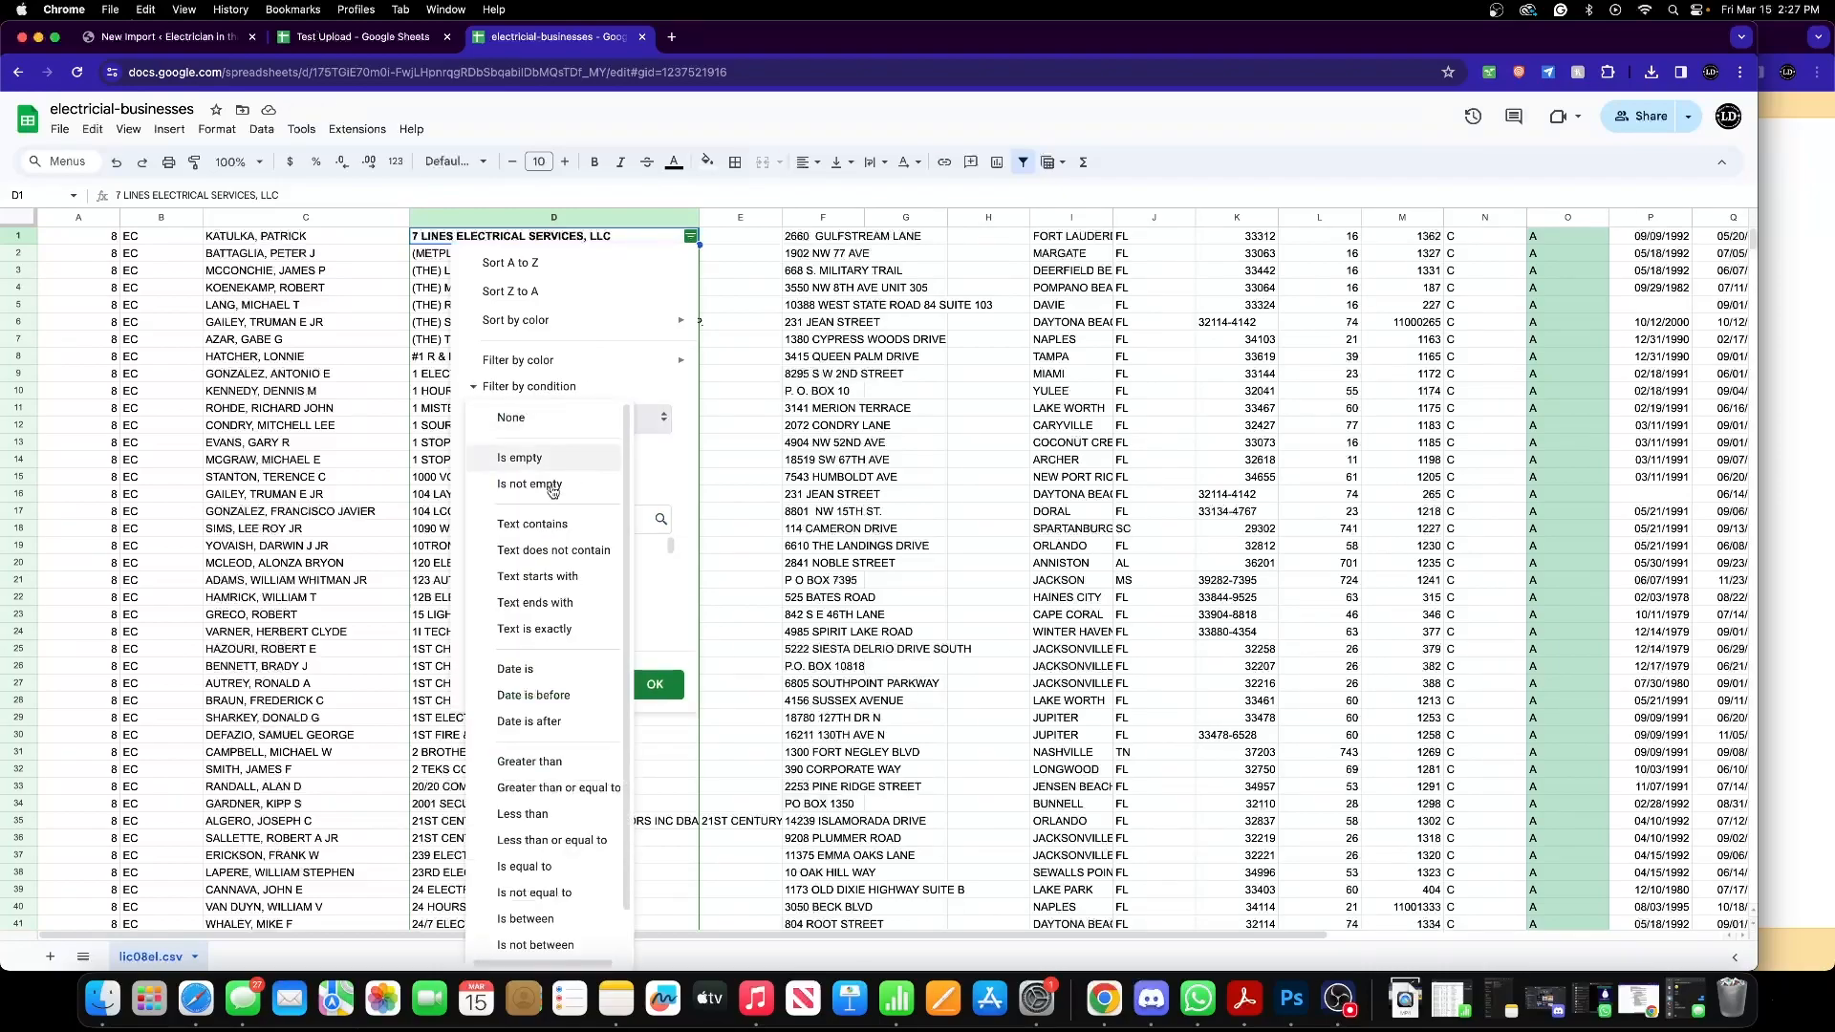
{"action": "left_click", "coordinate": [535, 484]}
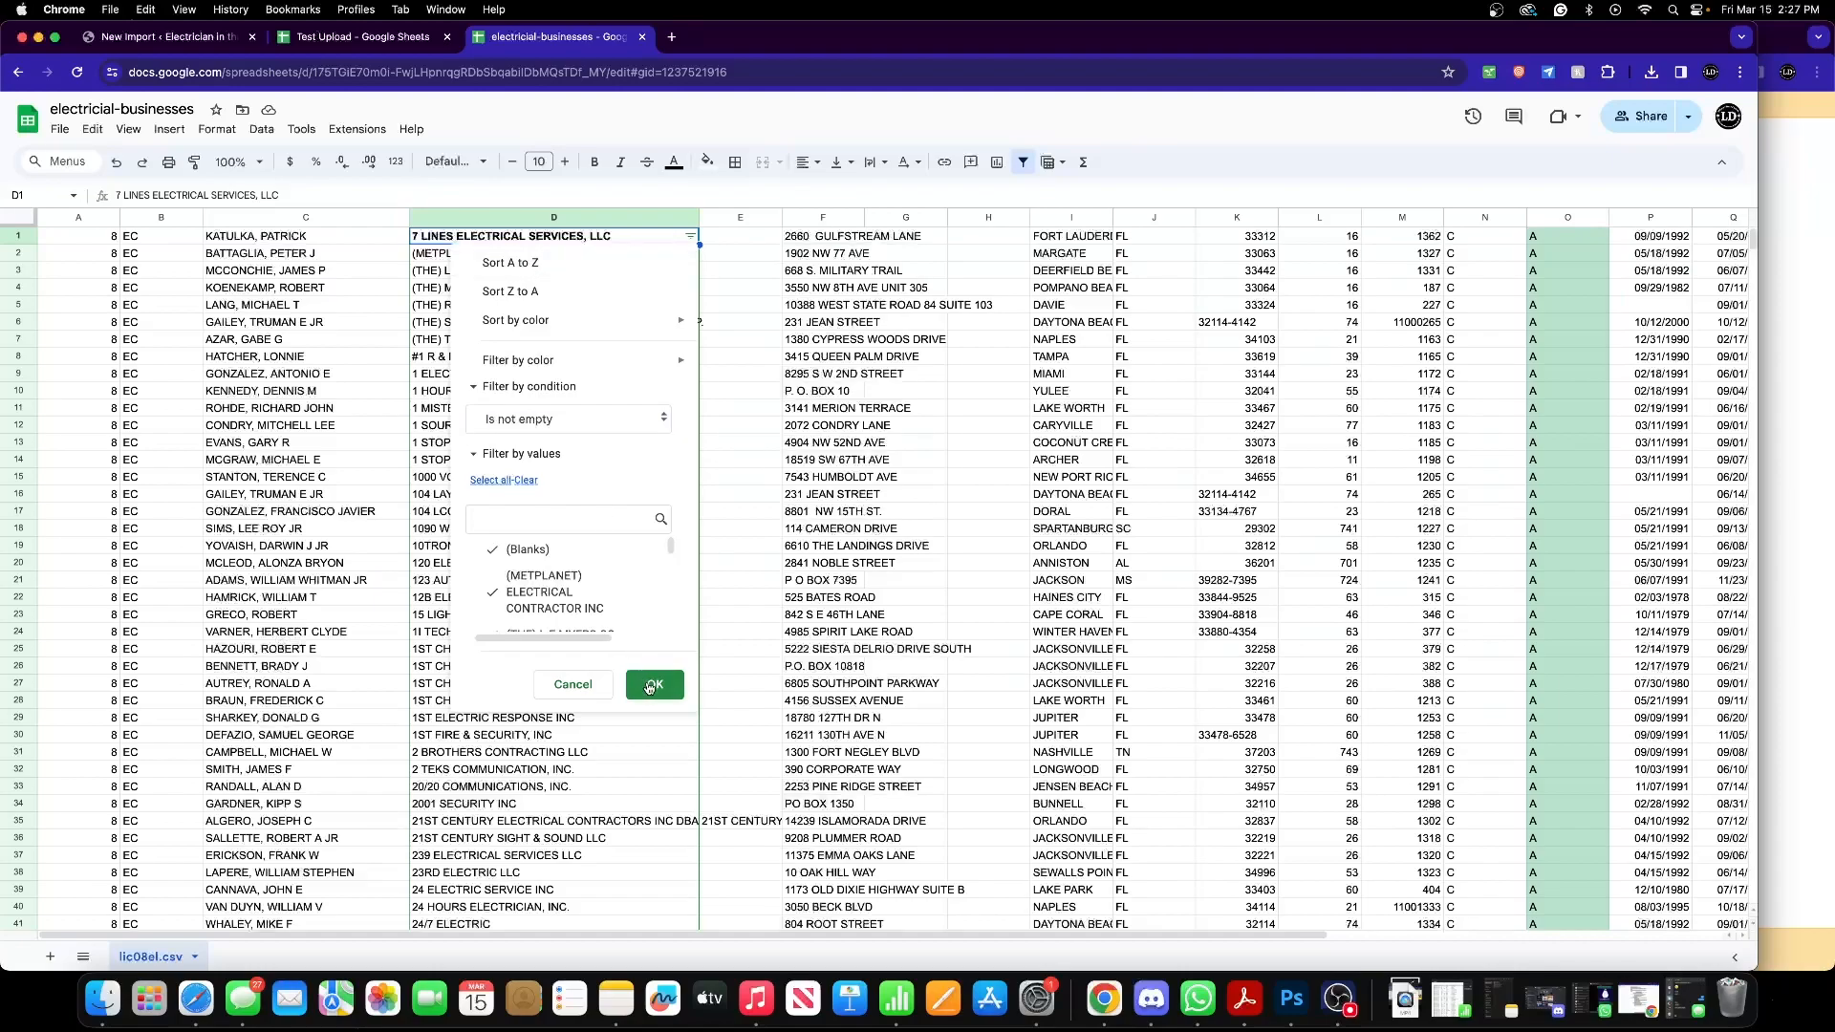
{"action": "left_click", "coordinate": [654, 684]}
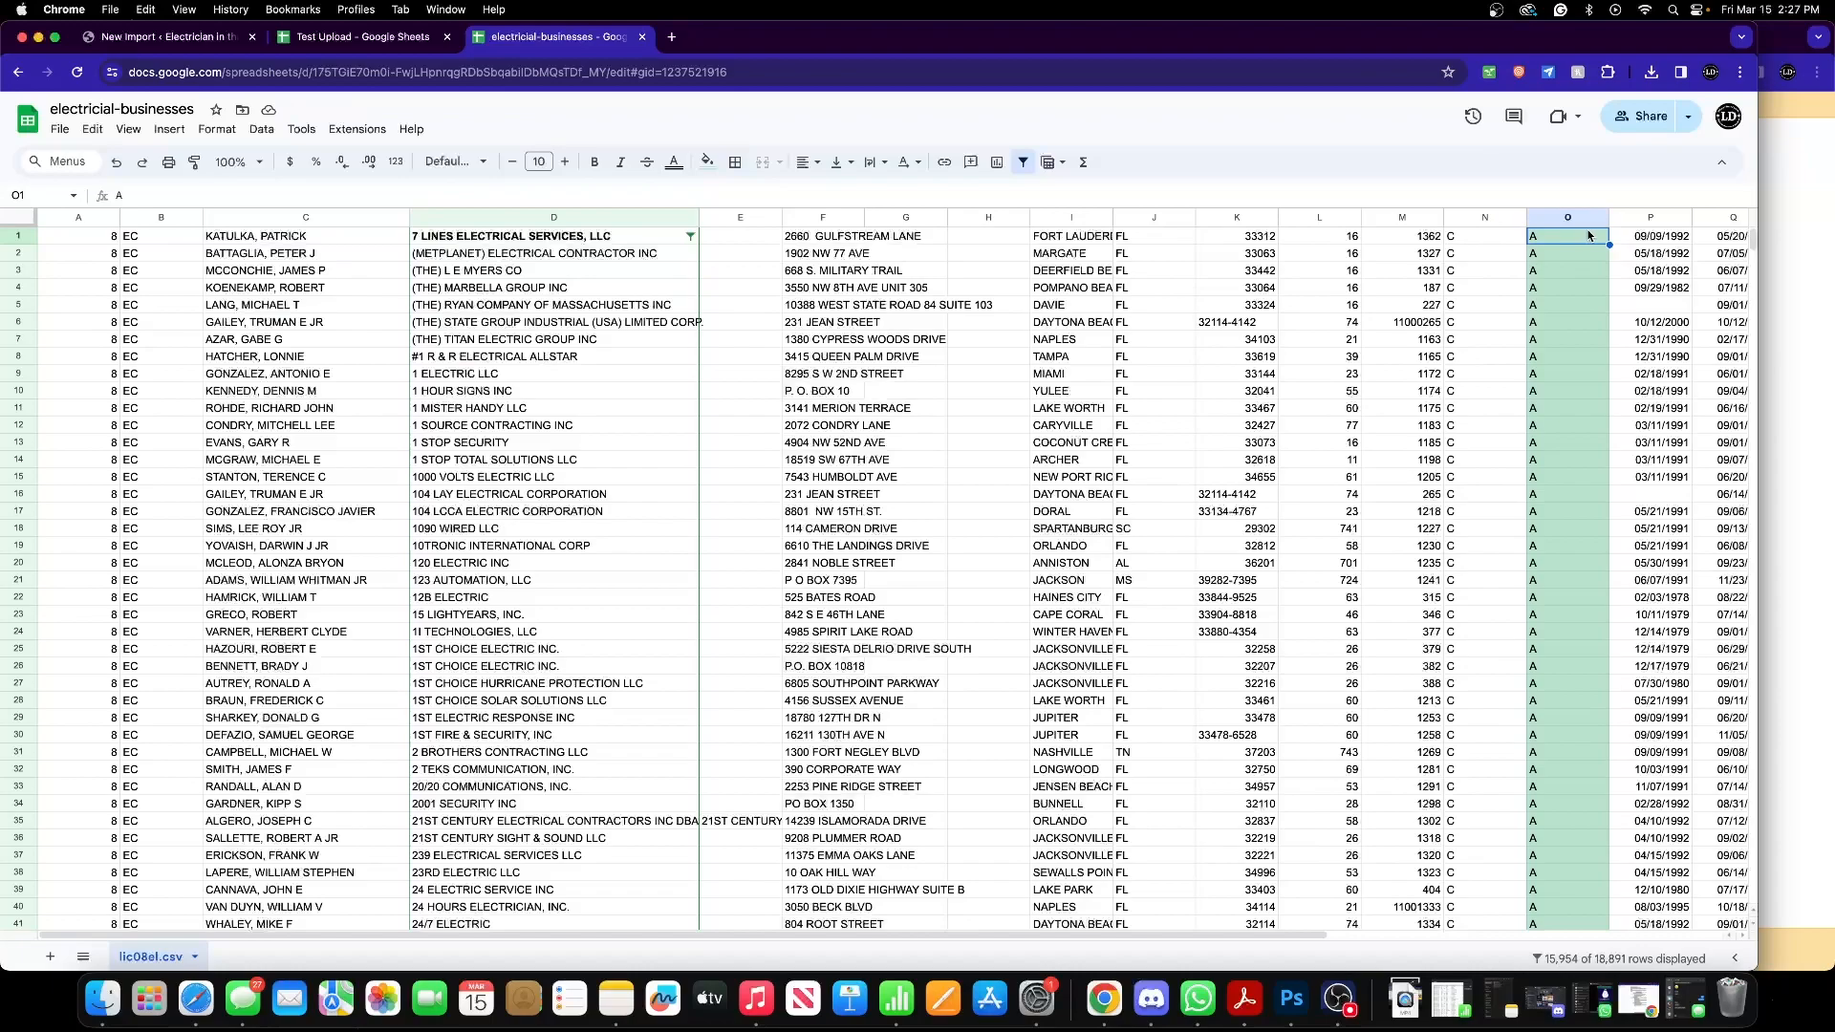
- Scroll through the filtered list to its last named businesses and back to the top
{"action": "right_click", "coordinate": [1567, 235]}
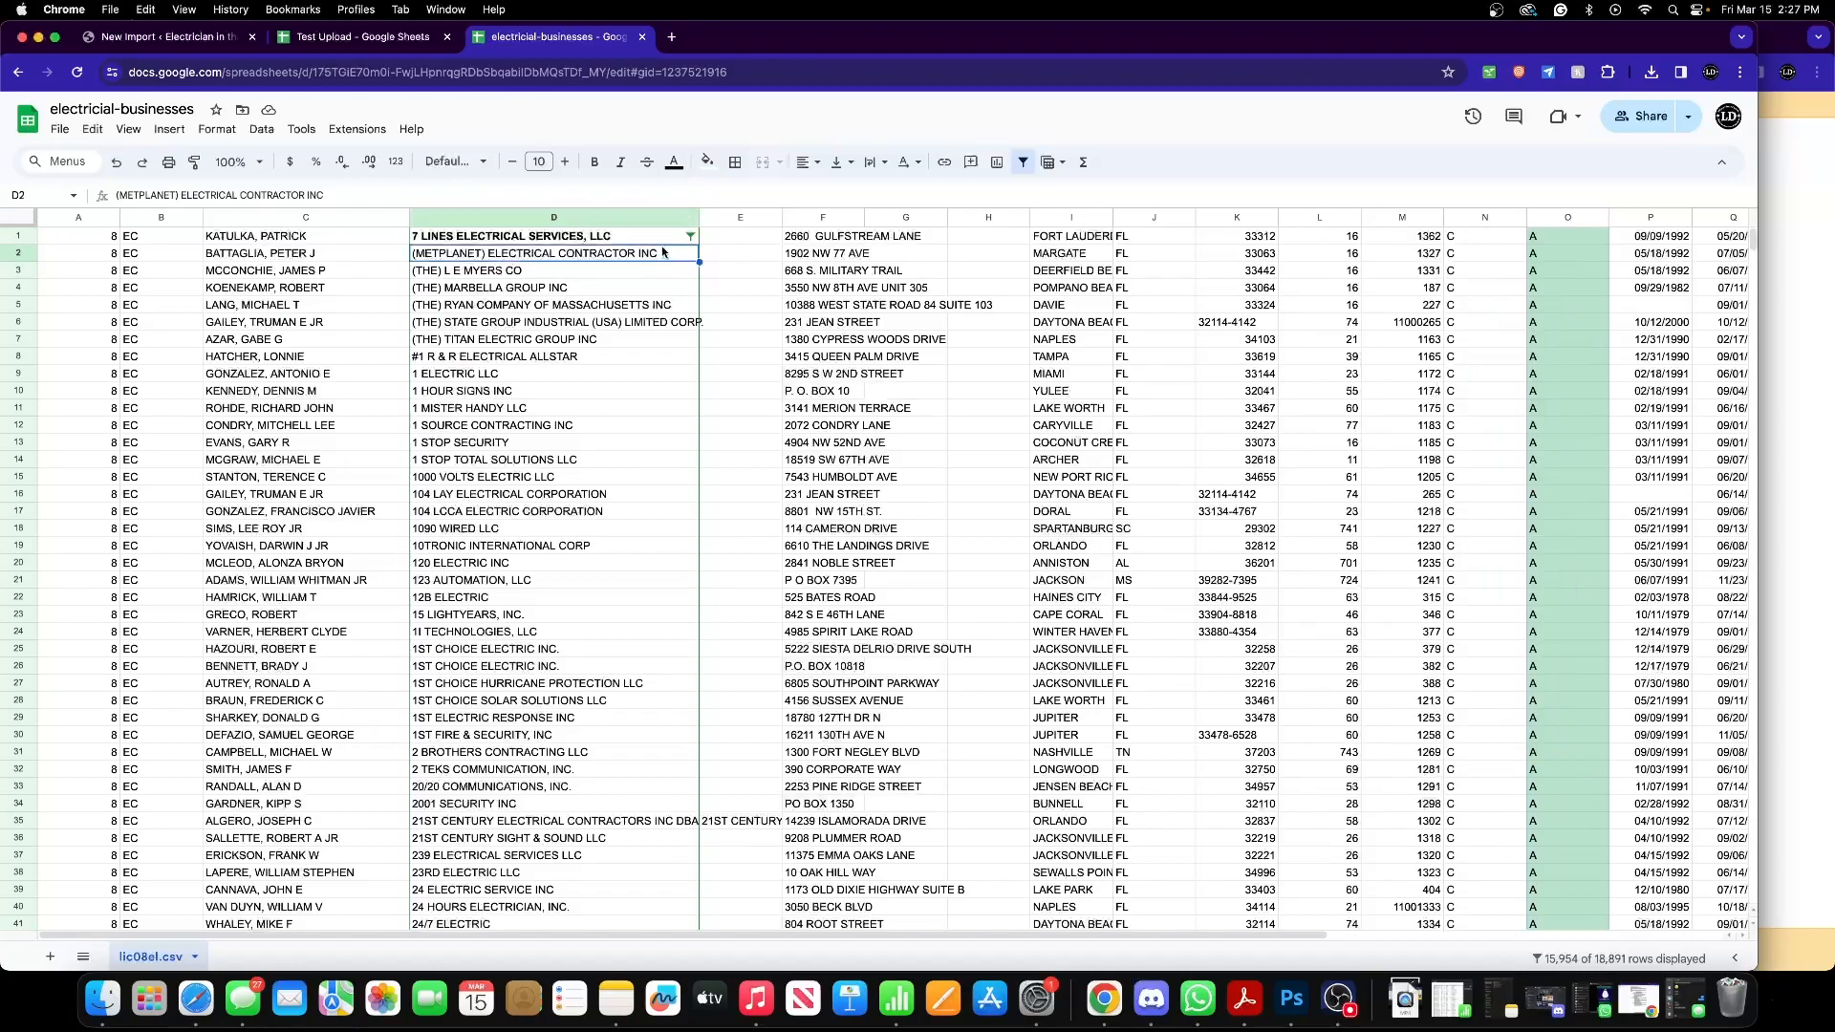
{"action": "scroll", "scroll_direction": "down", "scroll_amount": 3}
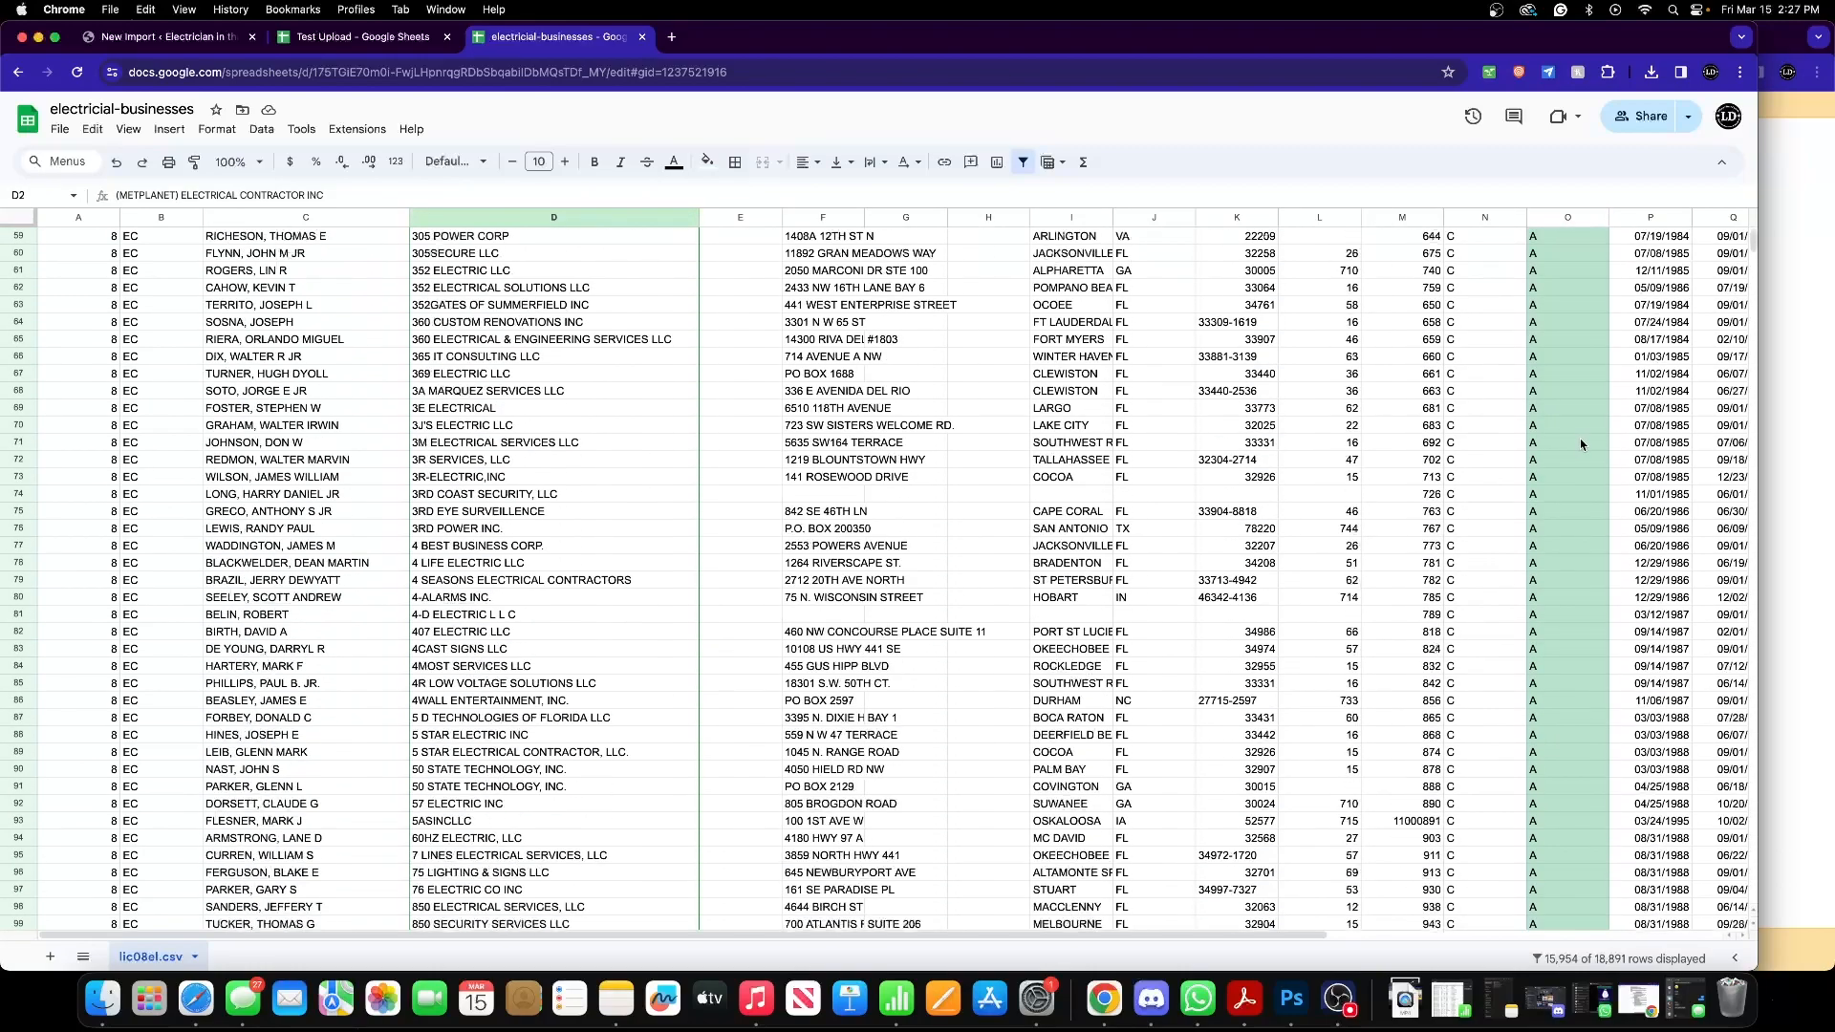
{"action": "scroll", "scroll_direction": "down", "scroll_amount": 3}
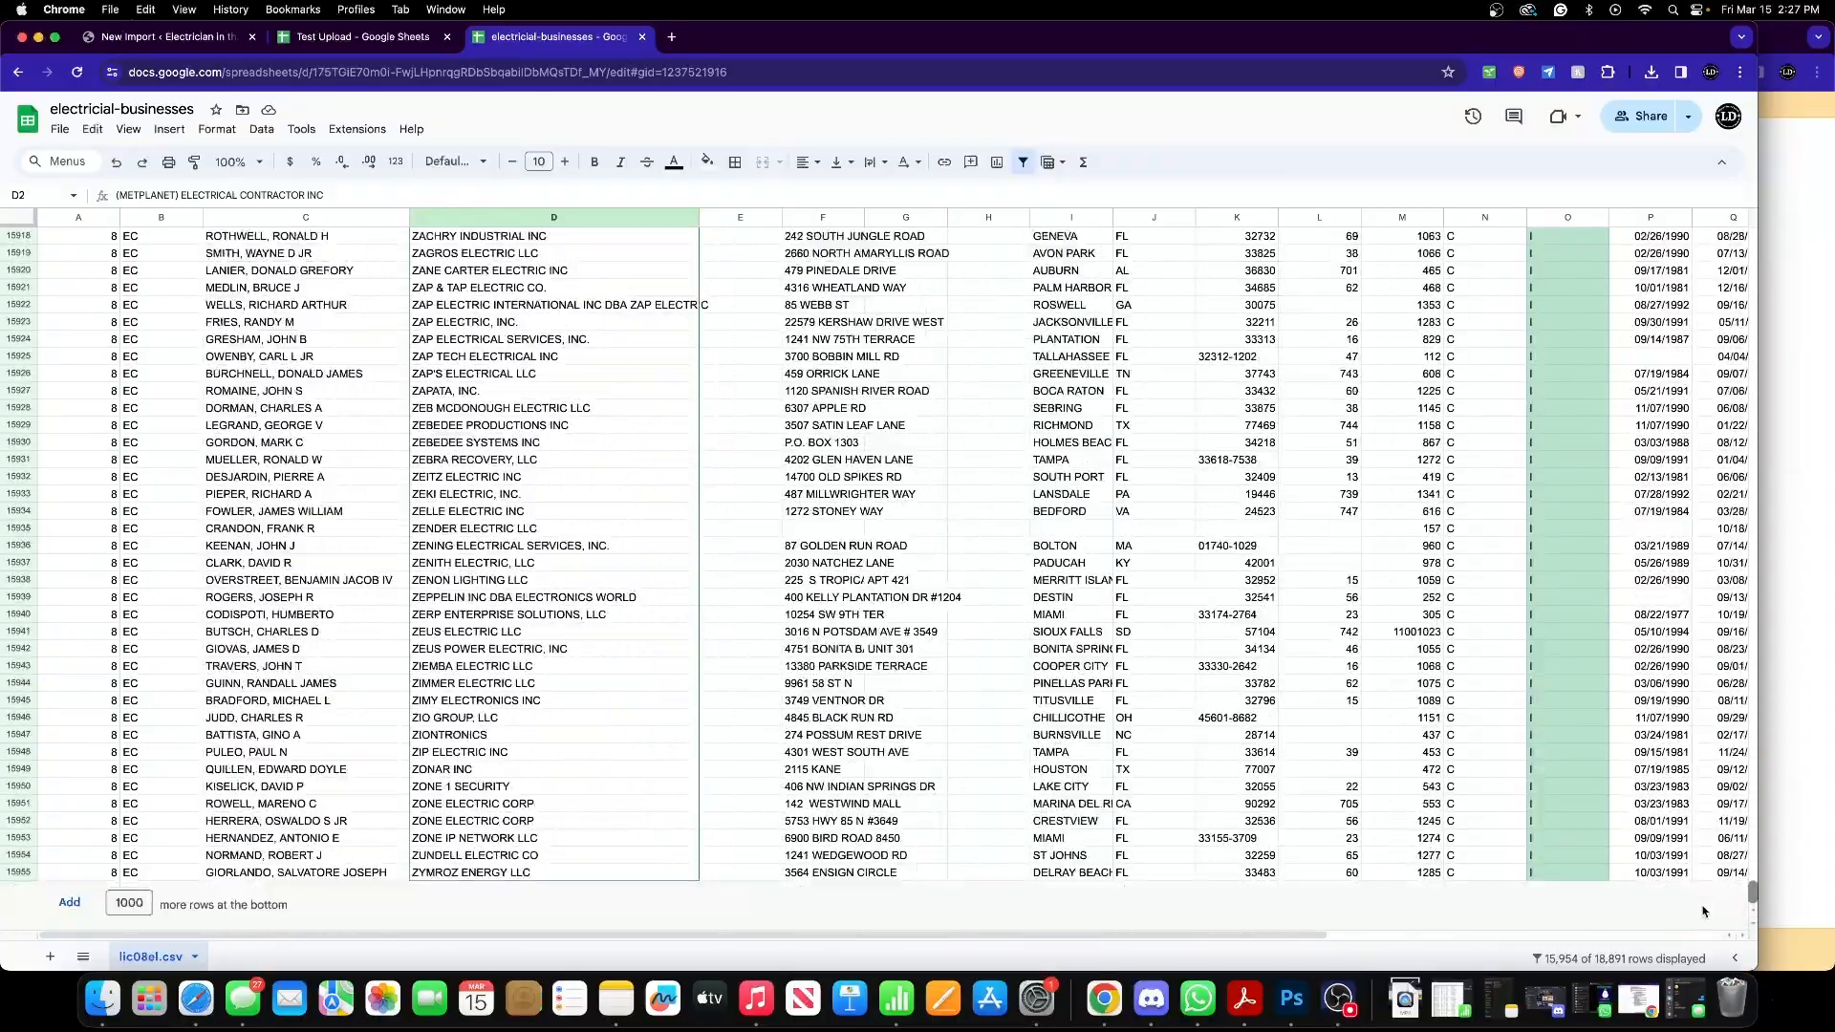
{"action": "scroll", "scroll_direction": "up", "scroll_amount": 3}
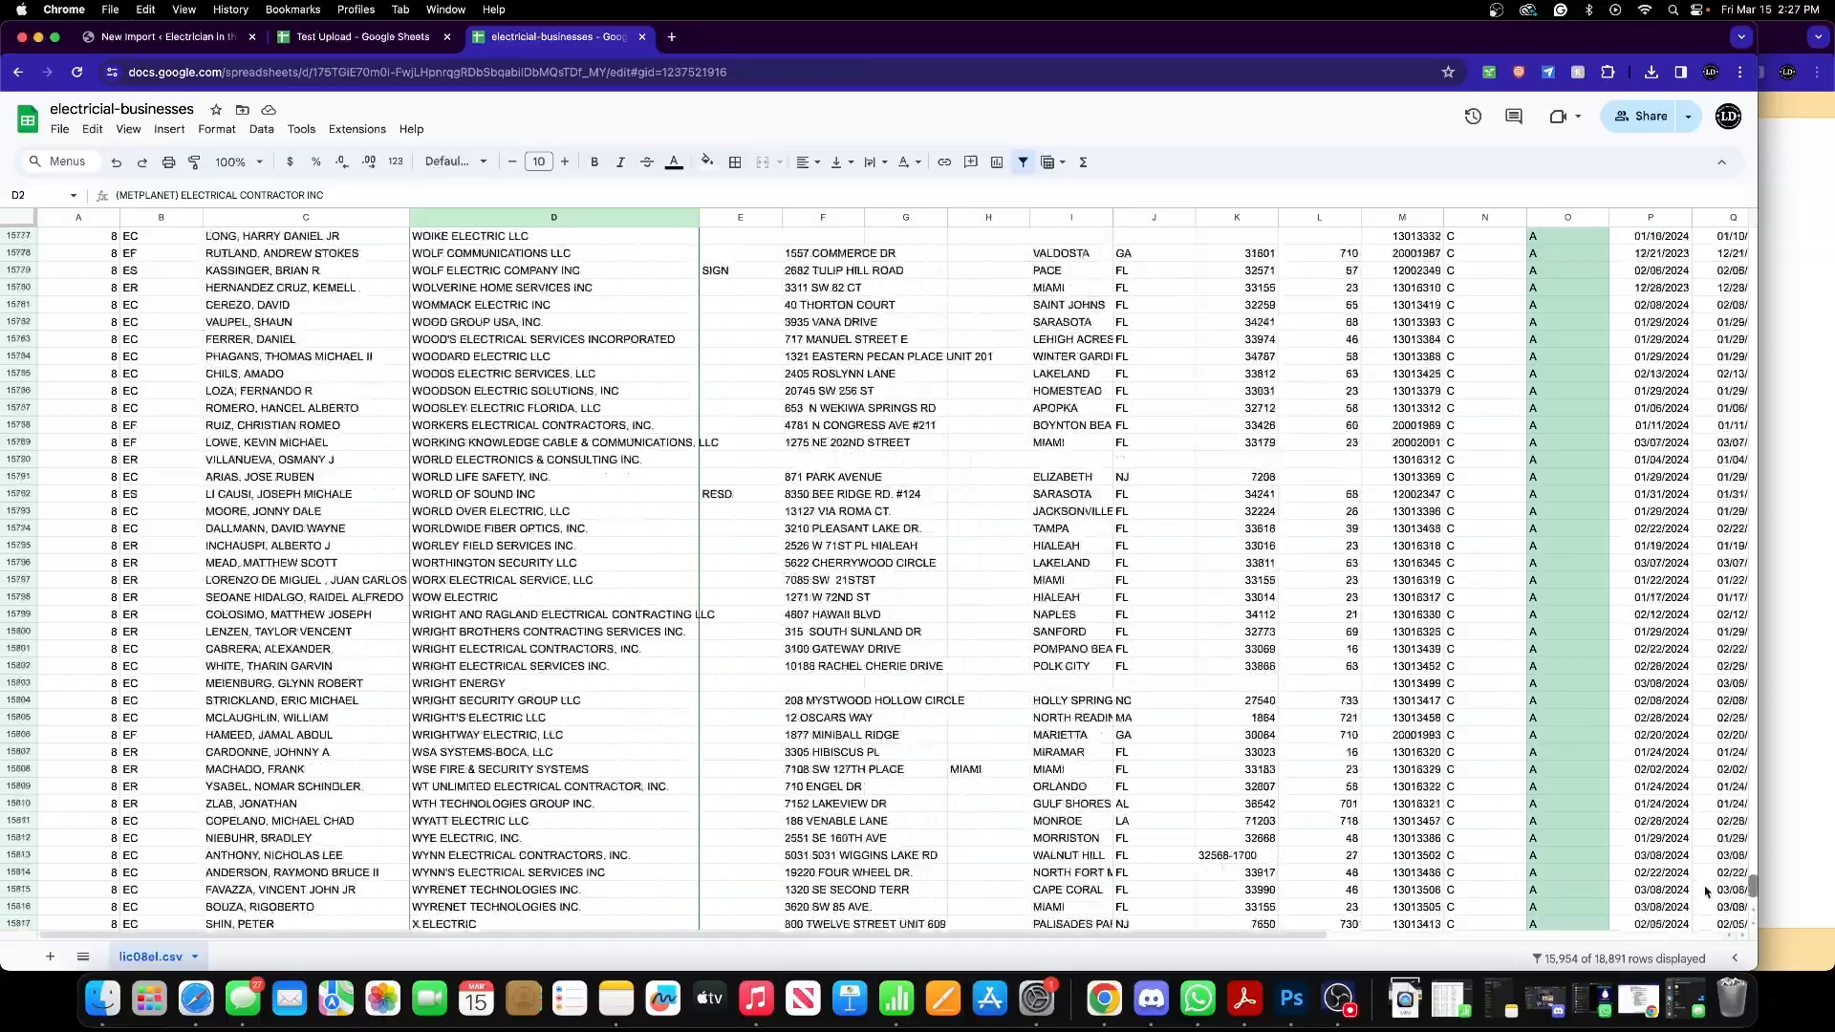
{"action": "scroll", "scroll_direction": "down", "scroll_amount": 3}
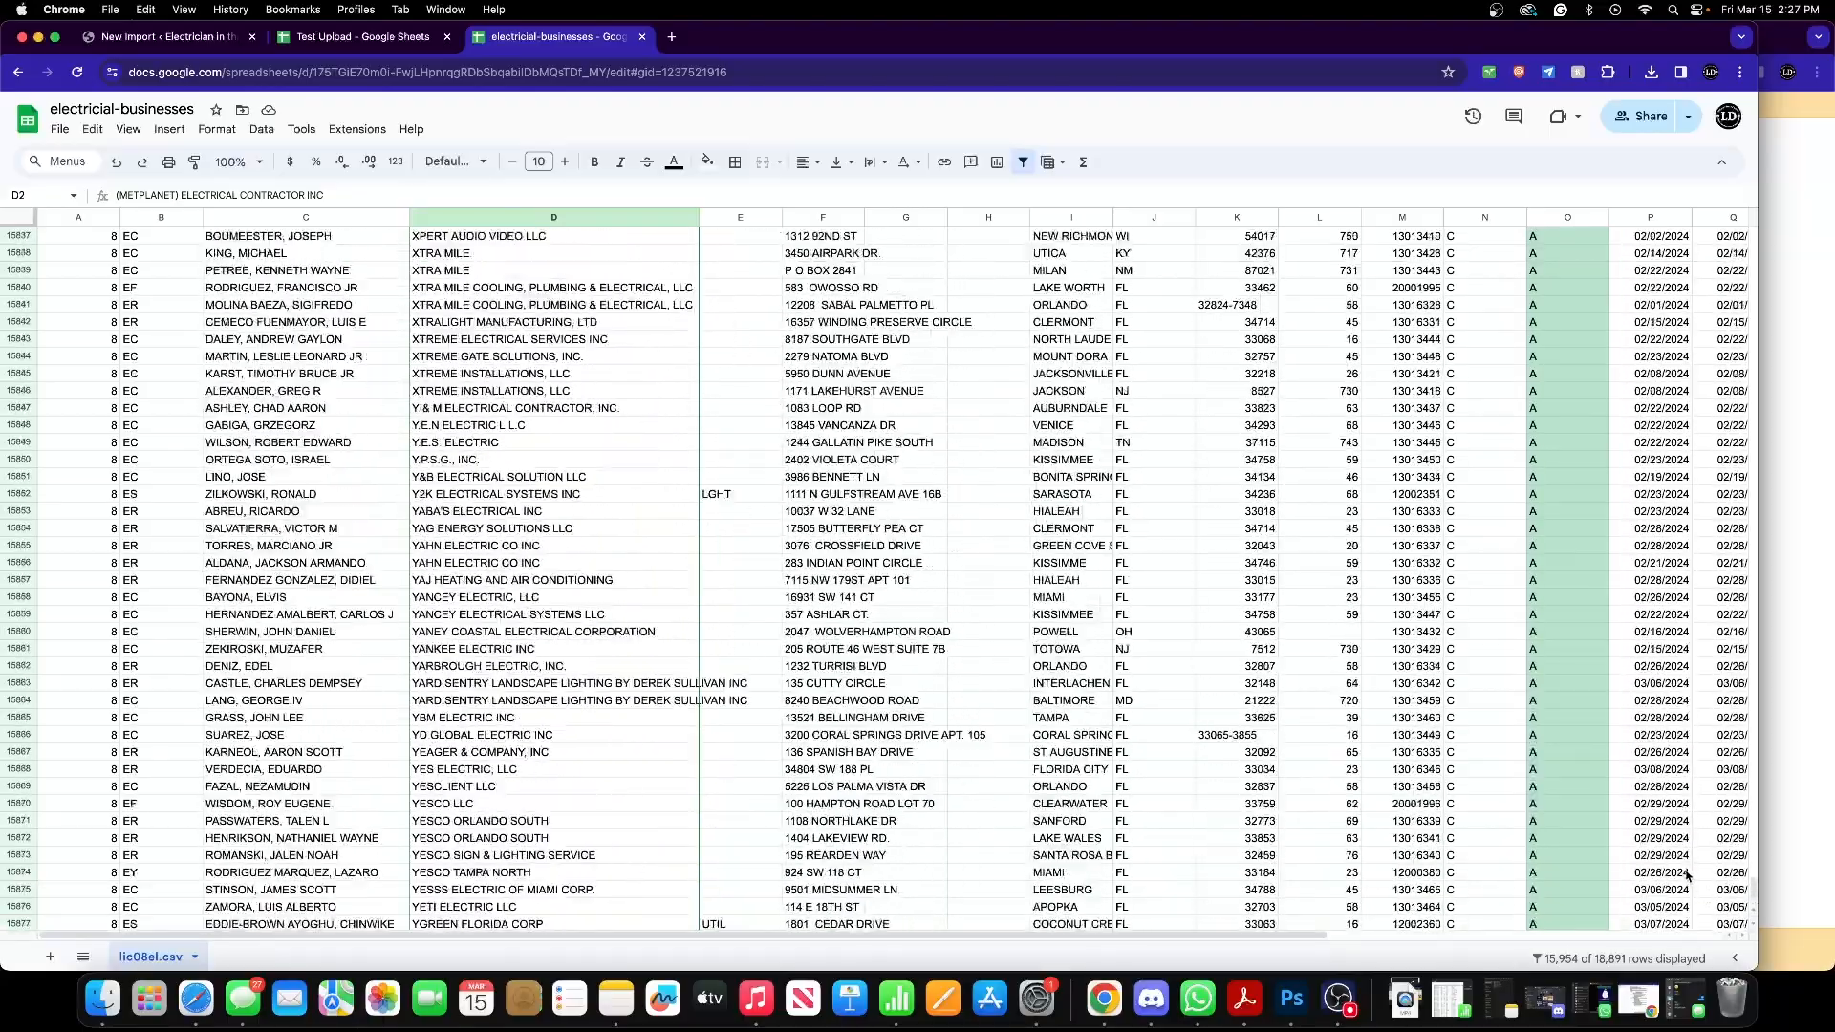
{"action": "scroll", "scroll_direction": "down", "scroll_amount": 3}
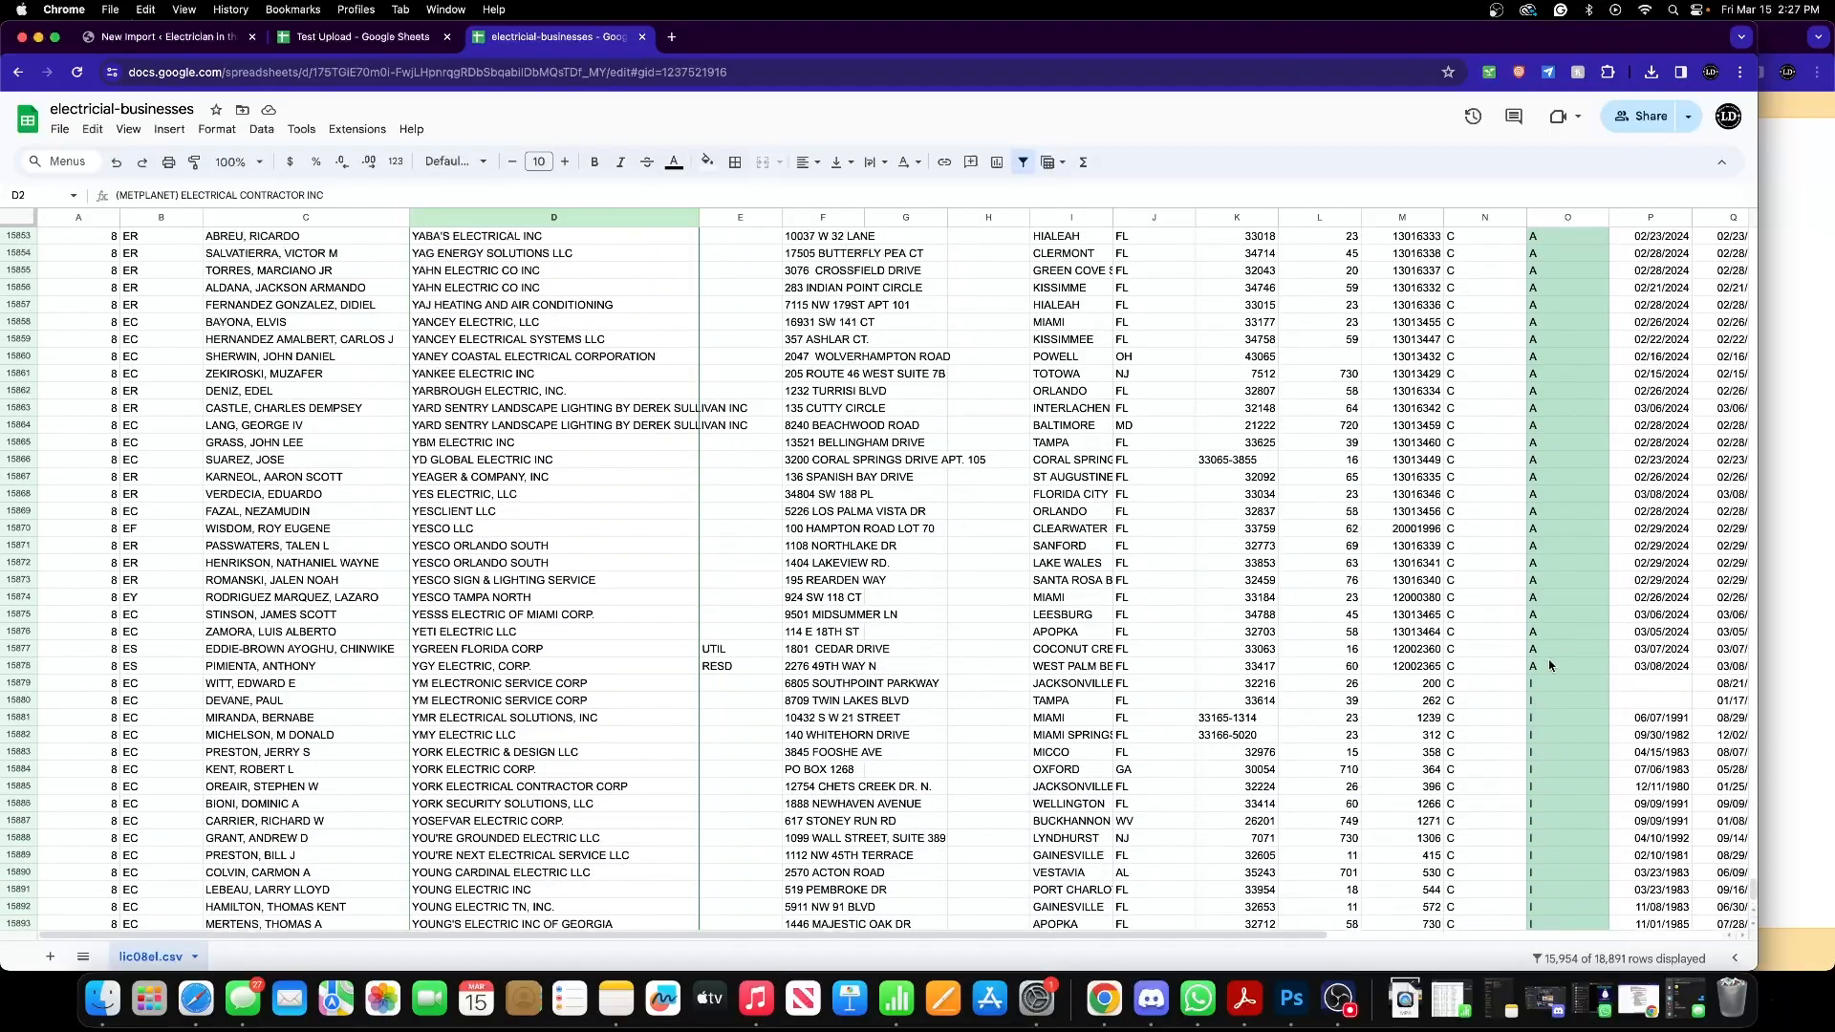
{"action": "scroll", "scroll_direction": "up", "scroll_amount": 3}
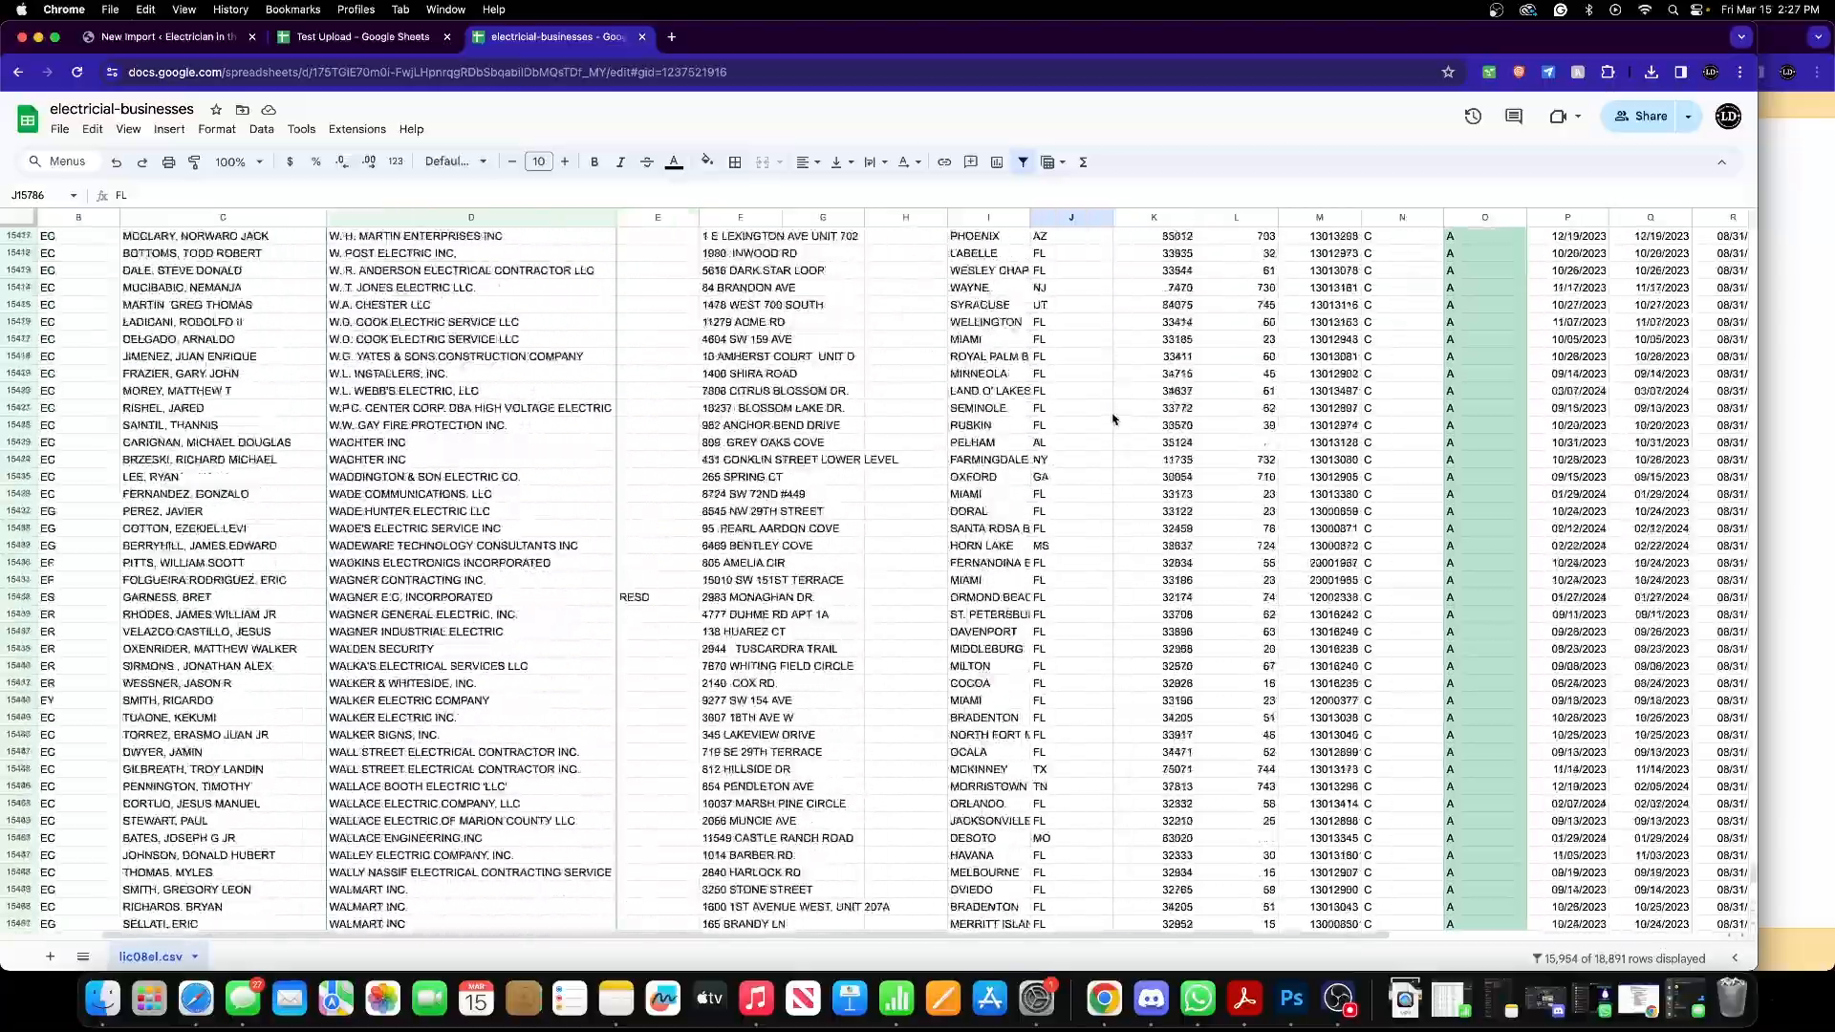
{"action": "scroll", "scroll_direction": "down", "scroll_amount": 3}
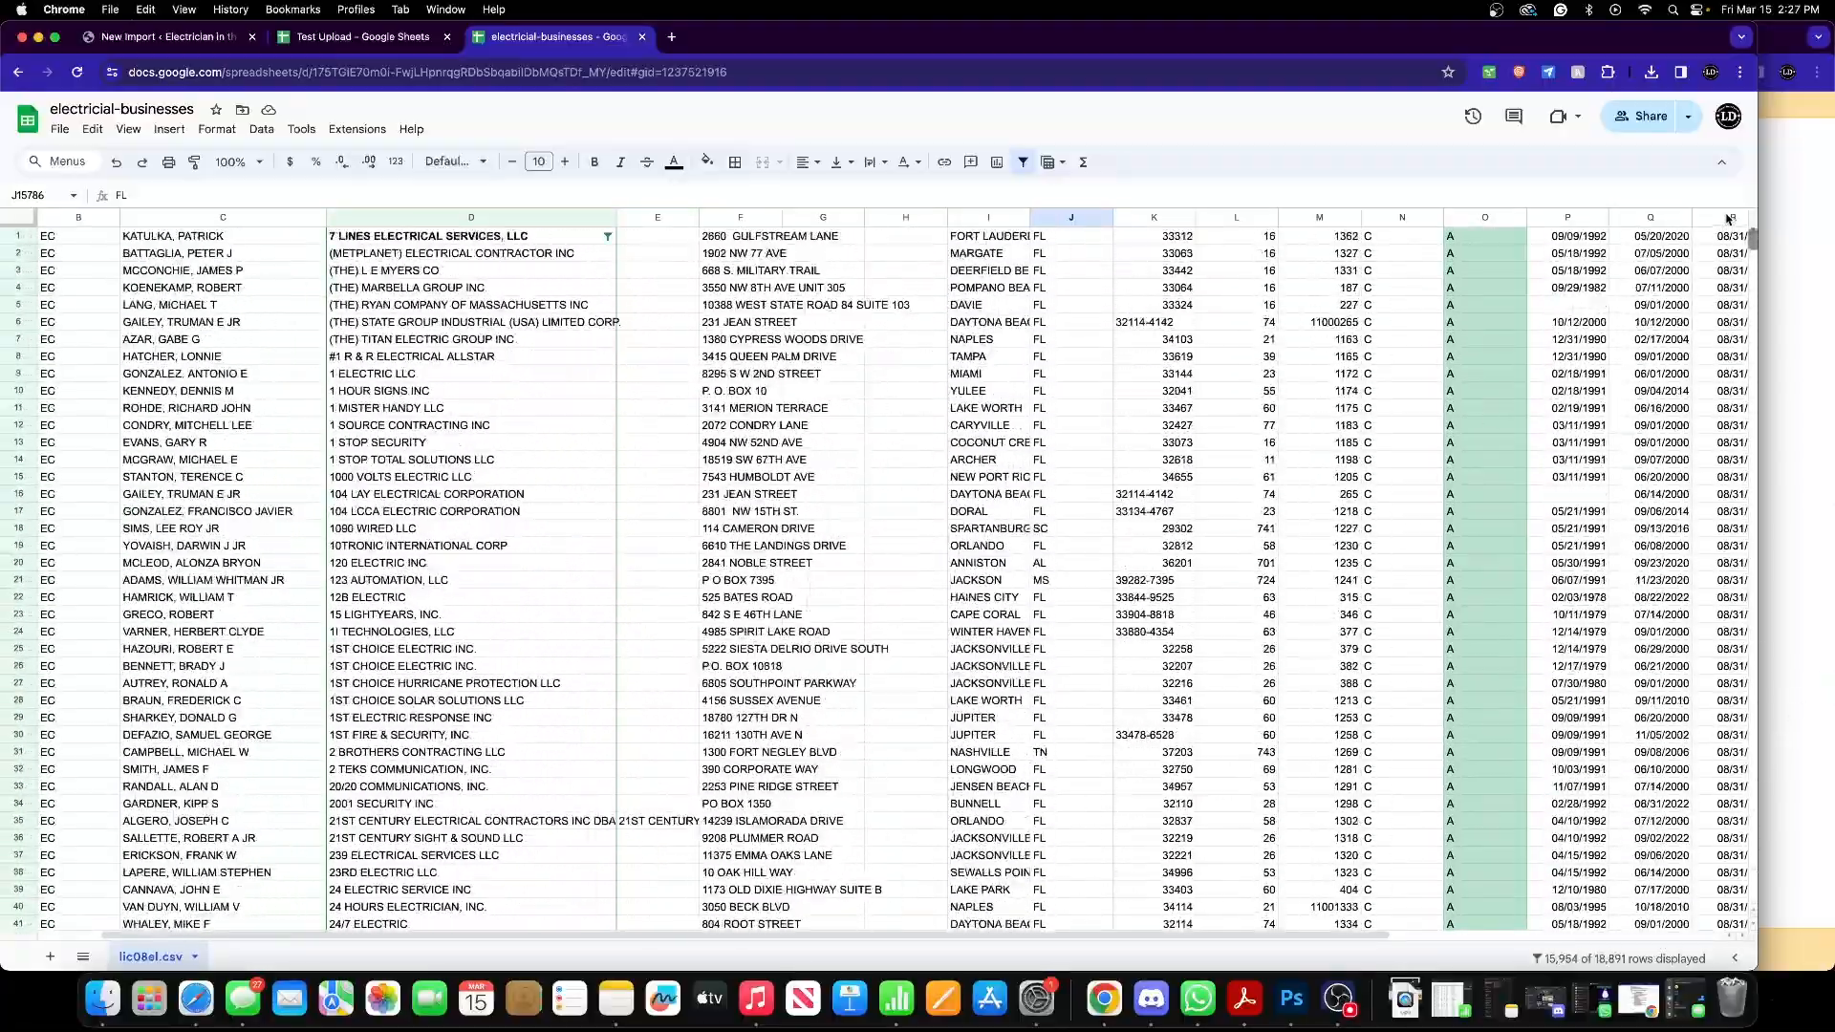
- Select the first five business rows from the company name in D1 across and copy them
{"action": "left_click", "coordinate": [470, 235]}
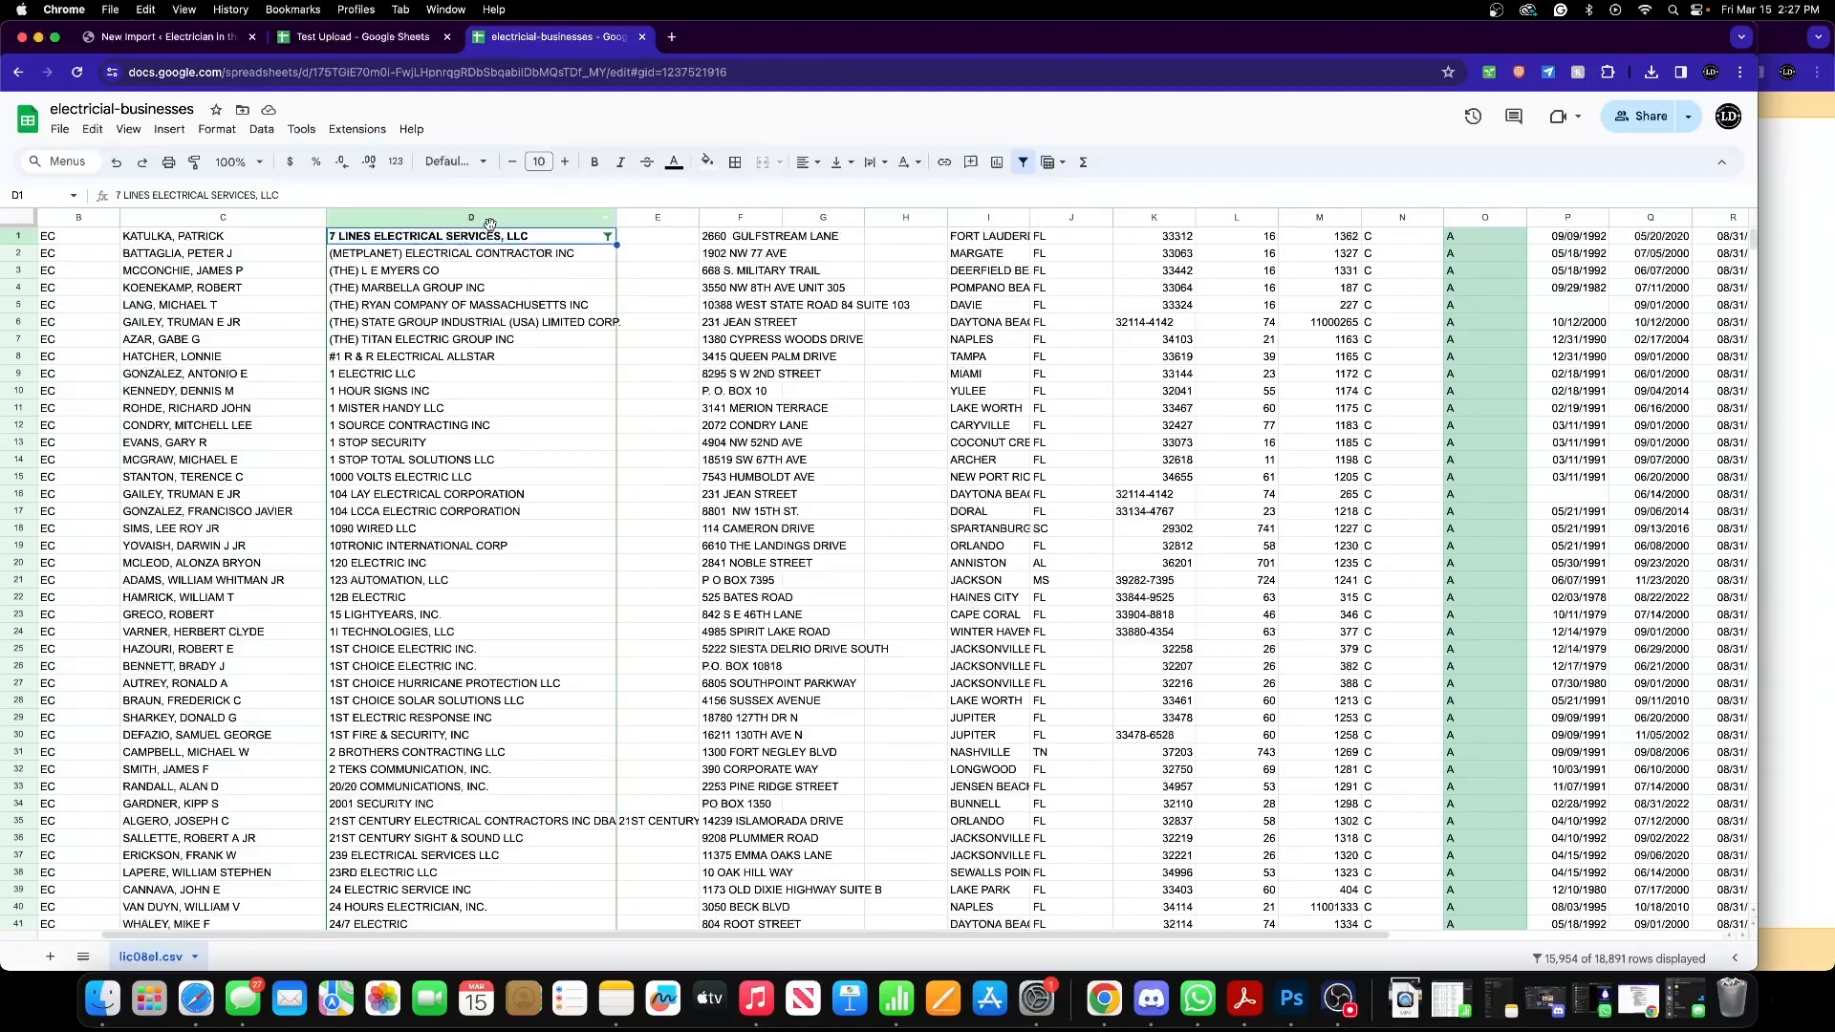
{"action": "left_click_drag", "start_coordinate": [470, 235], "coordinate": [470, 321]}
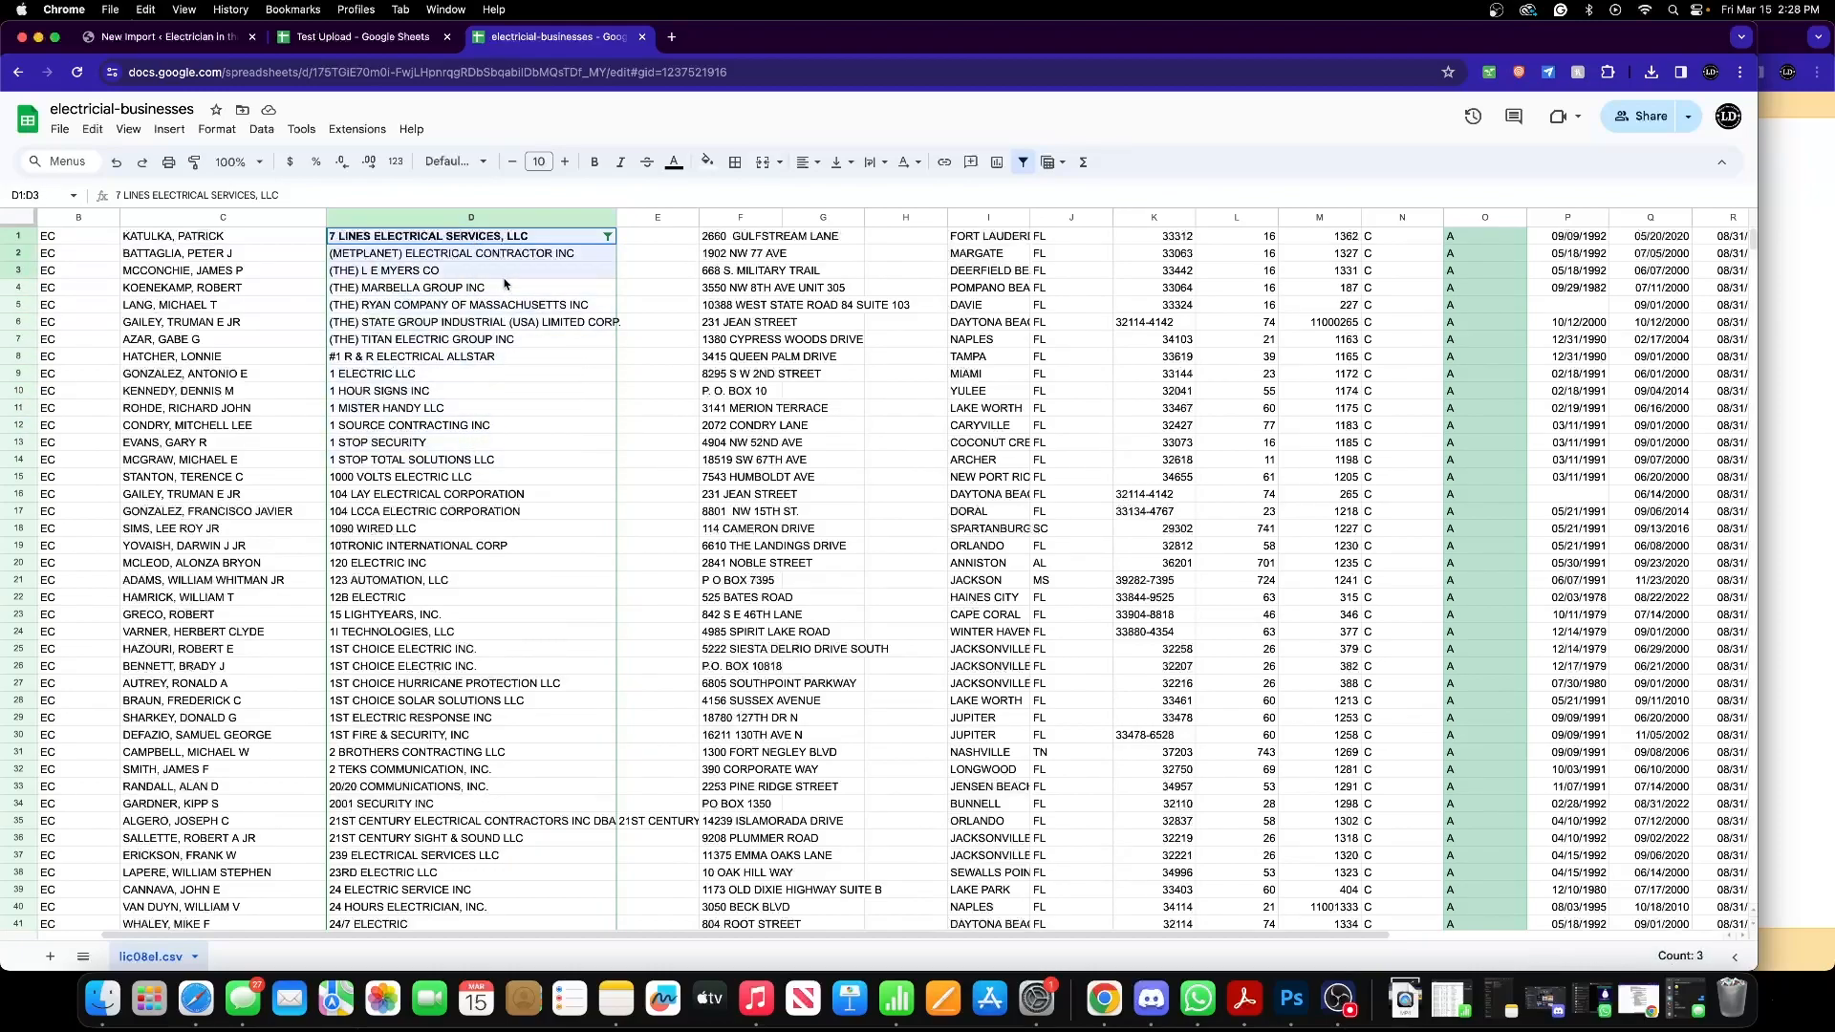
{"action": "scroll", "scroll_direction": "right", "scroll_amount": 3}
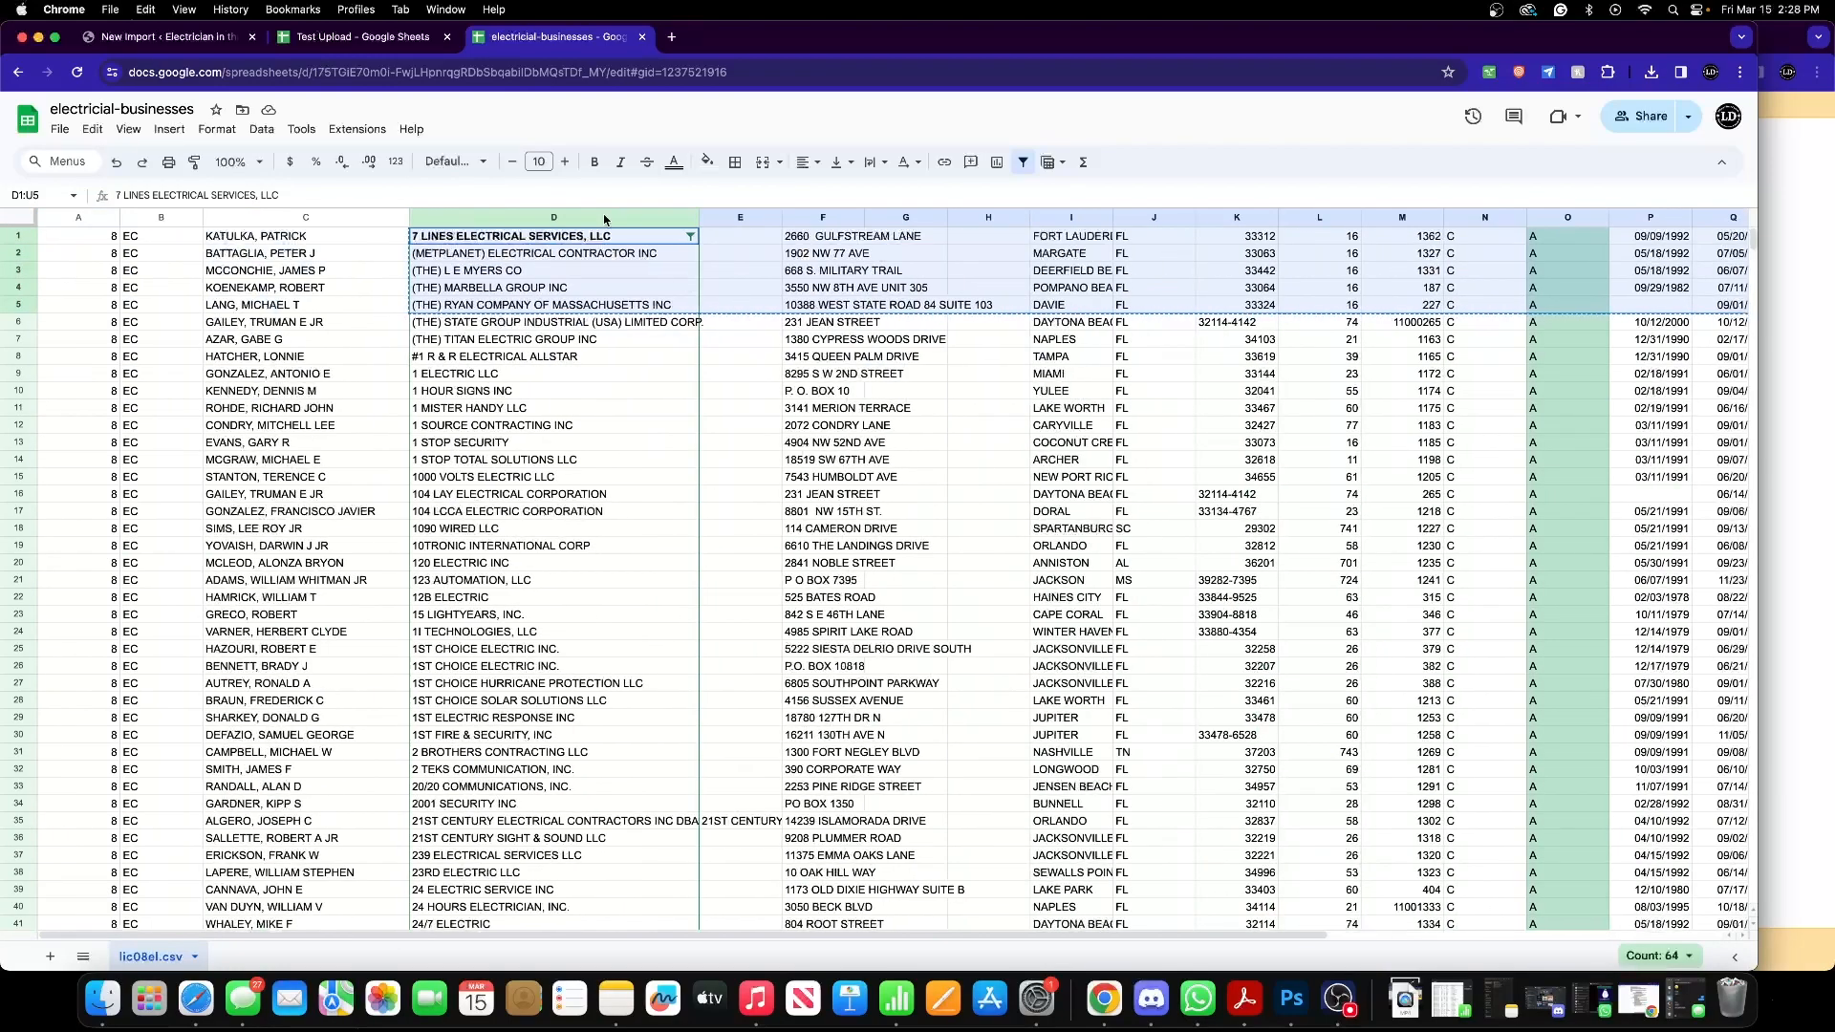
- In Test Upload, clear the old rows below 88 Integration LLC and paste the five copied businesses
{"action": "left_click", "coordinate": [361, 37]}
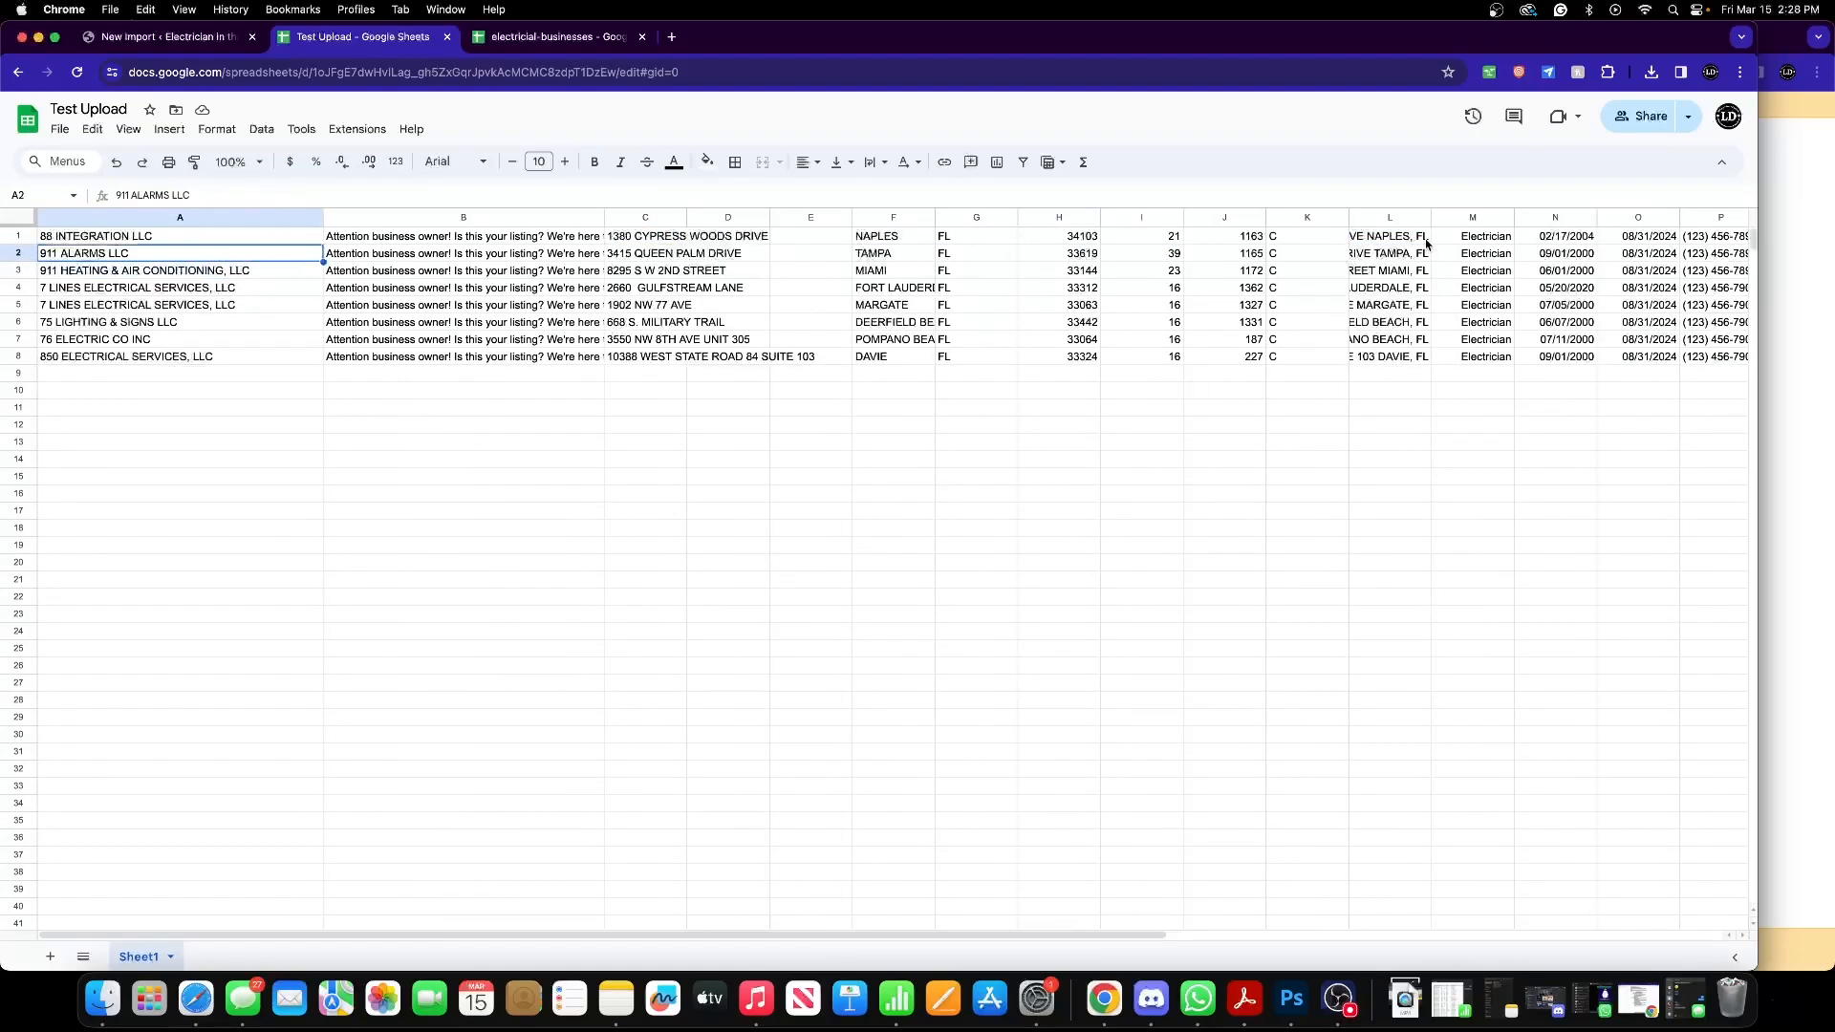
{"action": "mouse_move", "coordinate": [262, 246]}
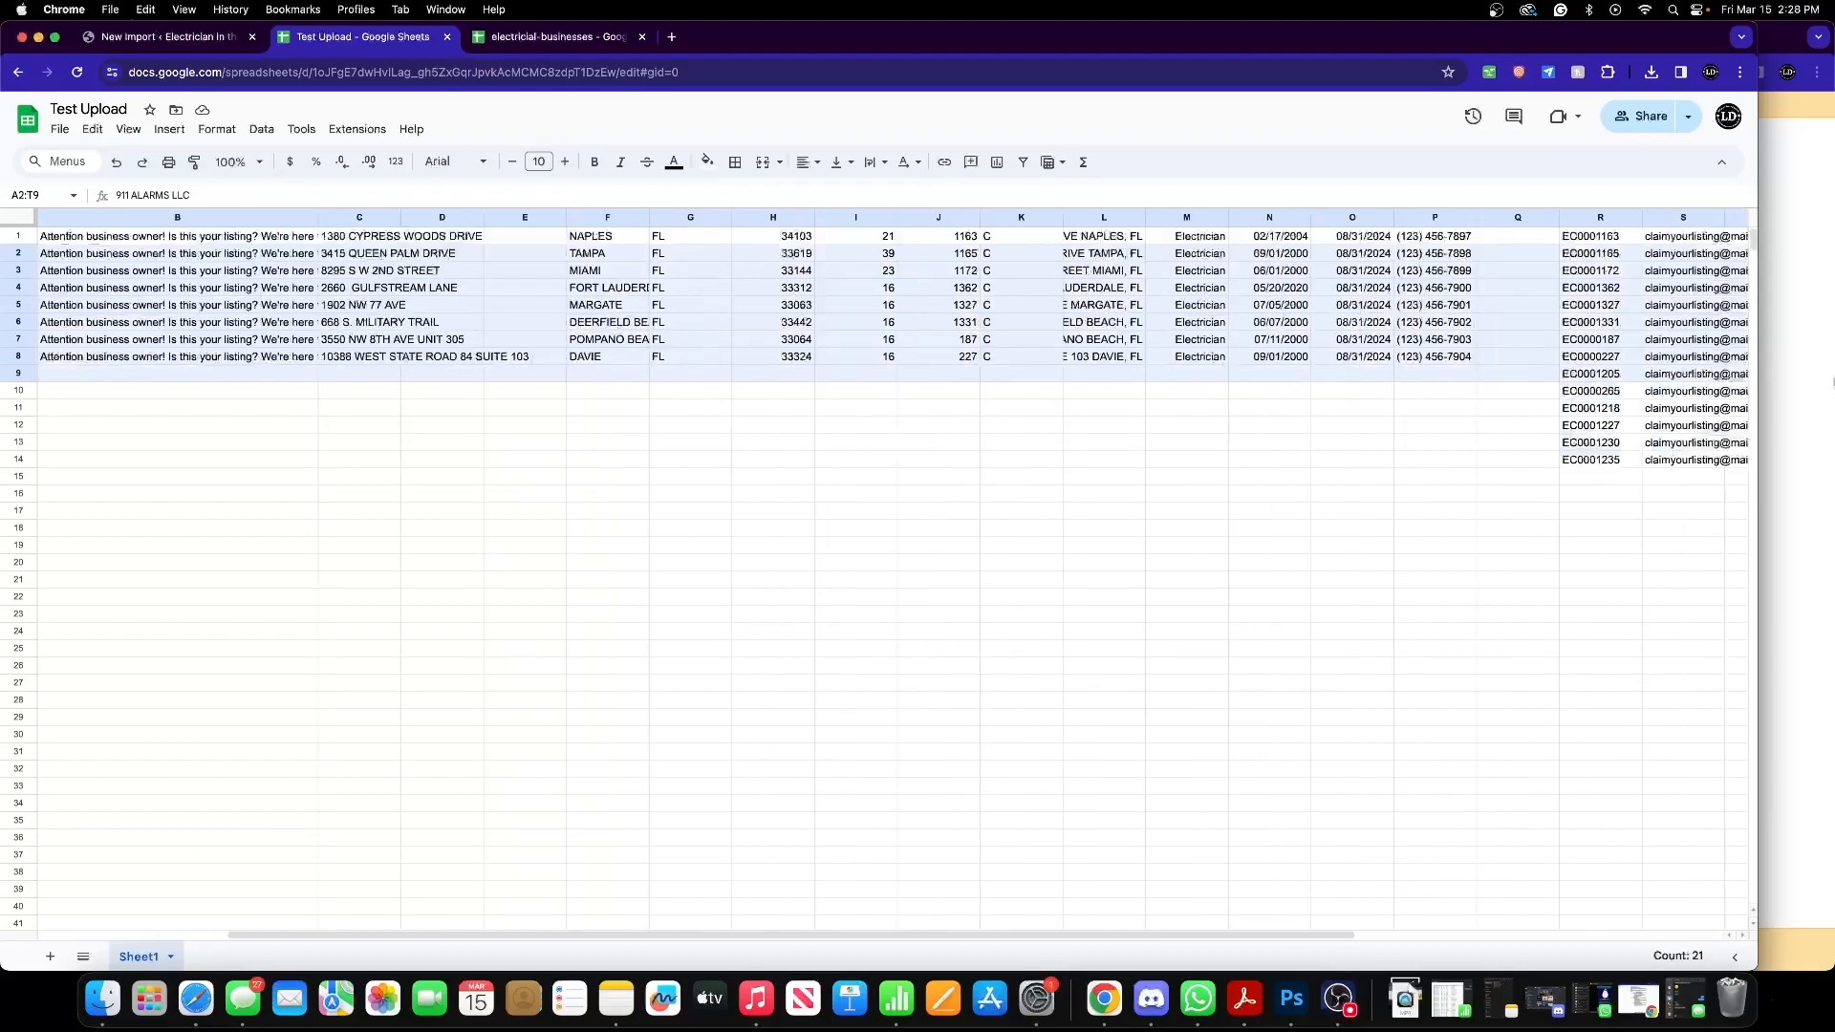
{"action": "scroll", "scroll_direction": "right", "scroll_amount": 3}
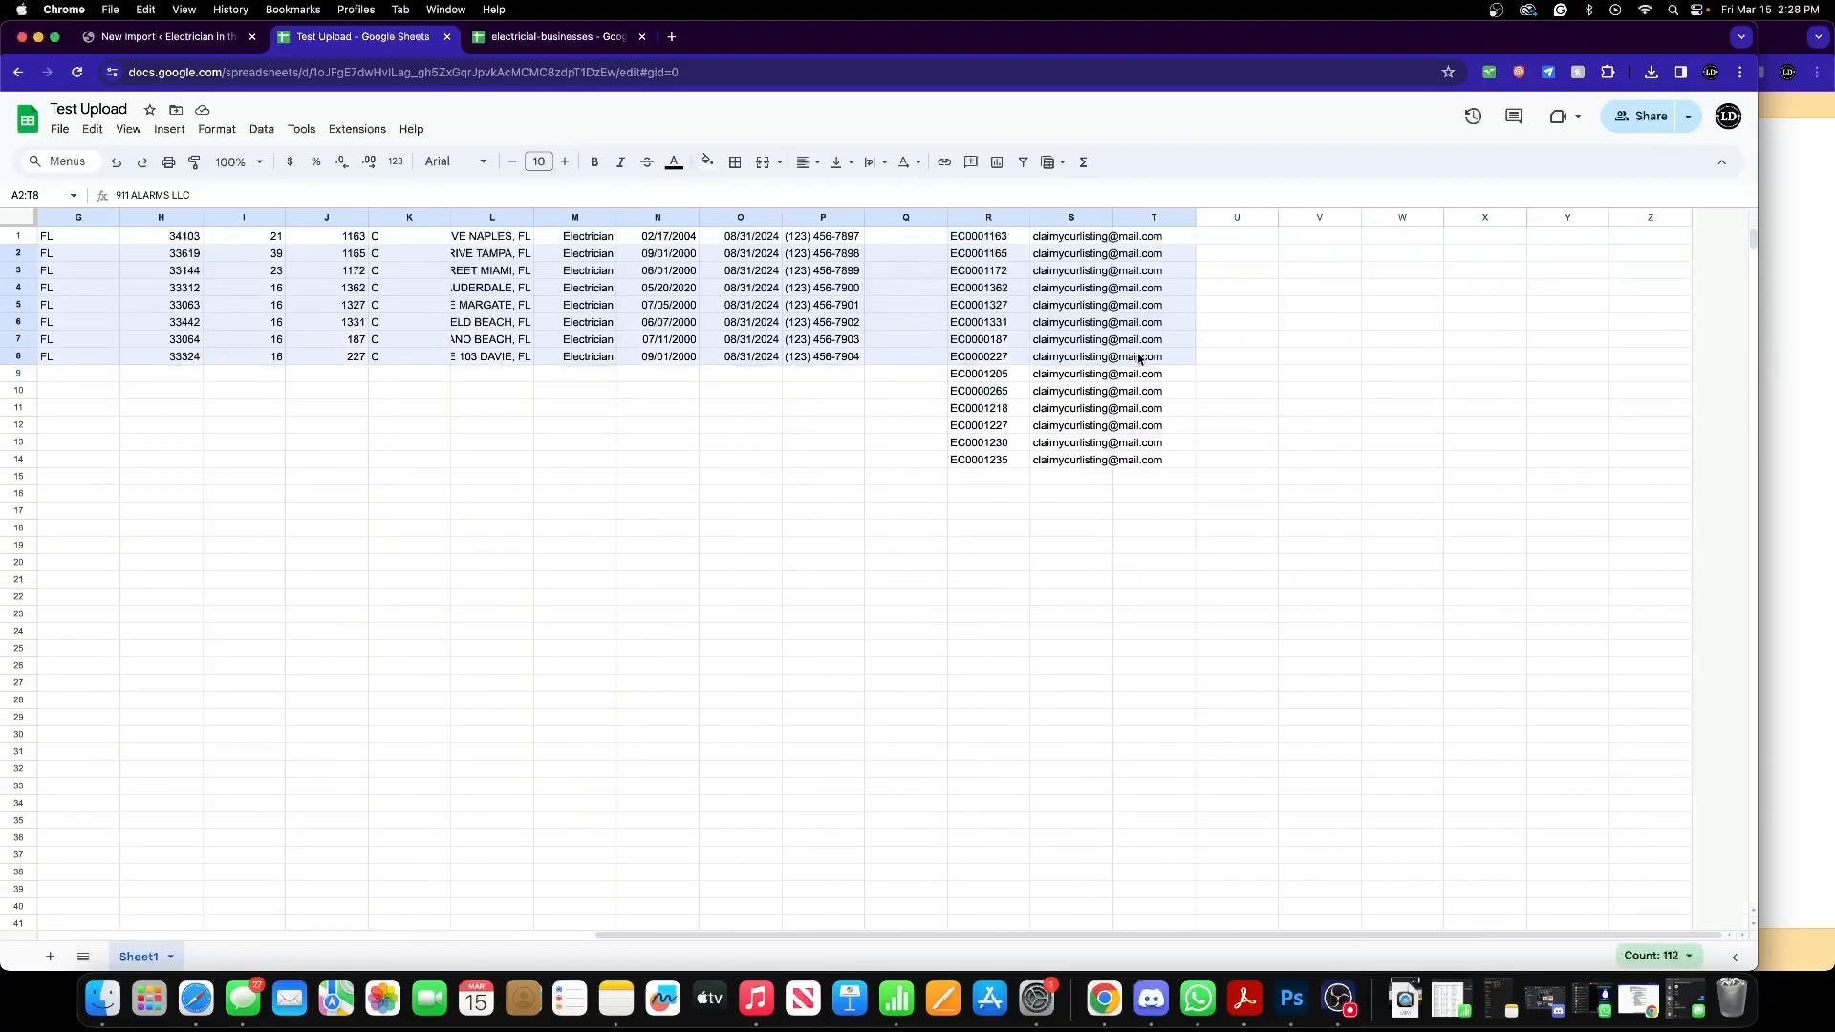
{"action": "key", "text": "Delete"}
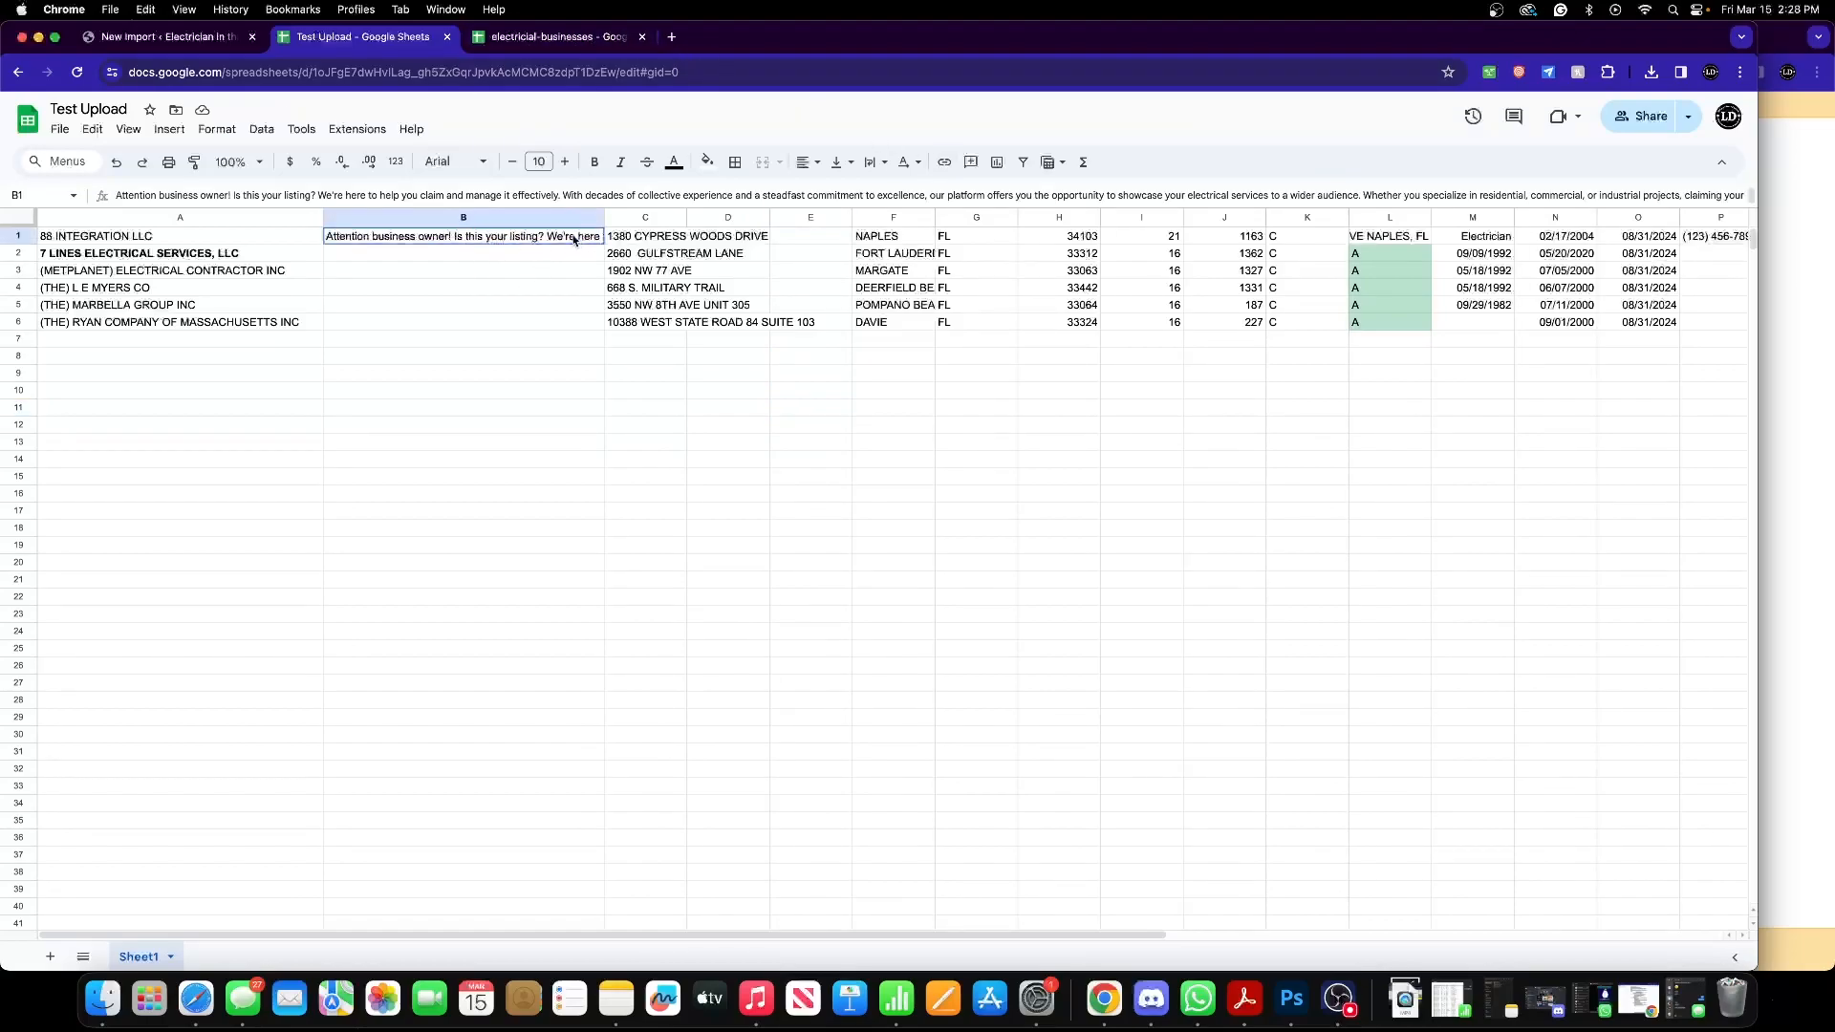
- Fill the business-owner message down to the new rows, realign columns, and rename the sheet Test Upload 2
{"action": "left_click_drag", "start_coordinate": [462, 235], "coordinate": [463, 321]}
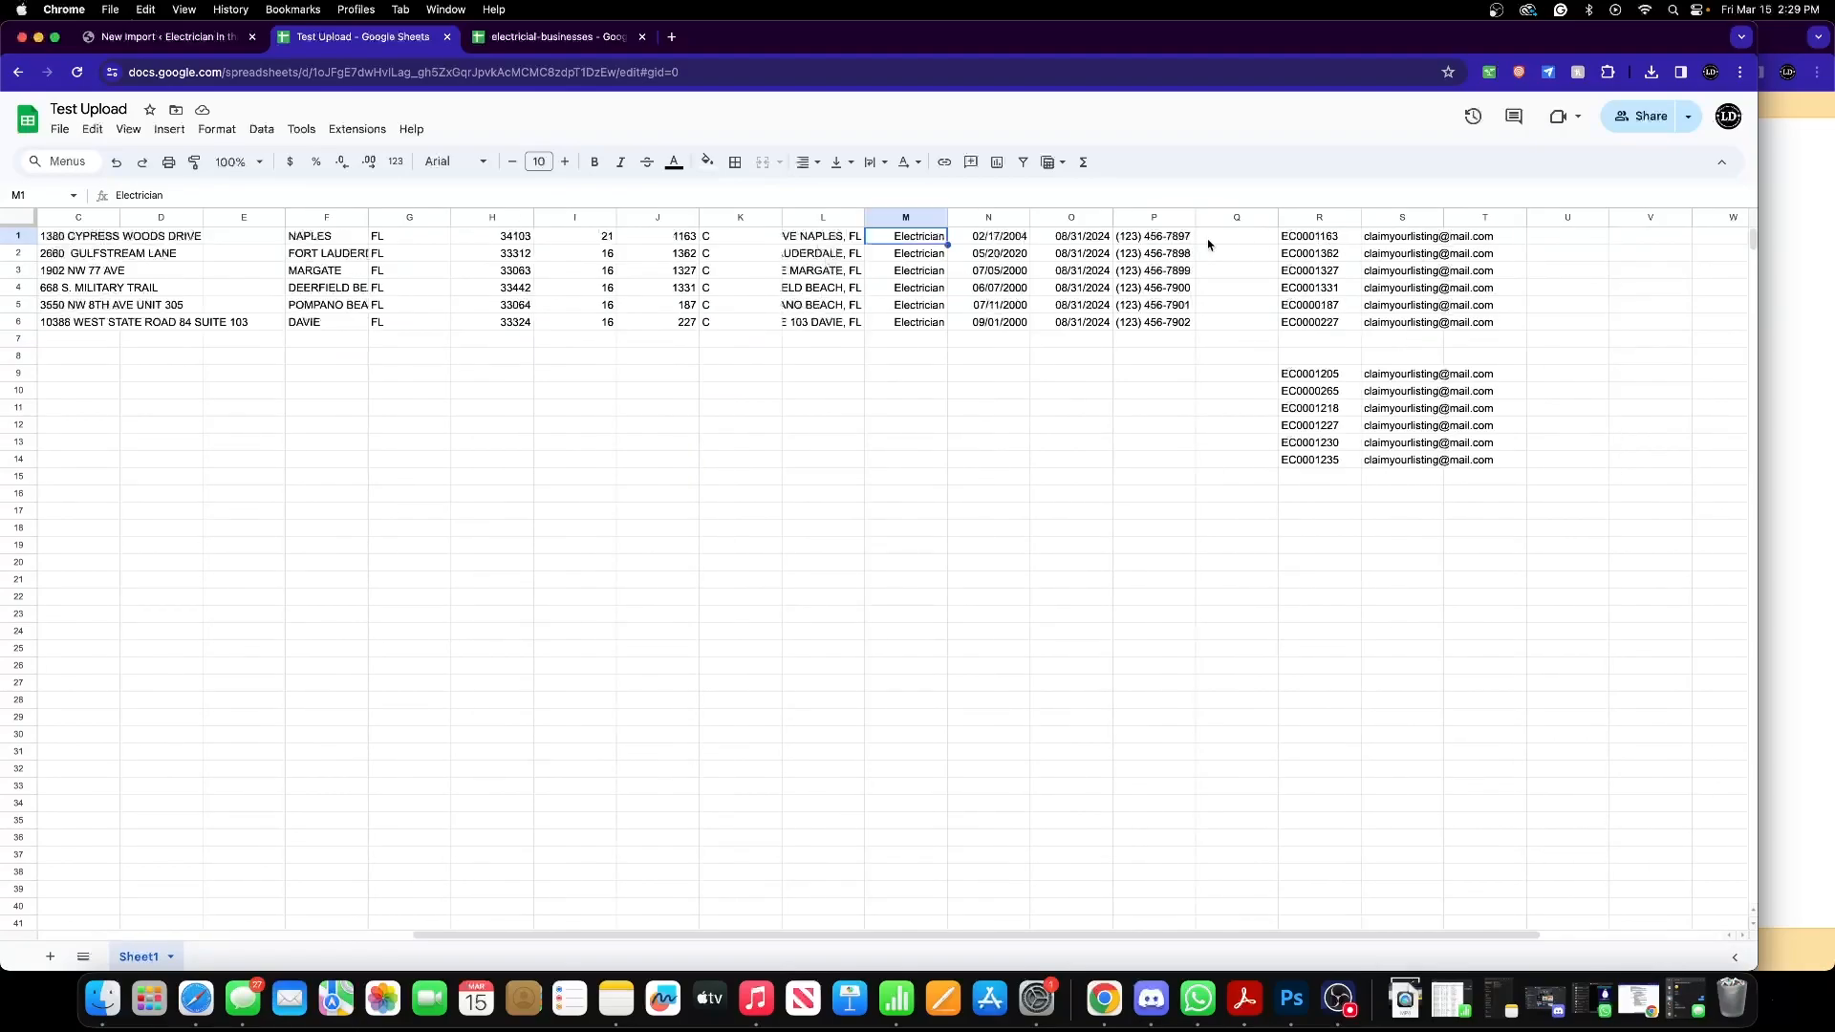
{"action": "left_click", "coordinate": [1152, 235]}
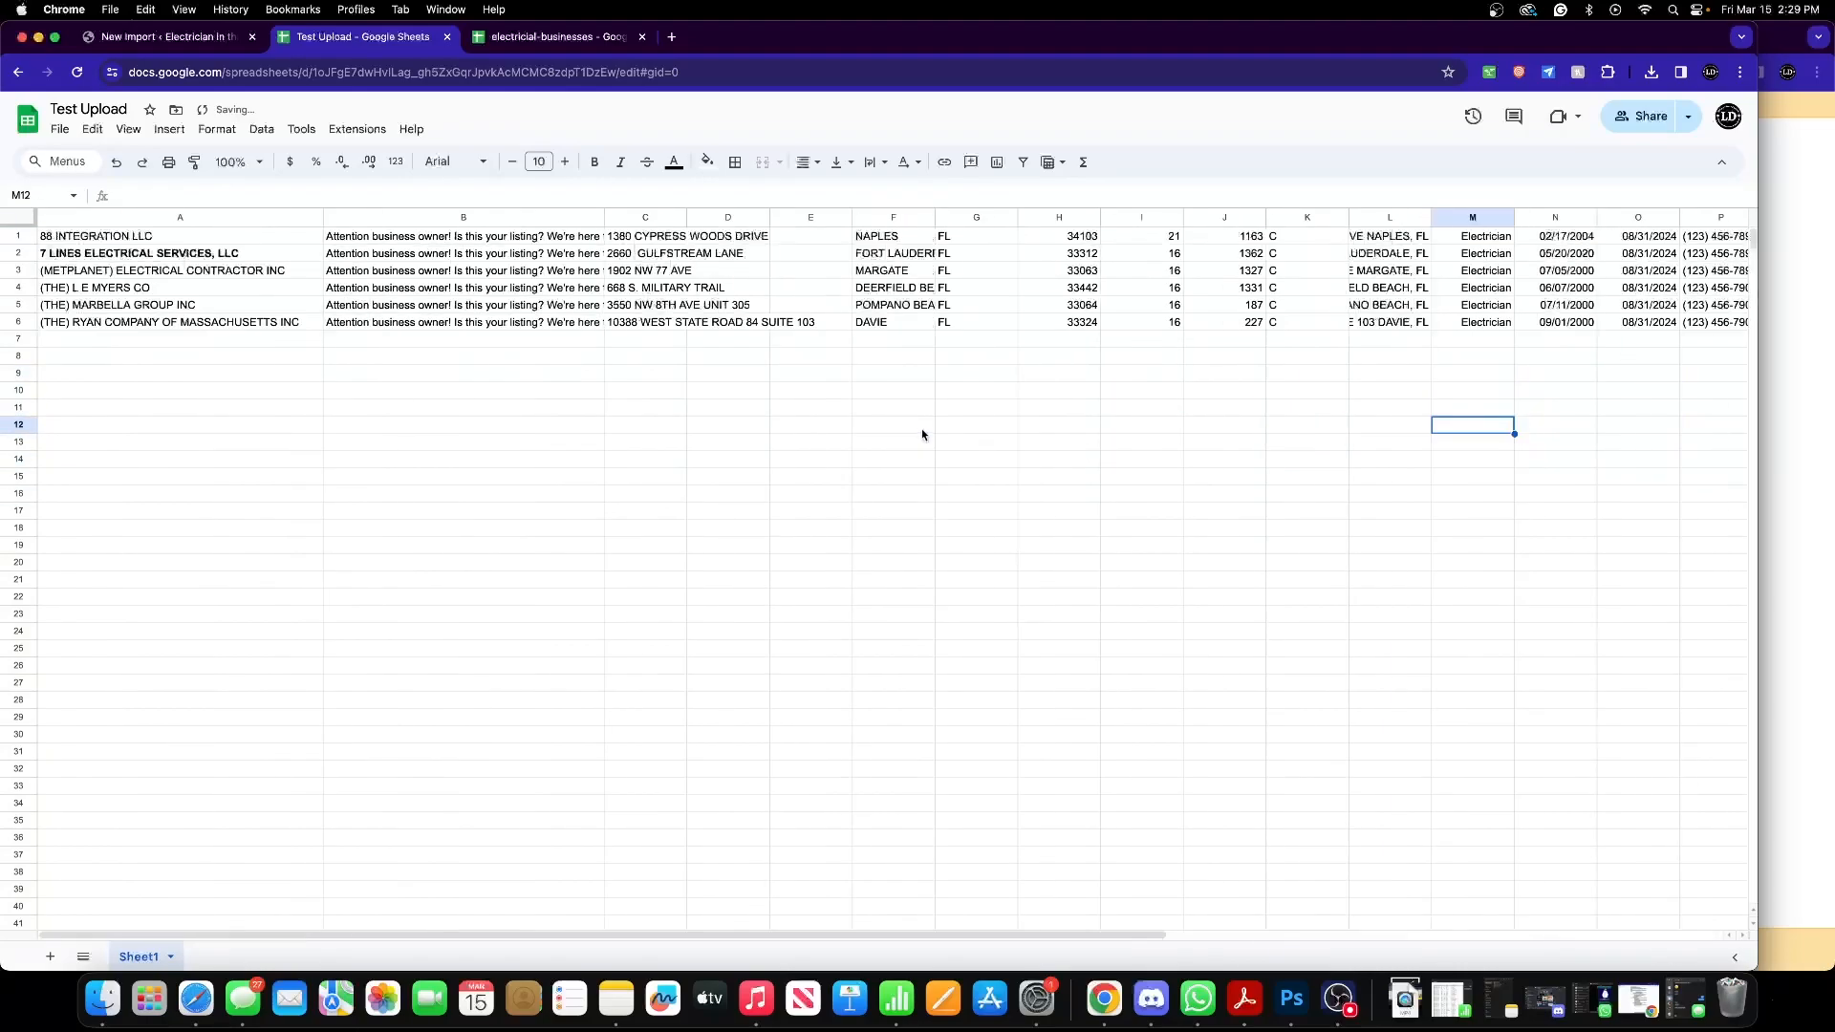
{"action": "mouse_move", "coordinate": [1495, 340]}
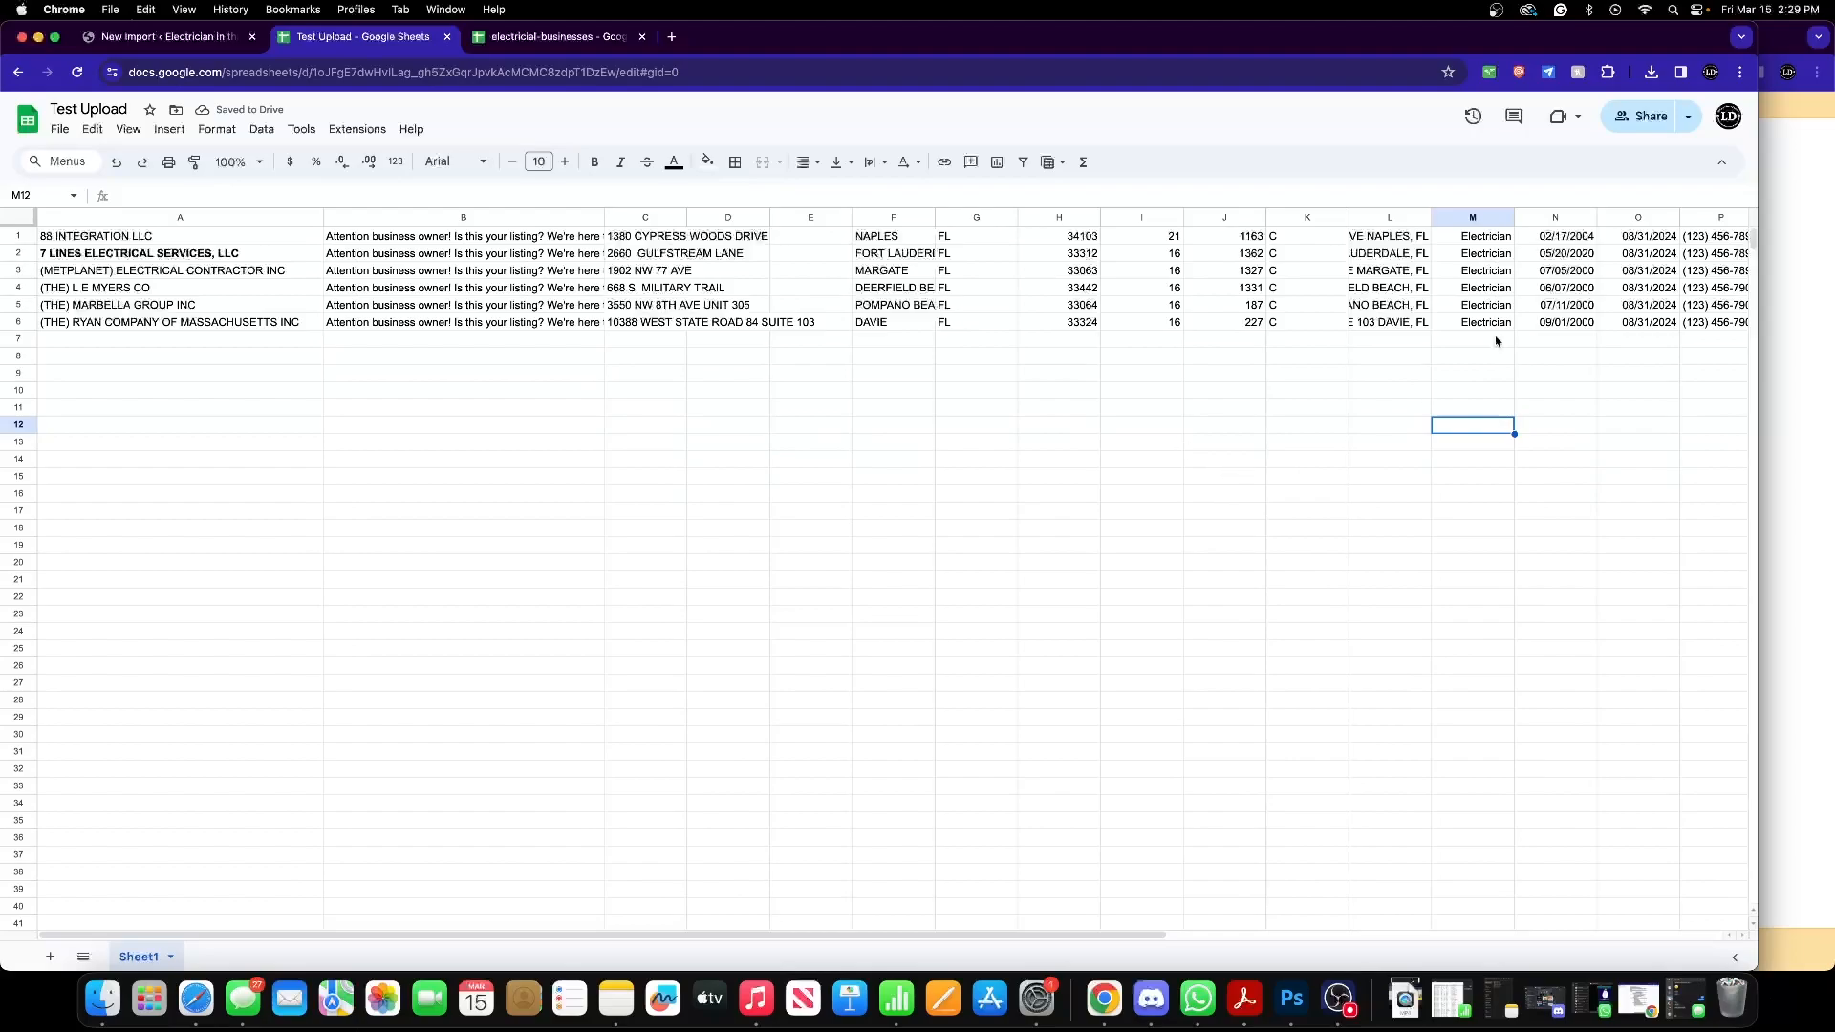
{"action": "mouse_move", "coordinate": [101, 1004]}
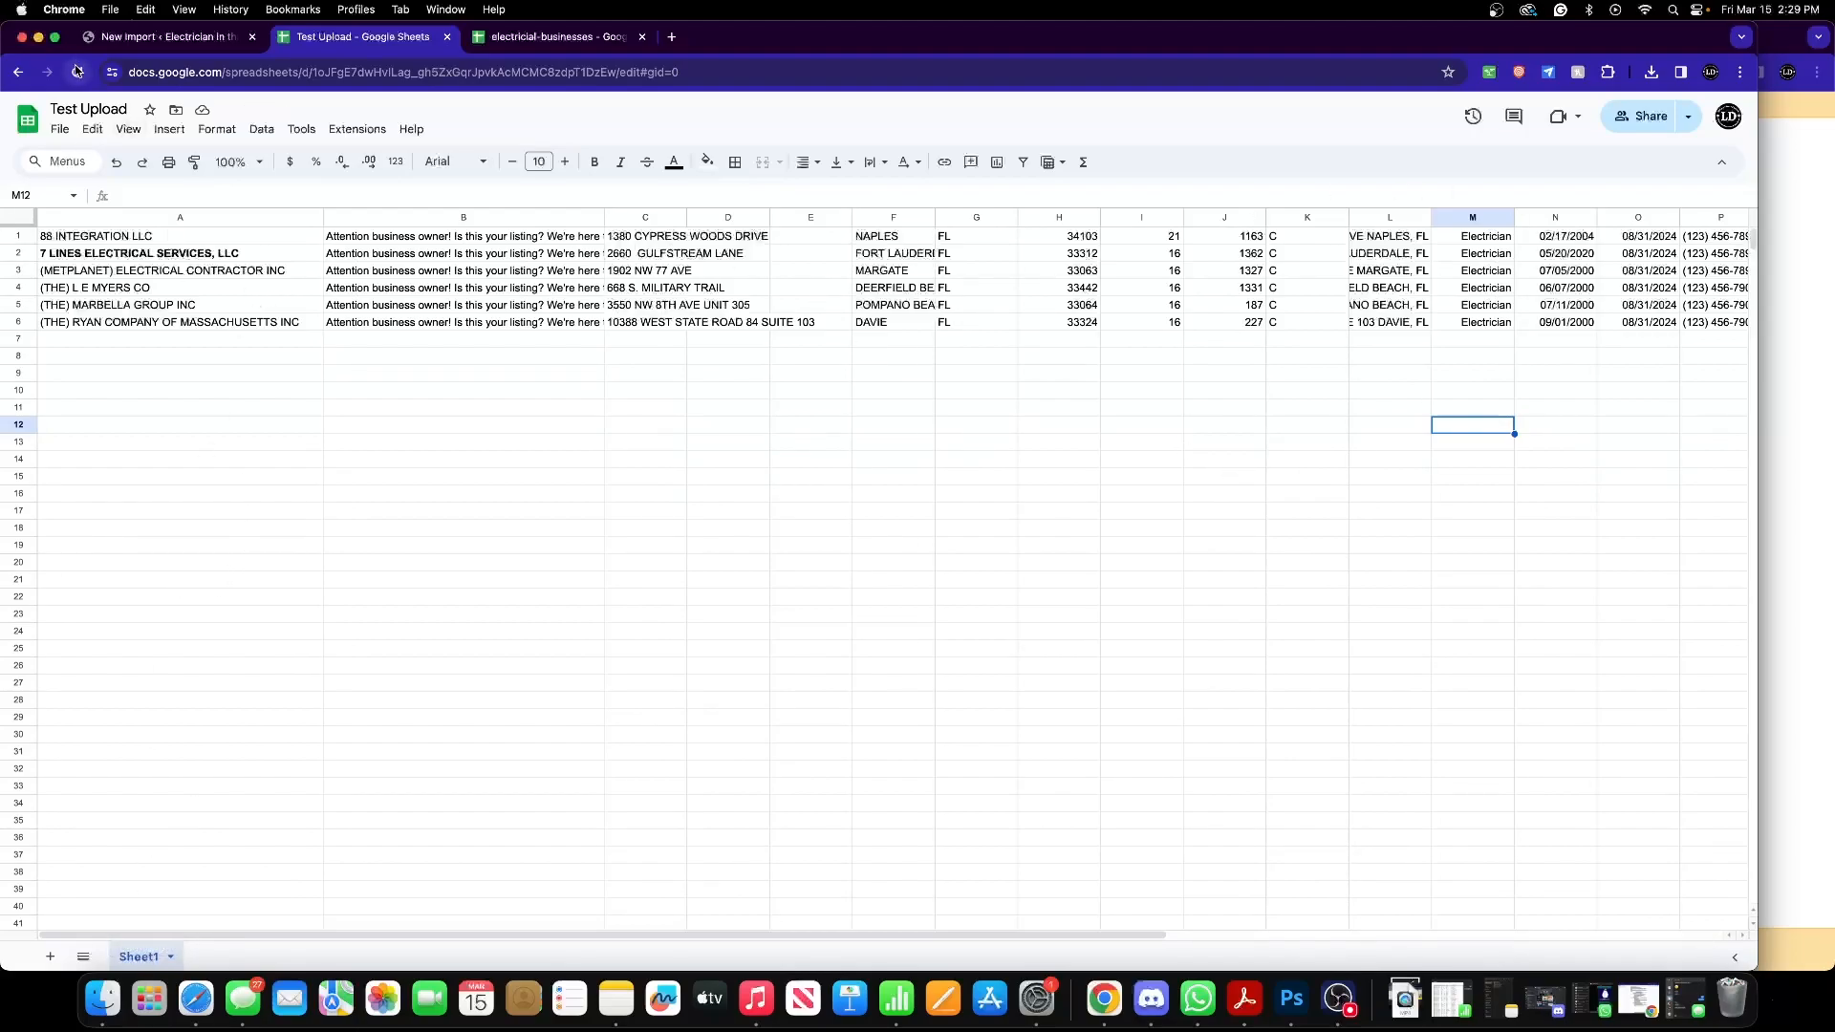
{"action": "left_click", "coordinate": [88, 109]}
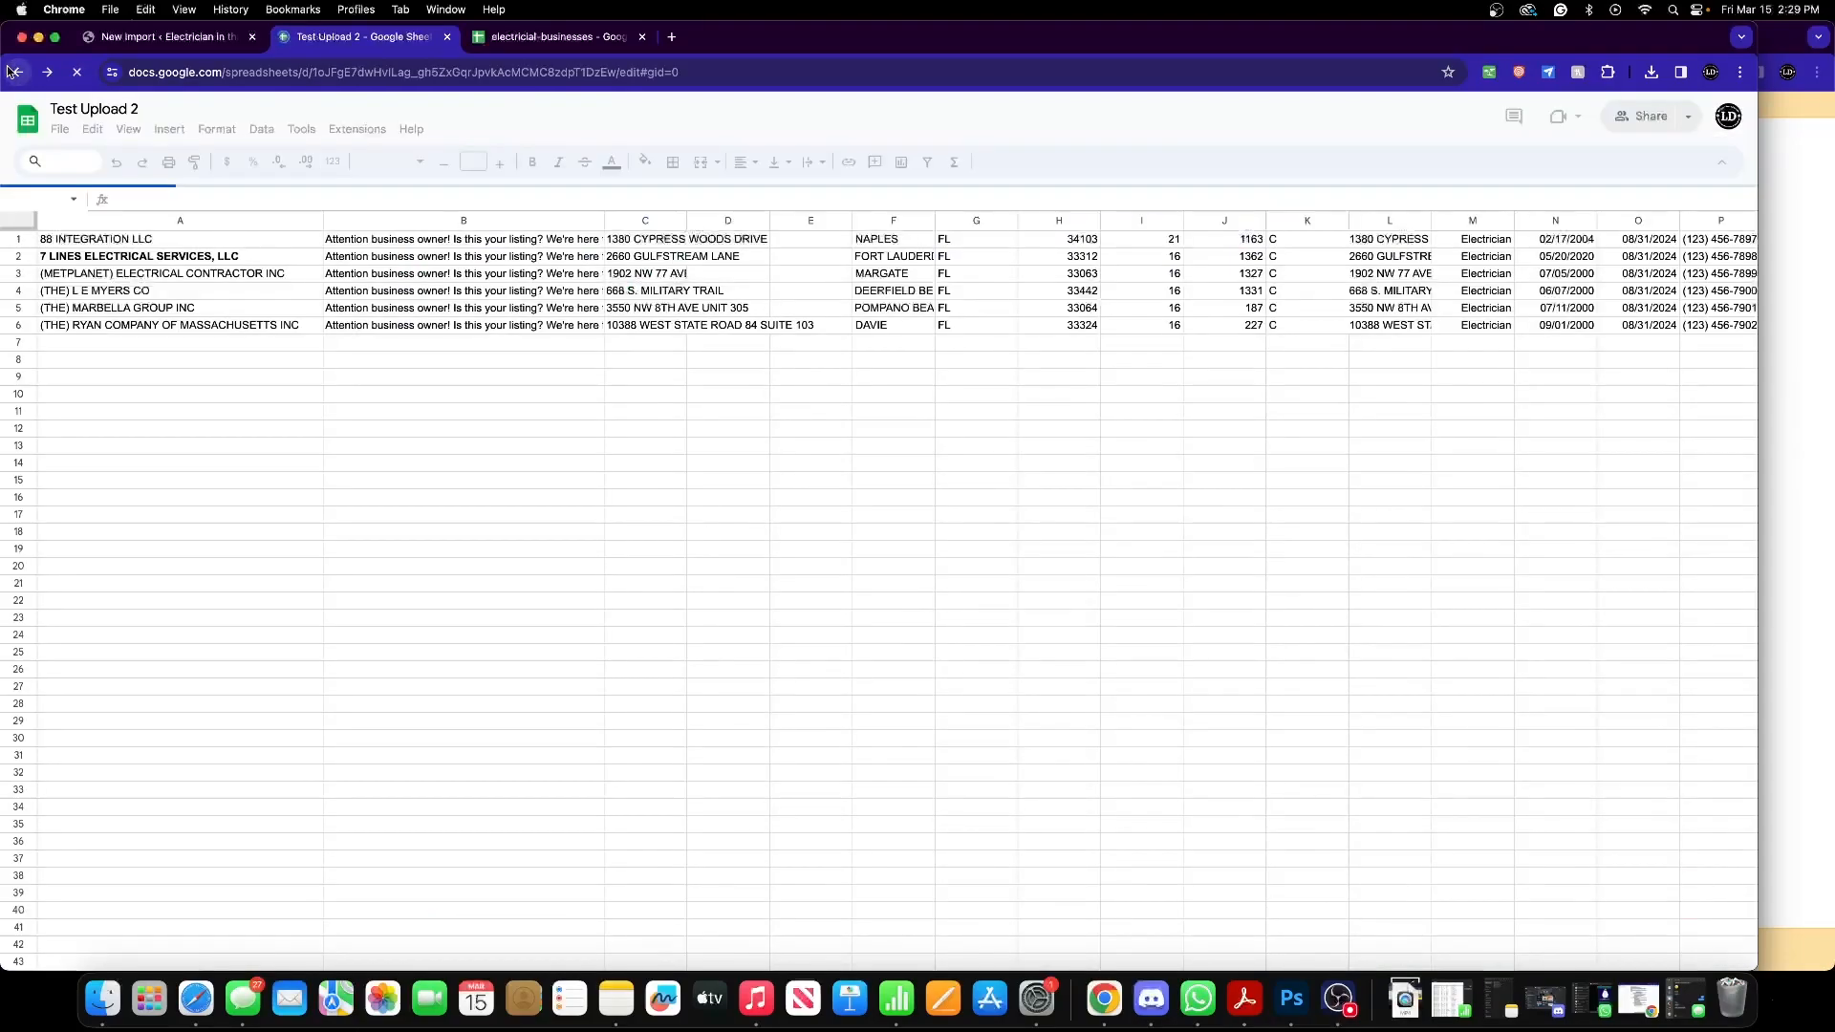
- Download Test Upload 2 as a CSV and return to the WordPress import page
{"action": "left_click", "coordinate": [60, 128]}
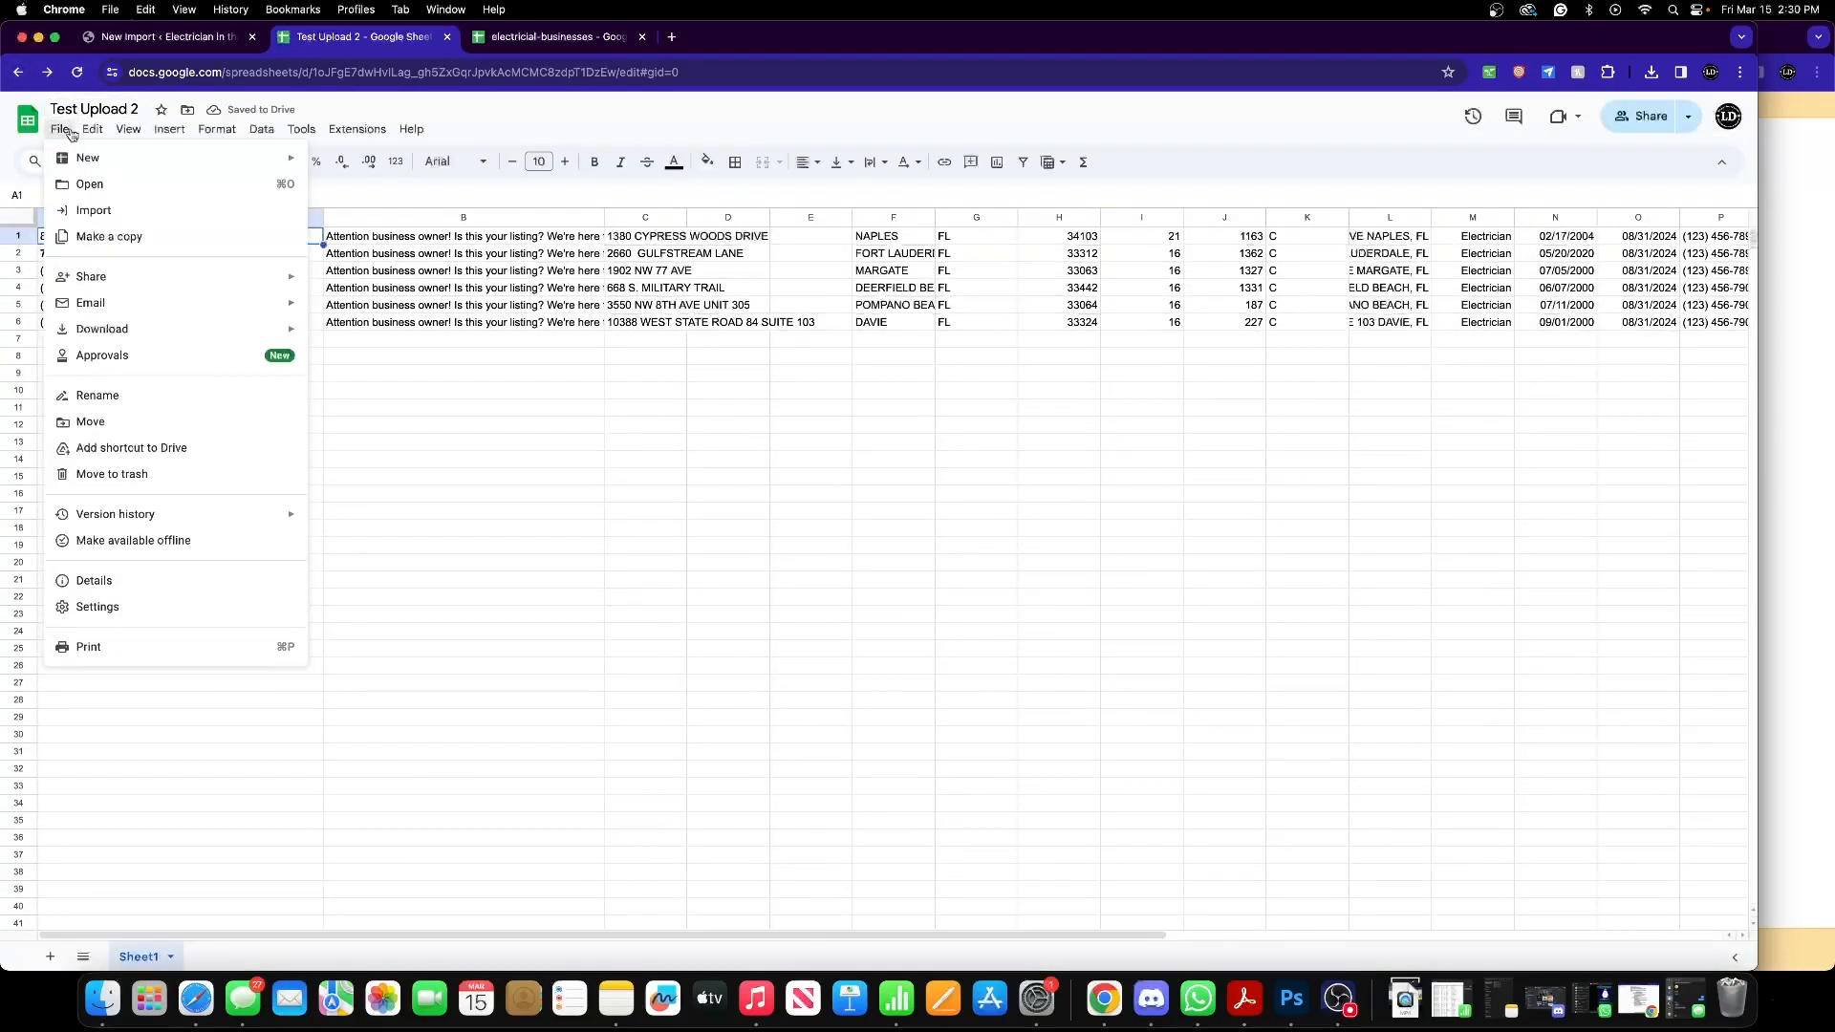
{"action": "mouse_move", "coordinate": [101, 329]}
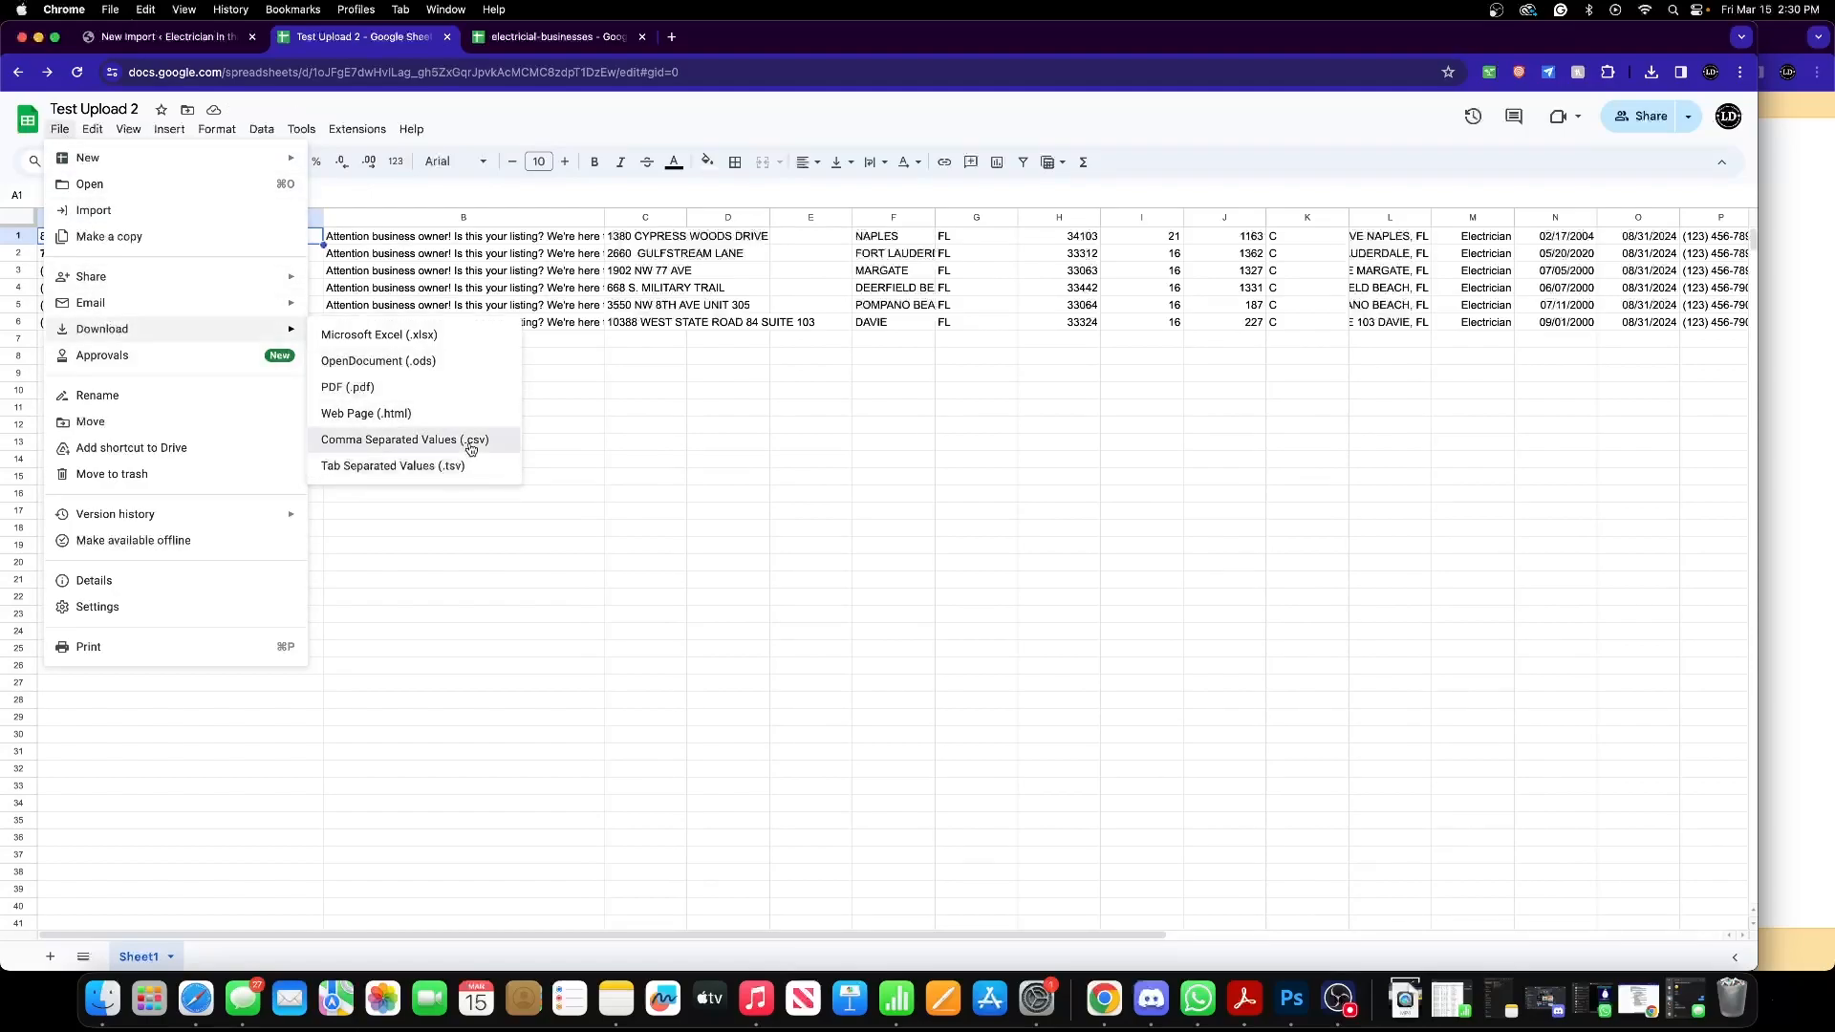
{"action": "left_click", "coordinate": [403, 439]}
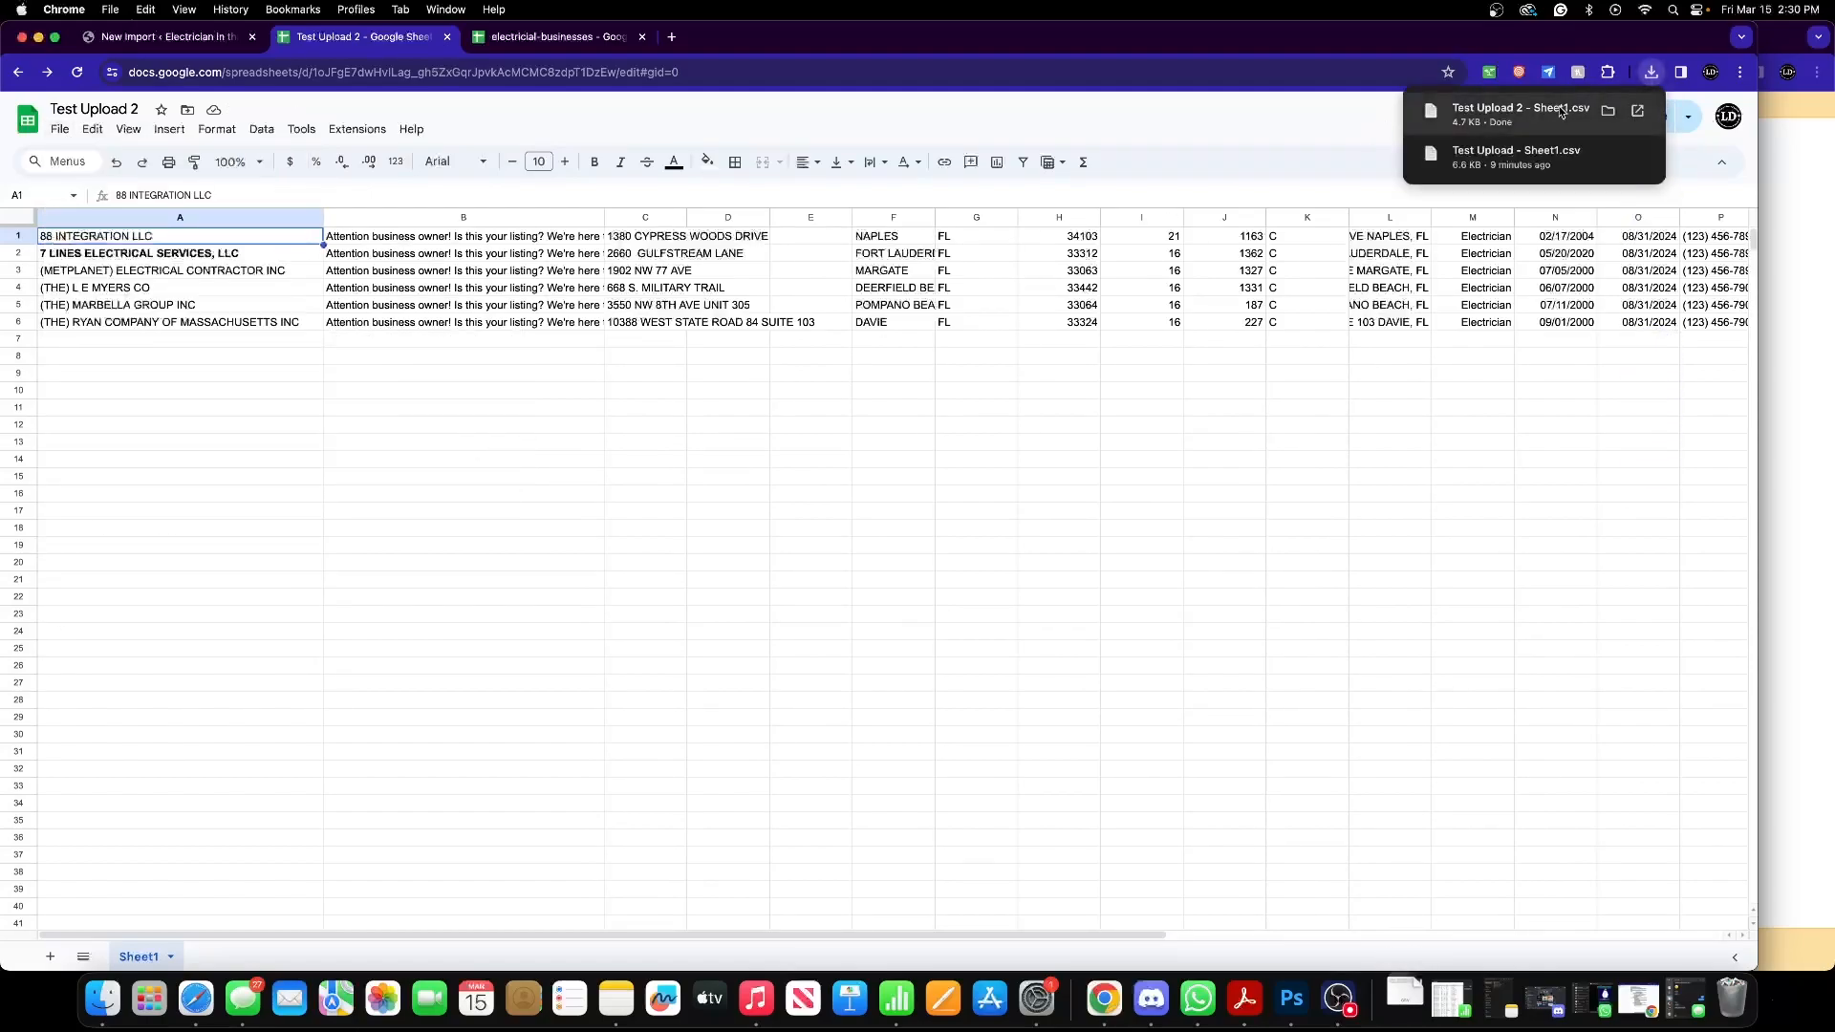
{"action": "left_click", "coordinate": [165, 36]}
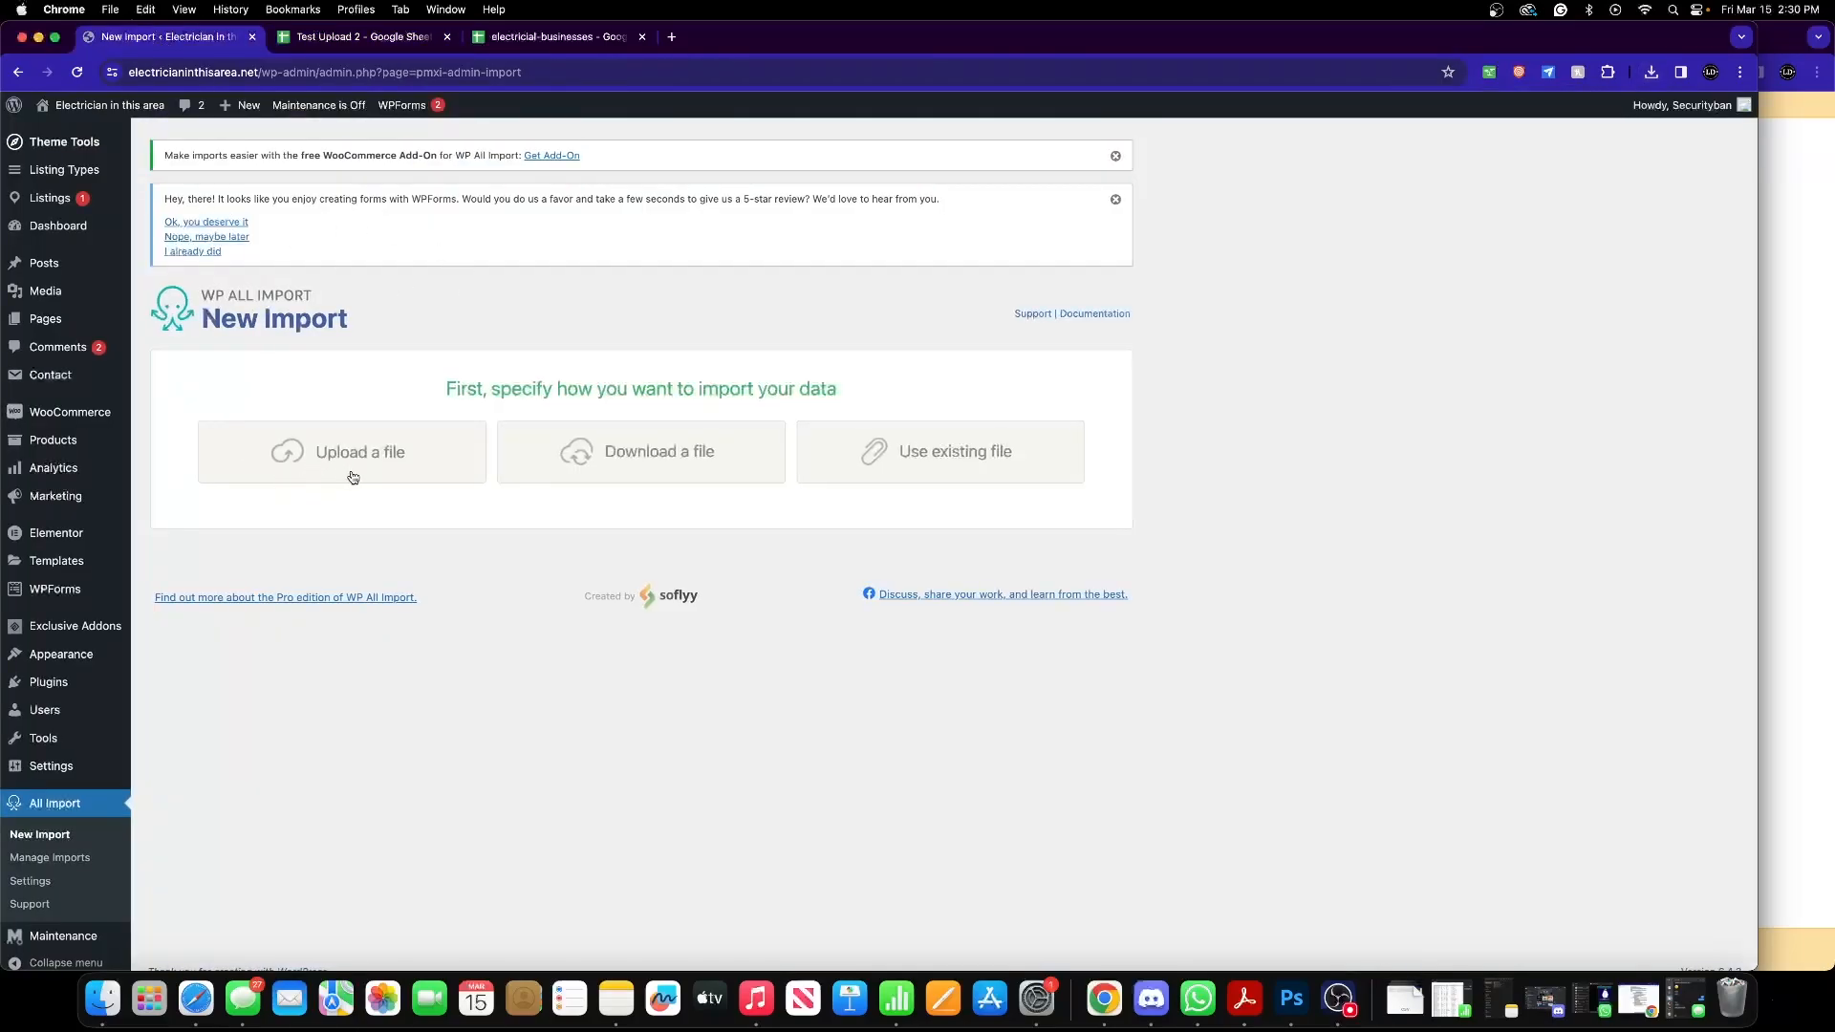
- Upload Test Upload 2 - Sheet1.csv from Downloads as the import data file
{"action": "left_click", "coordinate": [359, 451]}
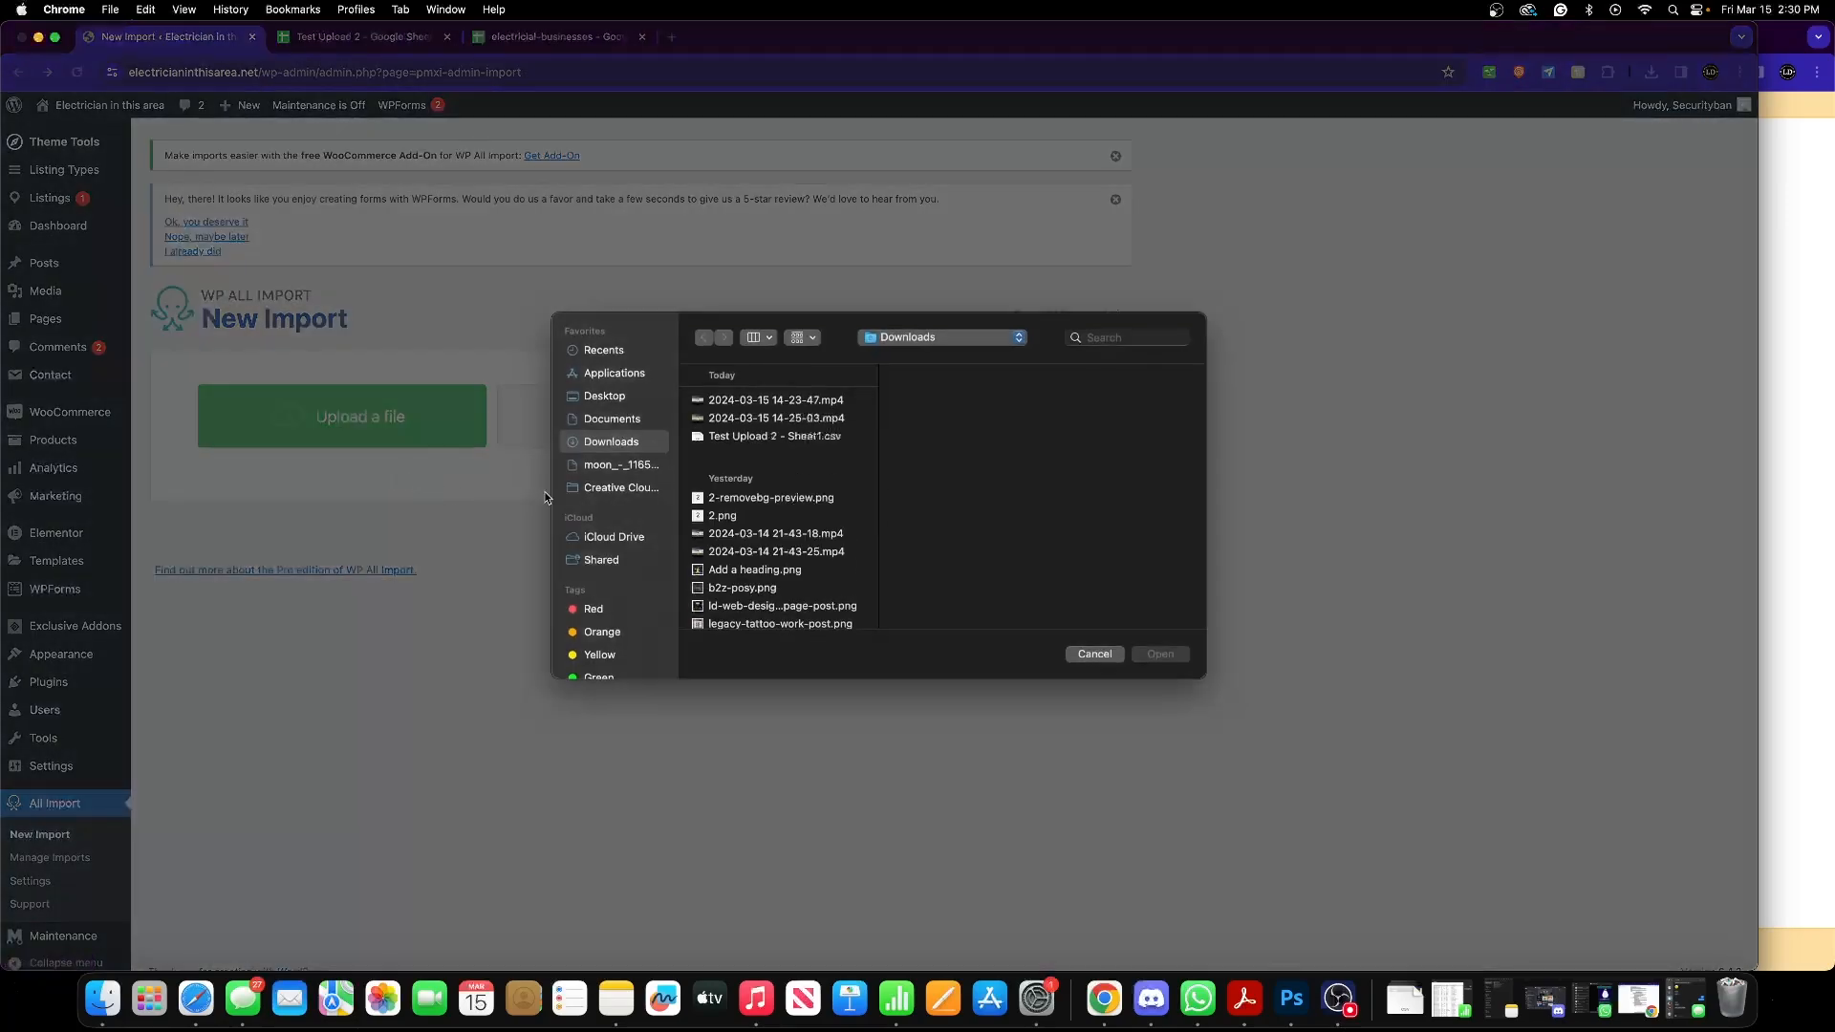
{"action": "left_click", "coordinate": [773, 435]}
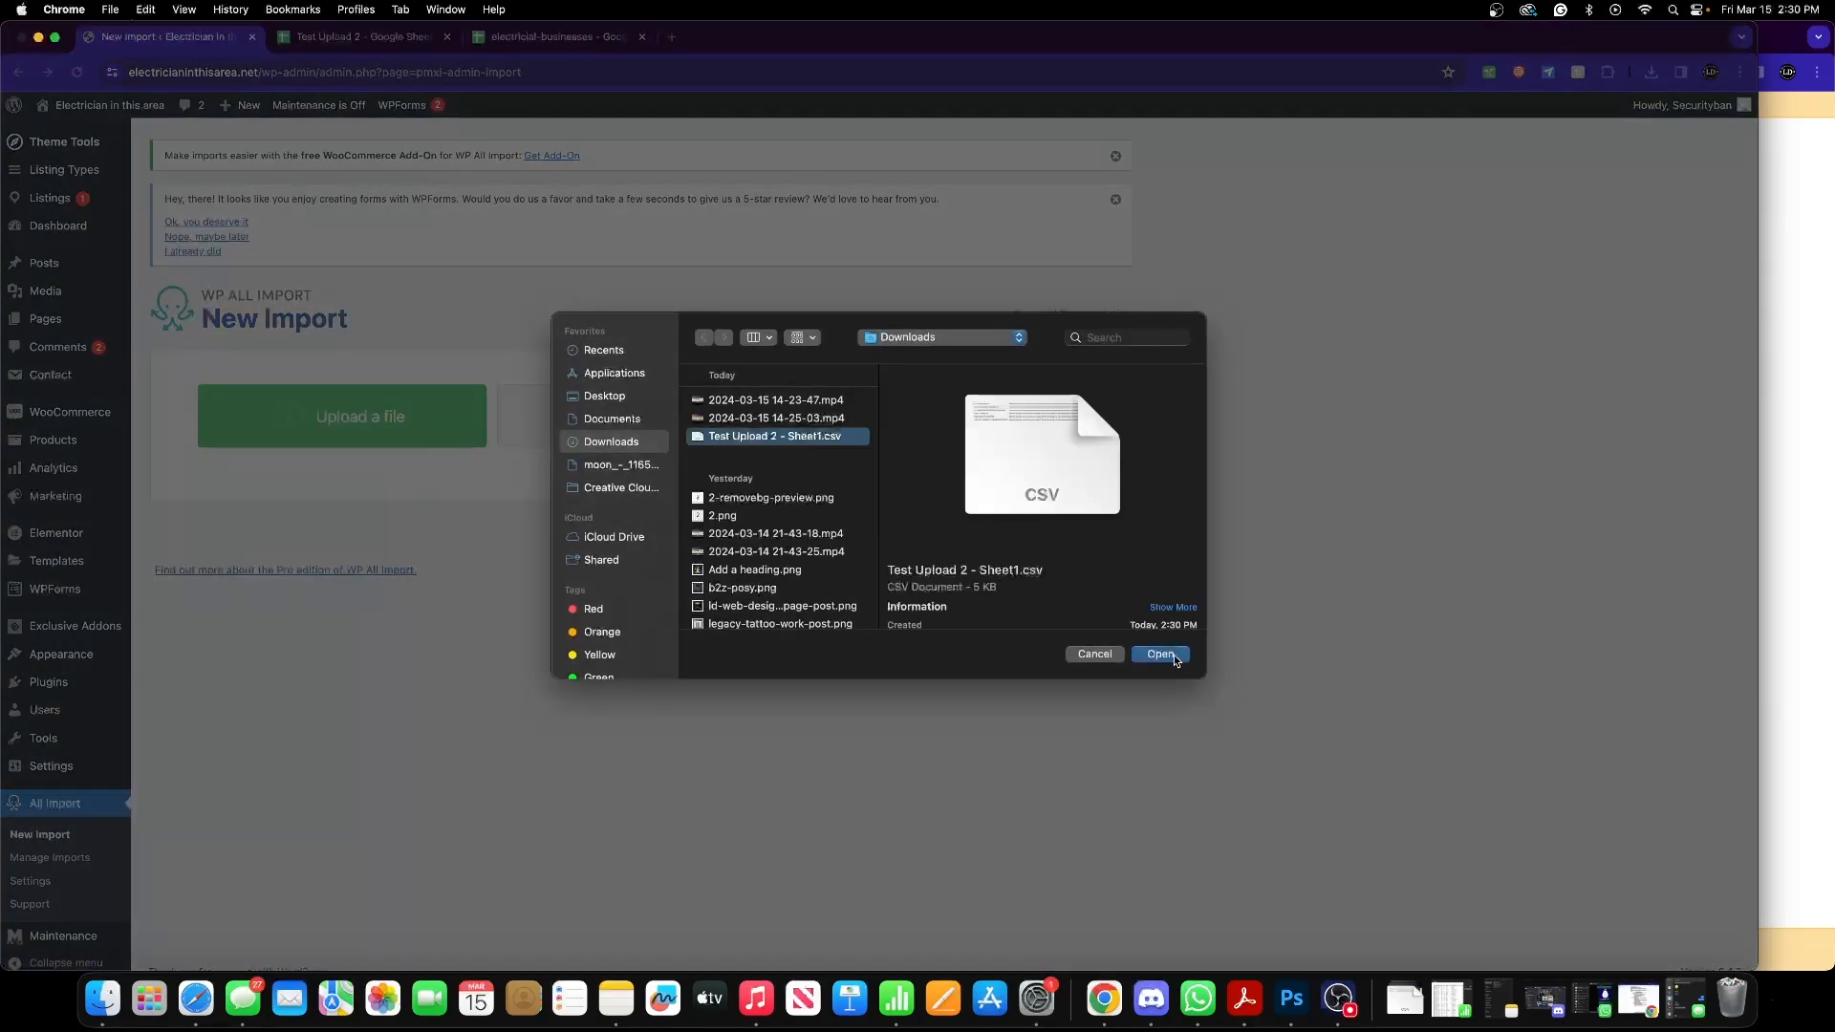
{"action": "left_click", "coordinate": [1160, 654]}
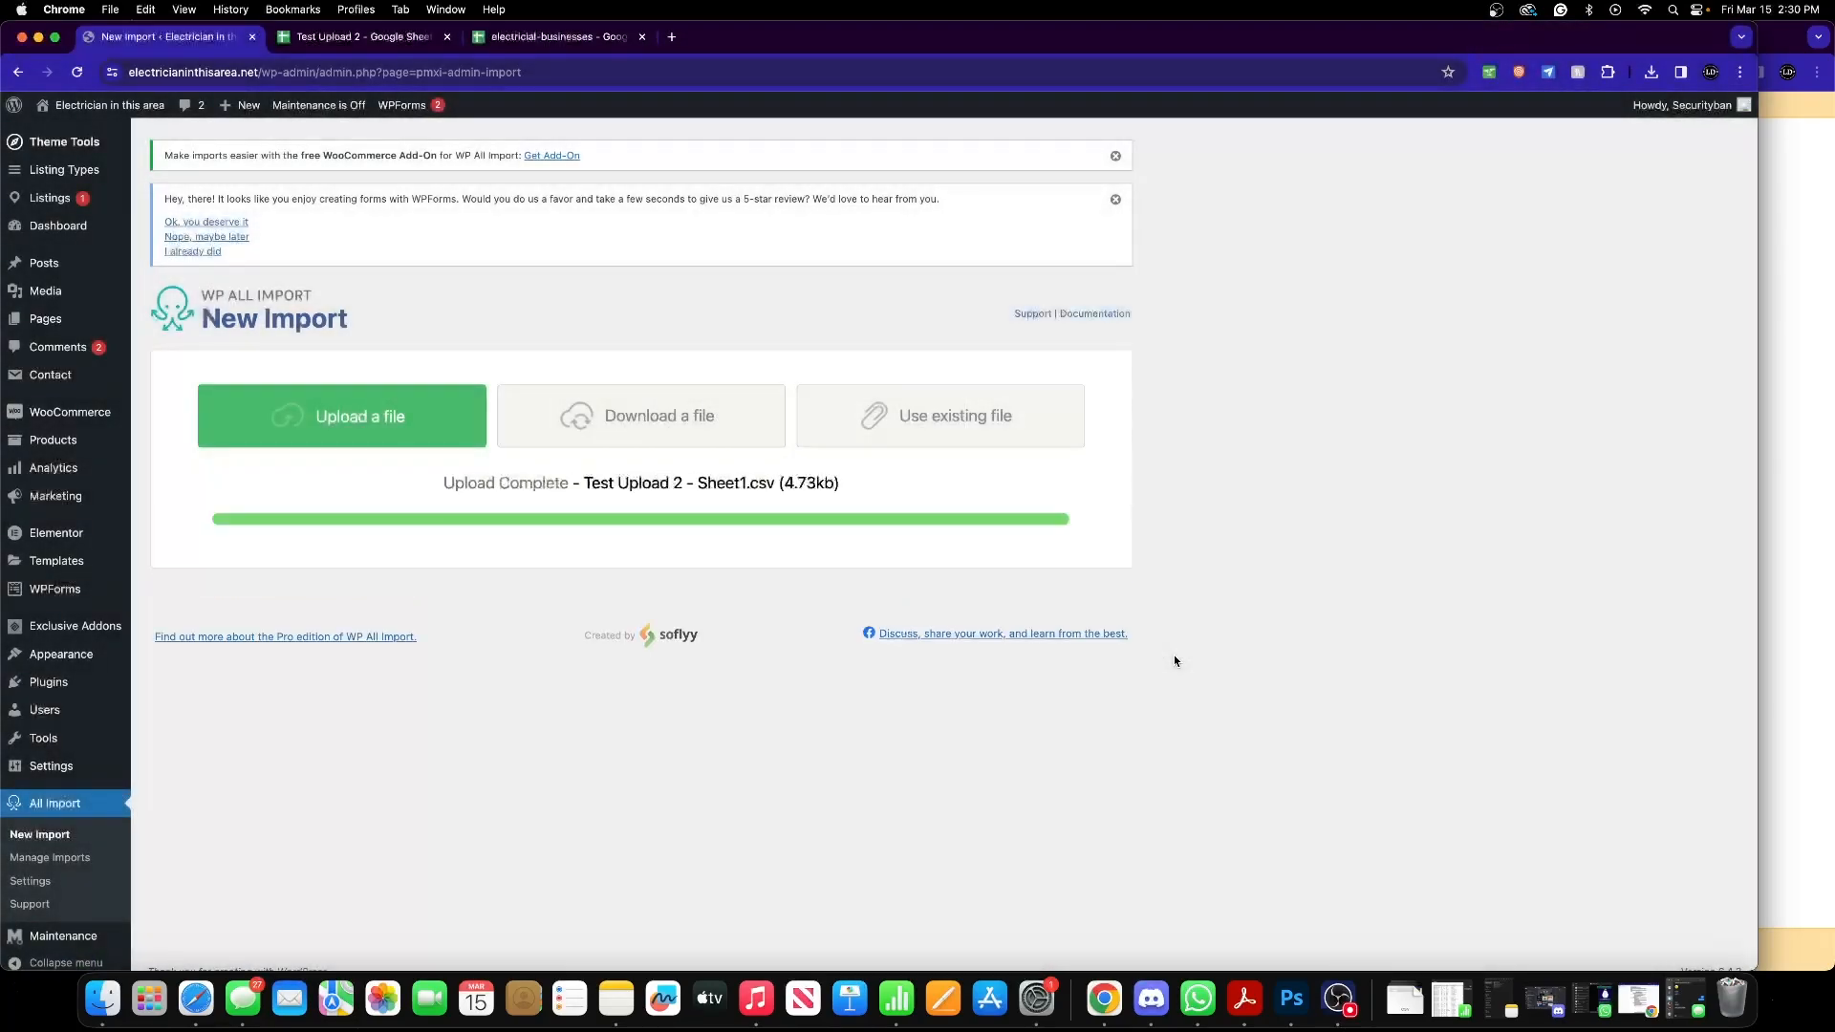
- Set the import to create new Listing Type: Electrical Contractor items for each record
{"action": "left_click", "coordinate": [573, 707]}
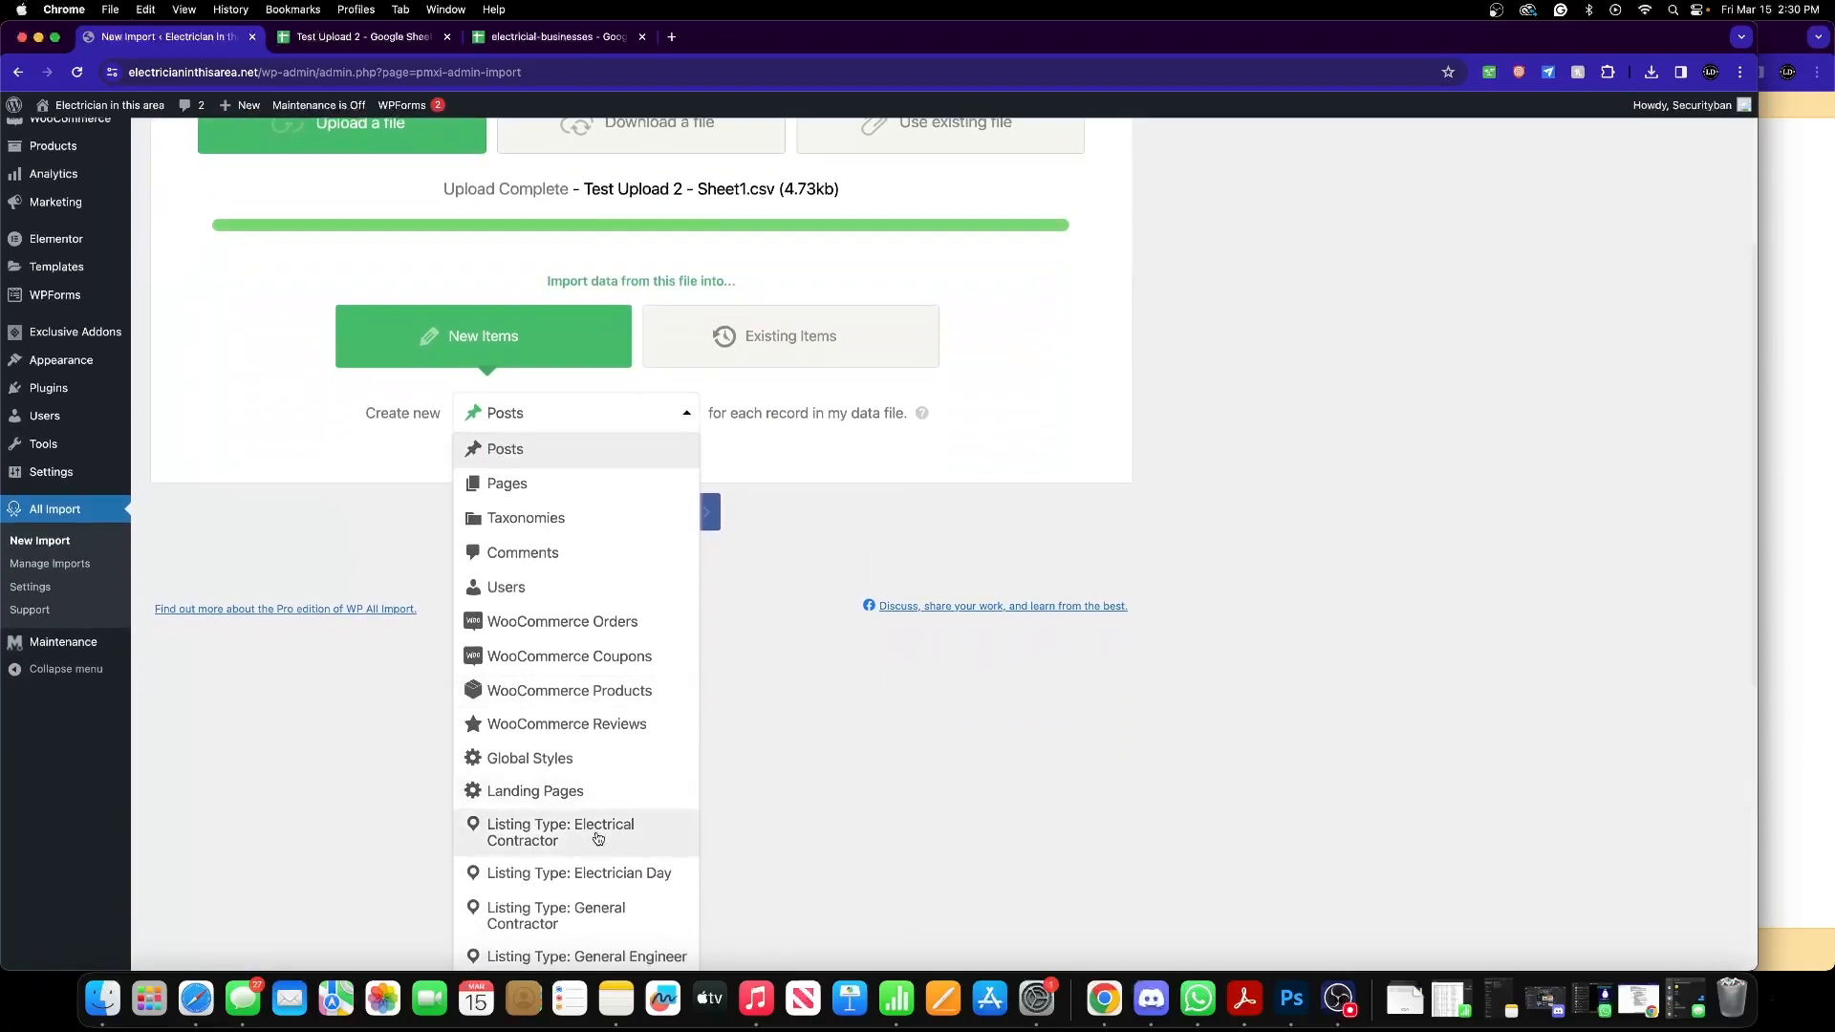
{"action": "mouse_move", "coordinate": [570, 841]}
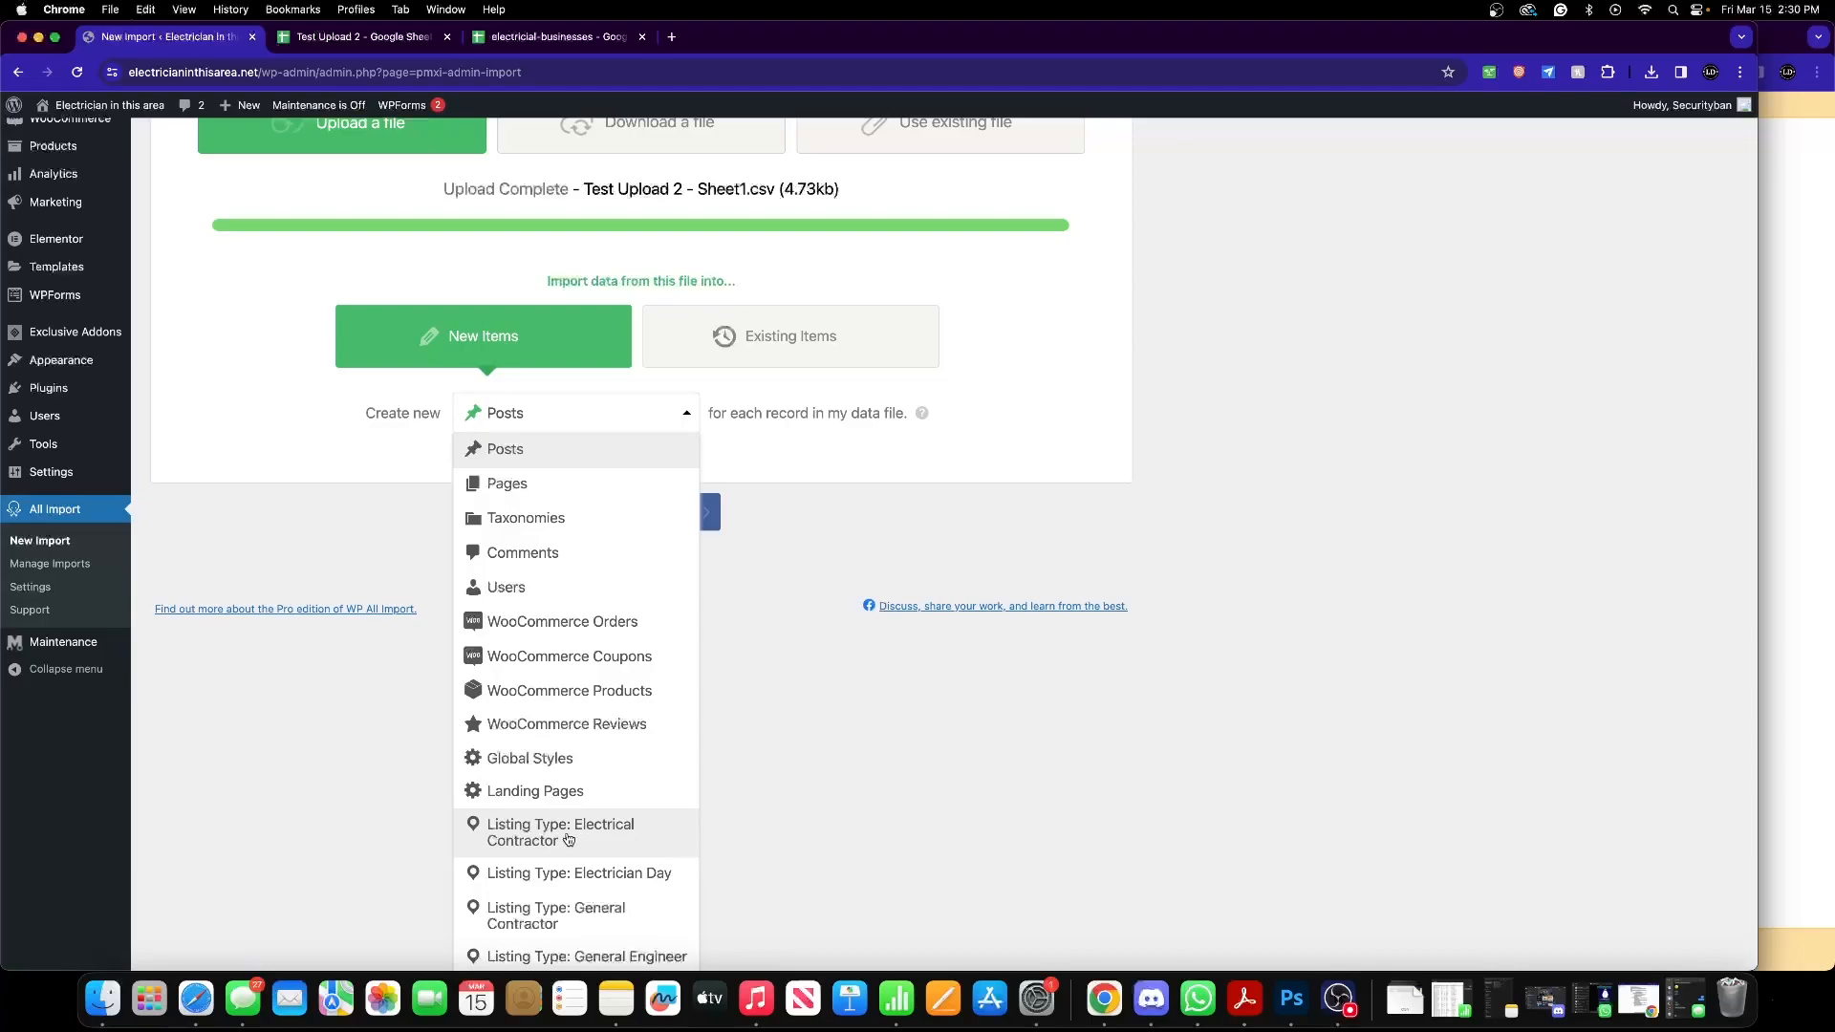
{"action": "mouse_move", "coordinate": [654, 396]}
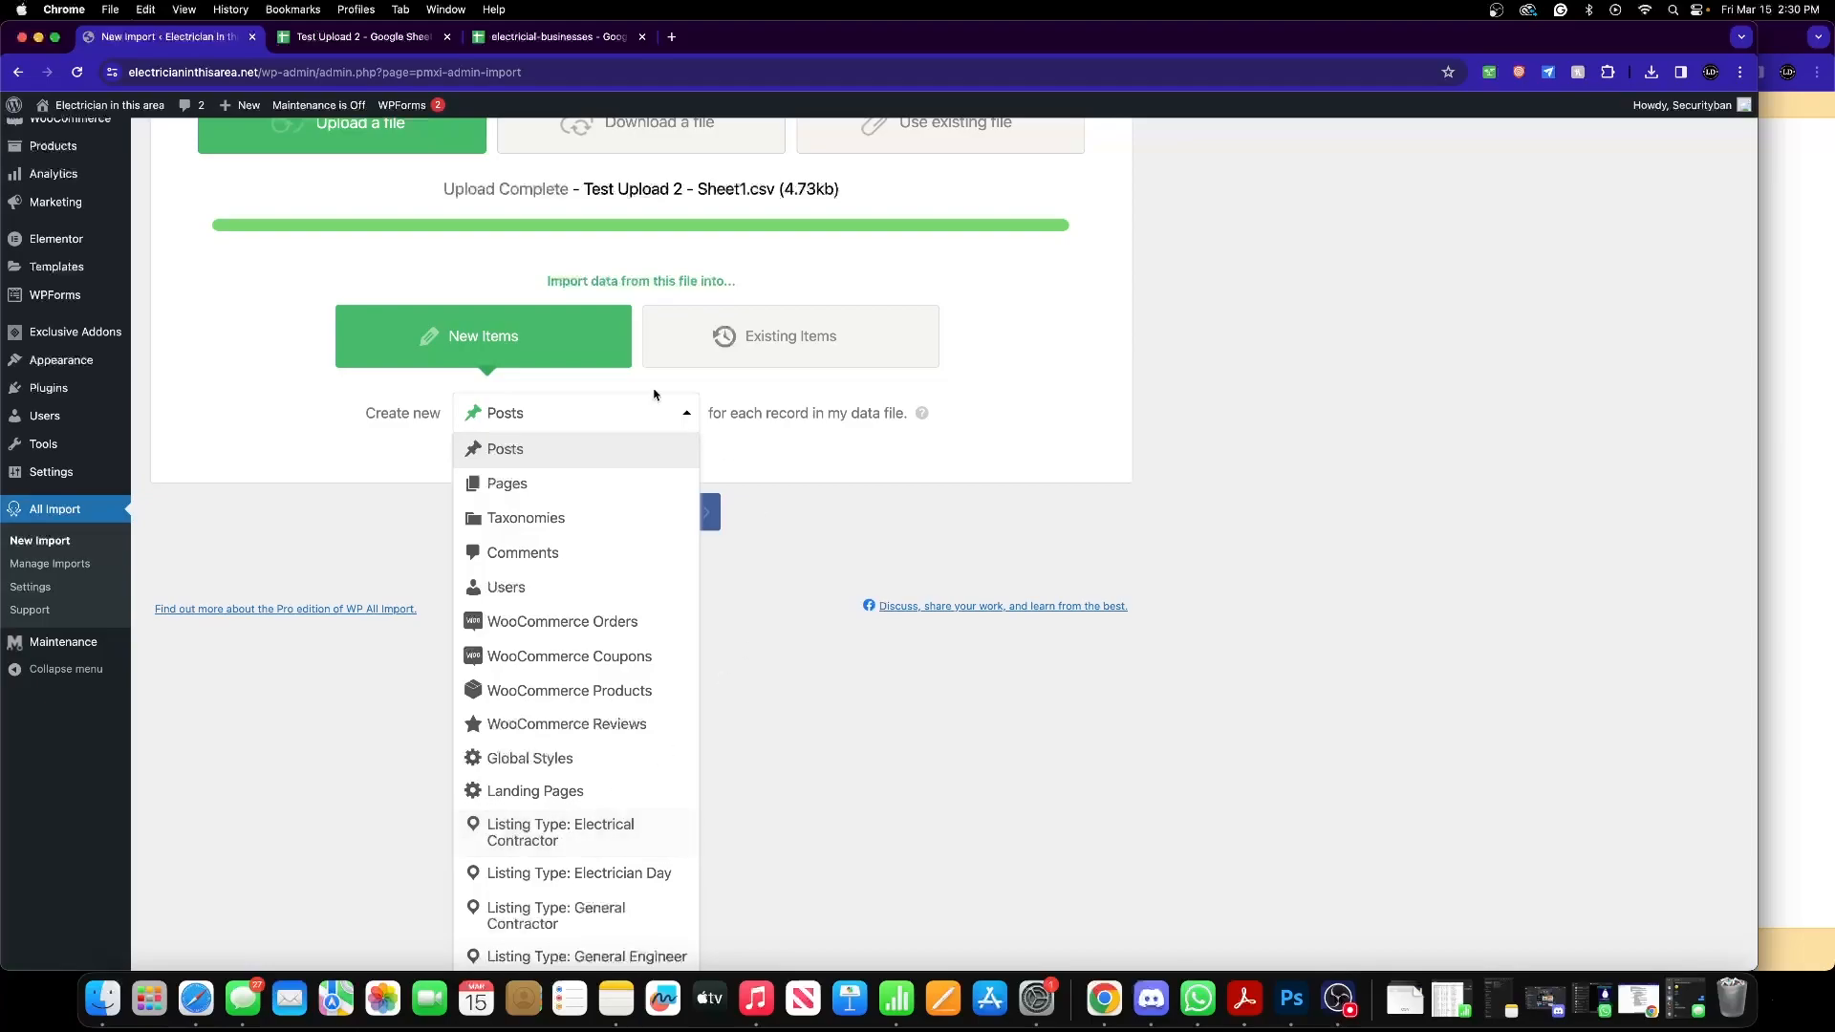
{"action": "mouse_move", "coordinate": [552, 485]}
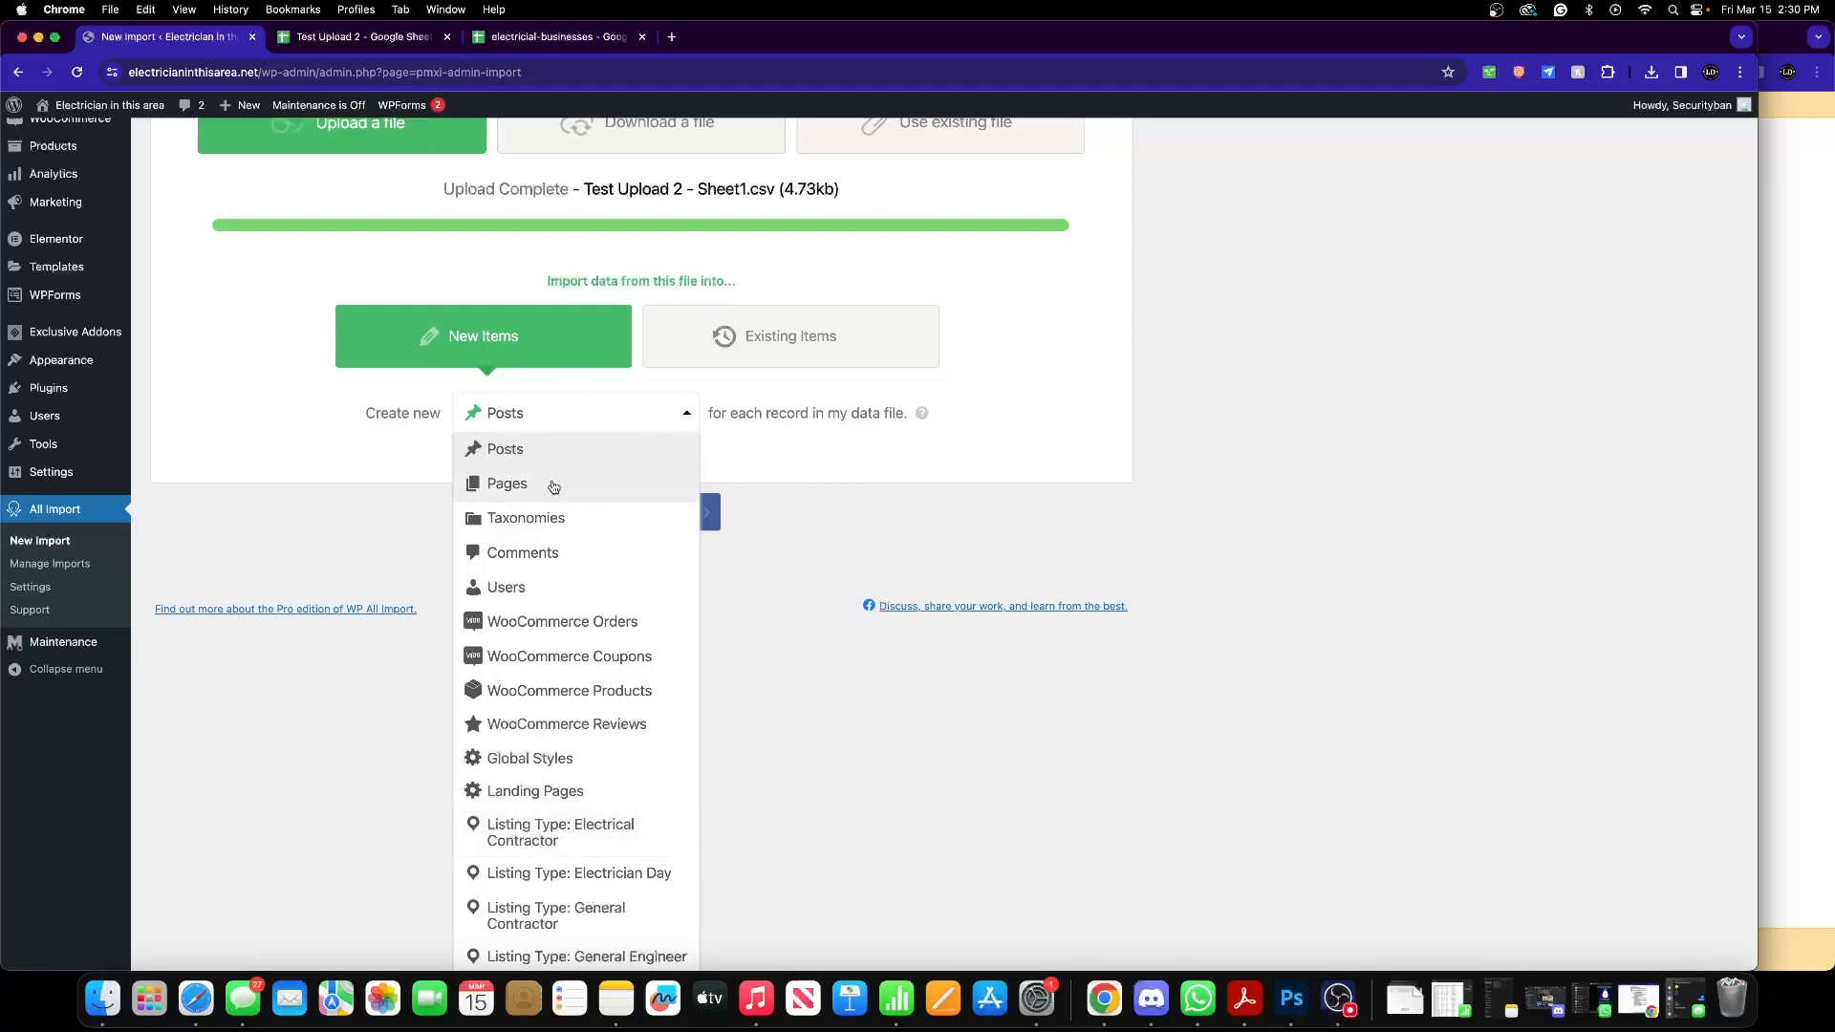
{"action": "mouse_move", "coordinate": [548, 605]}
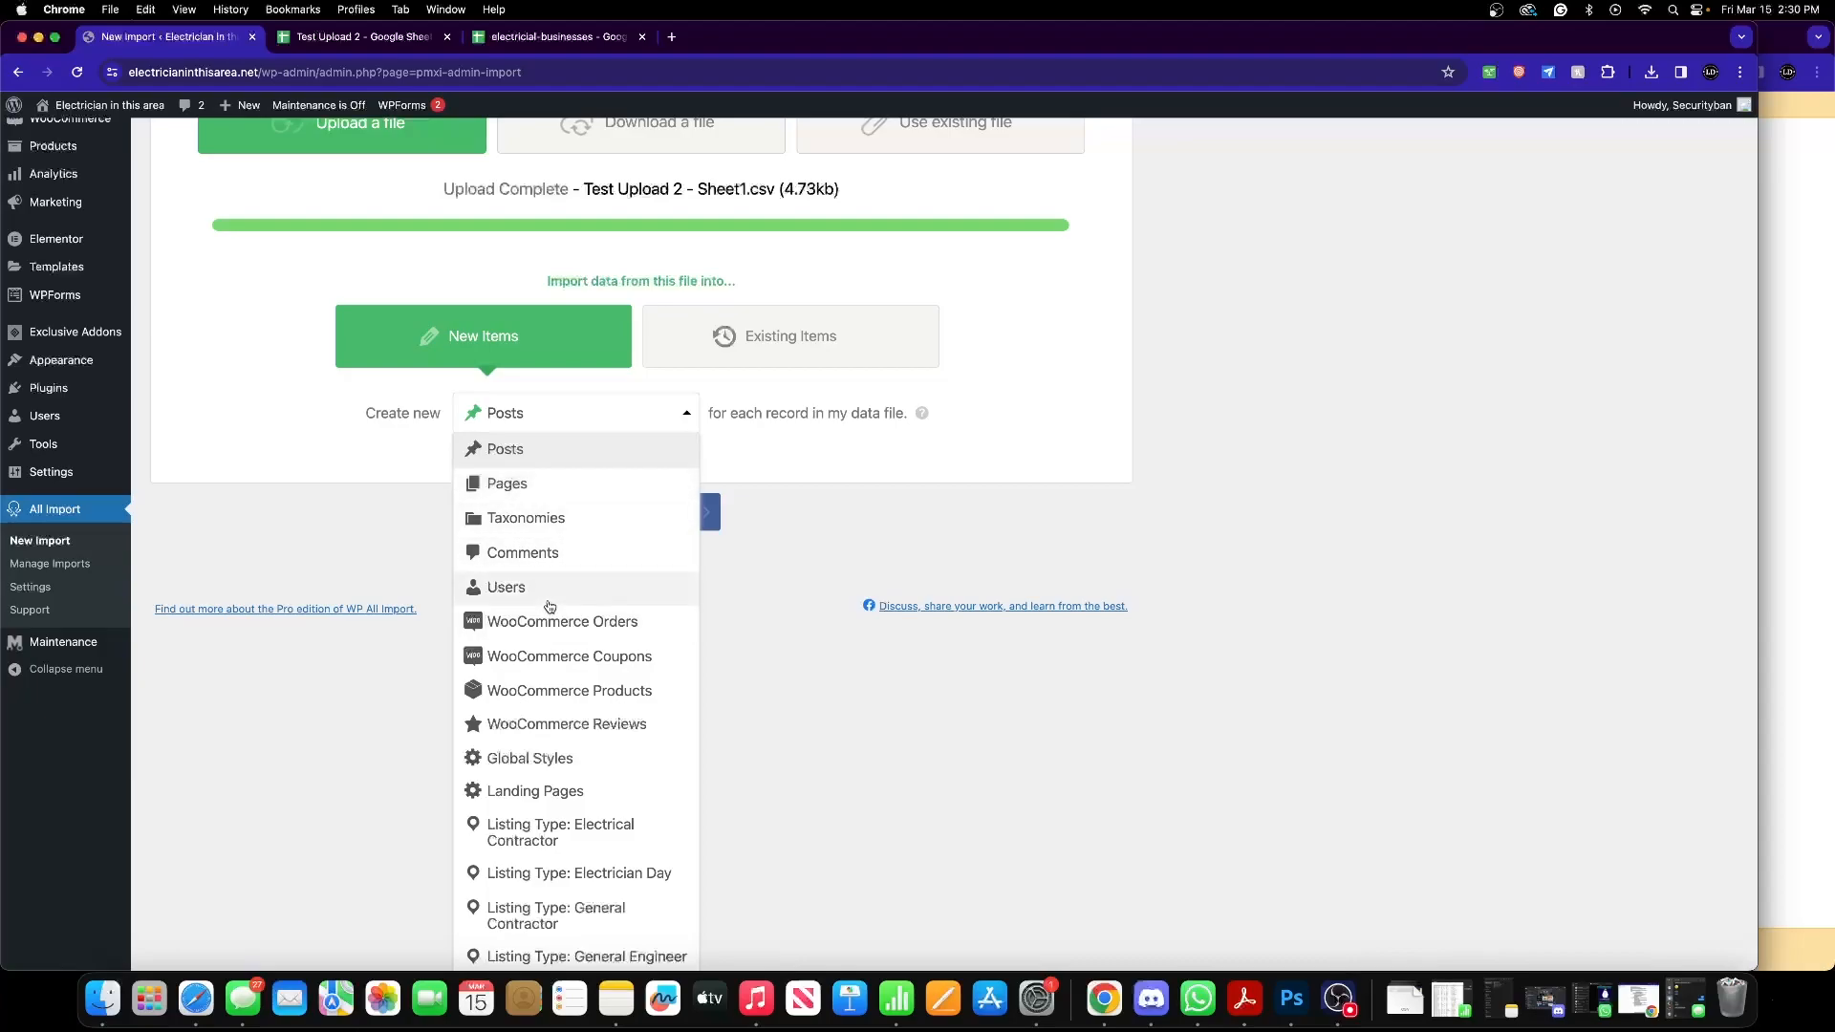
{"action": "mouse_move", "coordinate": [613, 831]}
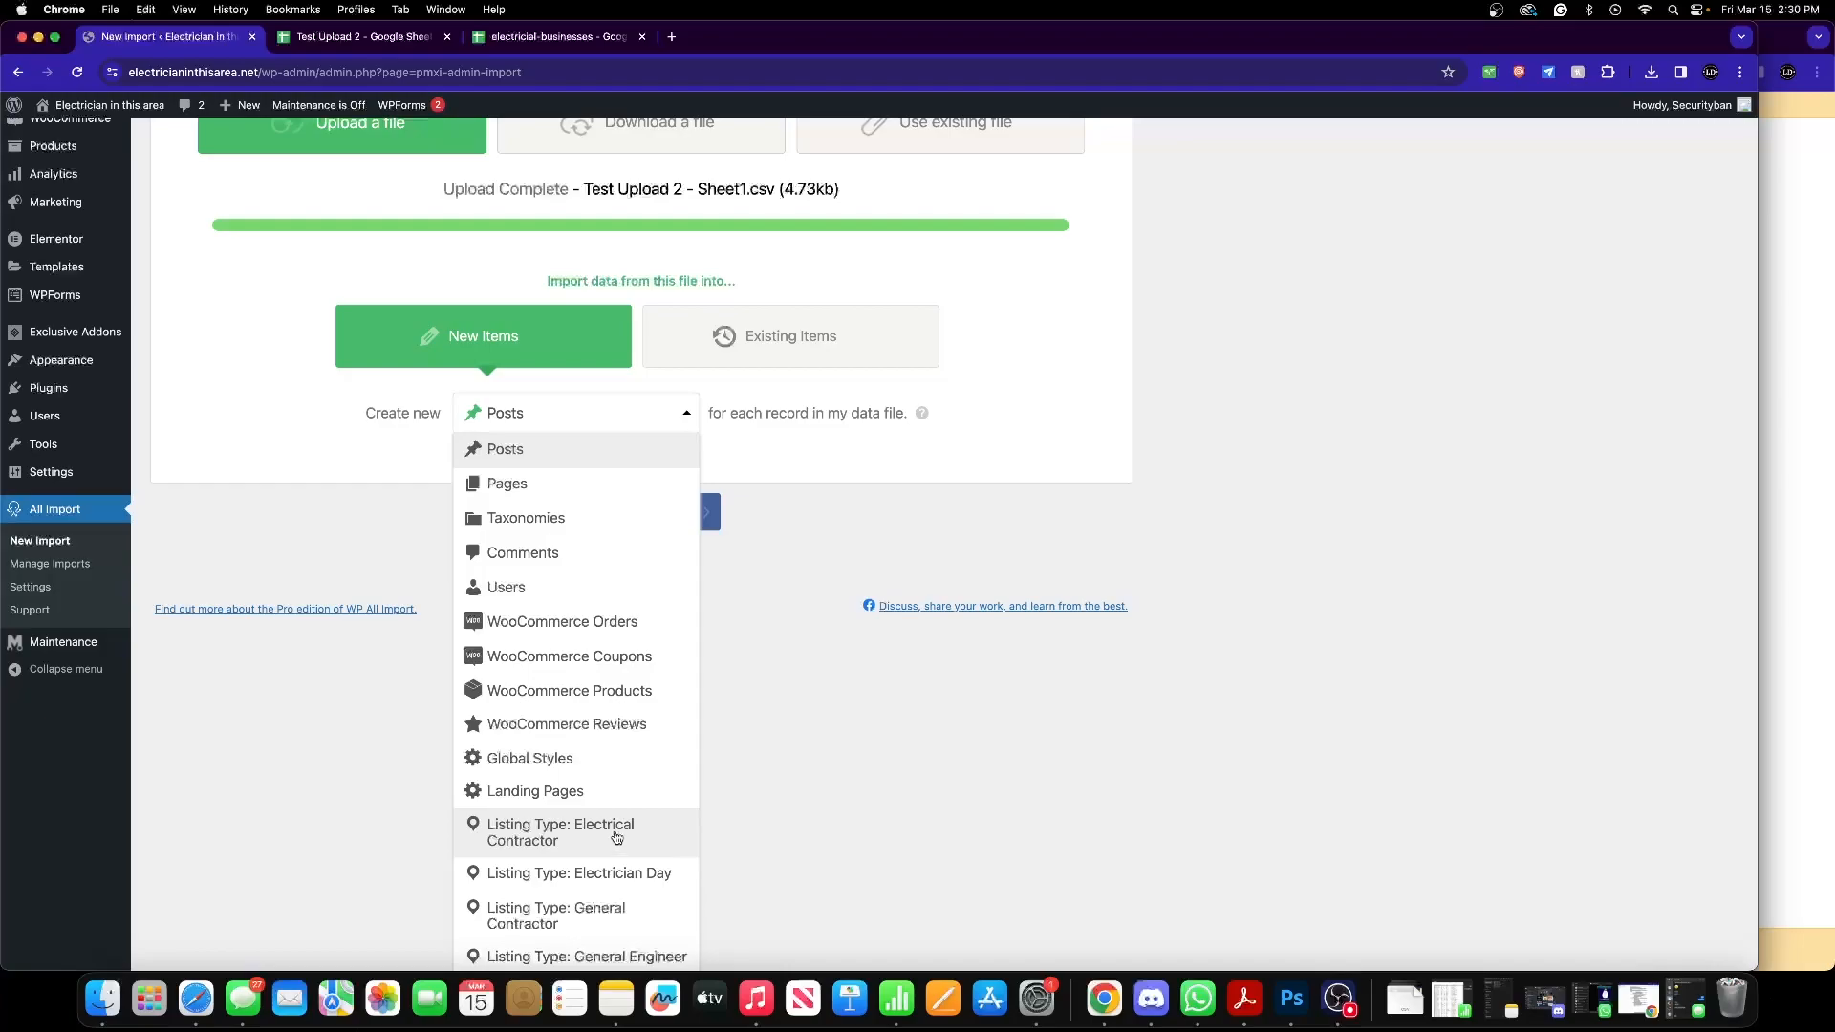
{"action": "mouse_move", "coordinate": [590, 831]}
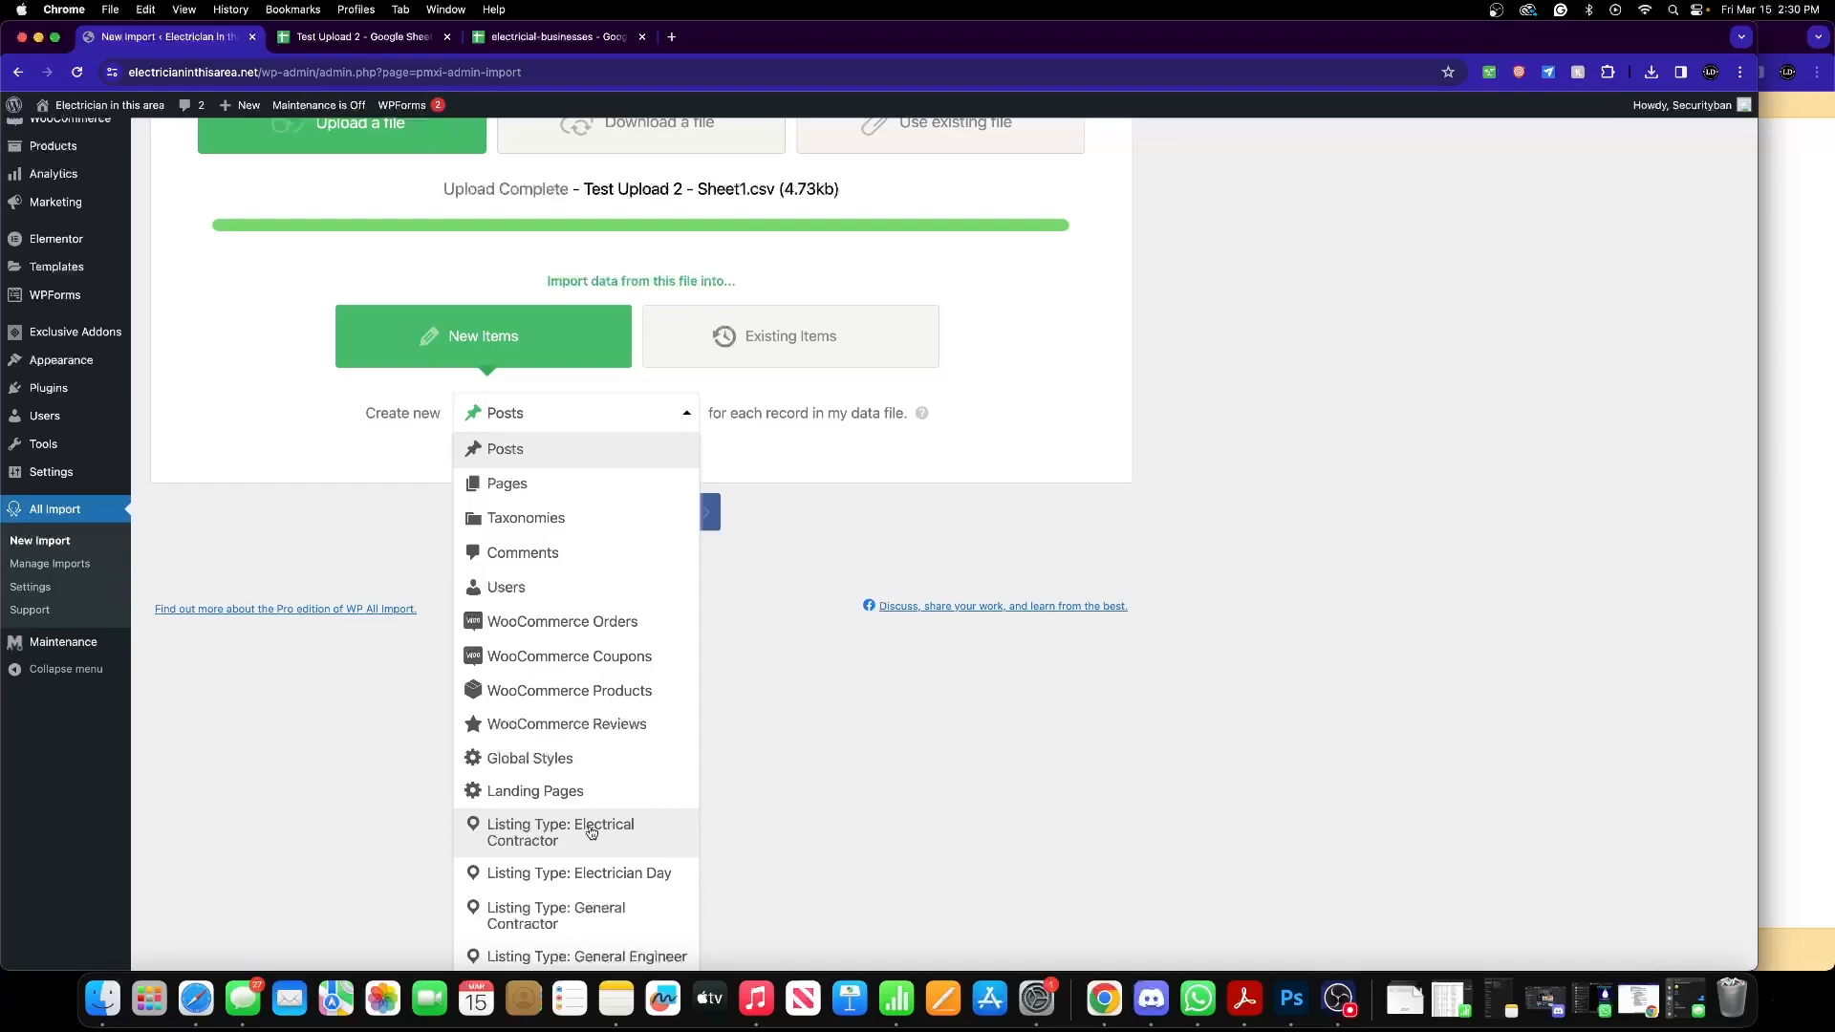
{"action": "left_click", "coordinate": [560, 832]}
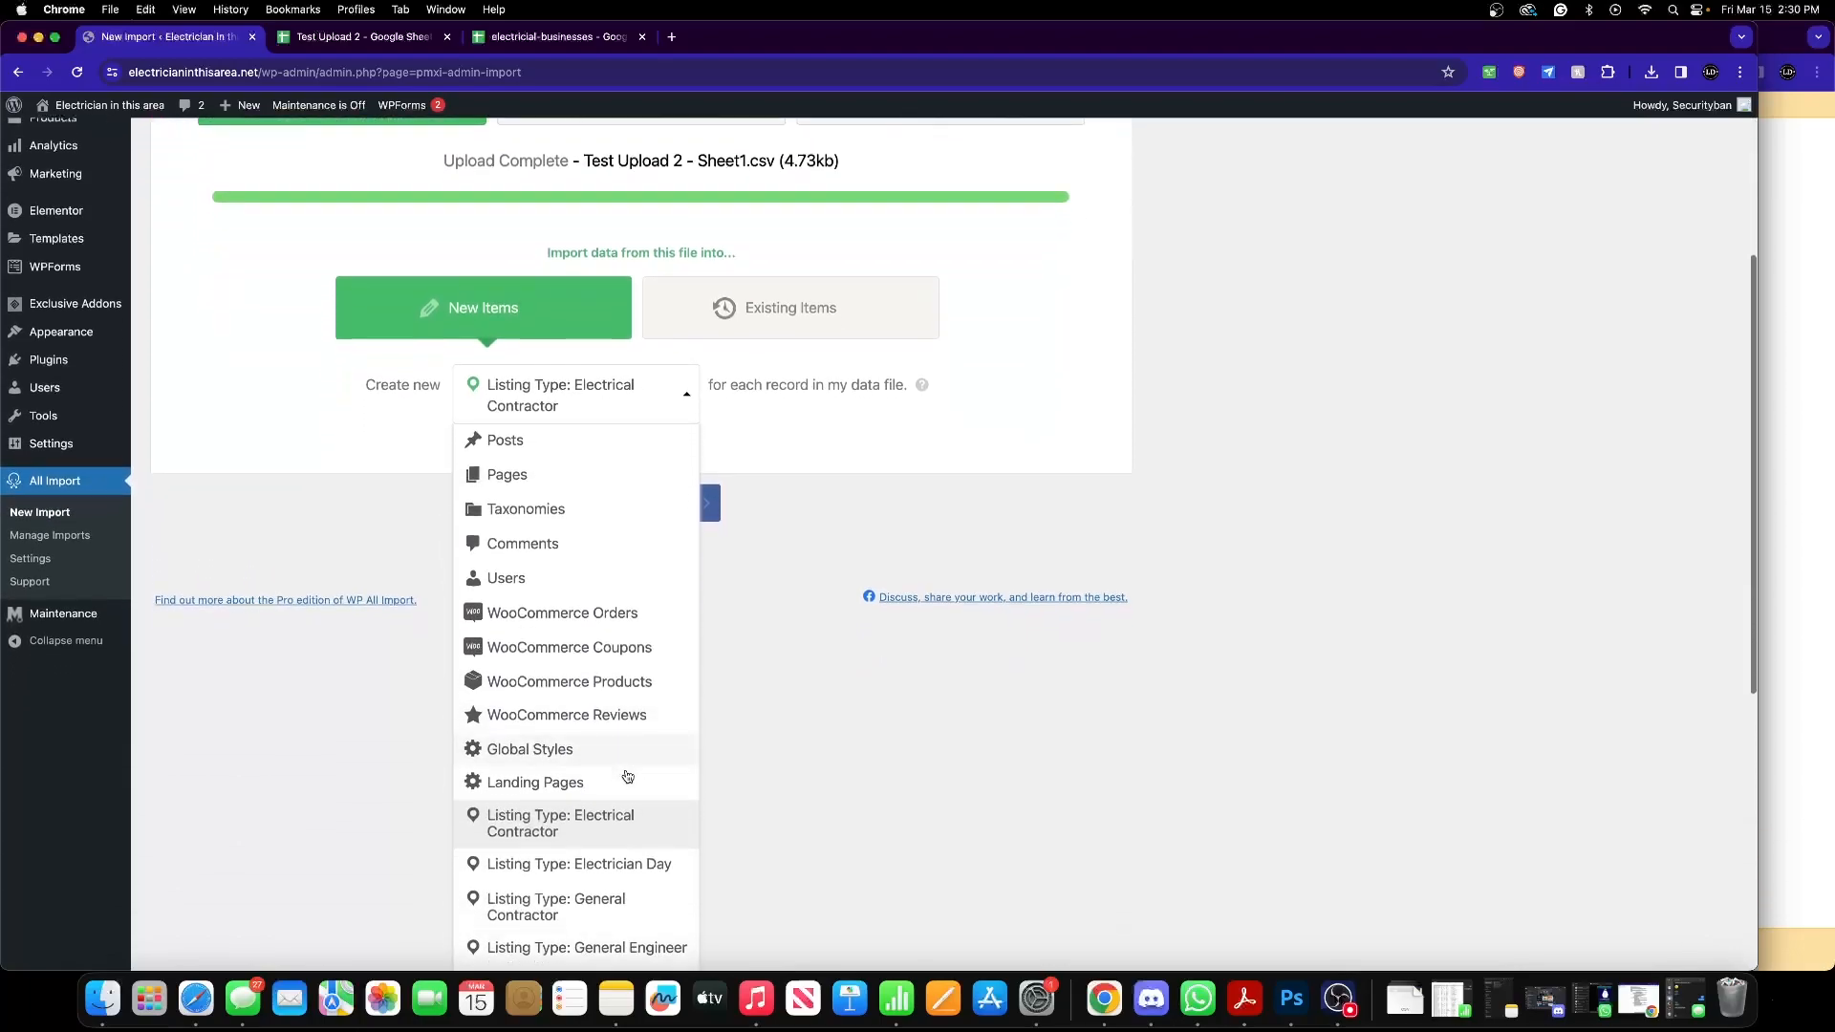
{"action": "scroll", "scroll_direction": "down", "scroll_amount": 3}
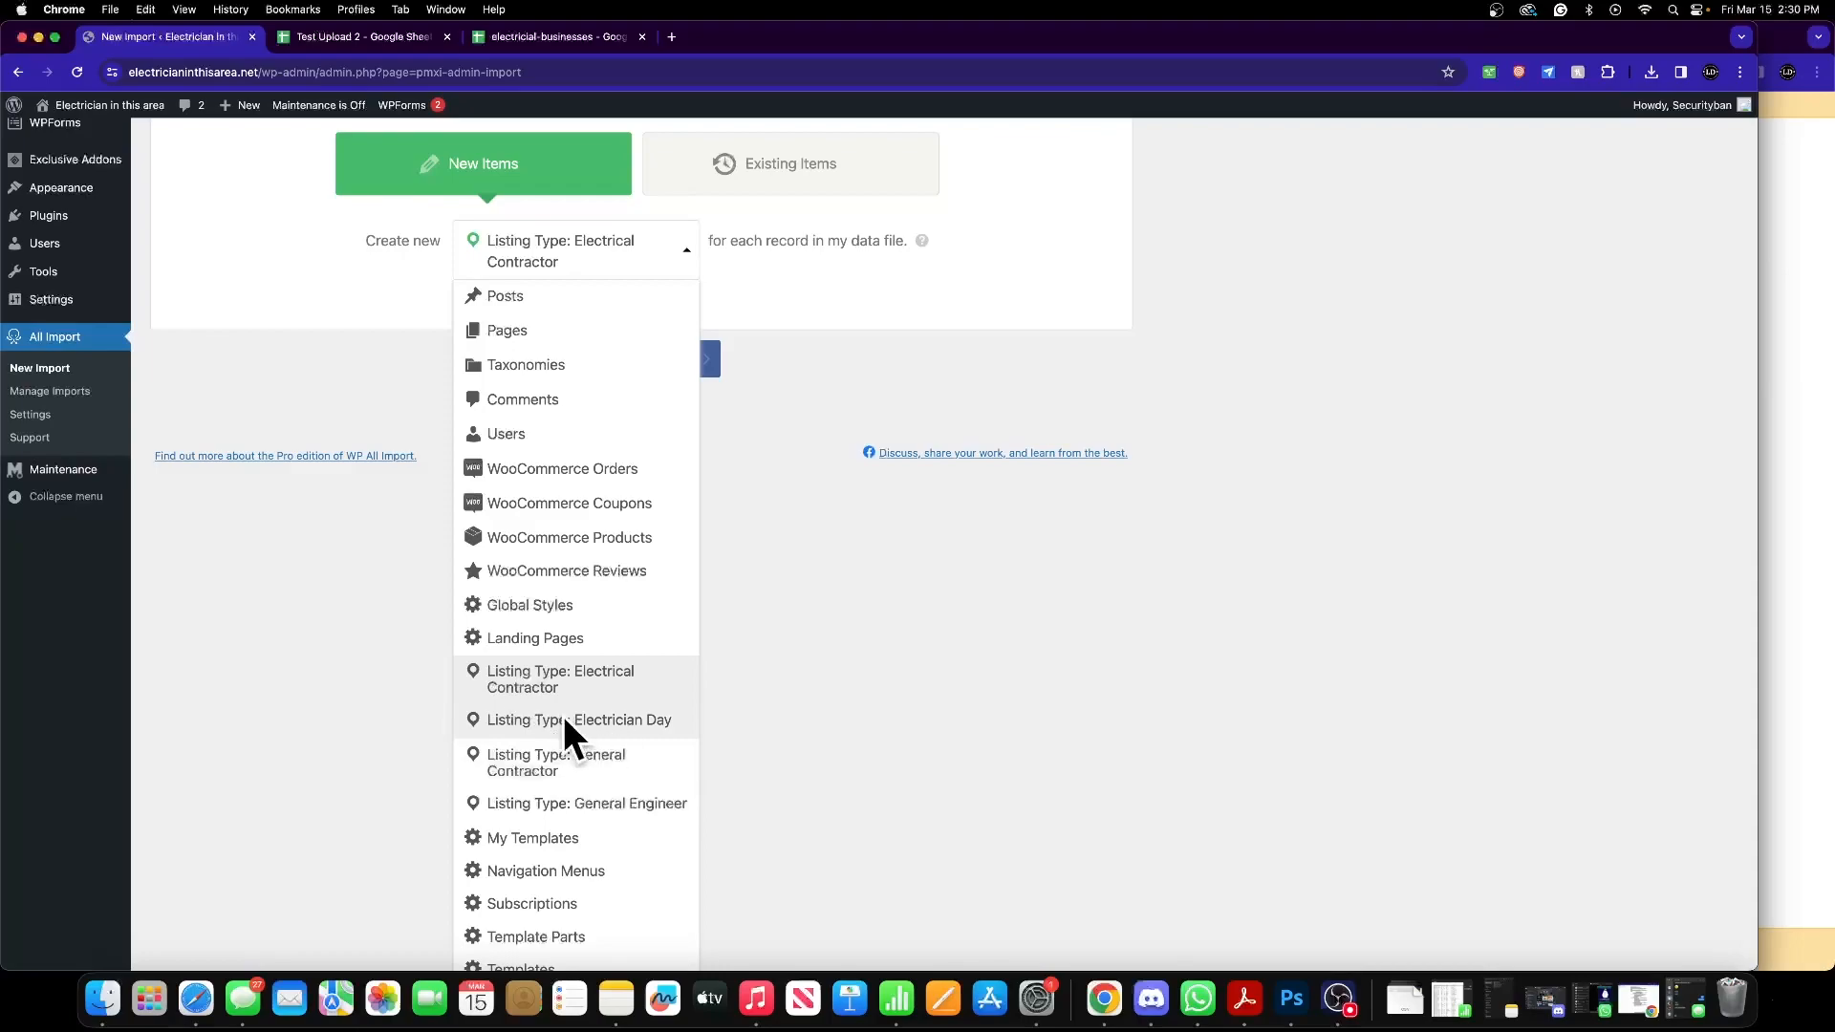
{"action": "mouse_move", "coordinate": [617, 822]}
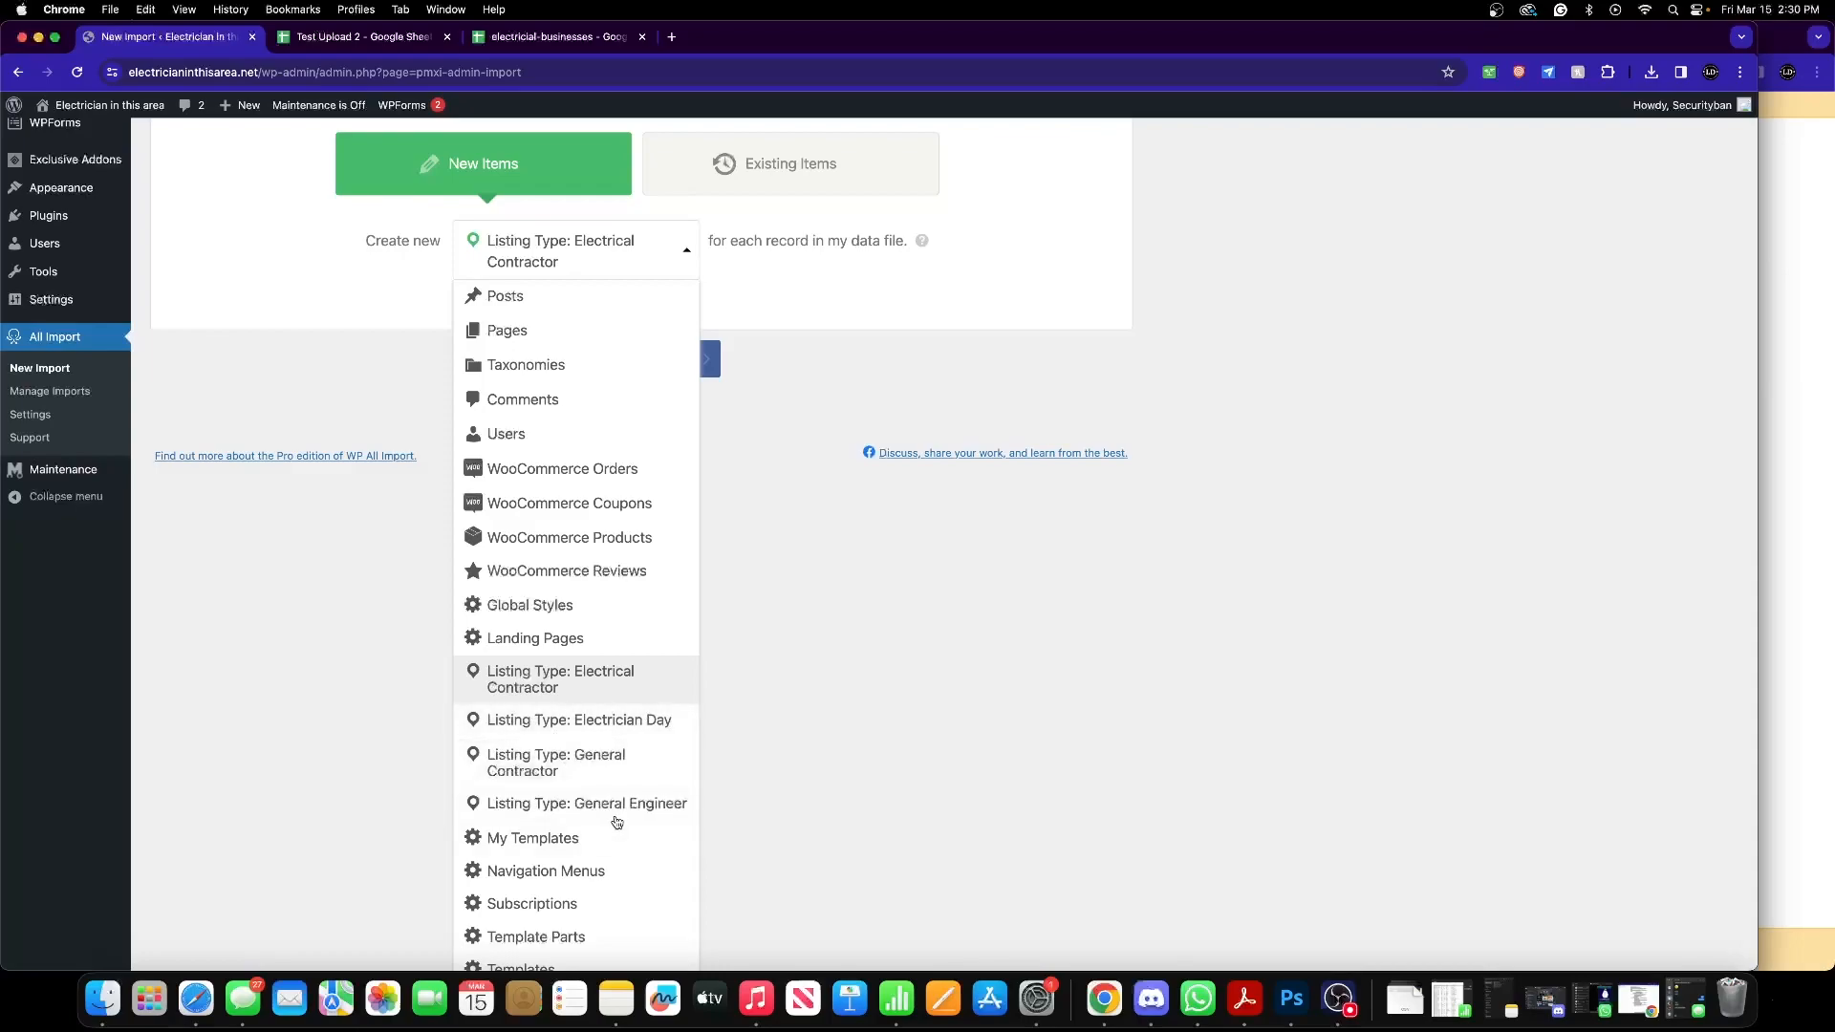
{"action": "scroll", "scroll_direction": "down", "scroll_amount": 3}
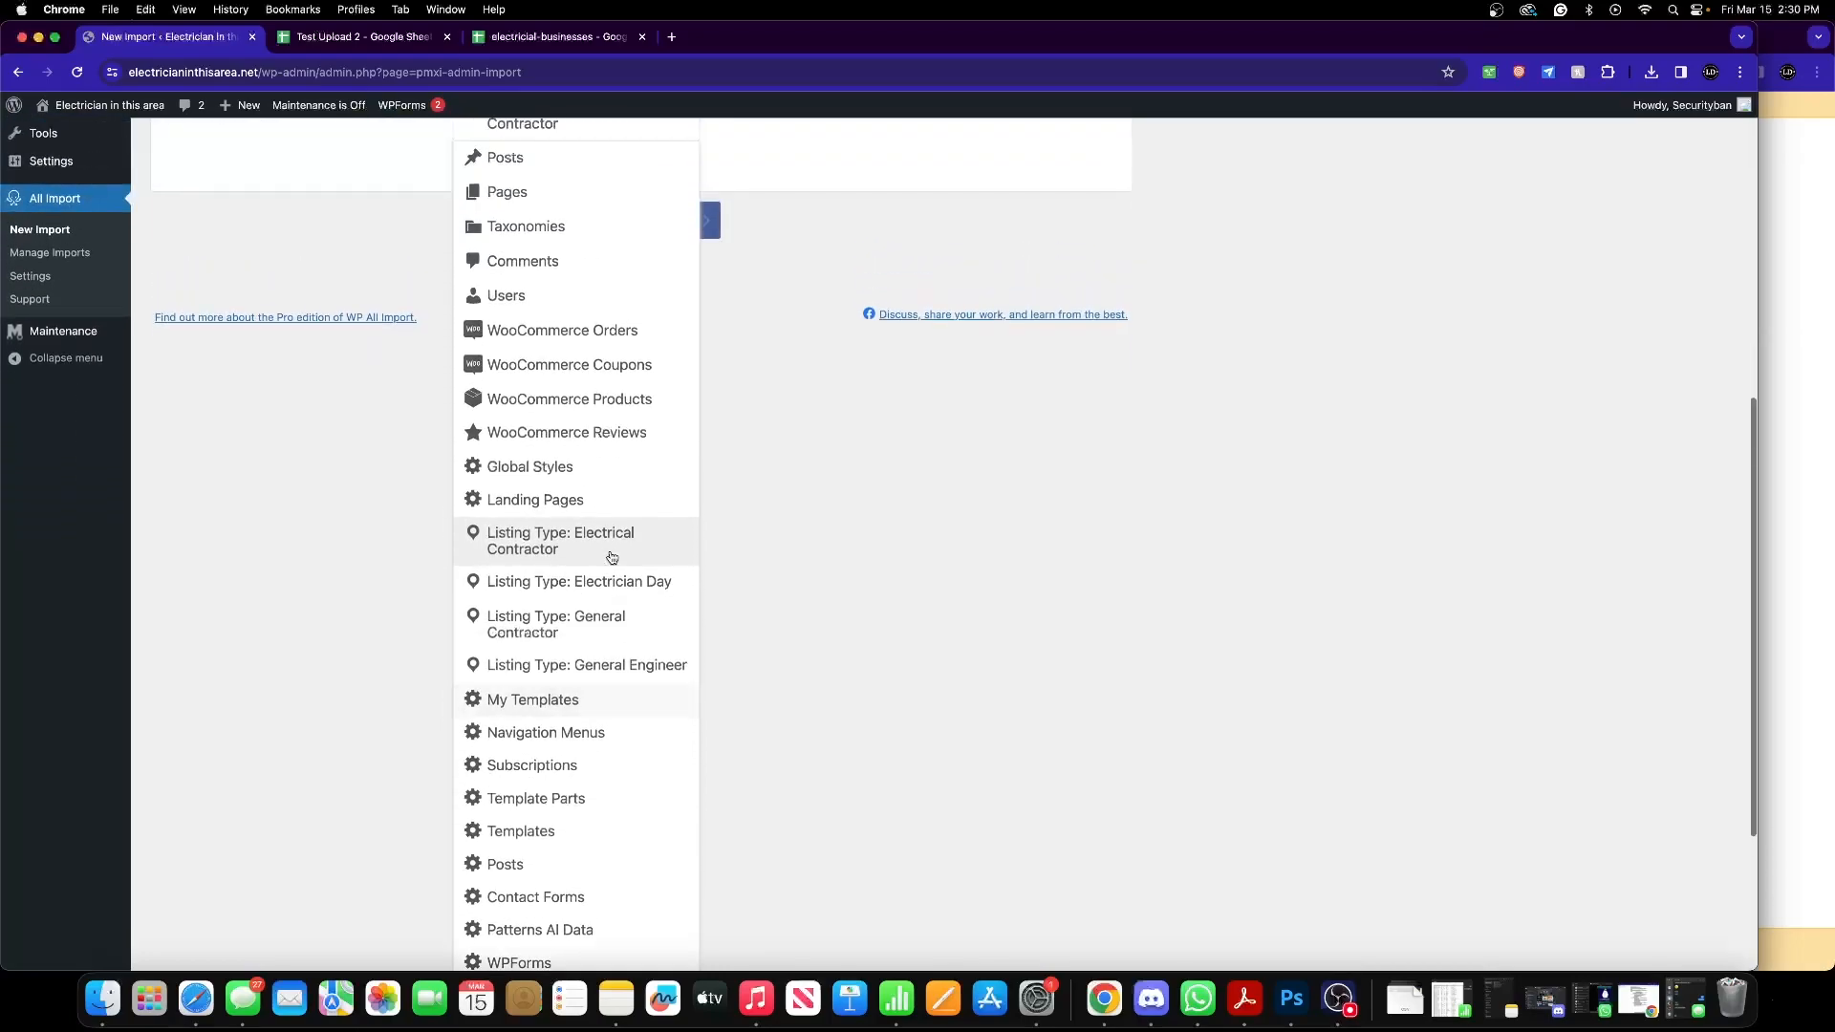
{"action": "scroll", "scroll_direction": "down", "scroll_amount": 3}
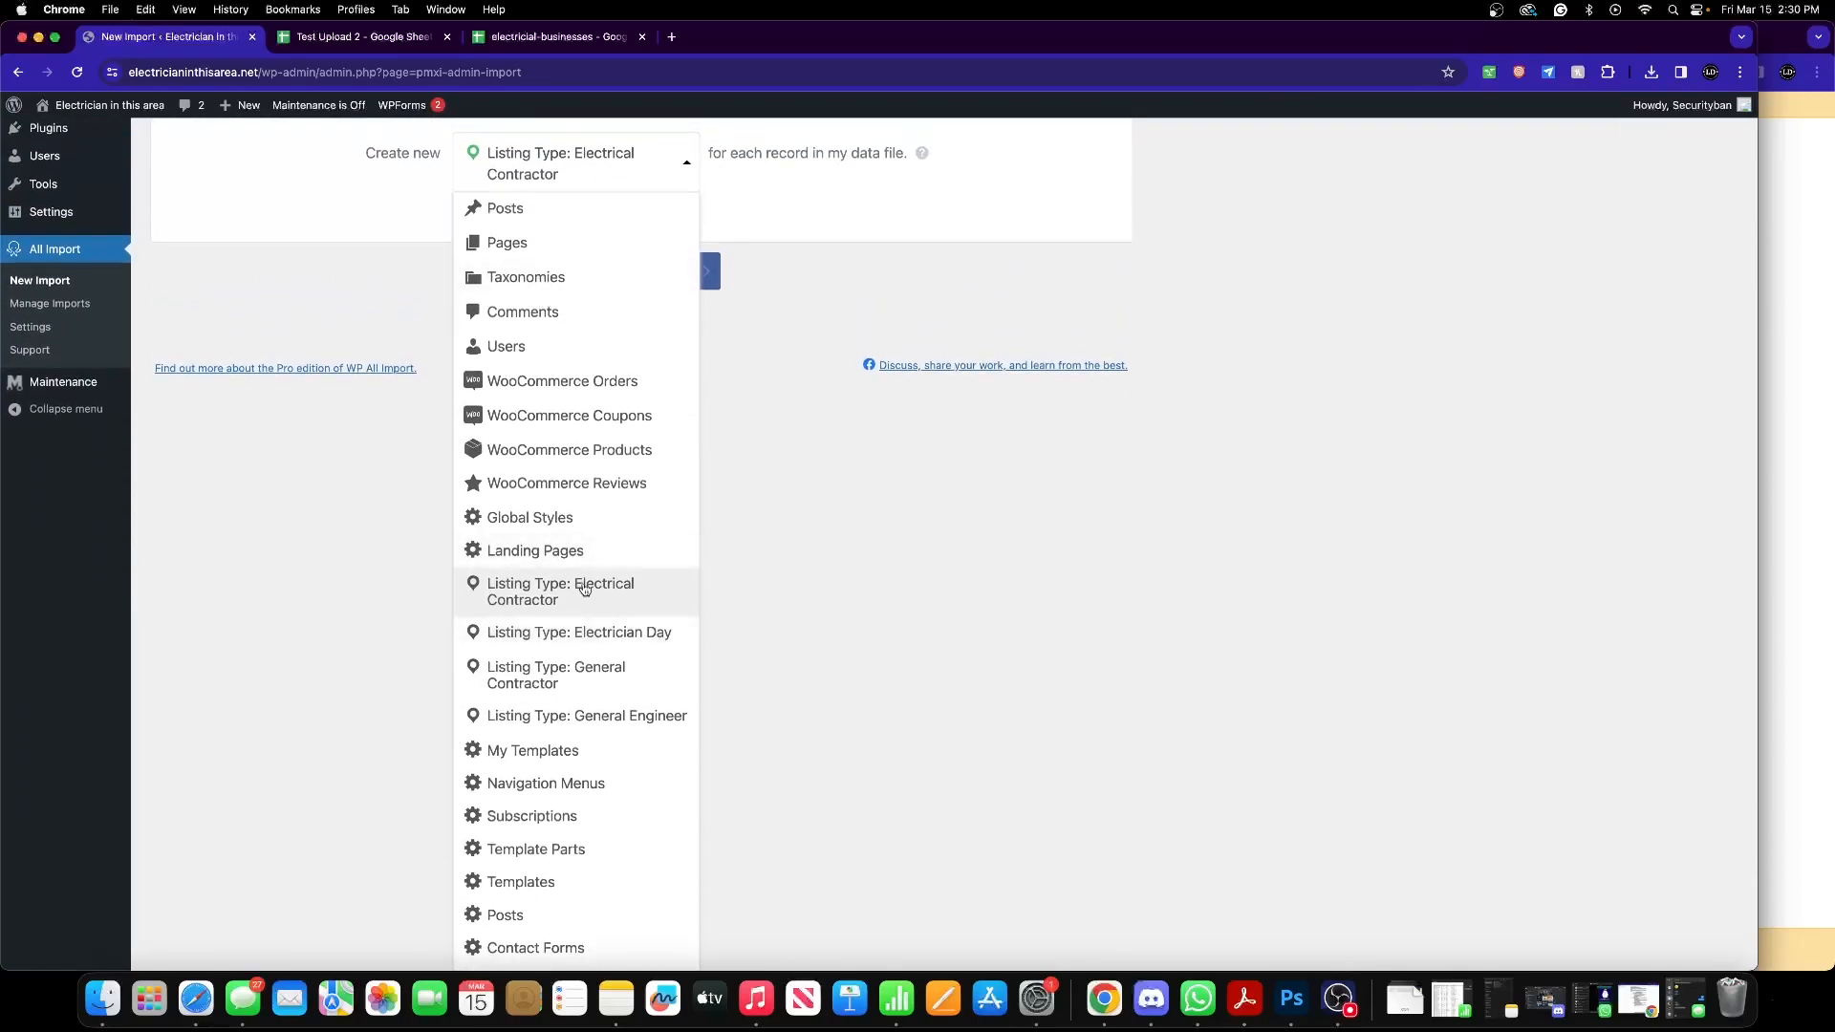
{"action": "left_click", "coordinate": [560, 591]}
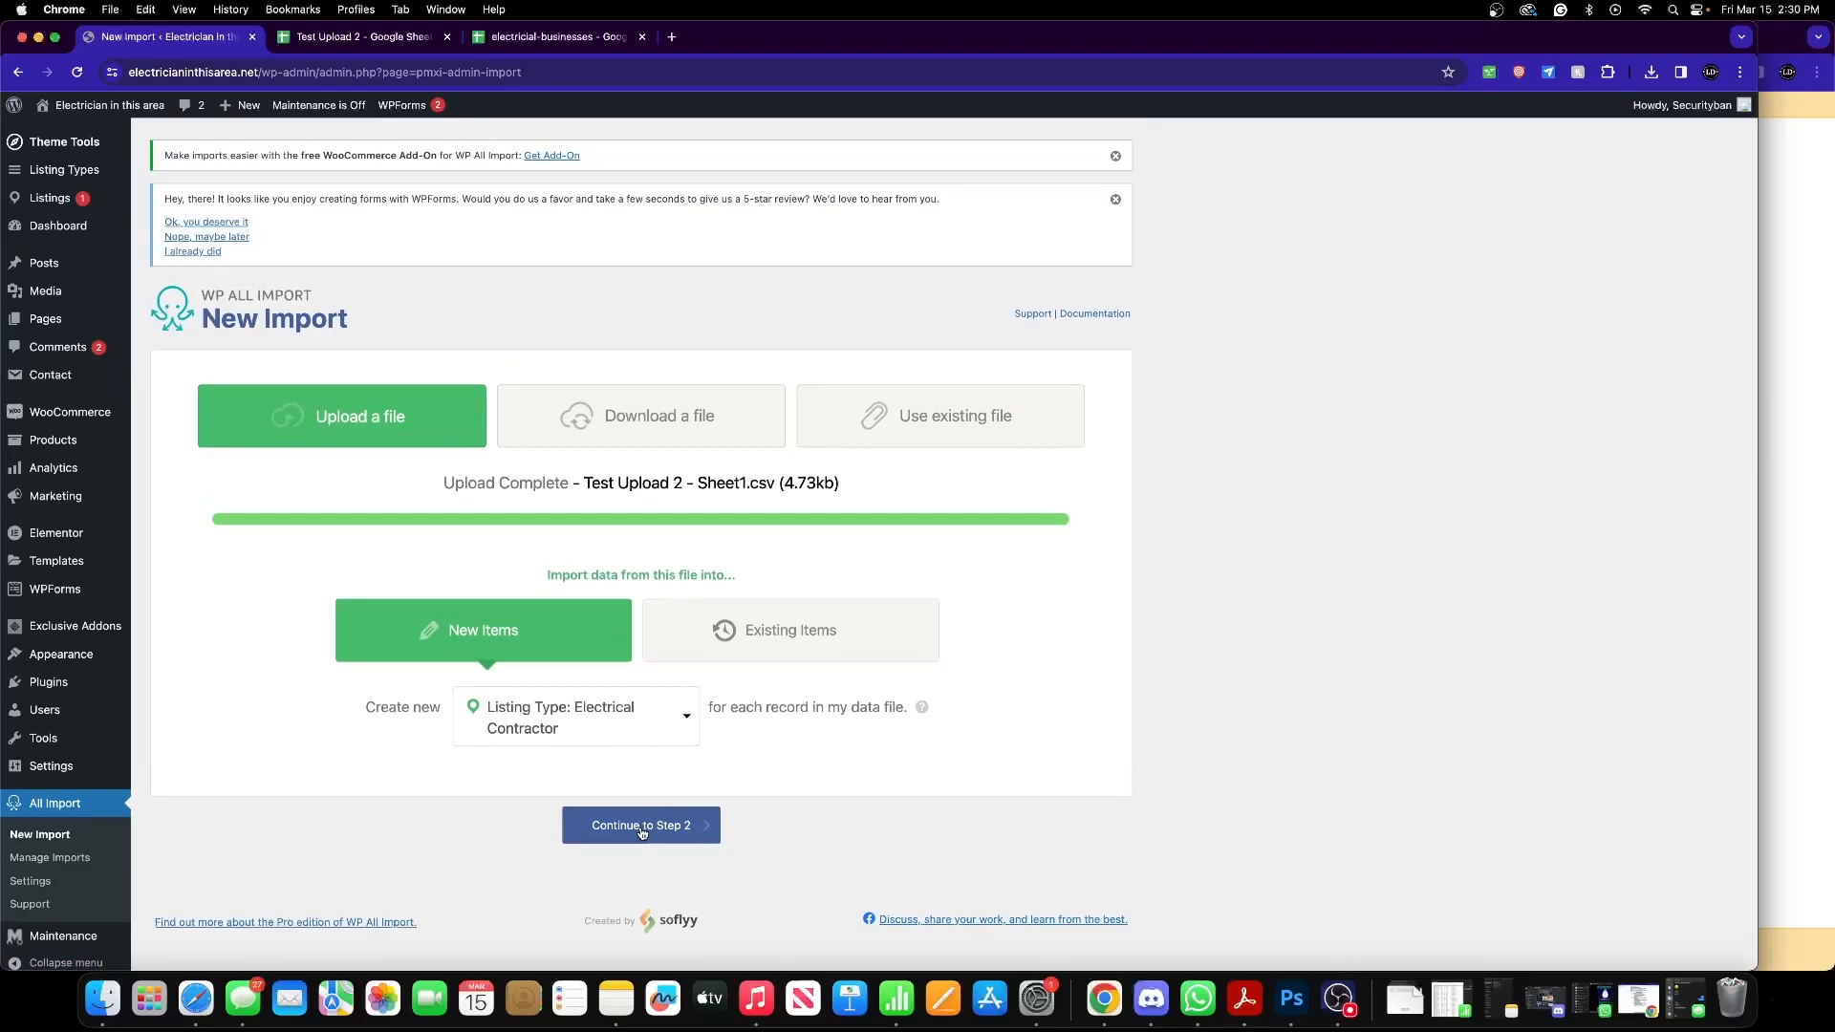
- Review the import file preview confirming 6 rows of the 88 Integration LLC record, then continue to Step 3
{"action": "left_click", "coordinate": [640, 826]}
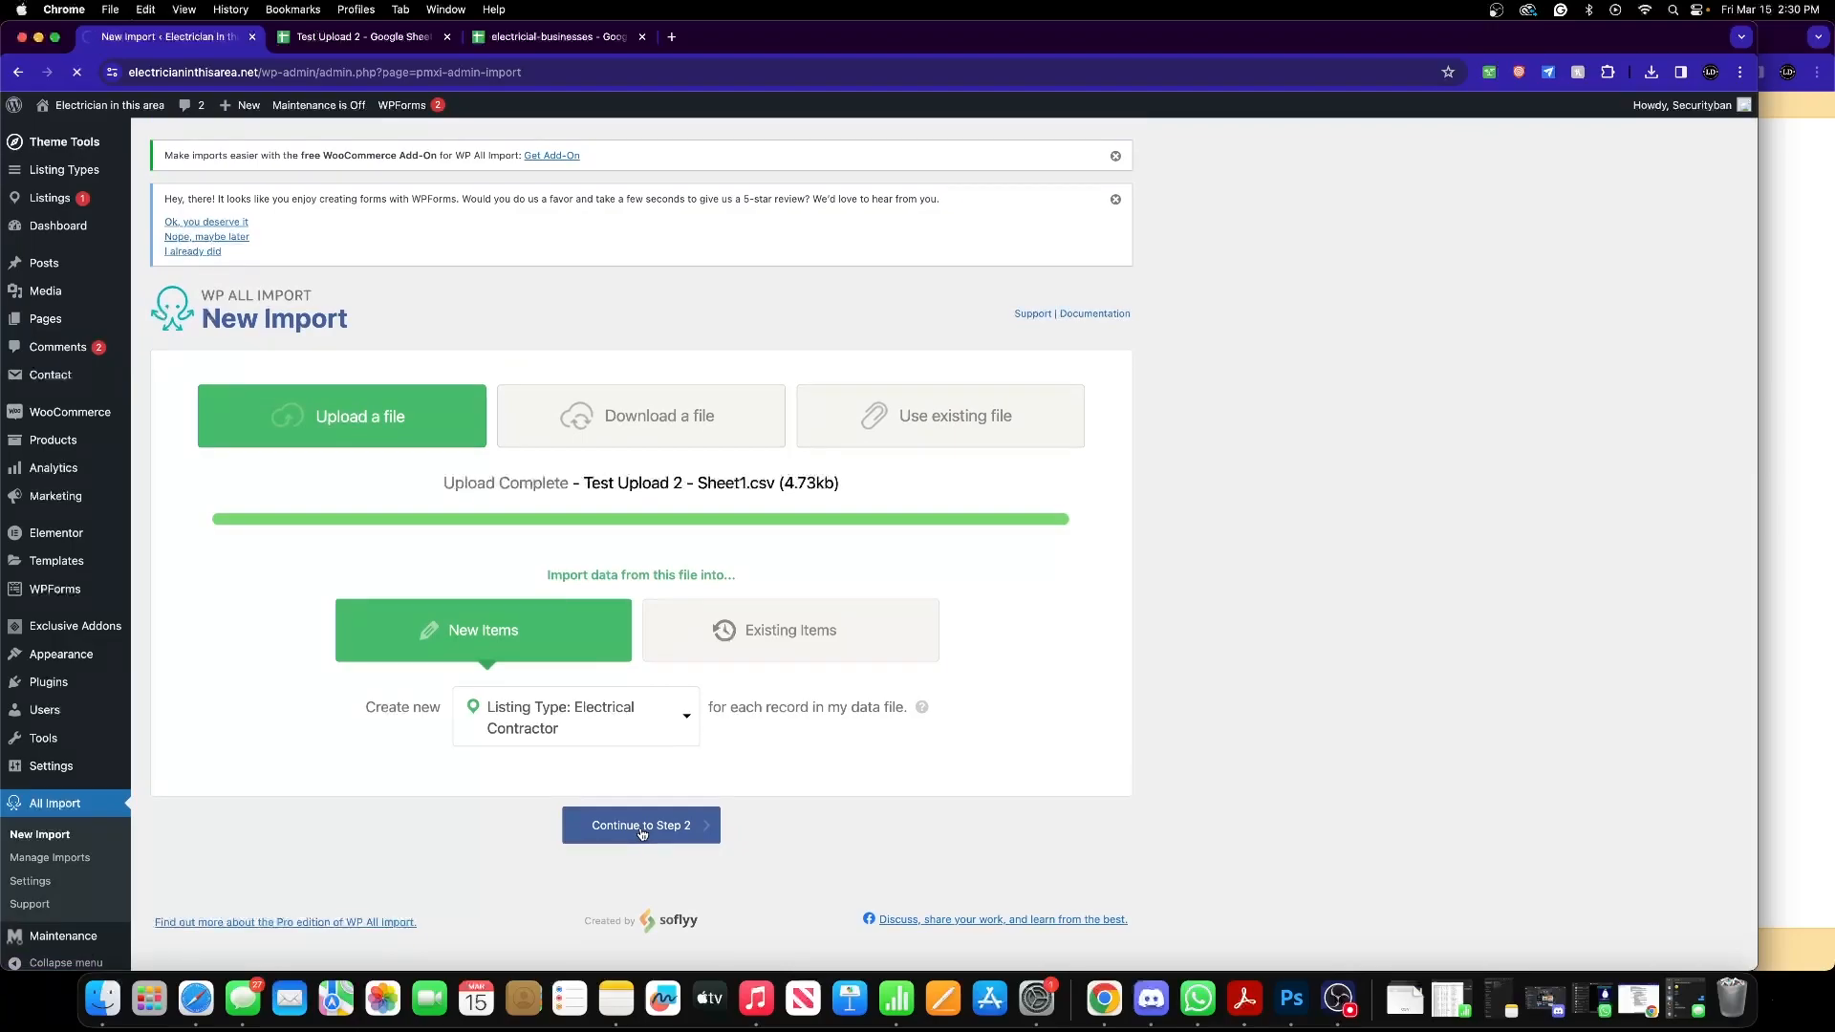
{"action": "left_click", "coordinate": [641, 826]}
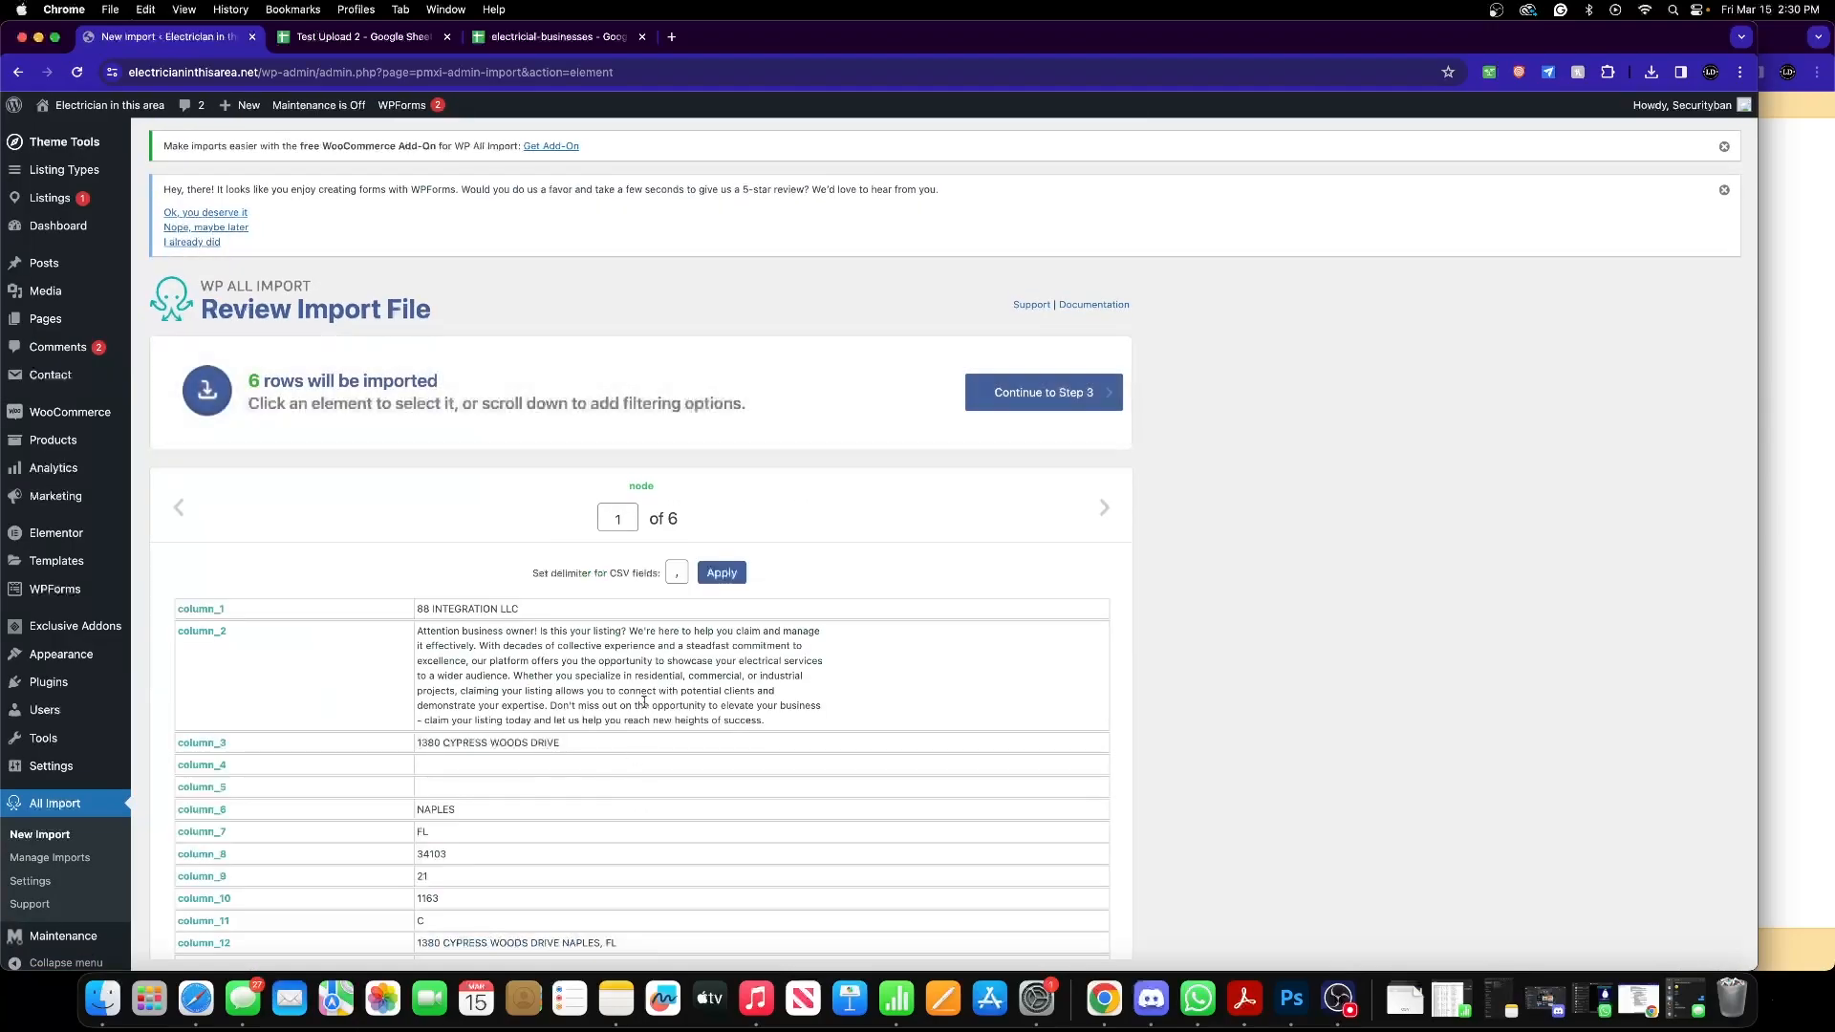
{"action": "scroll", "scroll_direction": "down", "scroll_amount": 3}
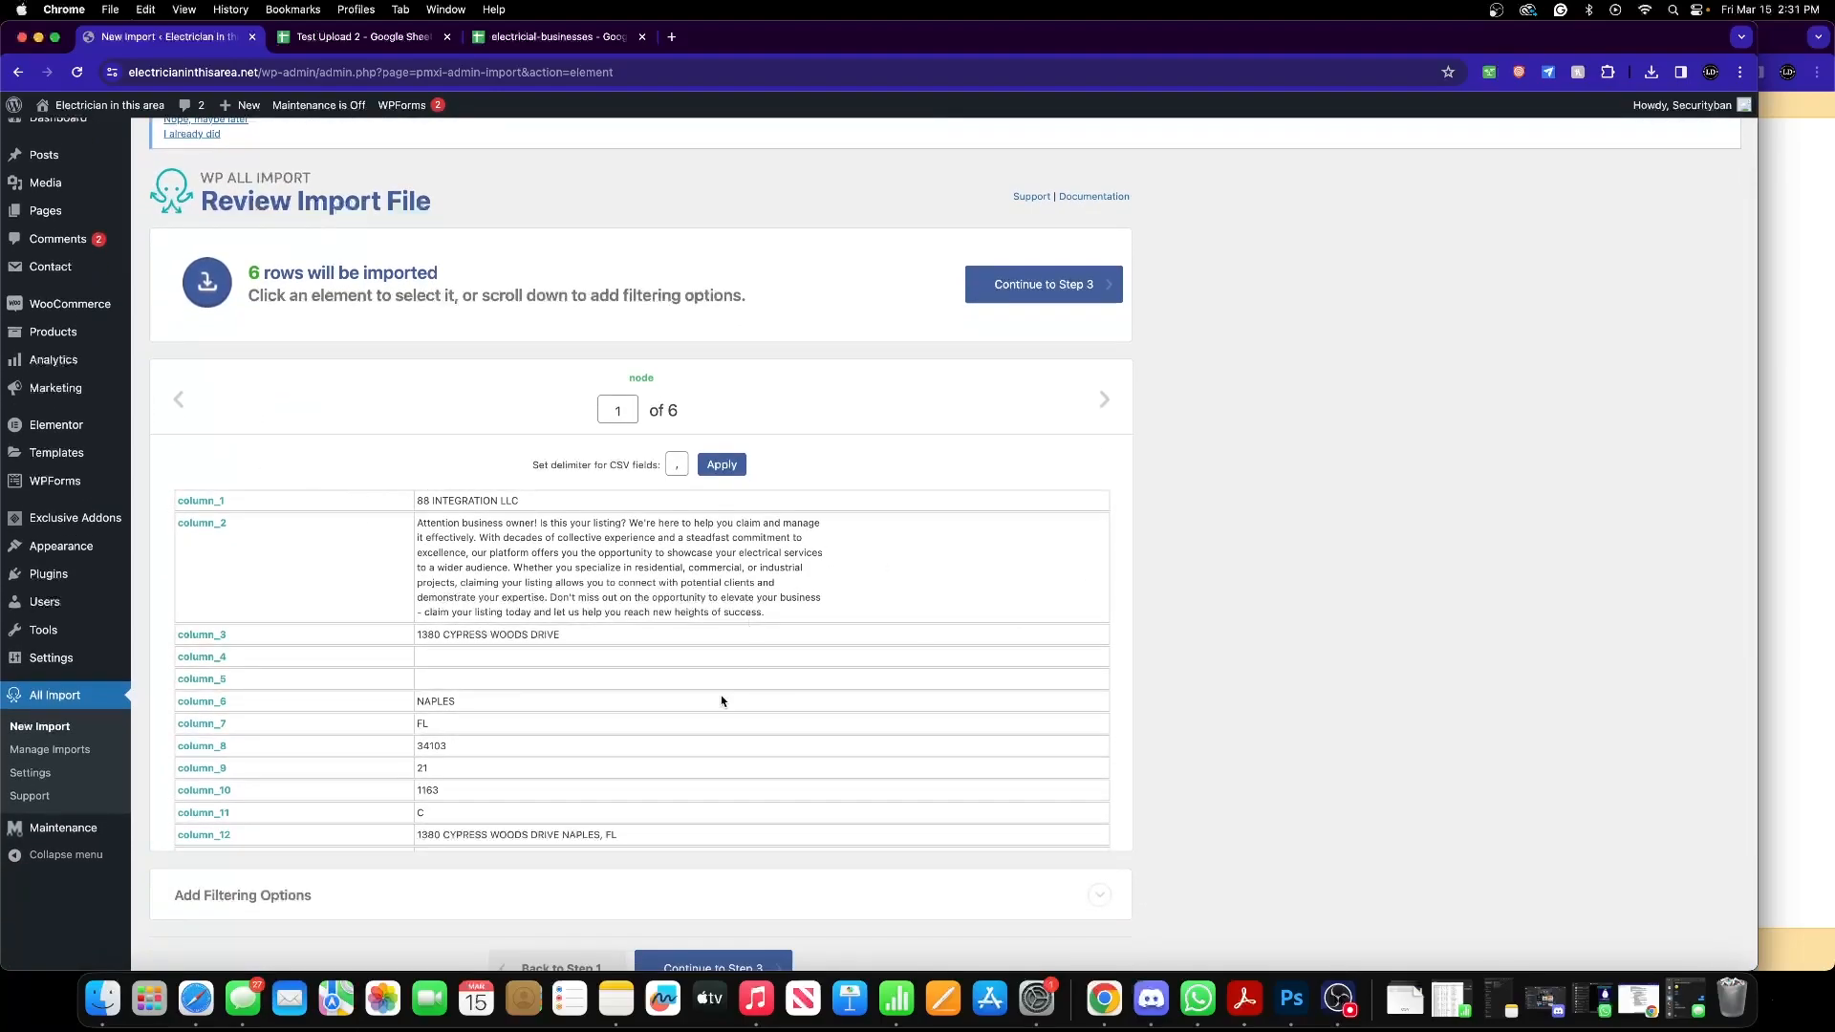
{"action": "mouse_move", "coordinate": [860, 565]}
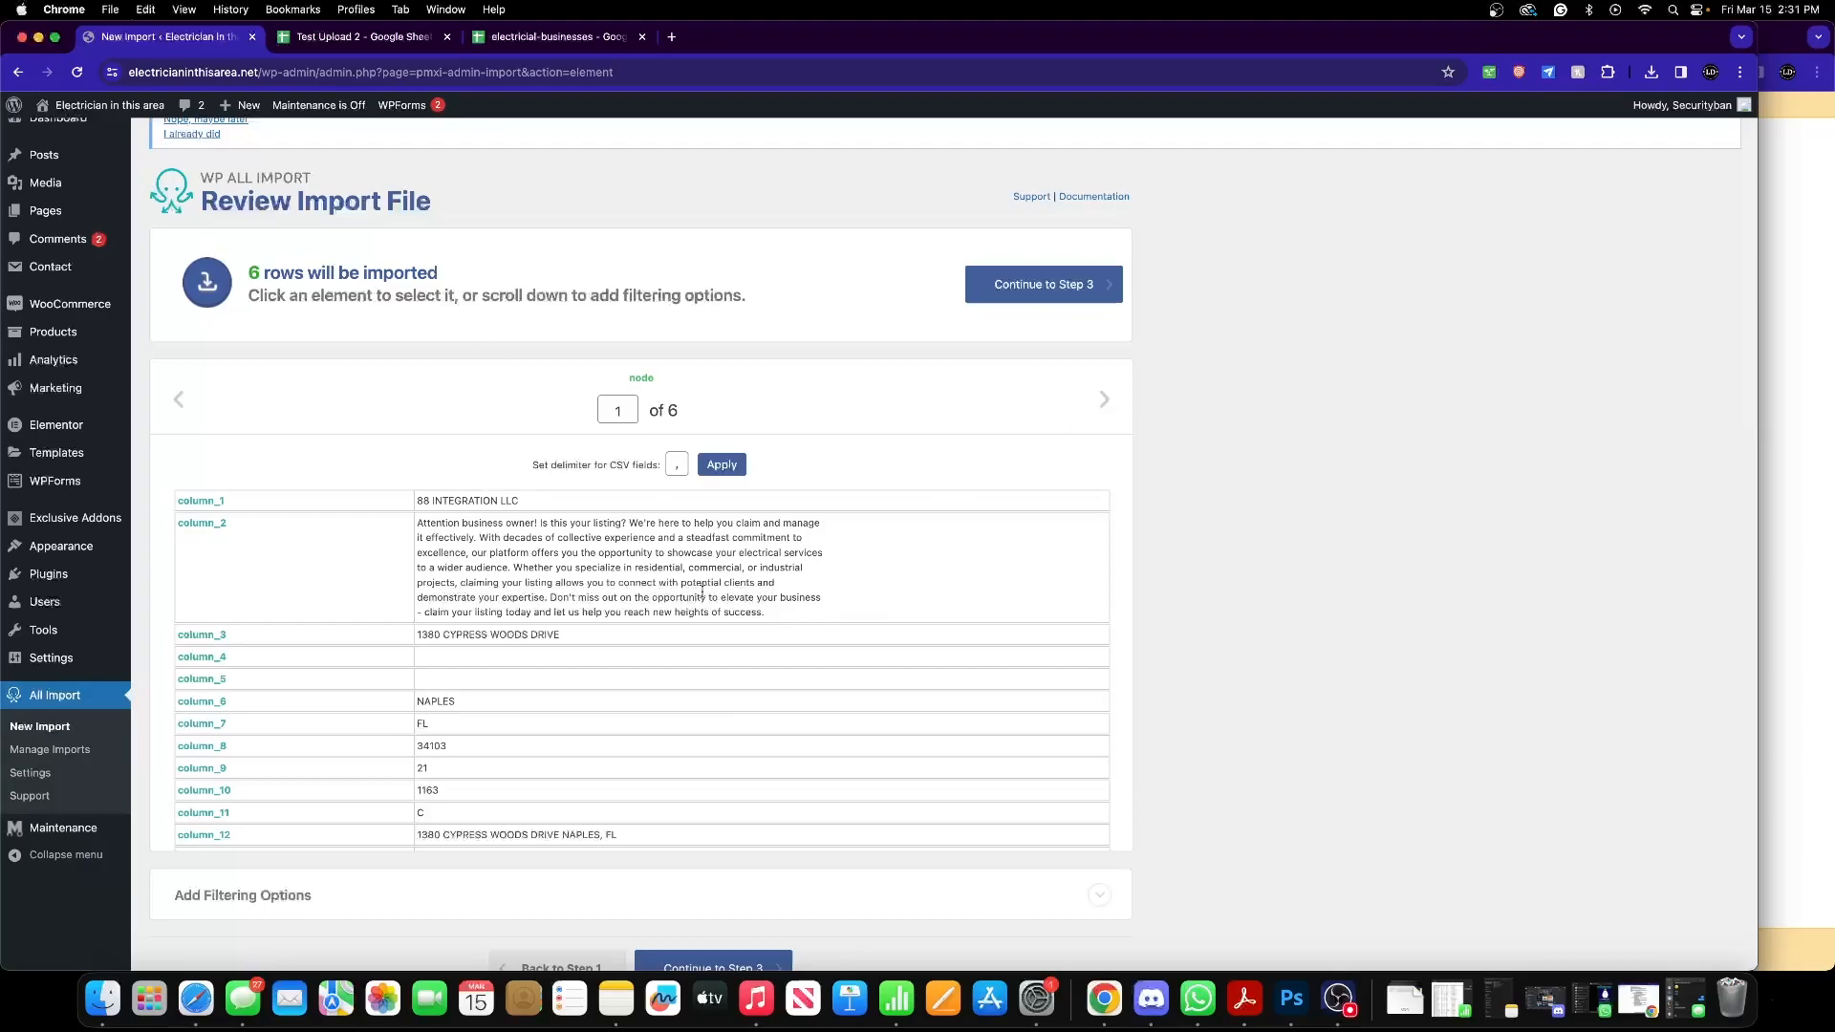
{"action": "scroll", "scroll_direction": "down", "scroll_amount": 3}
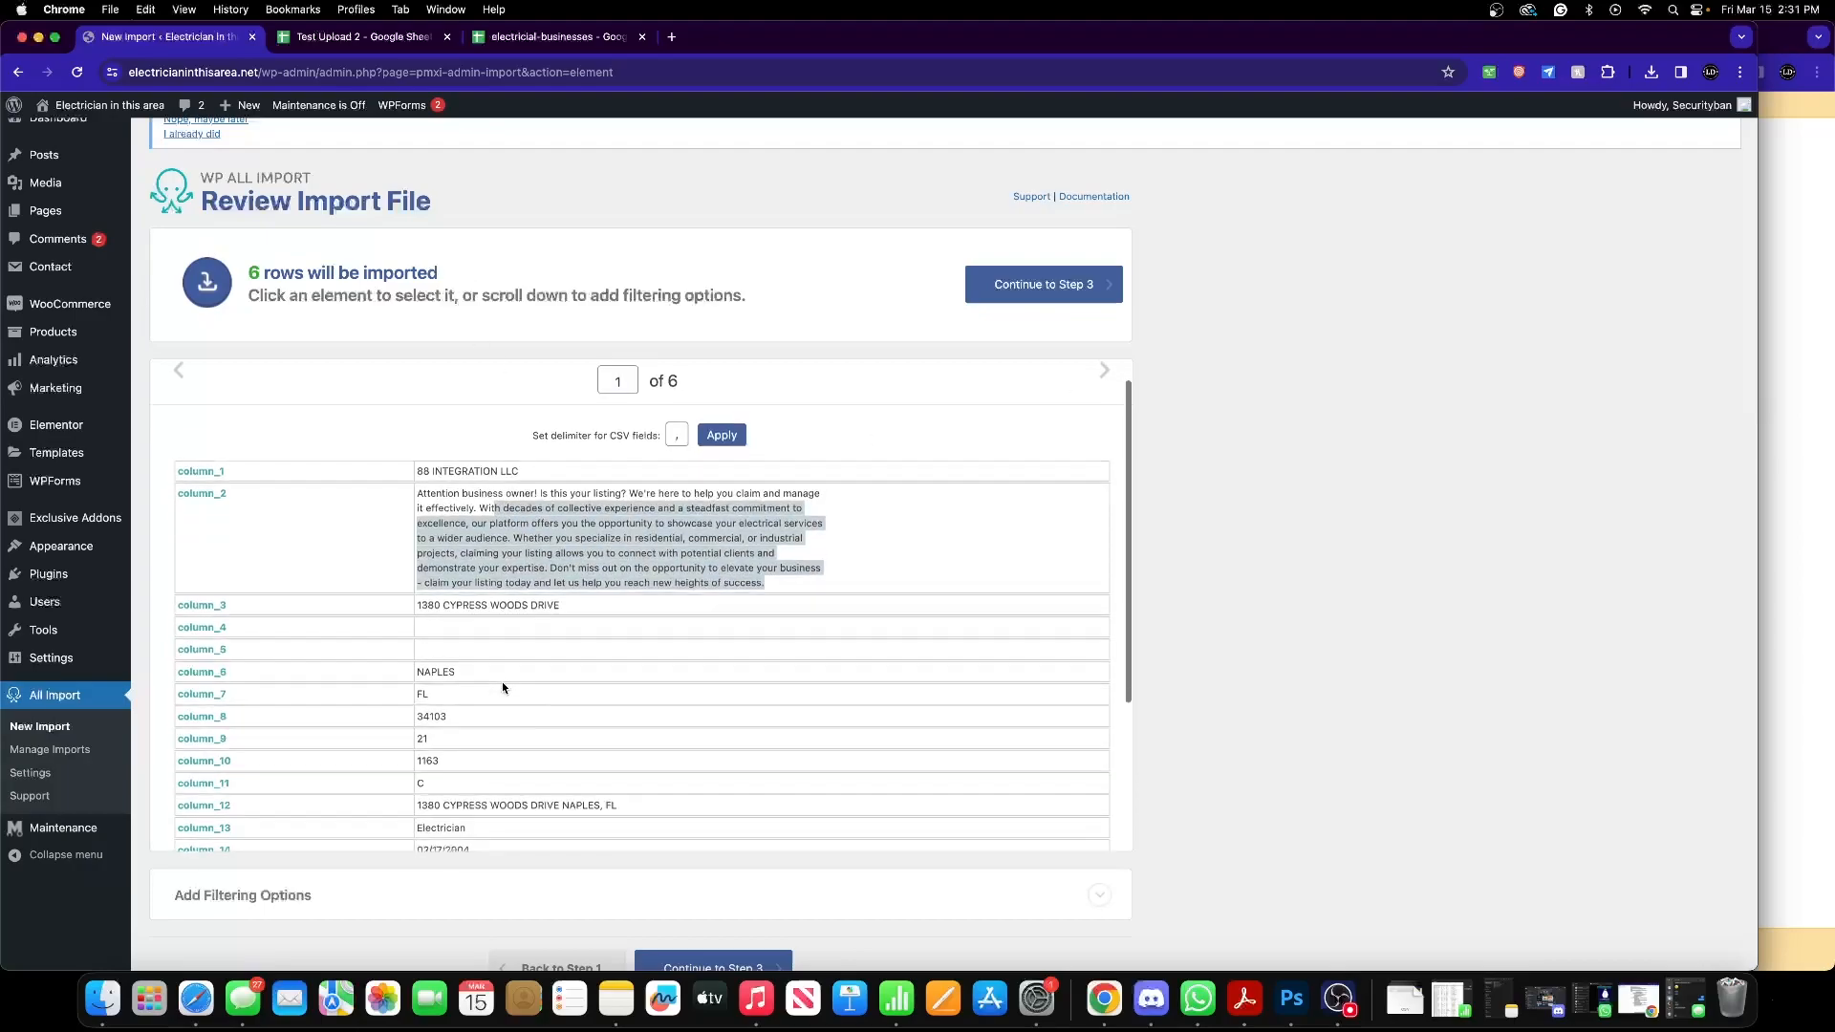
{"action": "scroll", "scroll_direction": "down", "scroll_amount": 3}
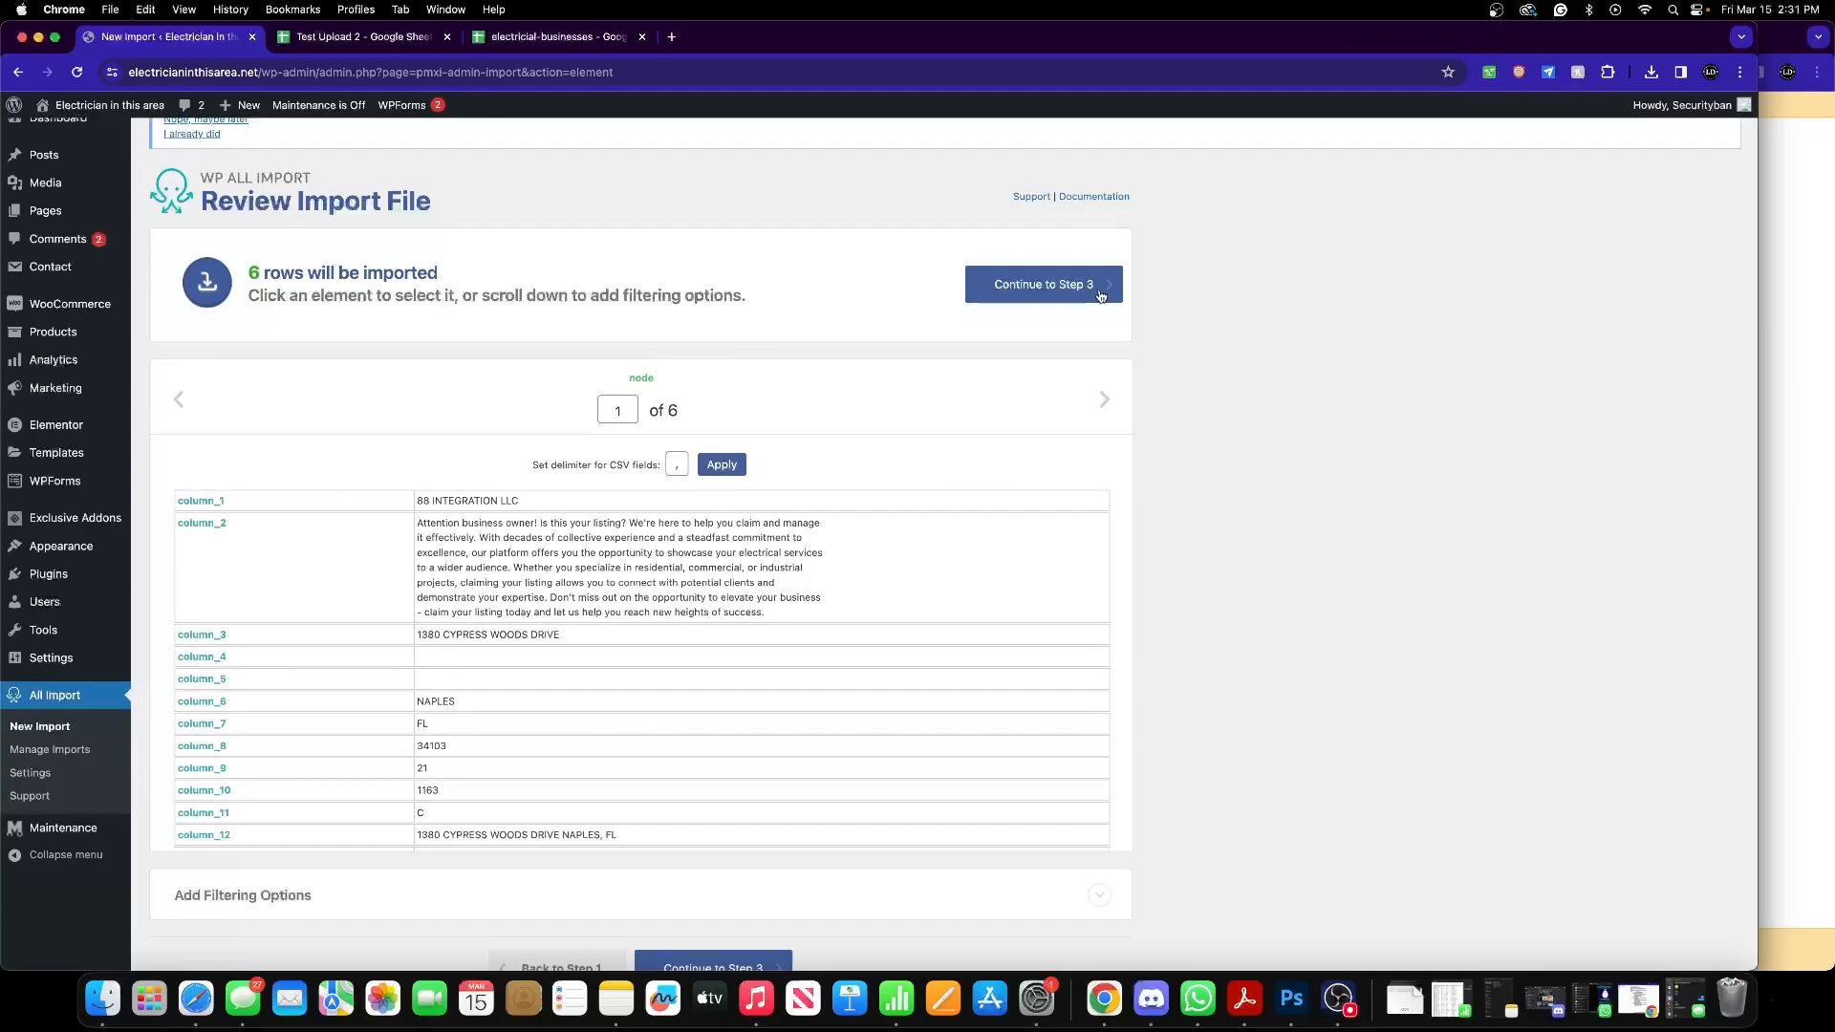
{"action": "scroll", "scroll_direction": "down", "scroll_amount": 3}
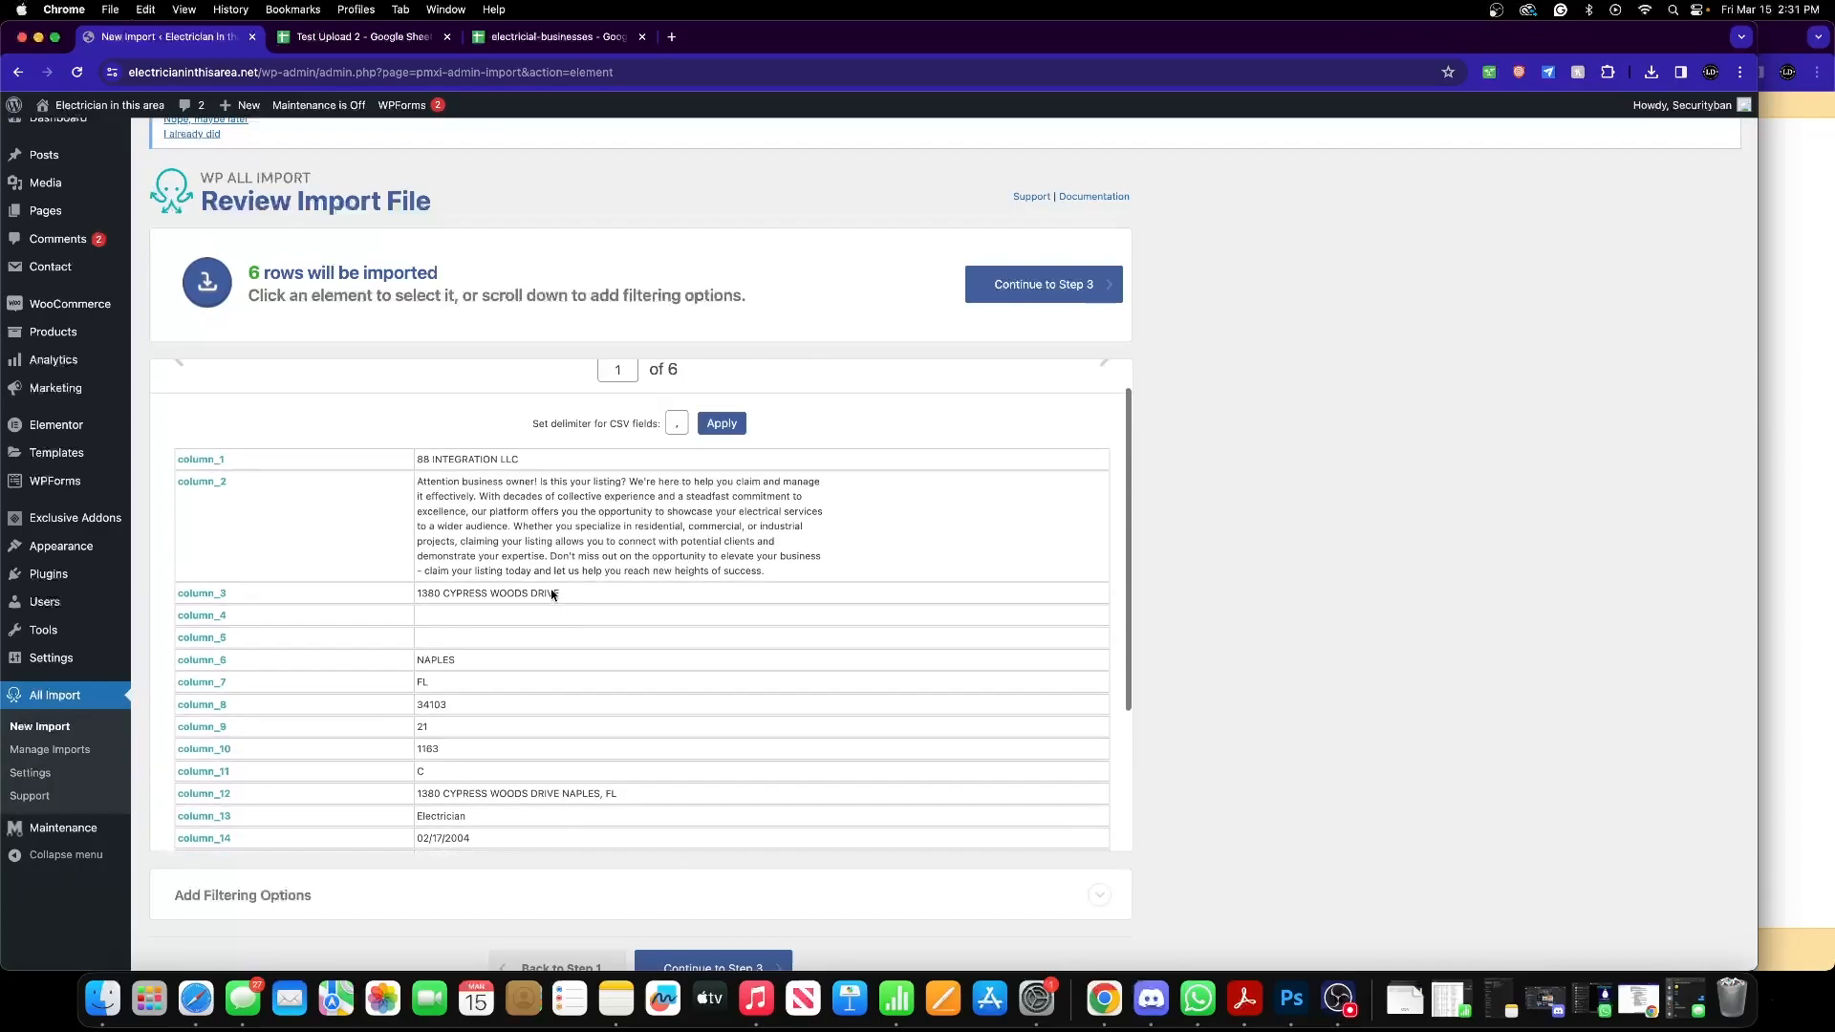
{"action": "left_click", "coordinate": [1040, 285]}
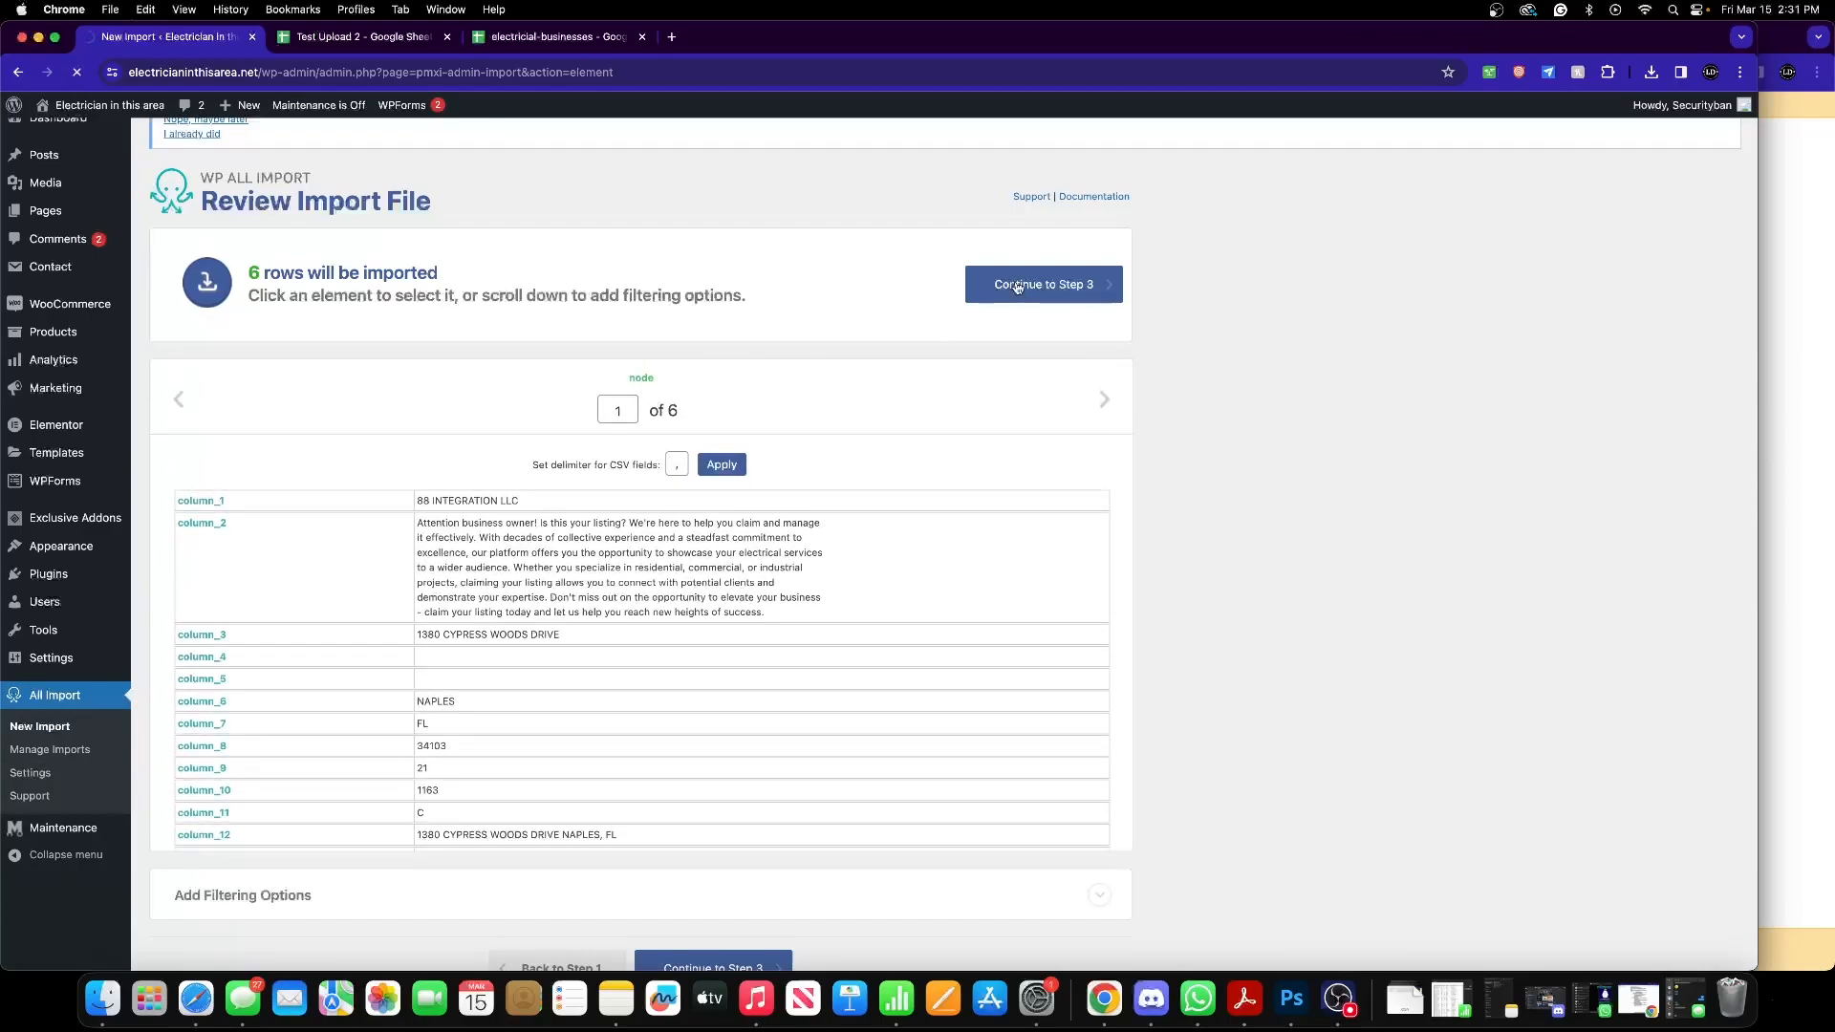
- Reach the Drag & Drop mapping step for record 1 of 6 and focus the listing content area
{"action": "left_click", "coordinate": [1039, 285]}
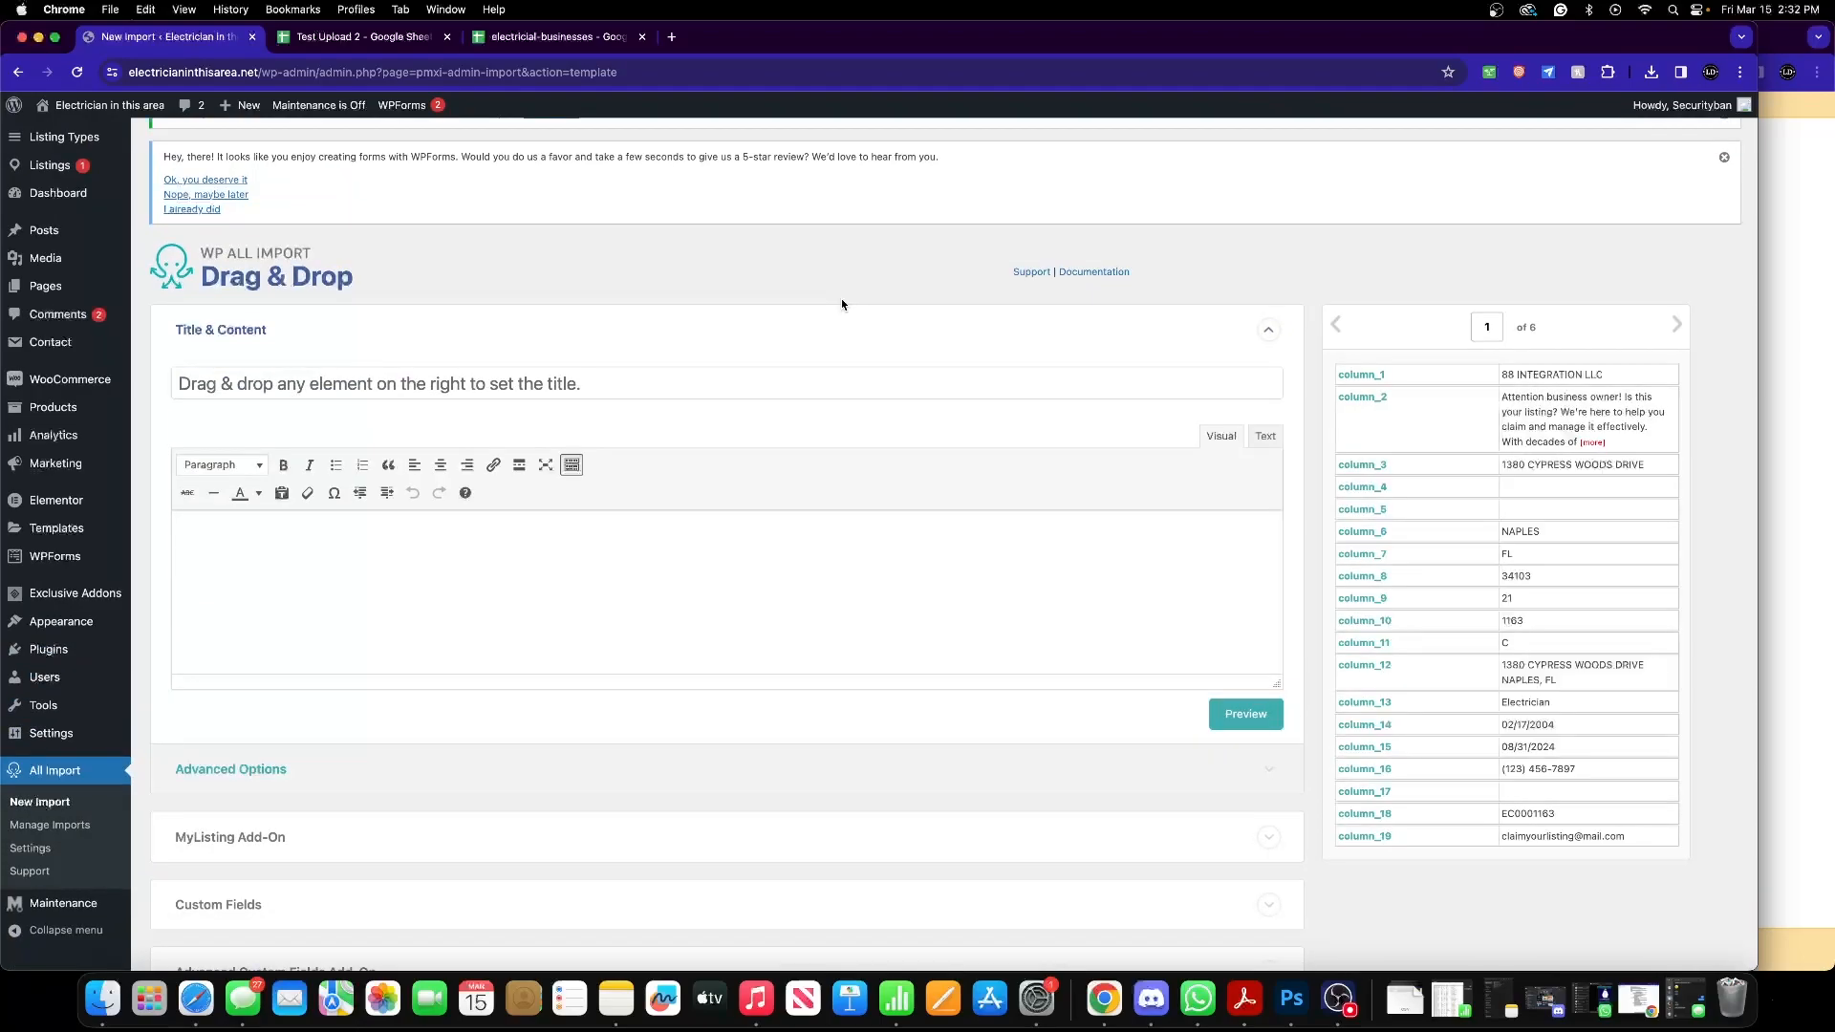
{"action": "mouse_move", "coordinate": [1276, 358]}
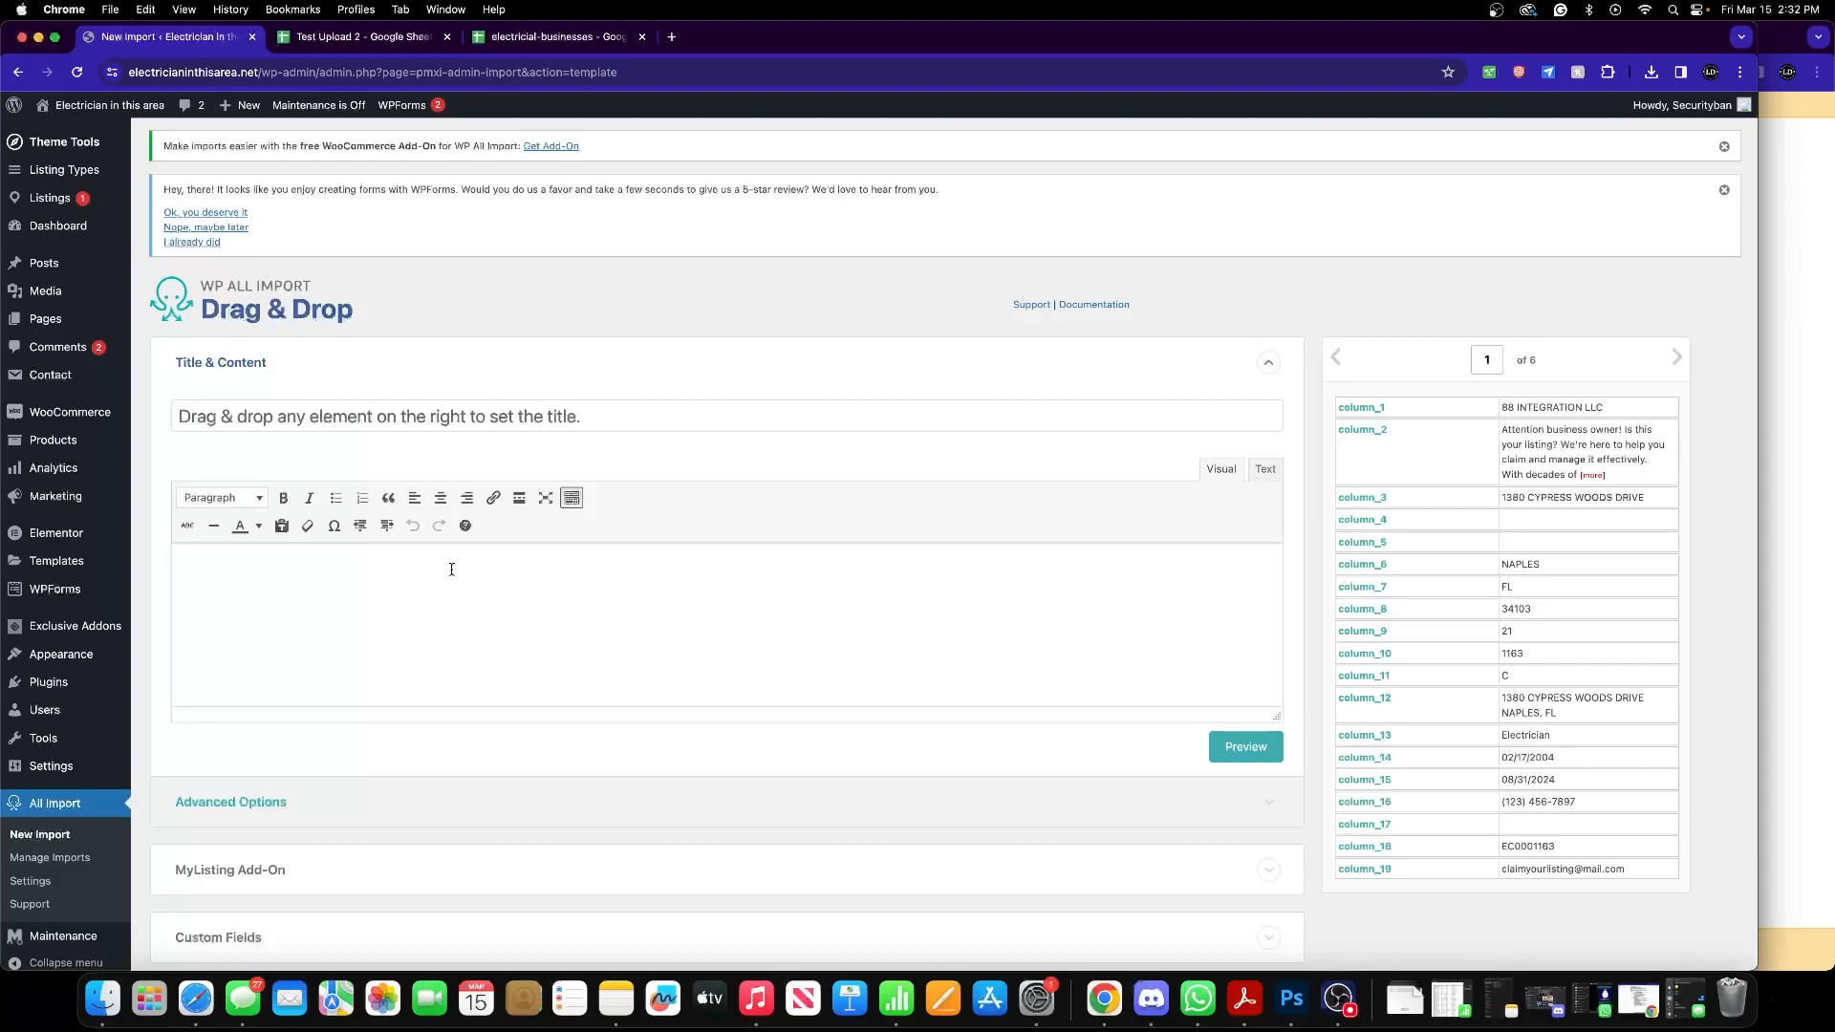
{"action": "mouse_move", "coordinate": [1261, 513]}
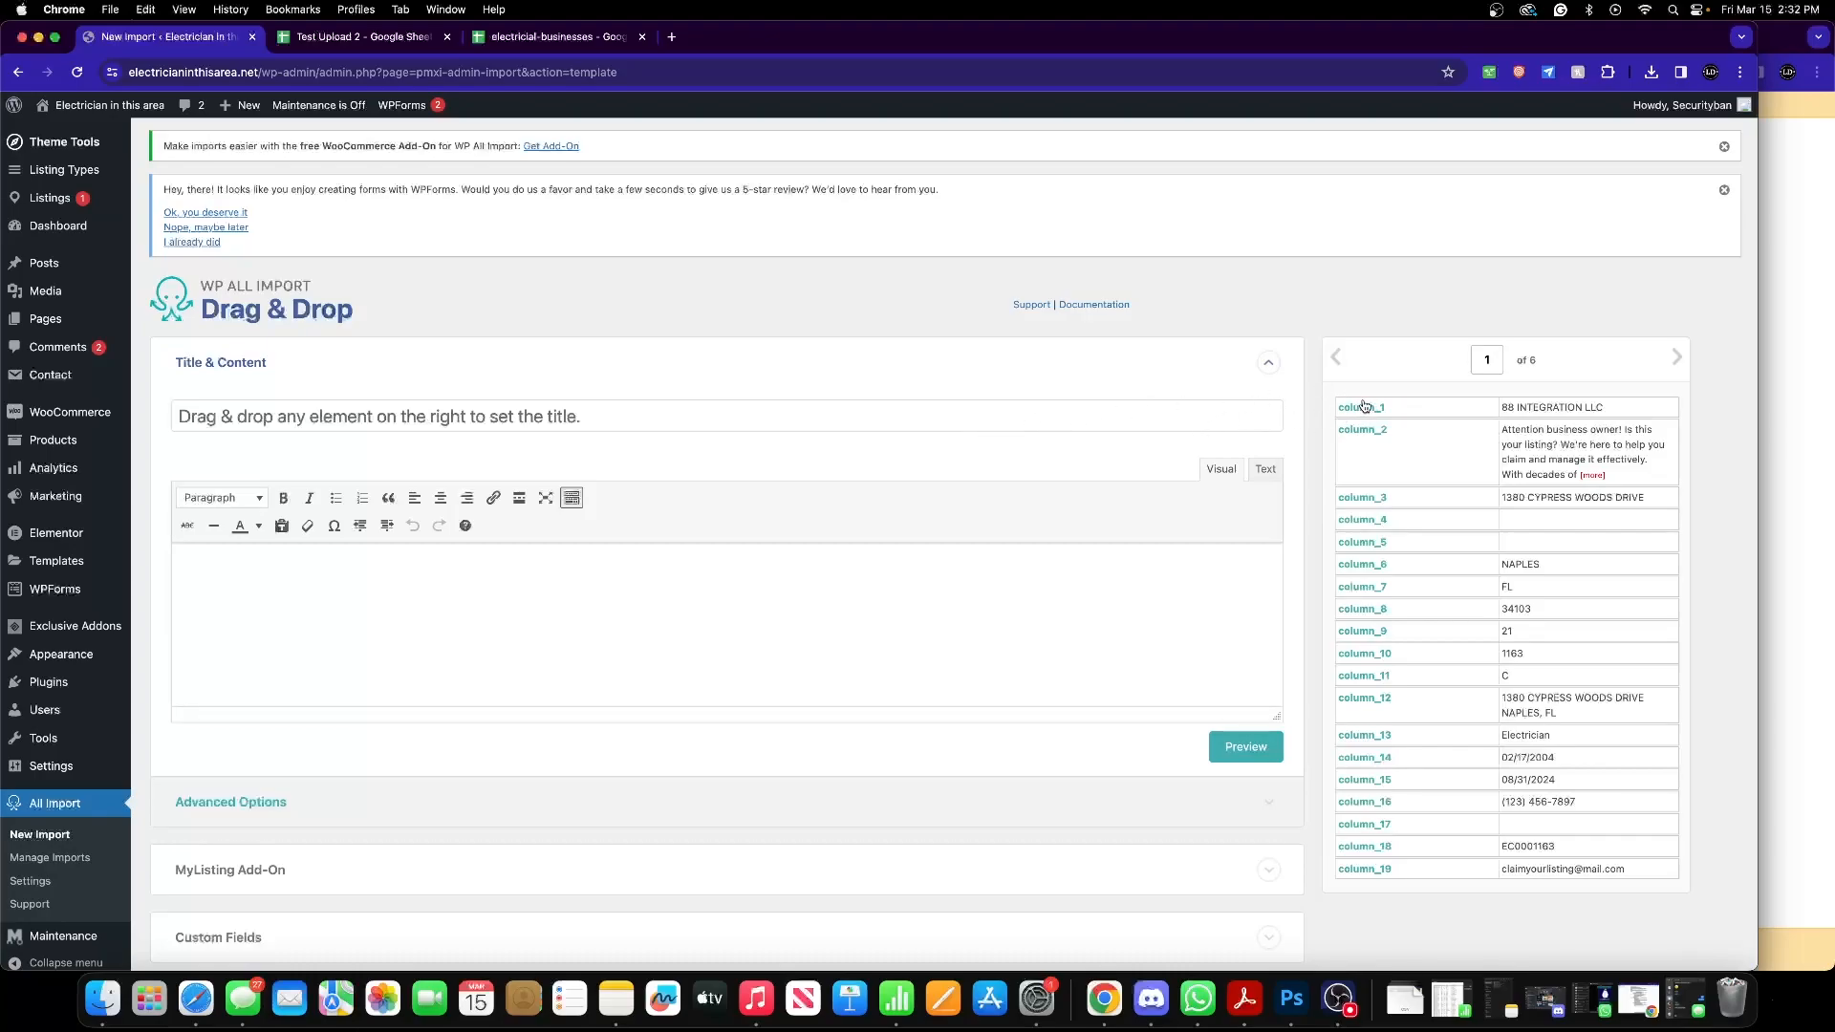
{"action": "mouse_move", "coordinate": [1380, 415]}
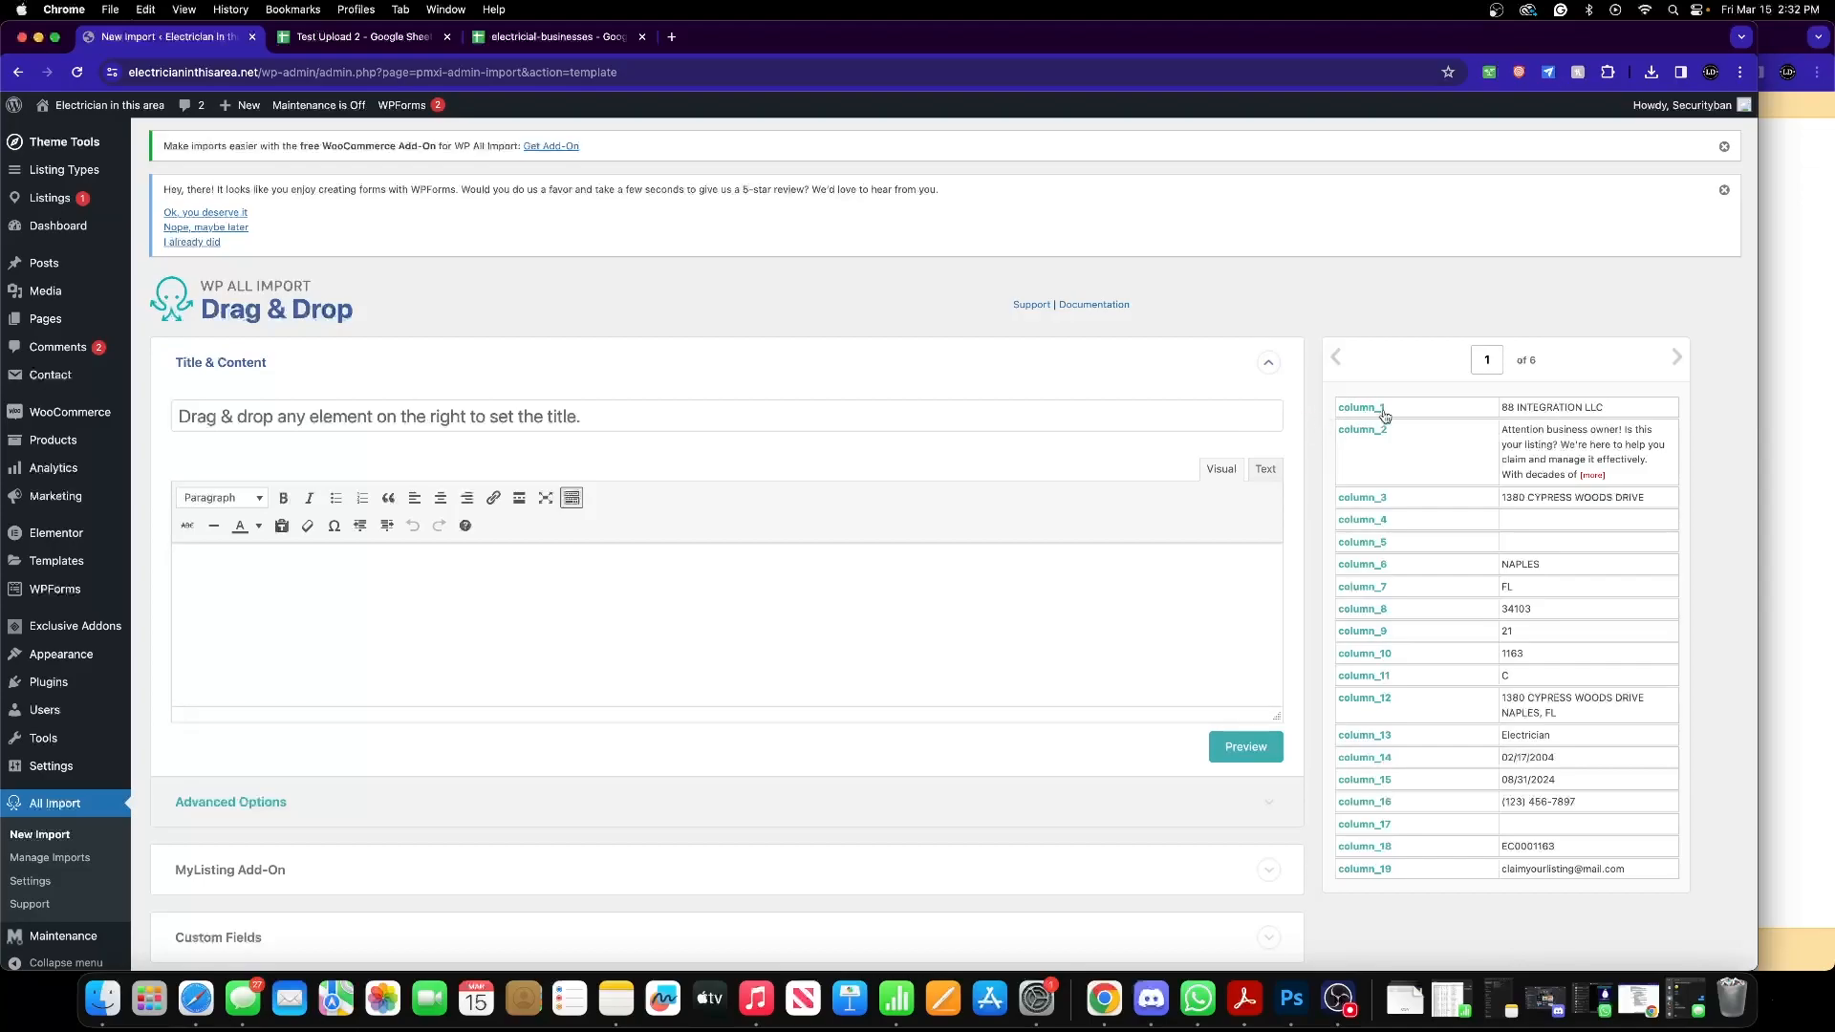
{"action": "mouse_move", "coordinate": [1360, 409]}
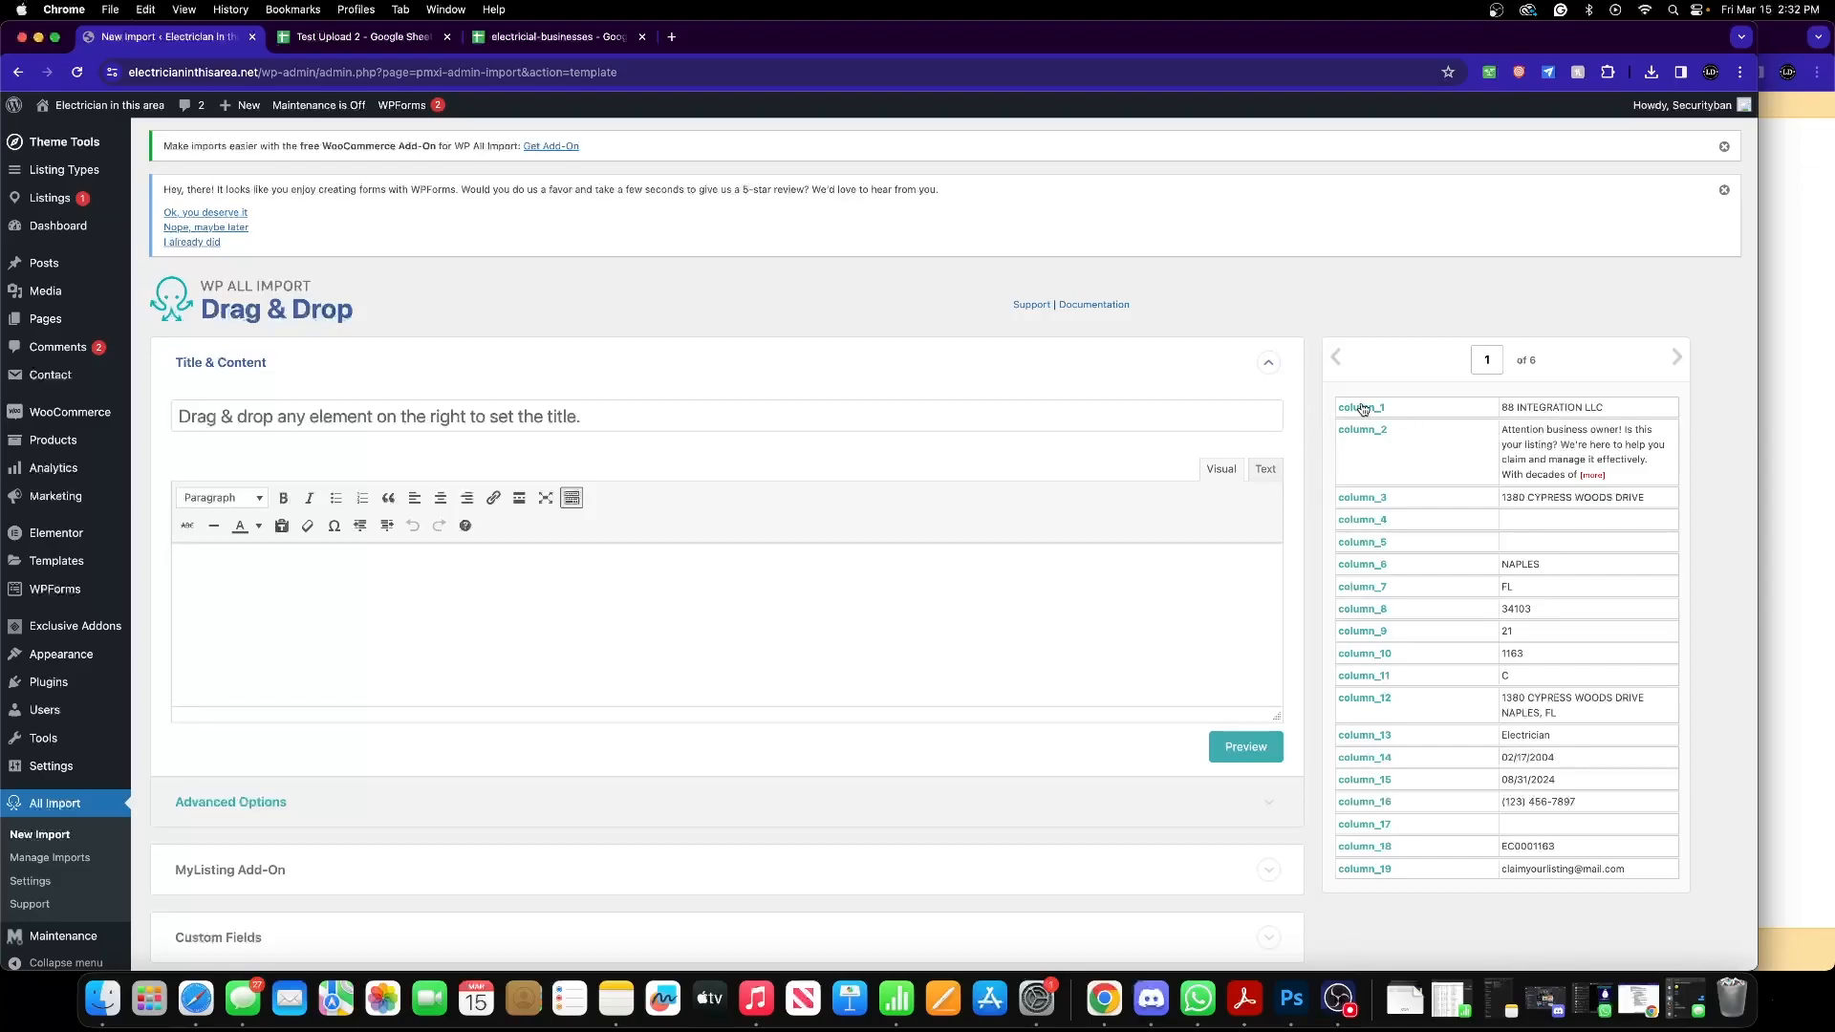
{"action": "mouse_move", "coordinate": [1414, 415]}
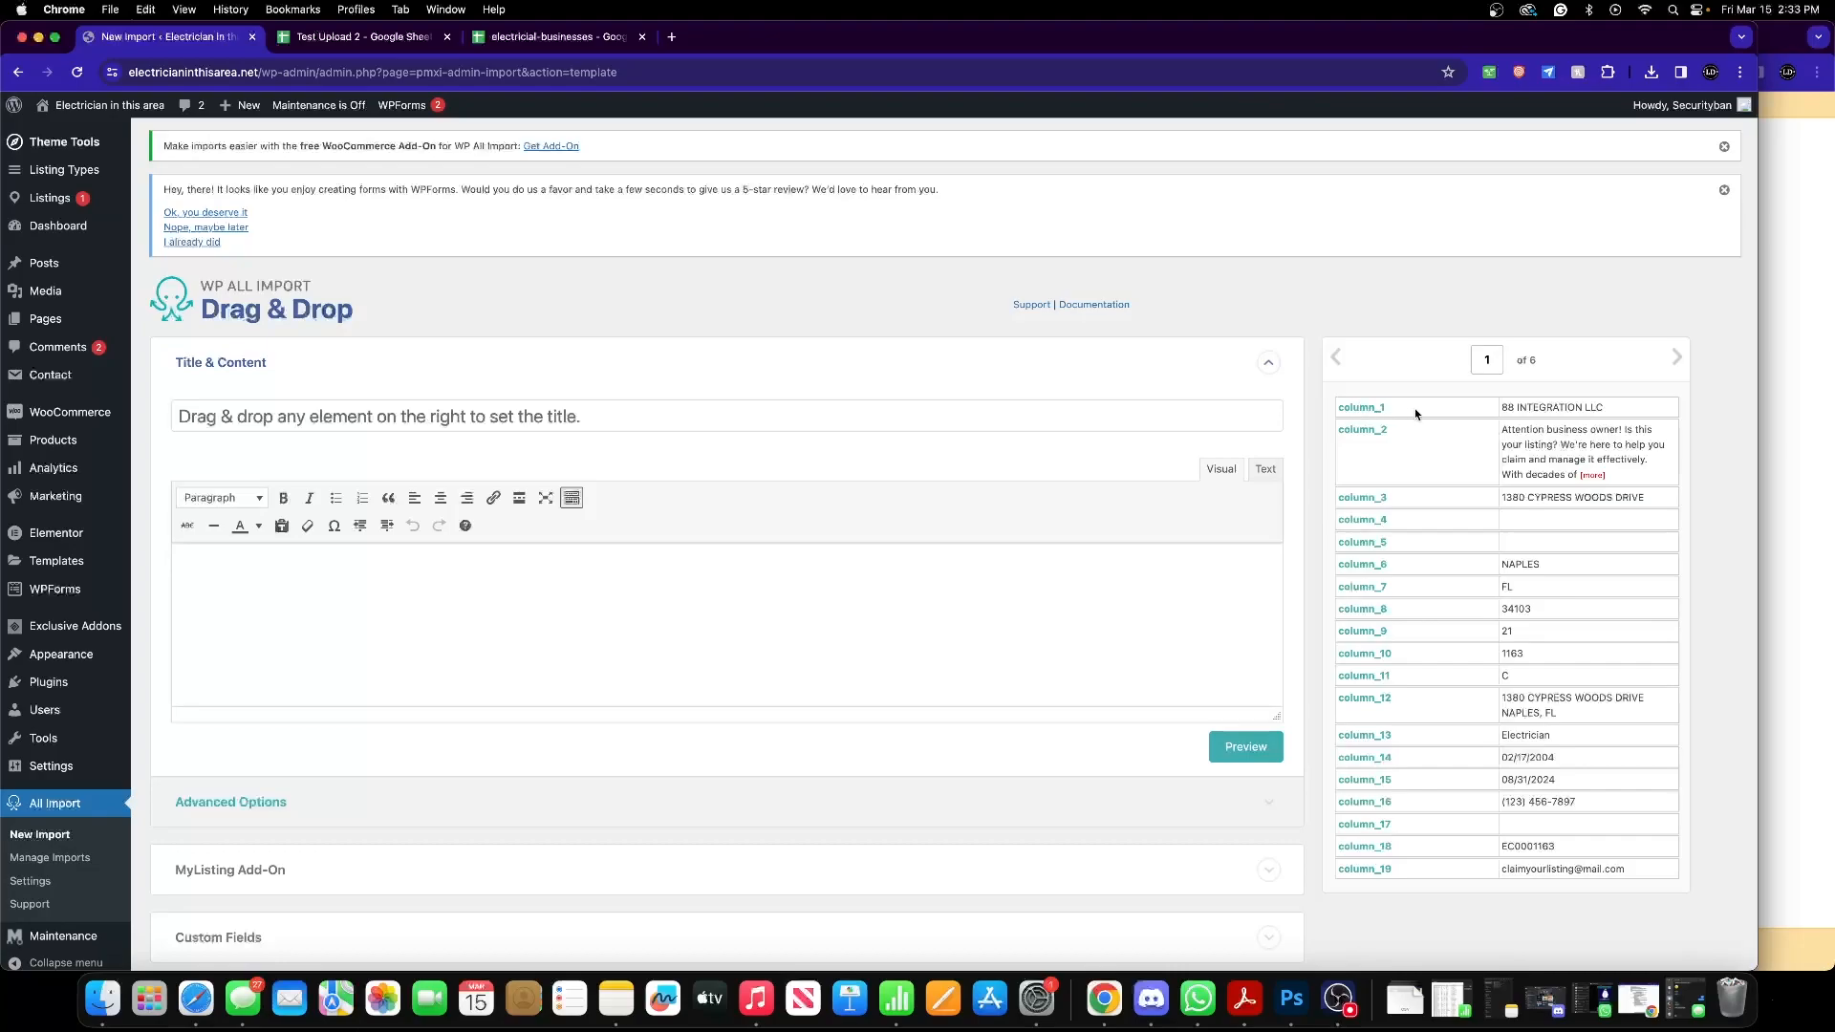
{"action": "mouse_move", "coordinate": [1367, 409]}
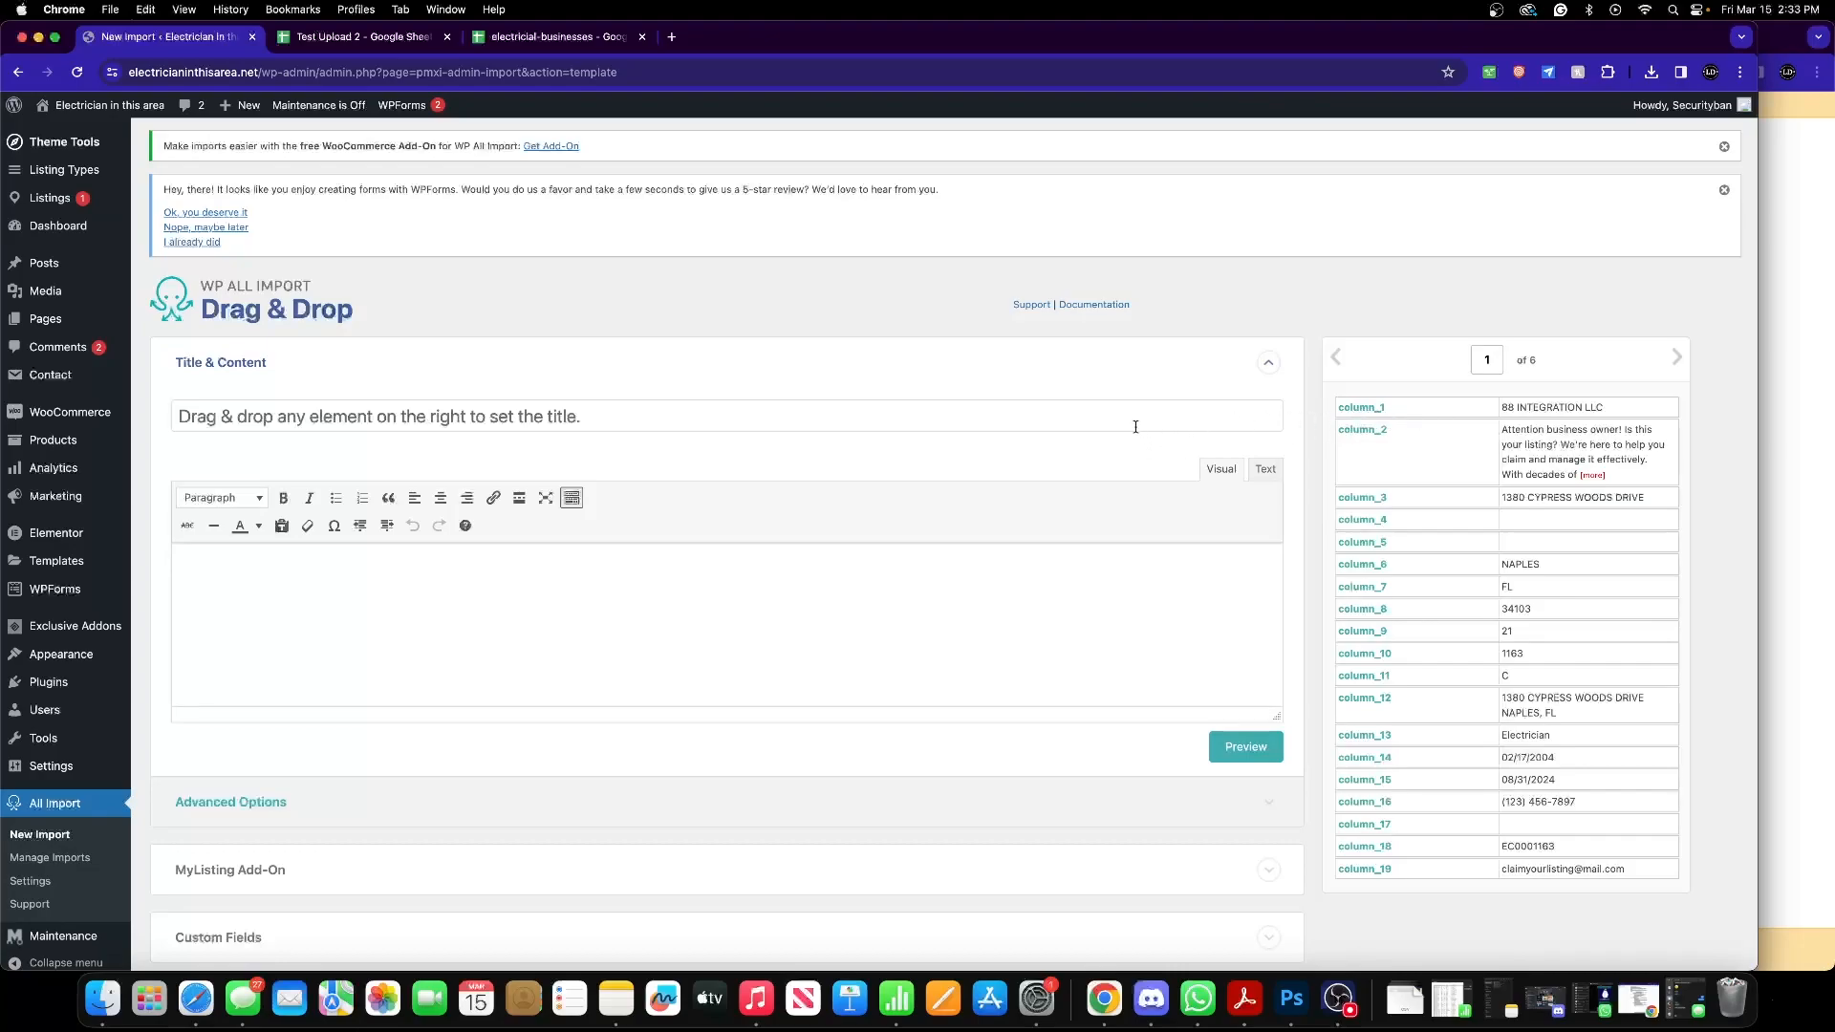
{"action": "mouse_move", "coordinate": [1363, 410]}
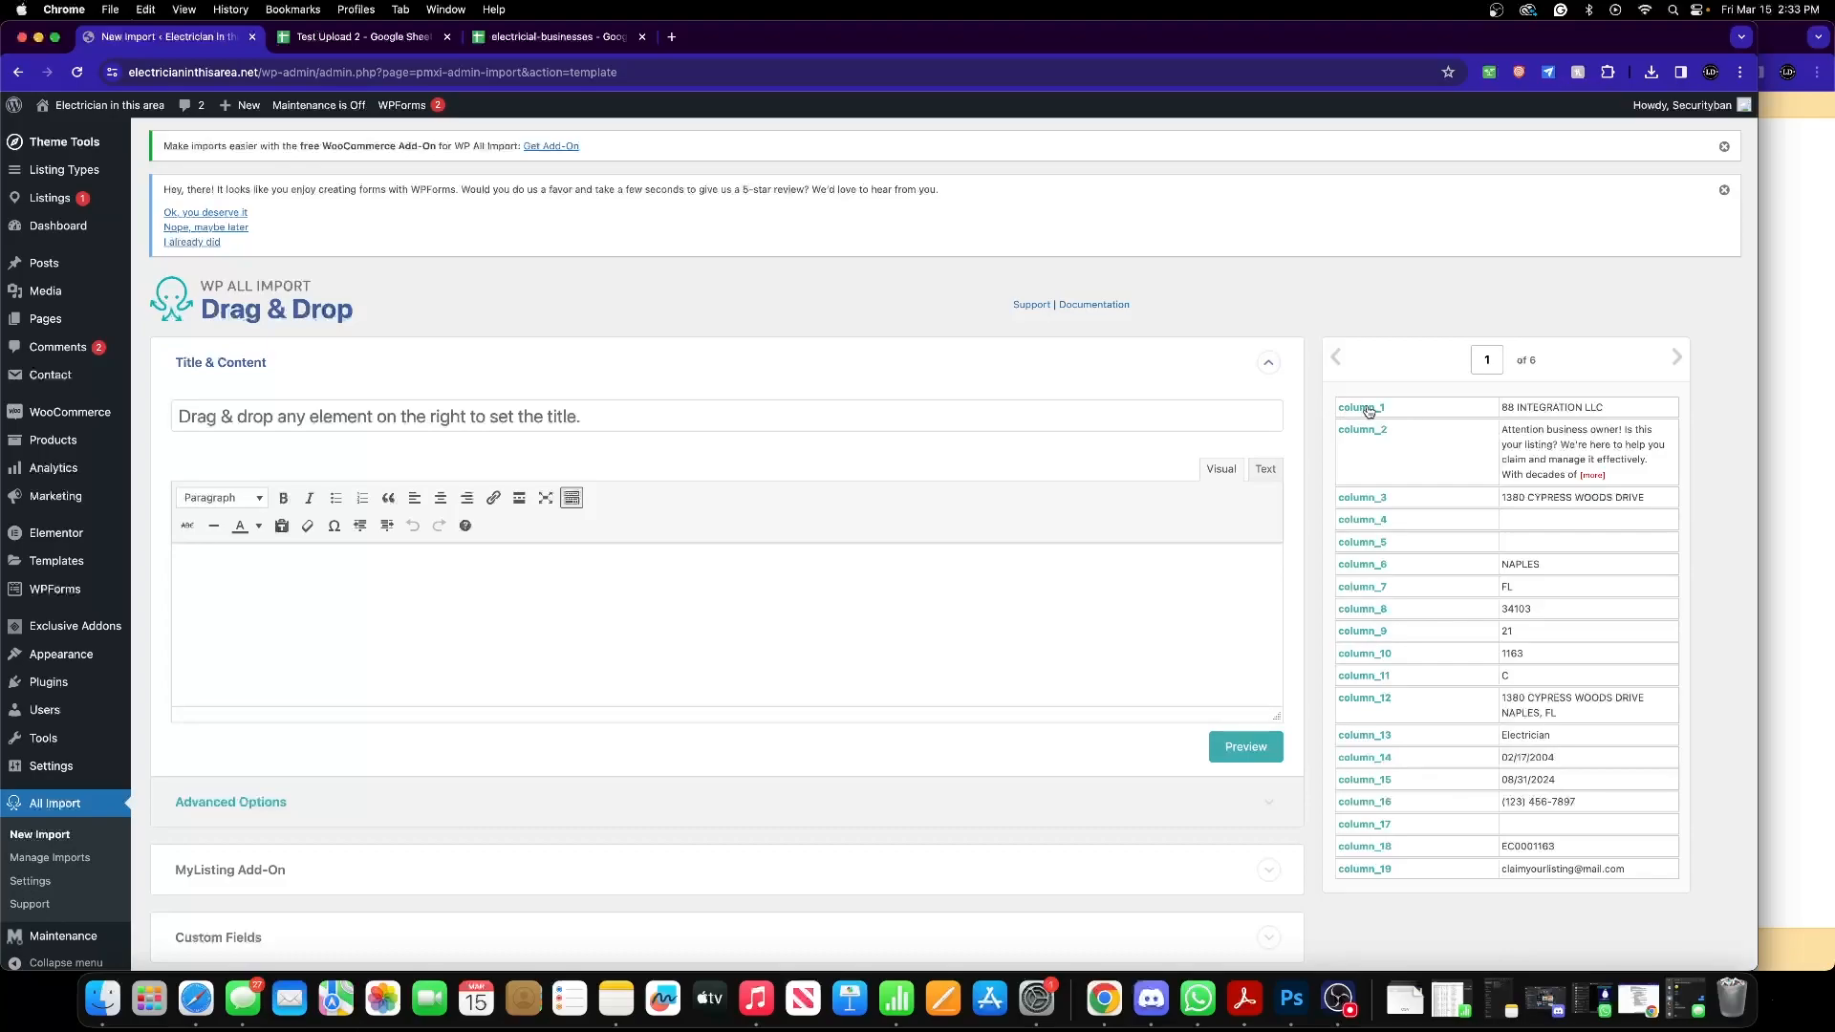
{"action": "mouse_move", "coordinate": [1327, 424]}
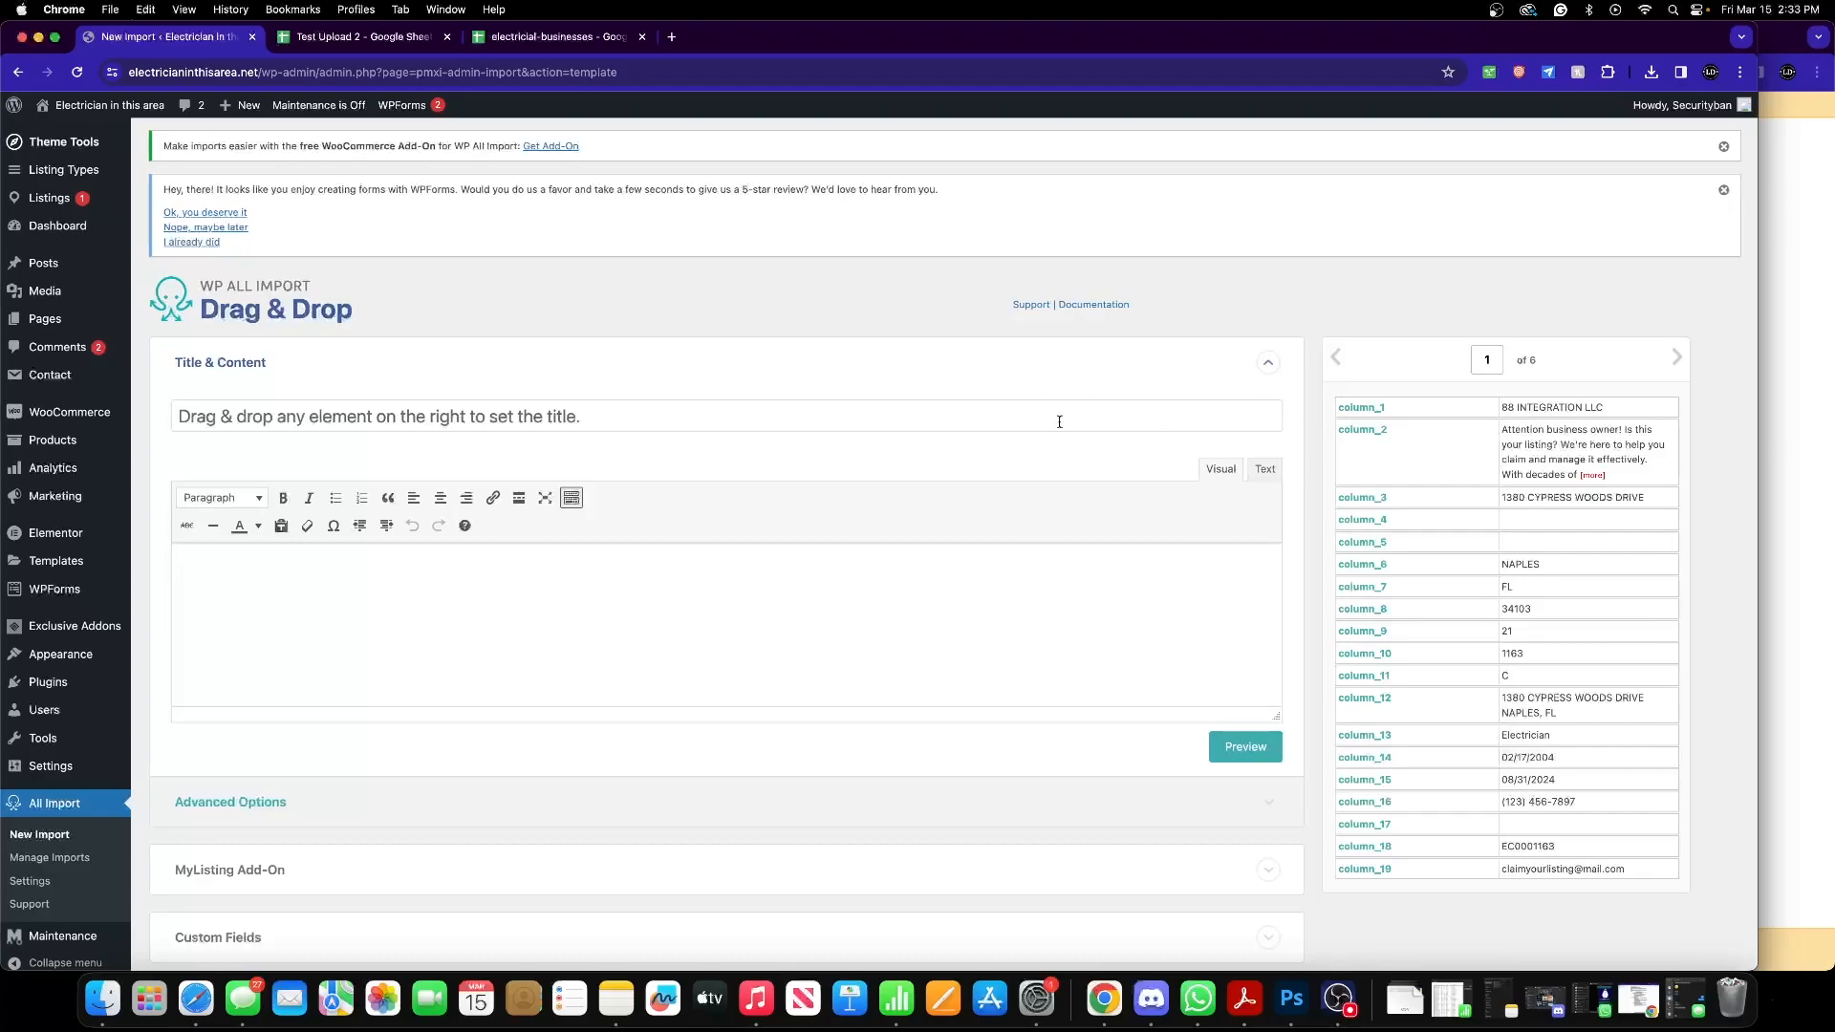
{"action": "left_click", "coordinate": [726, 608]}
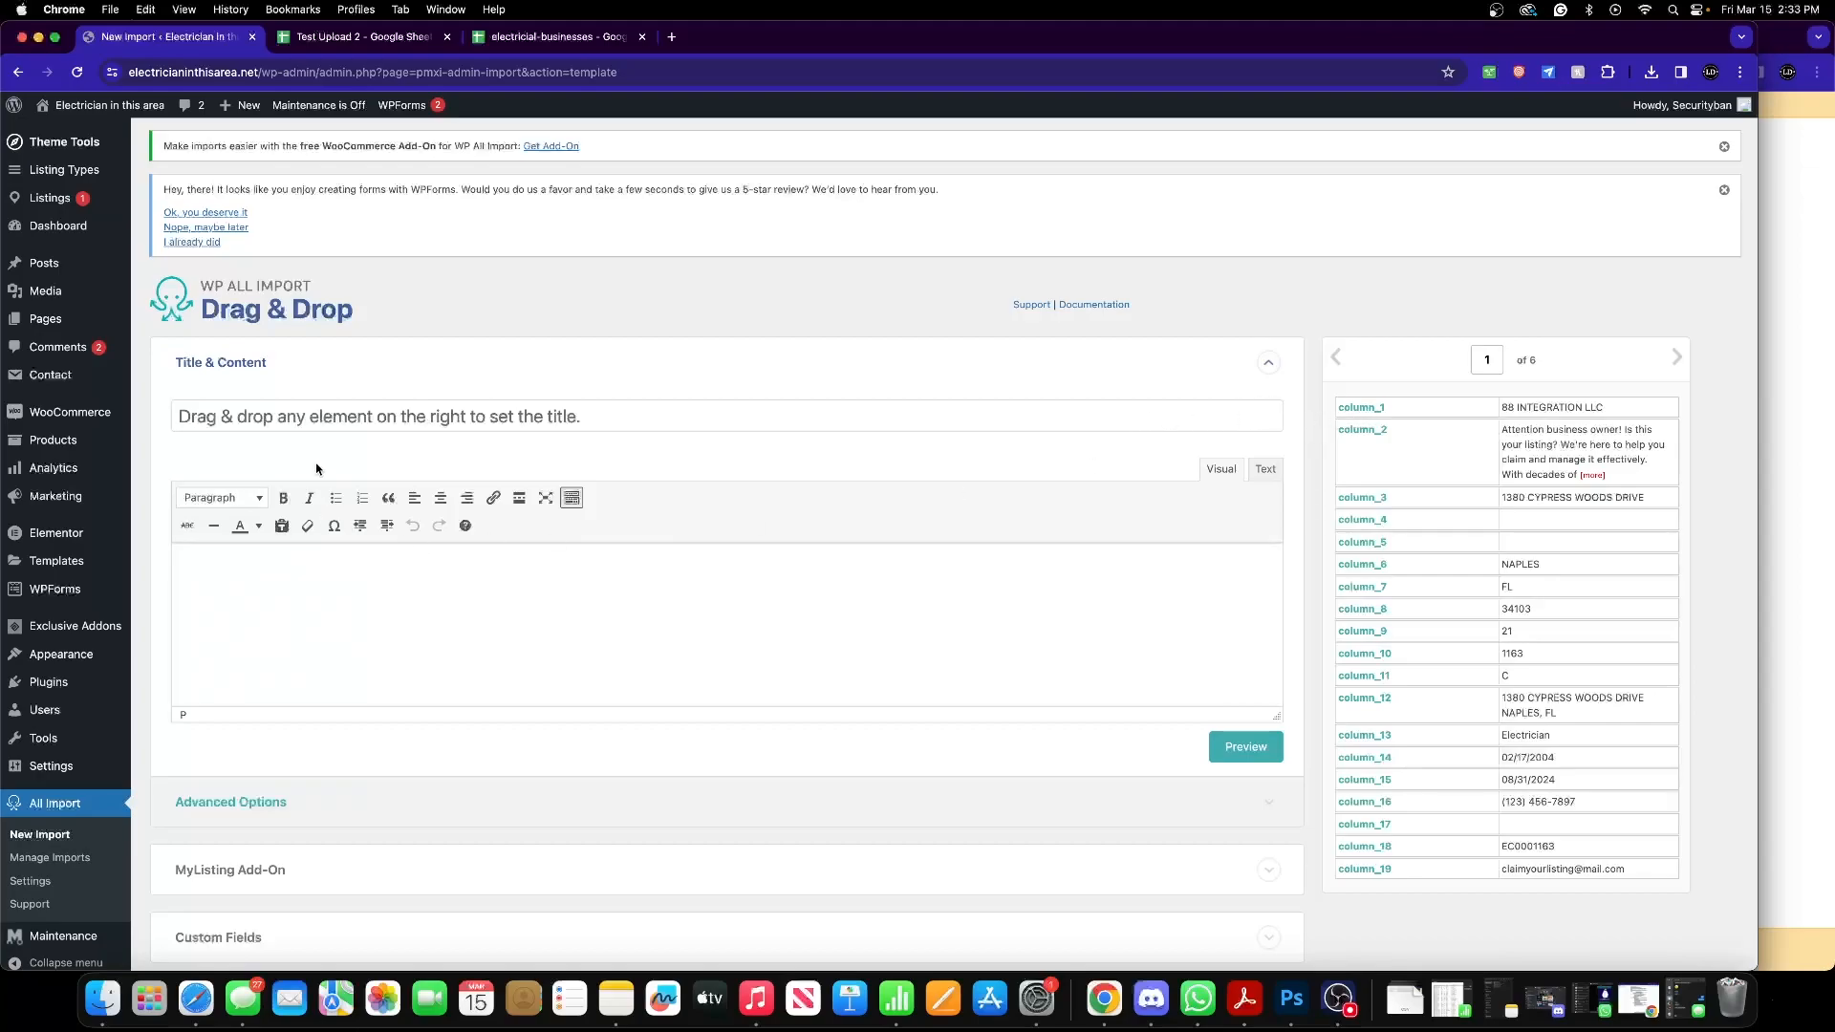
{"action": "mouse_move", "coordinate": [1363, 388]}
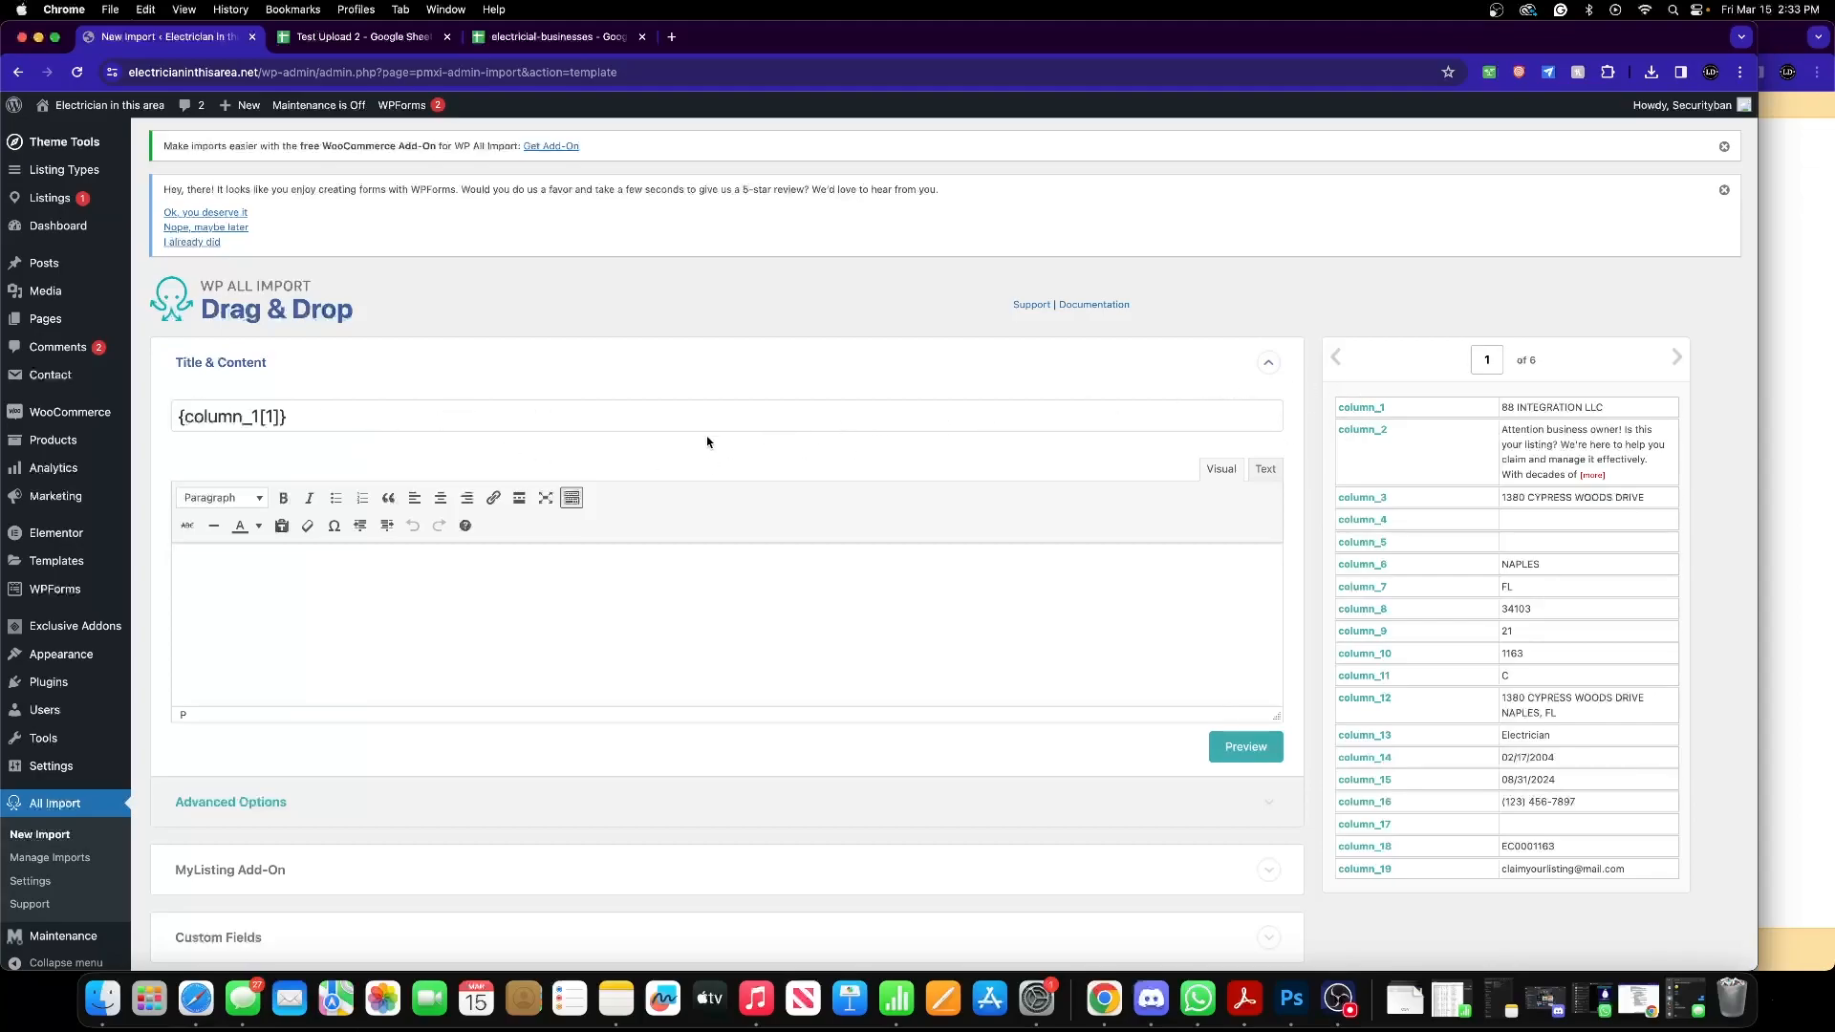
{"action": "mouse_move", "coordinate": [665, 353]}
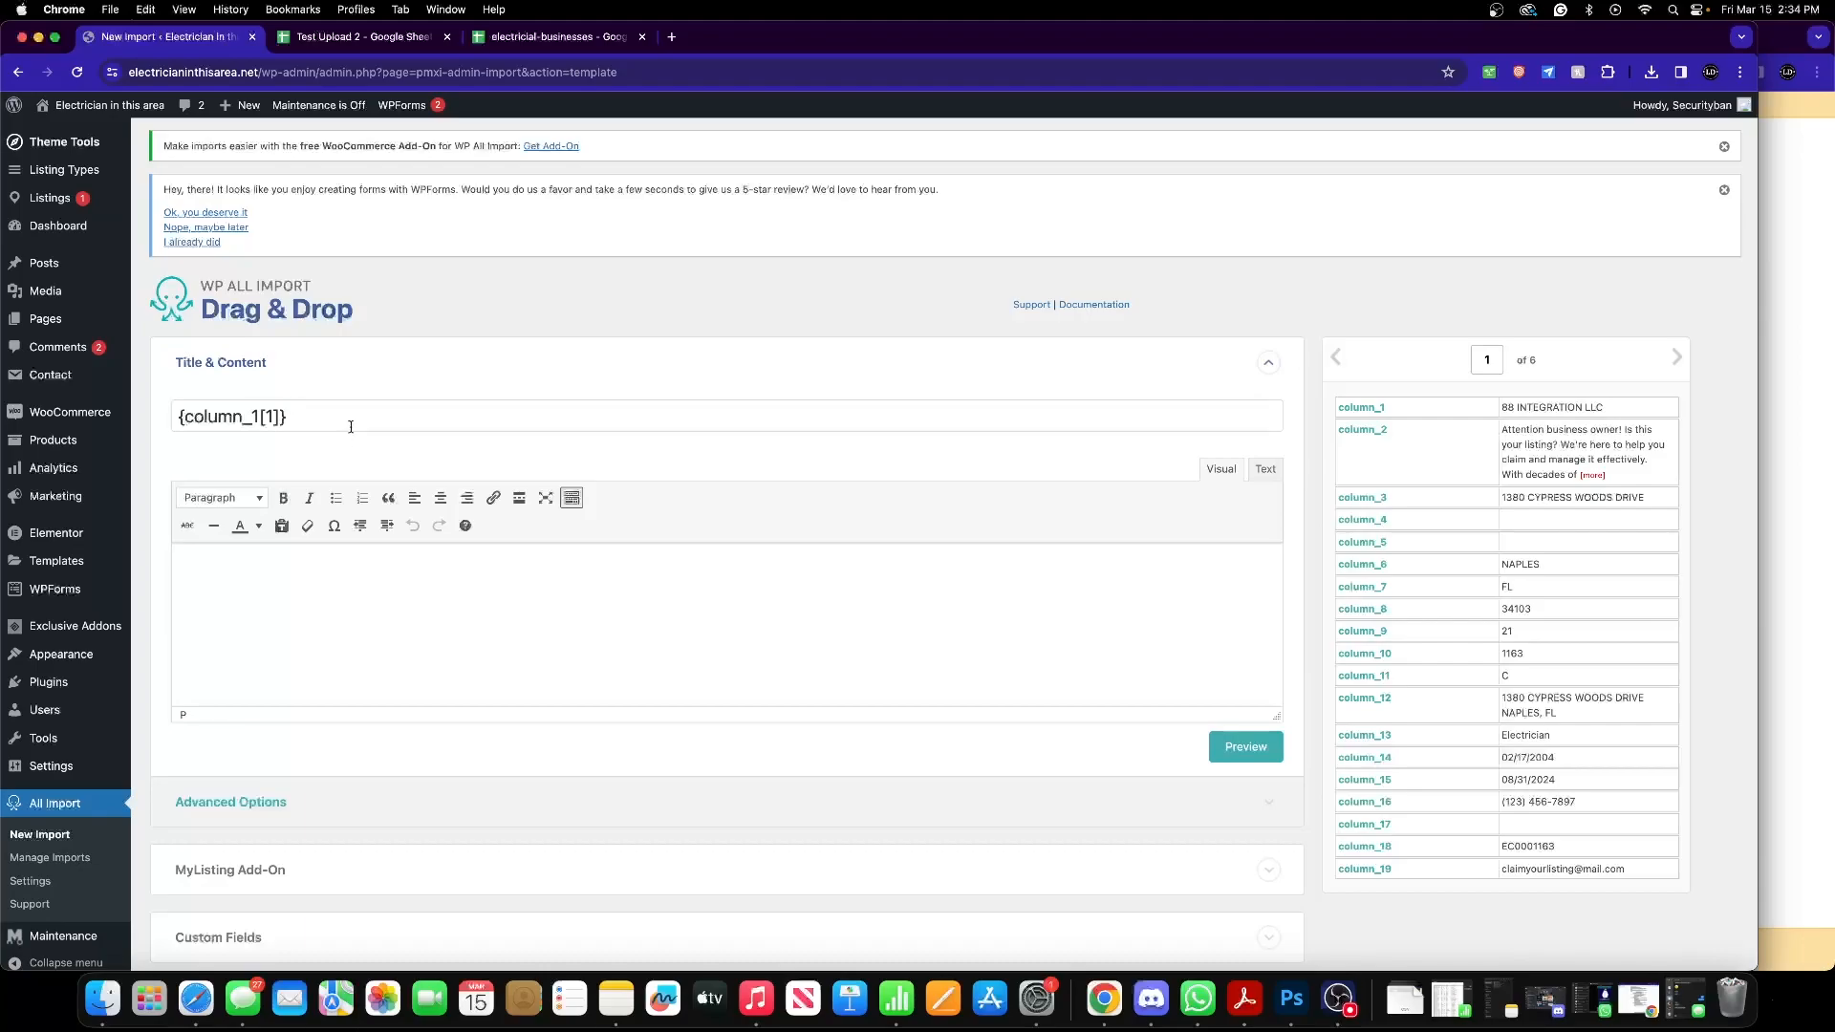
{"action": "mouse_move", "coordinate": [1493, 470]}
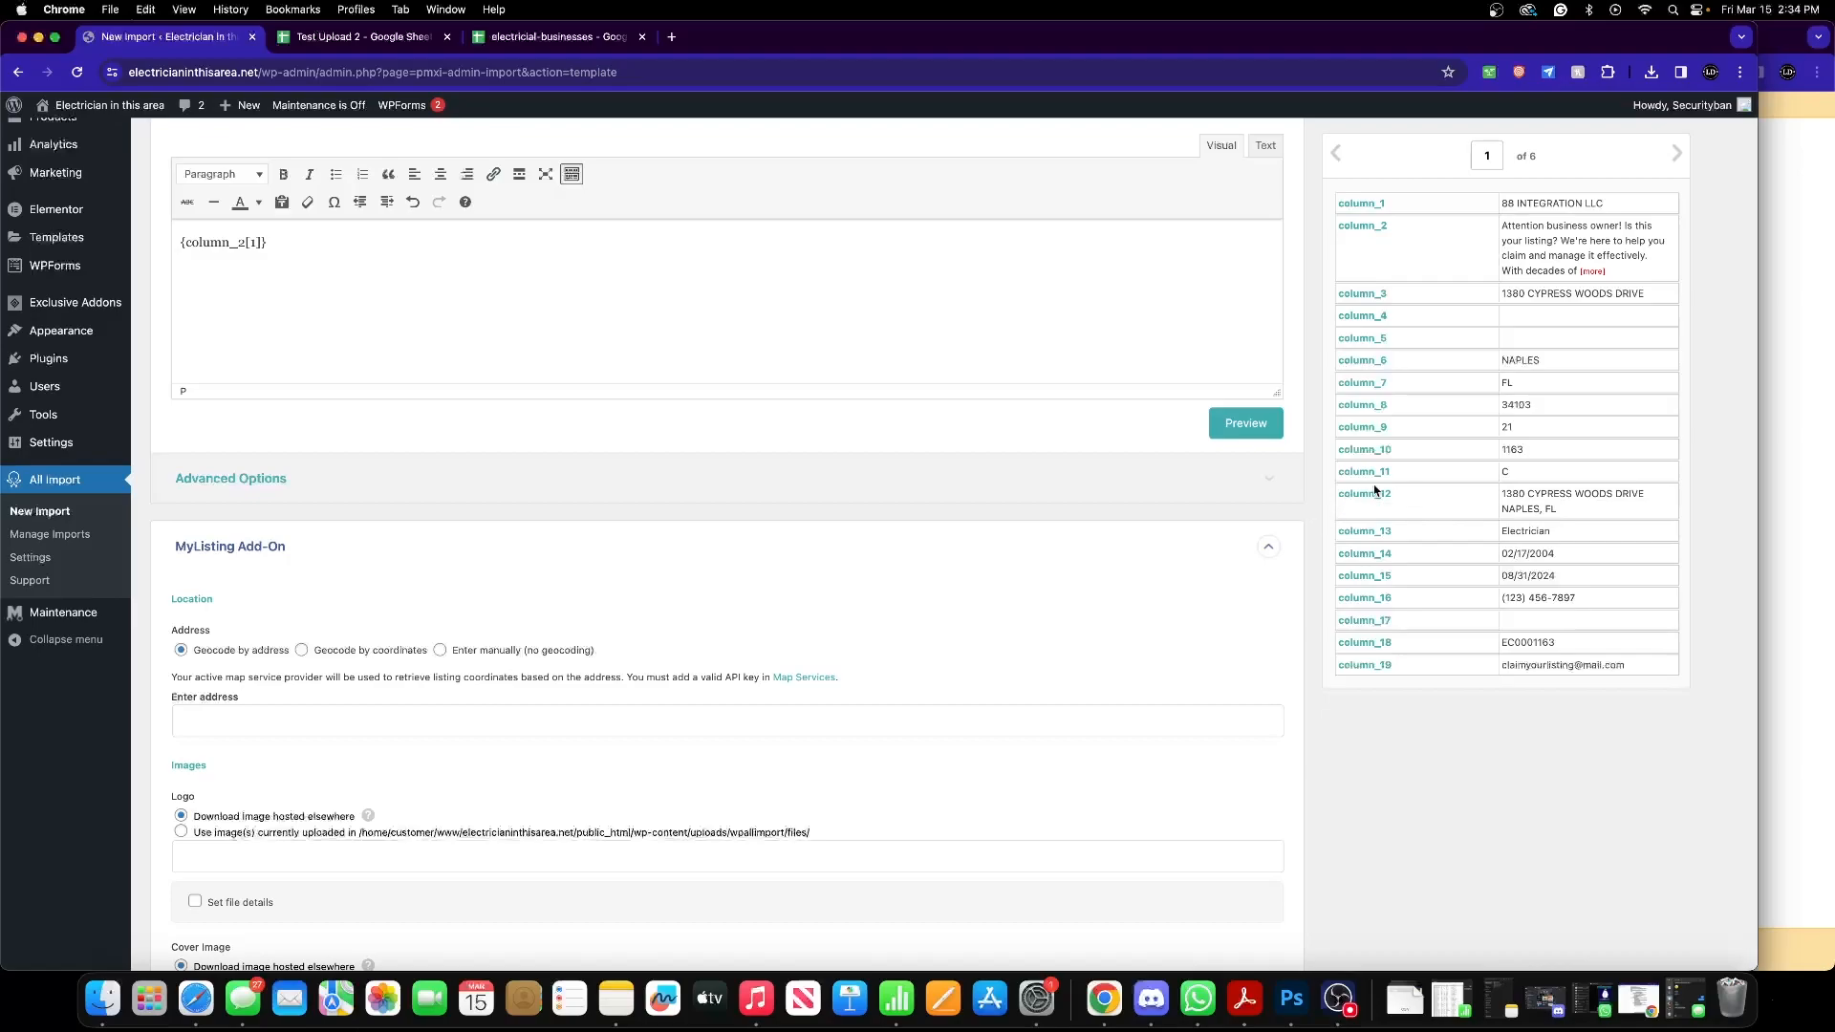
{"action": "mouse_move", "coordinate": [619, 721]}
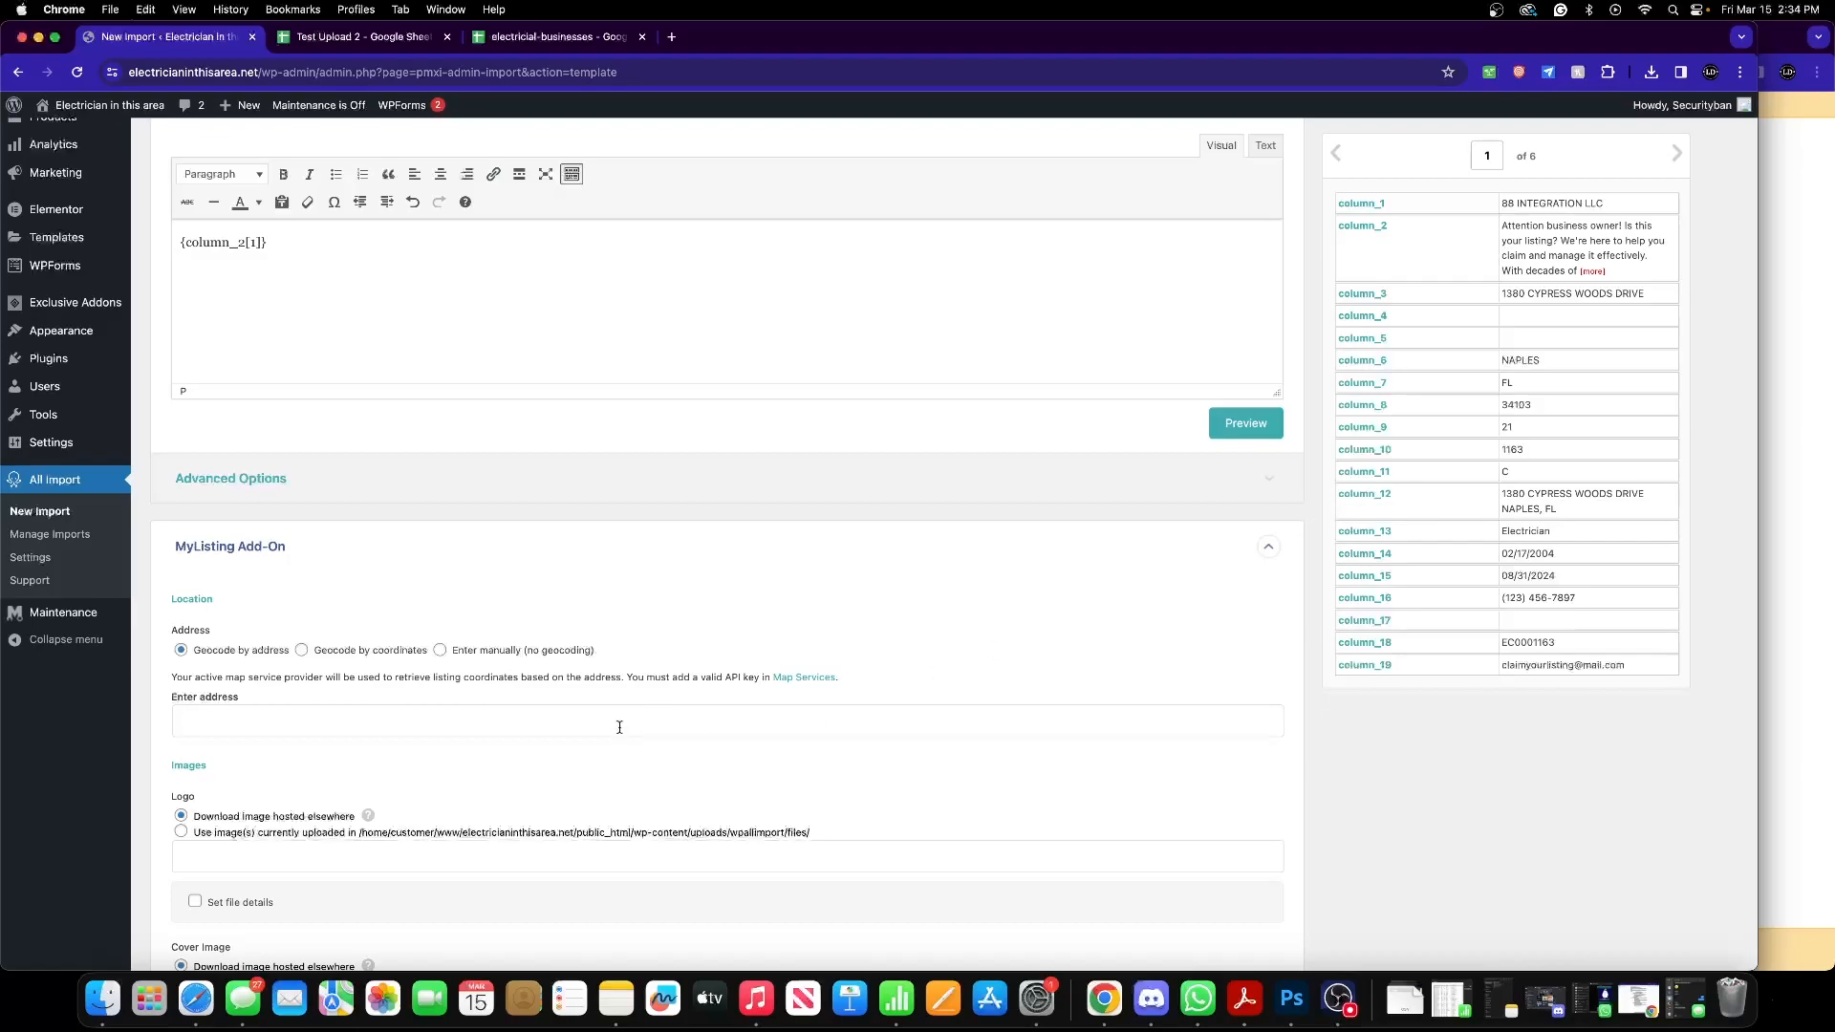
- Enter the {column_1[1]} column placeholder in the MyListing geocode address field
{"action": "type", "text": "{column_1[1]}"}
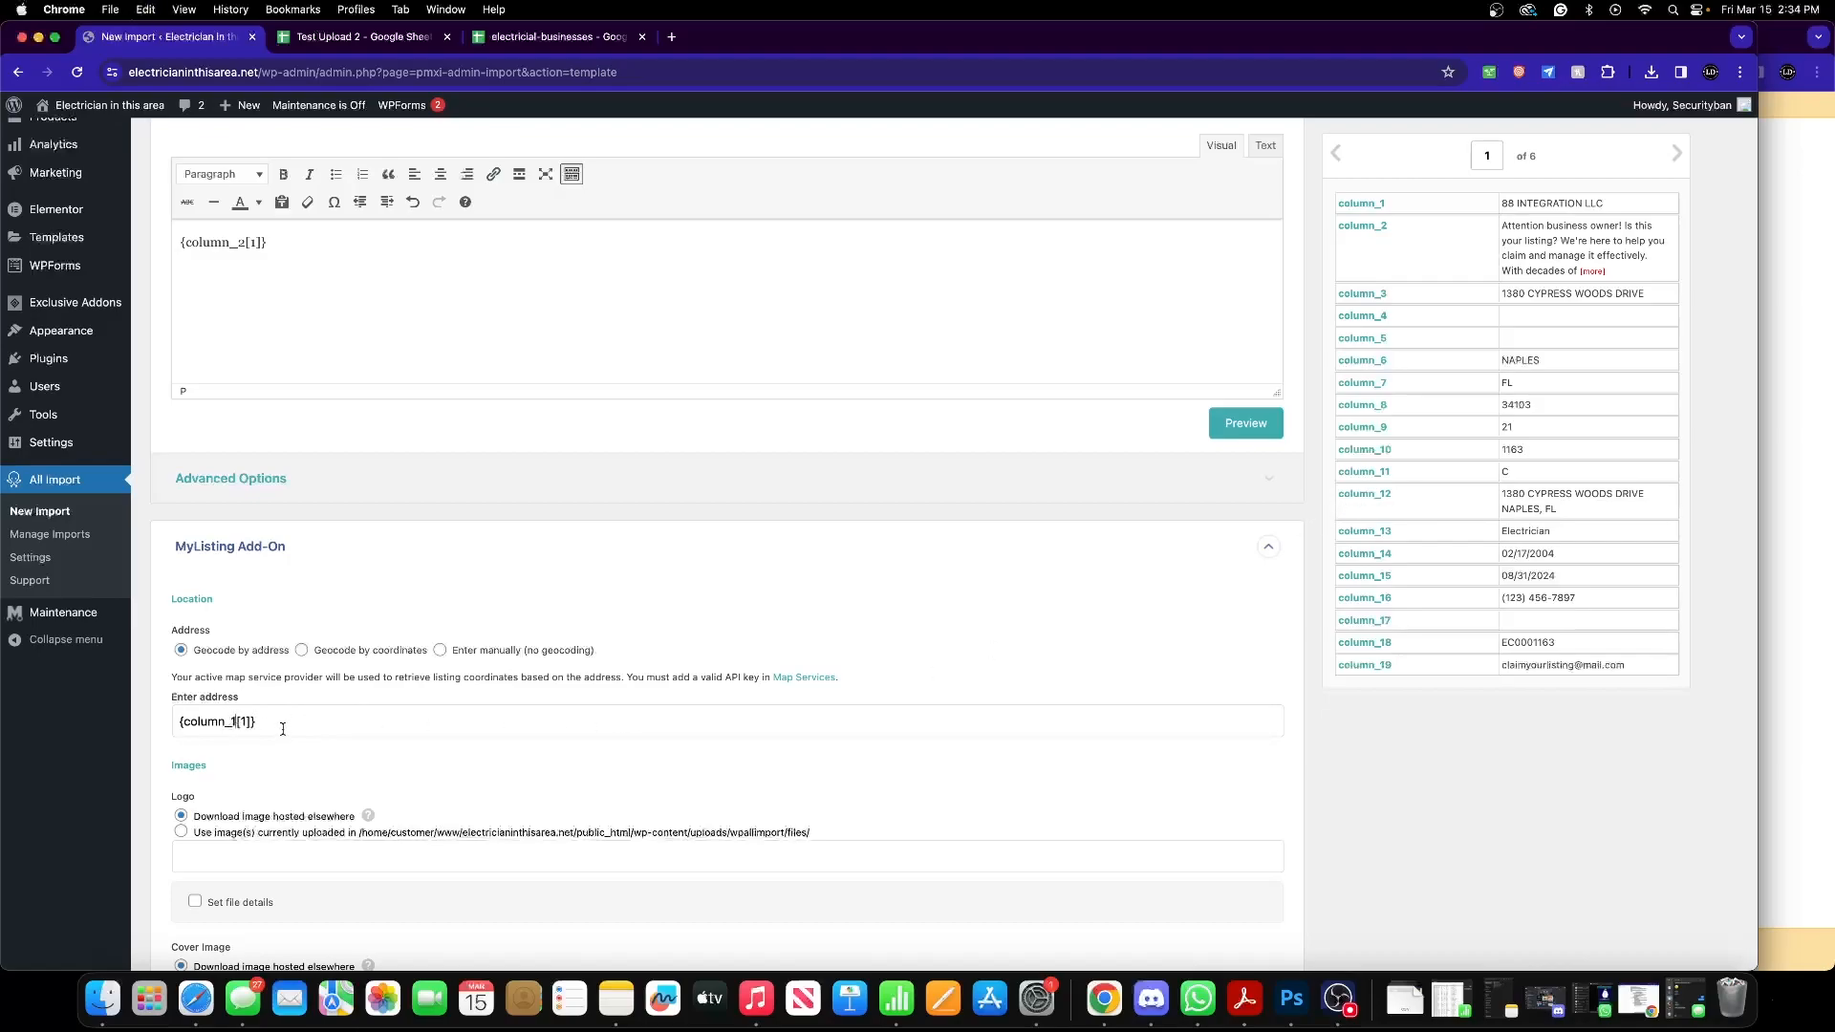
- Set the listing logo URL to the site's uploads Add-a-heading.png image
{"action": "scroll", "scroll_direction": "down", "scroll_amount": 3}
{"action": "type", "text": "2"}
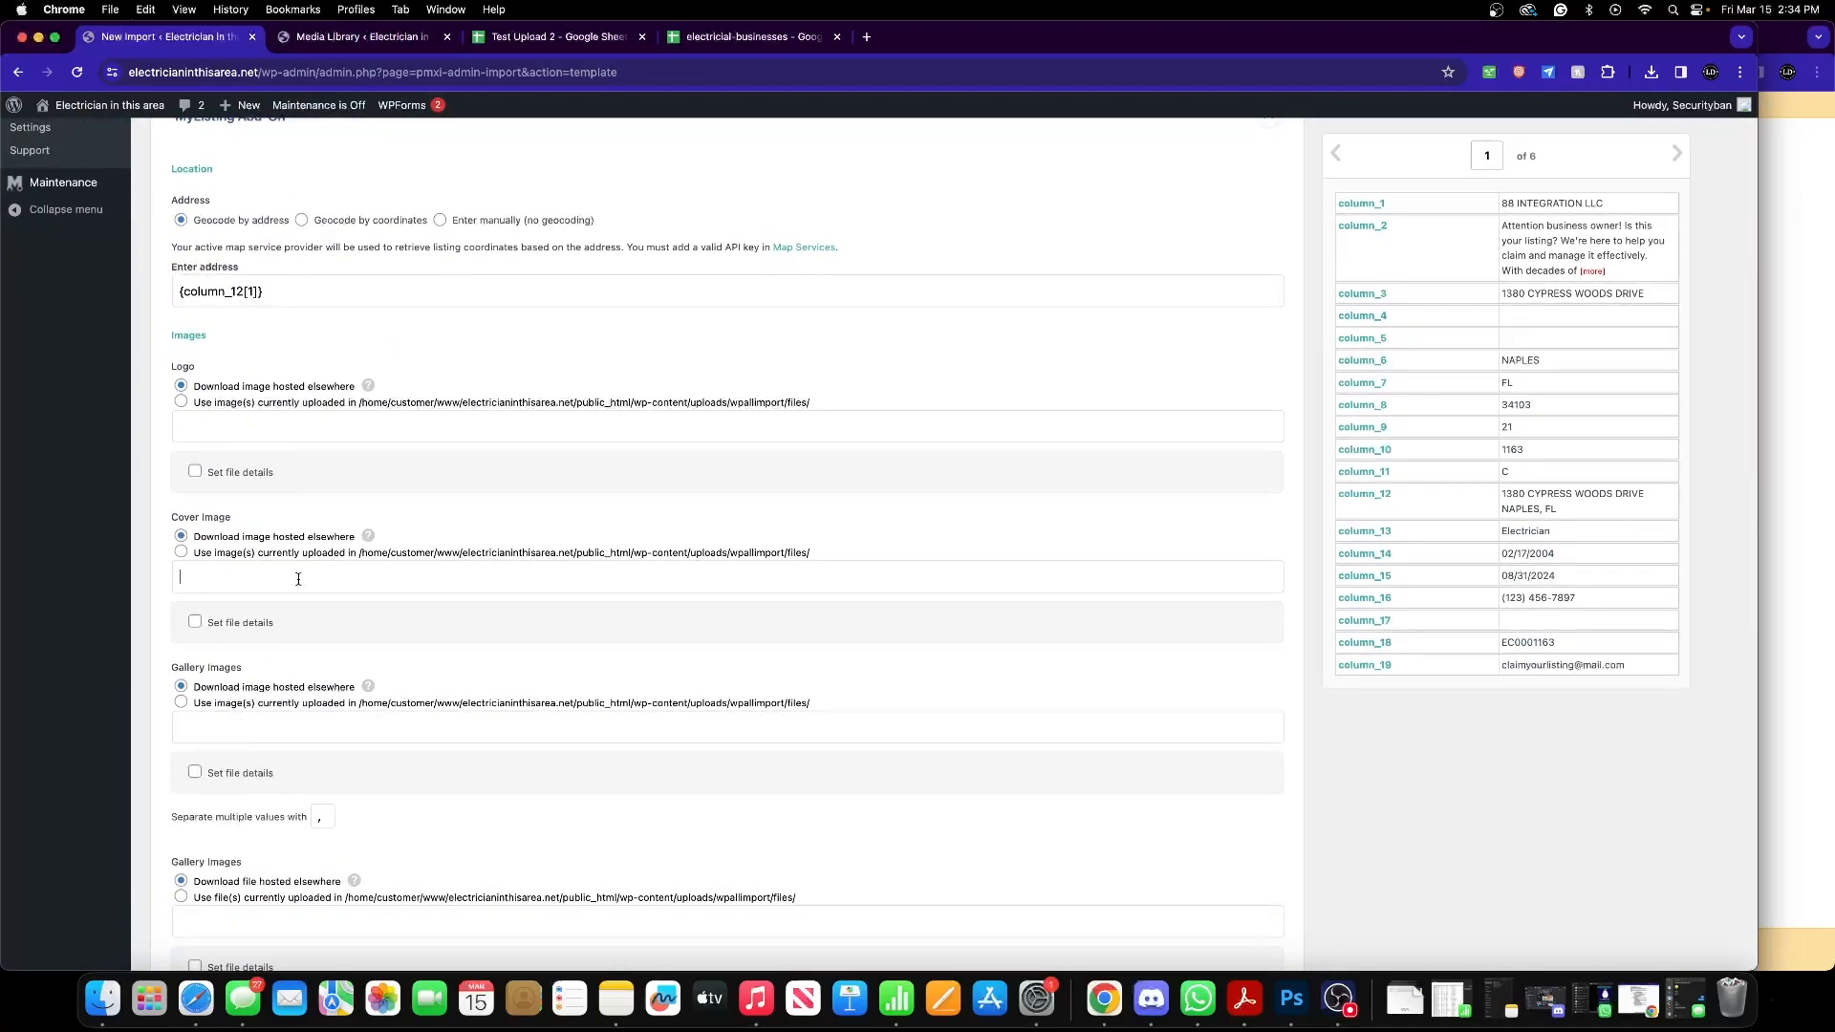
{"action": "left_click", "coordinate": [359, 37]}
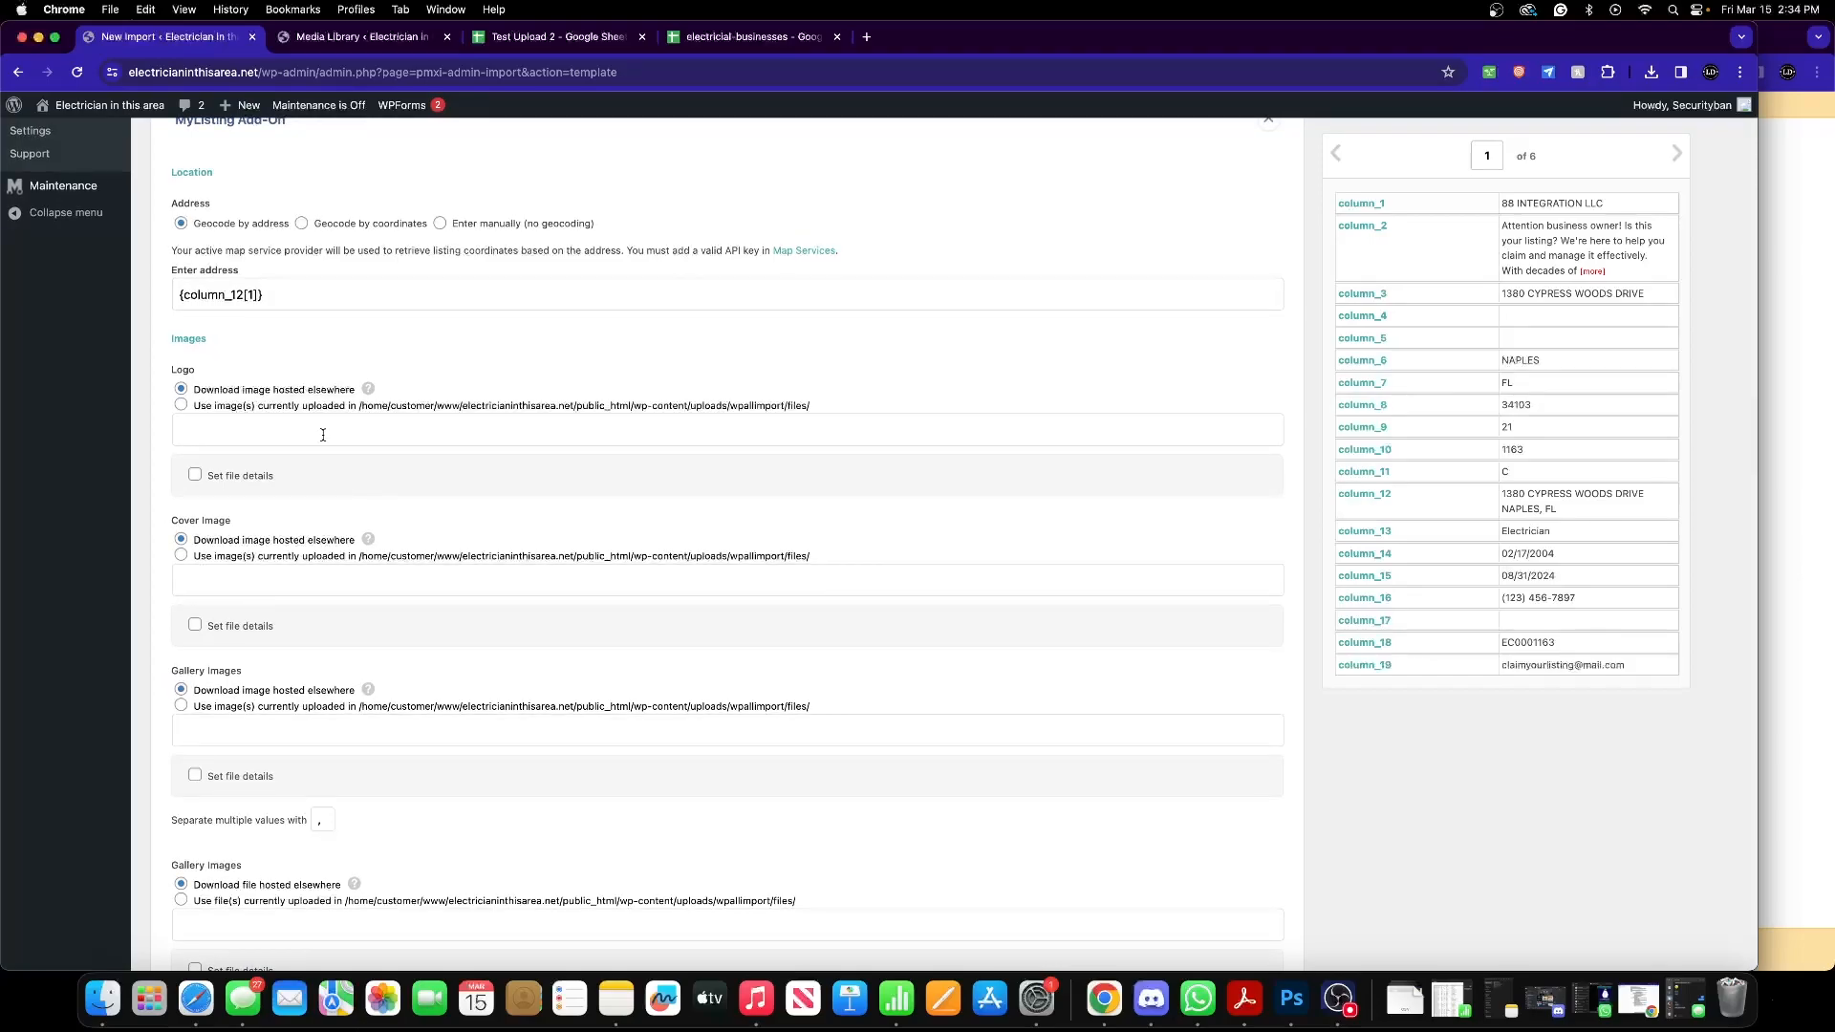
{"action": "type", "text": "http://electricianinthisarea.net/wp-content/uploads/2024/03/Add-a-heading.png"}
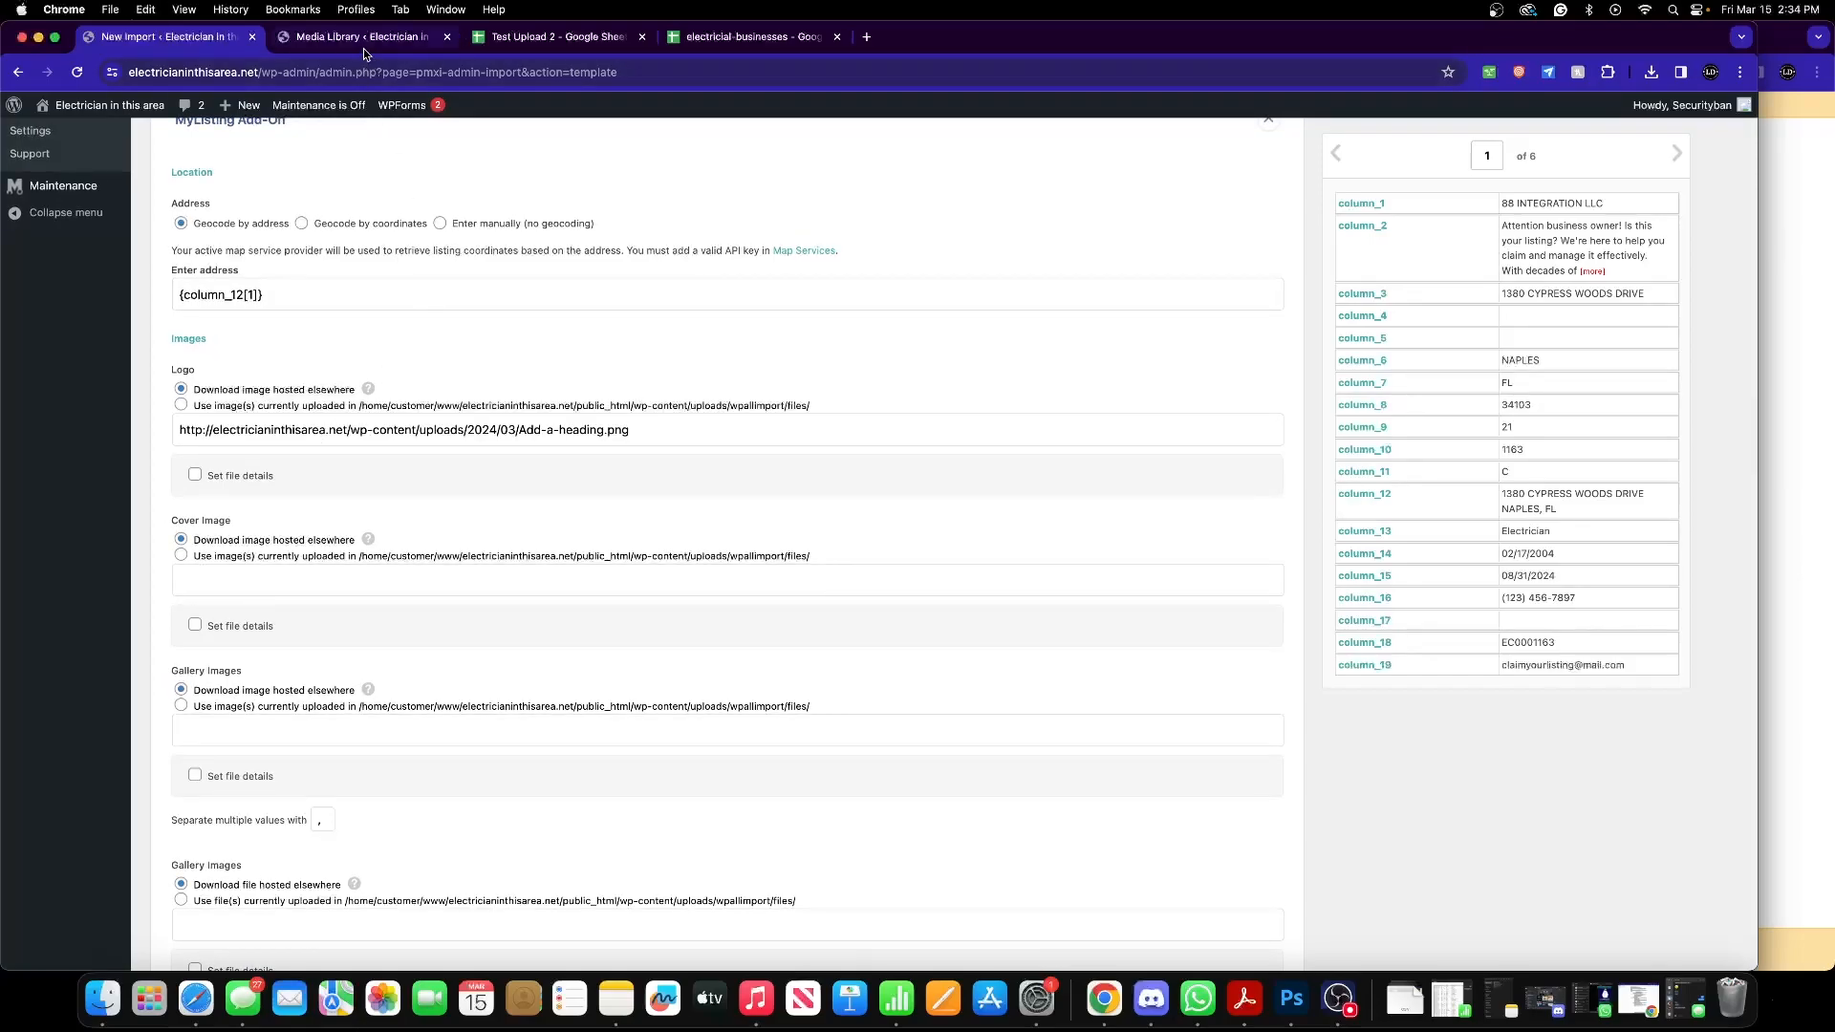
- Copy the electrician tools photo URL from the Media Library and paste it as the Cover Image
{"action": "left_click", "coordinate": [363, 36]}
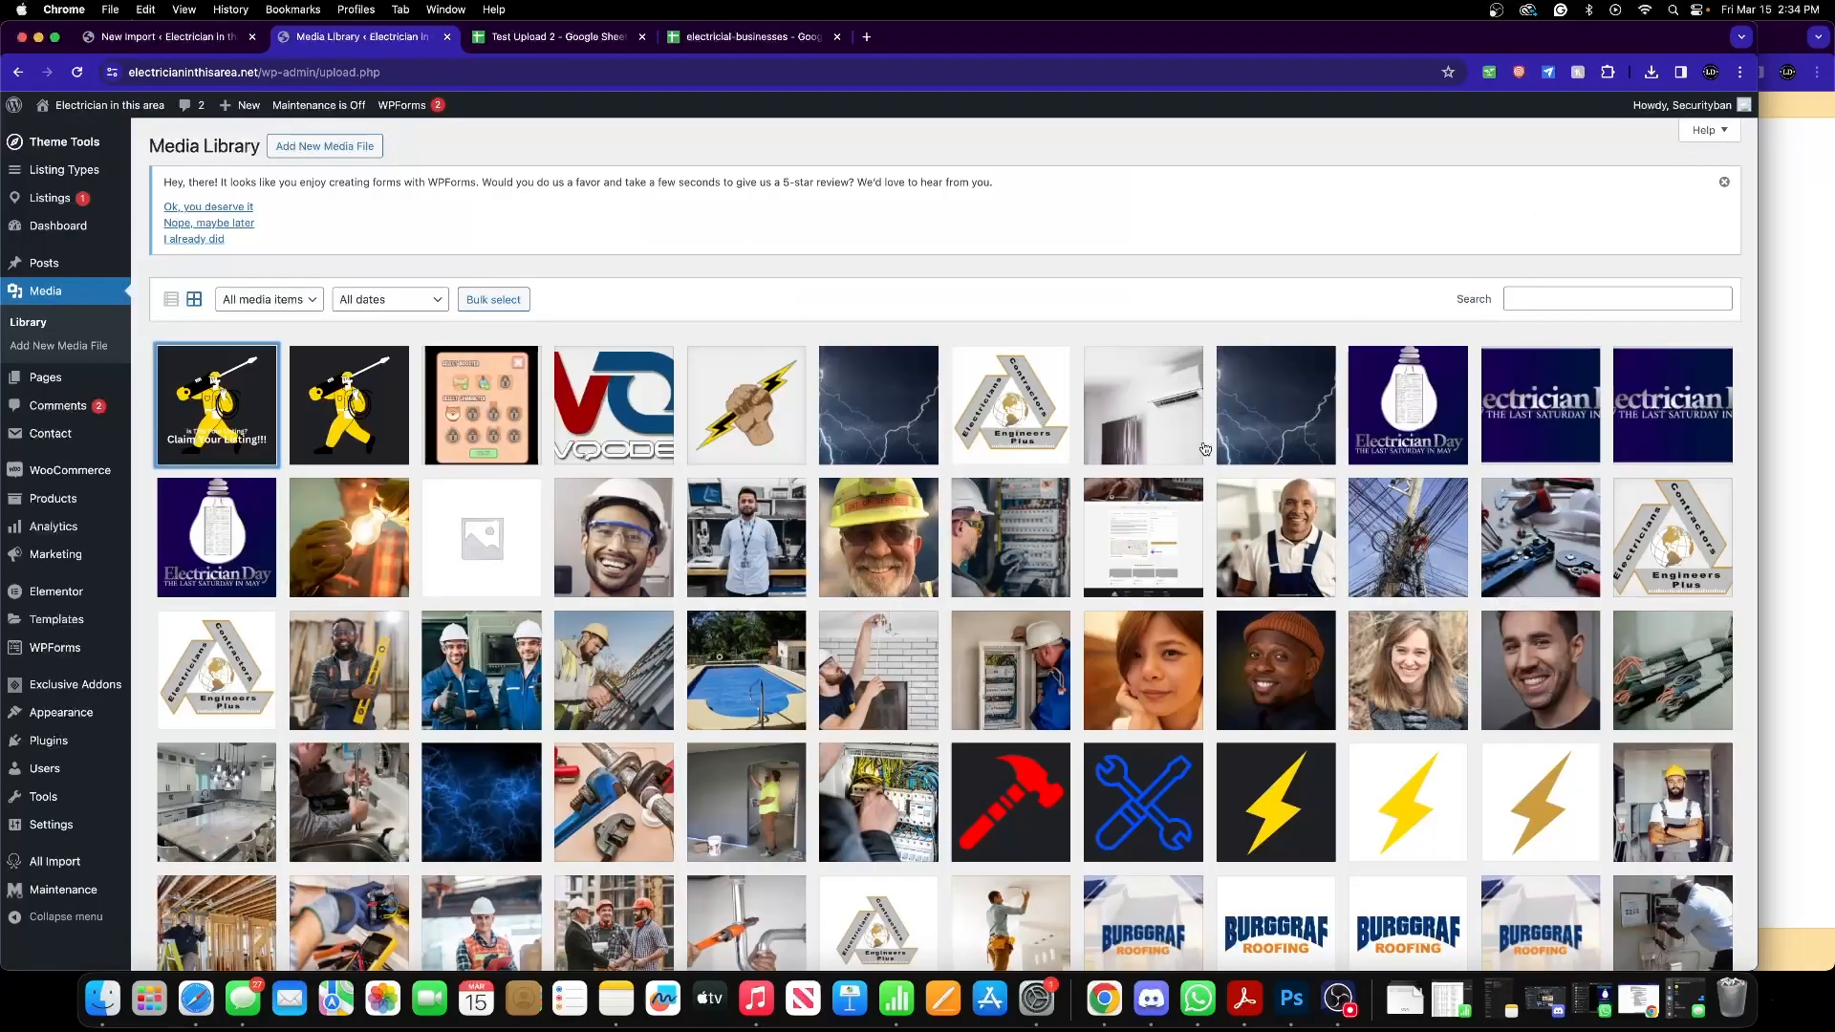
{"action": "scroll", "scroll_direction": "down", "scroll_amount": 3}
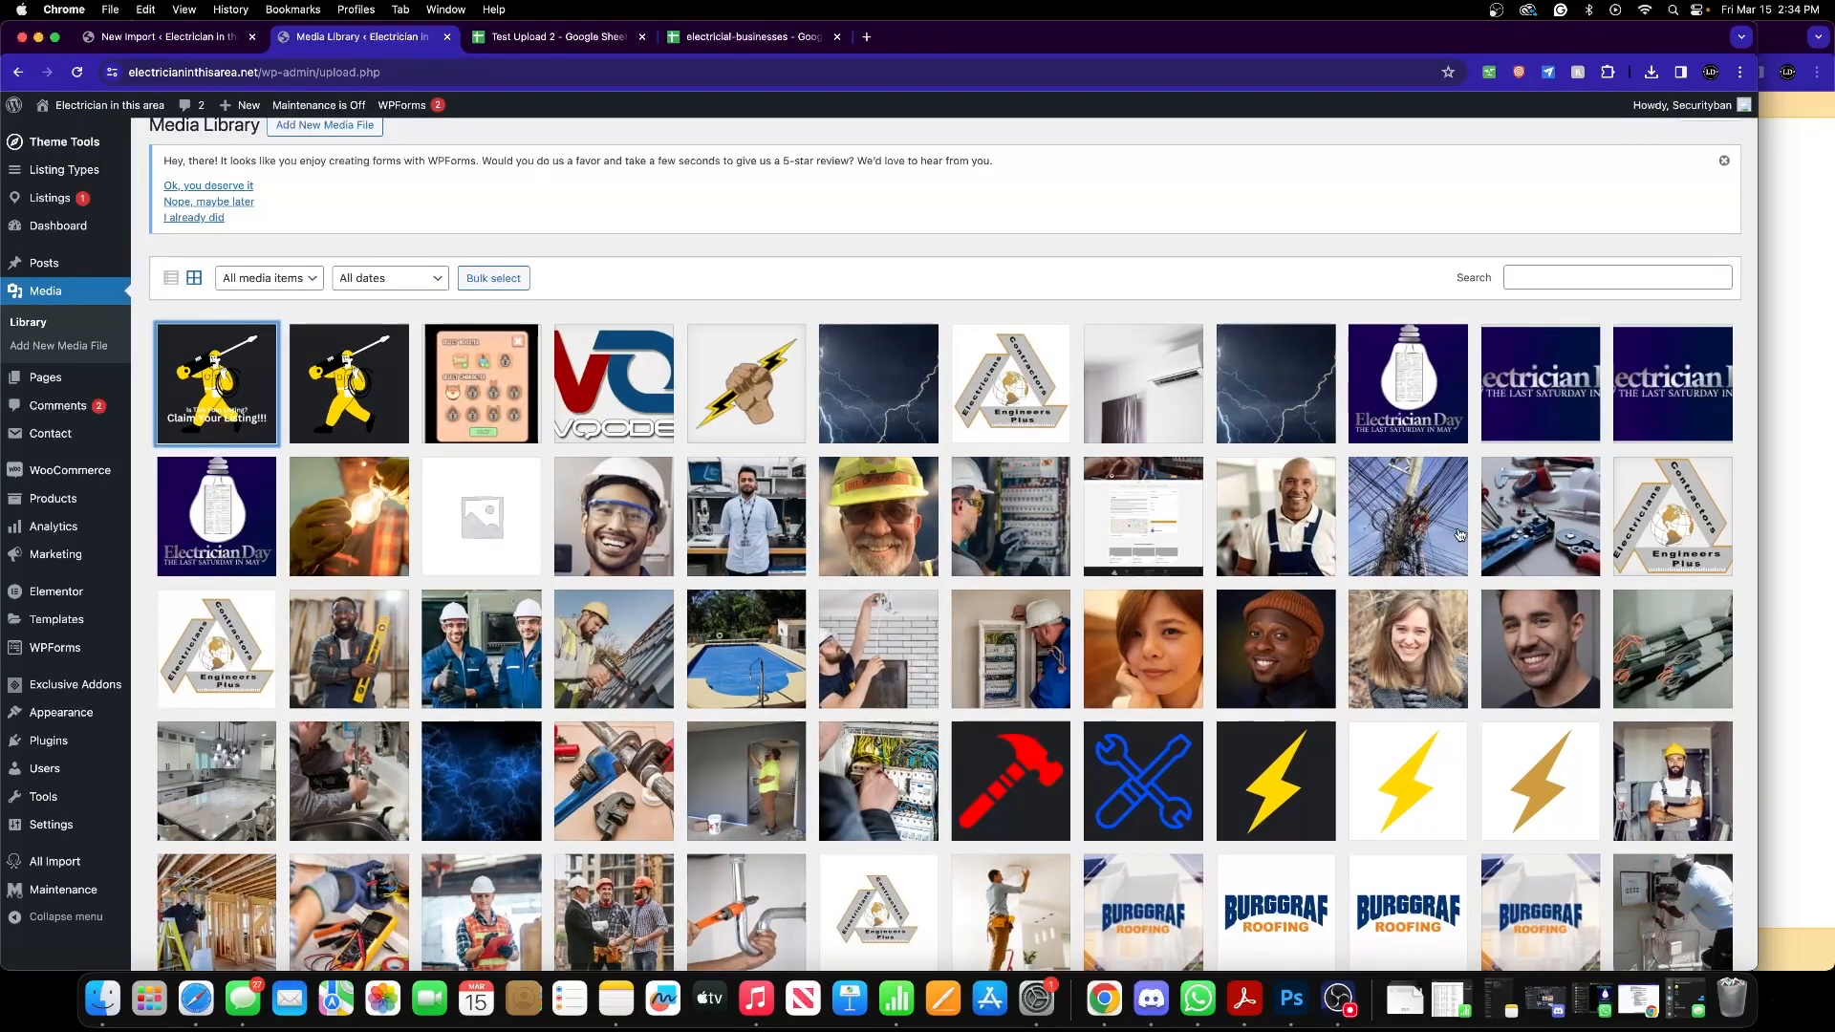
{"action": "left_click", "coordinate": [1408, 516]}
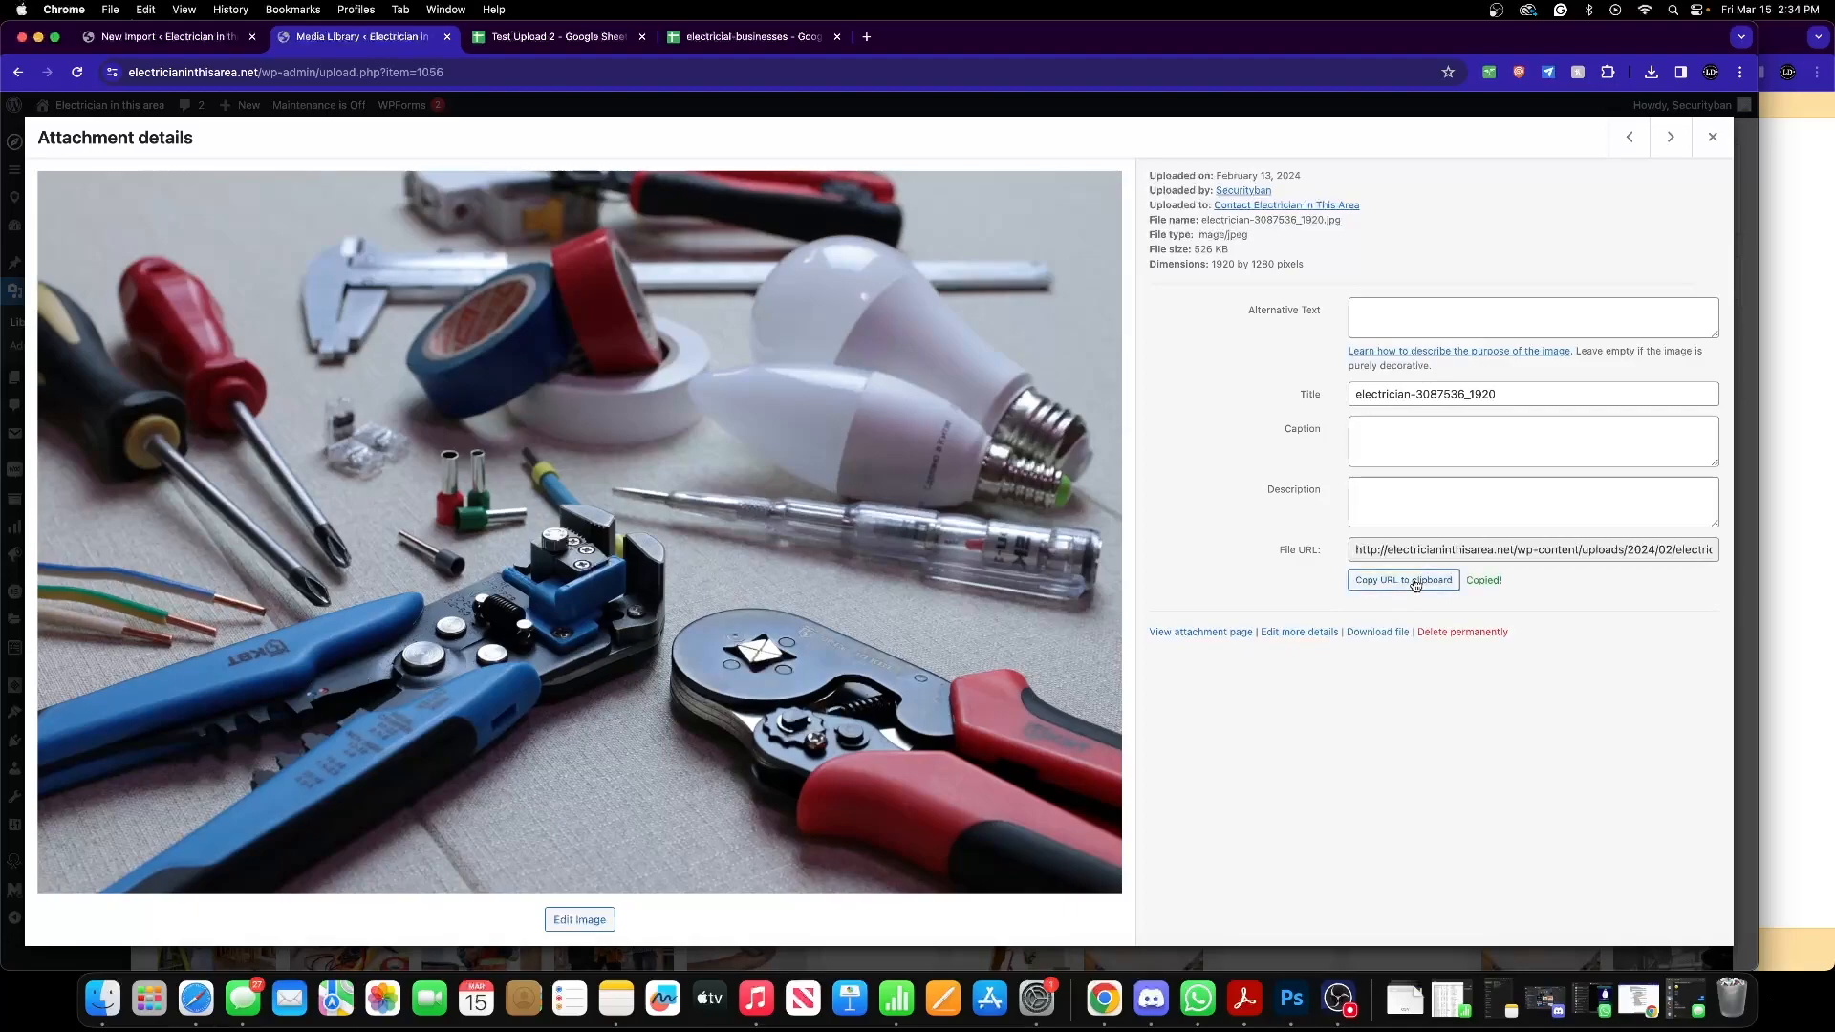
{"action": "left_click", "coordinate": [164, 36]}
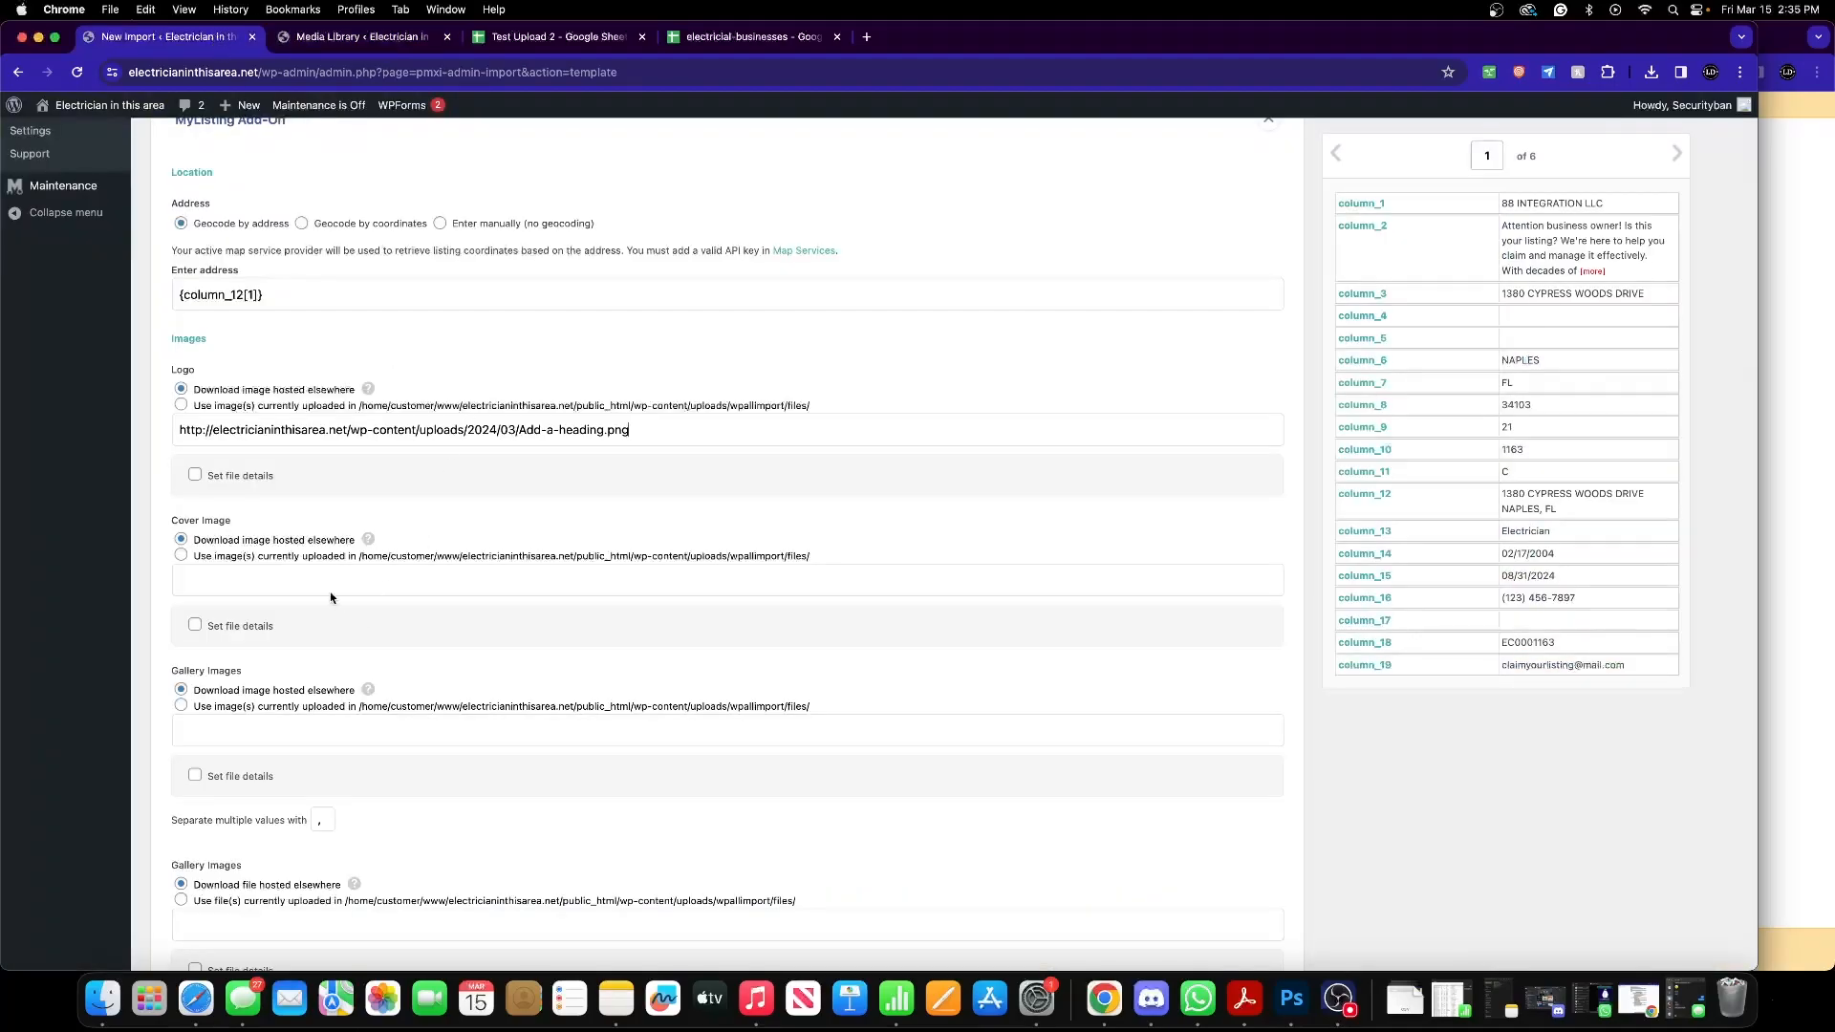
{"action": "type", "text": "http://electricianinthisarea.net/wp-content/uploads/2024/02/electrician-3087536_1920.jpg"}
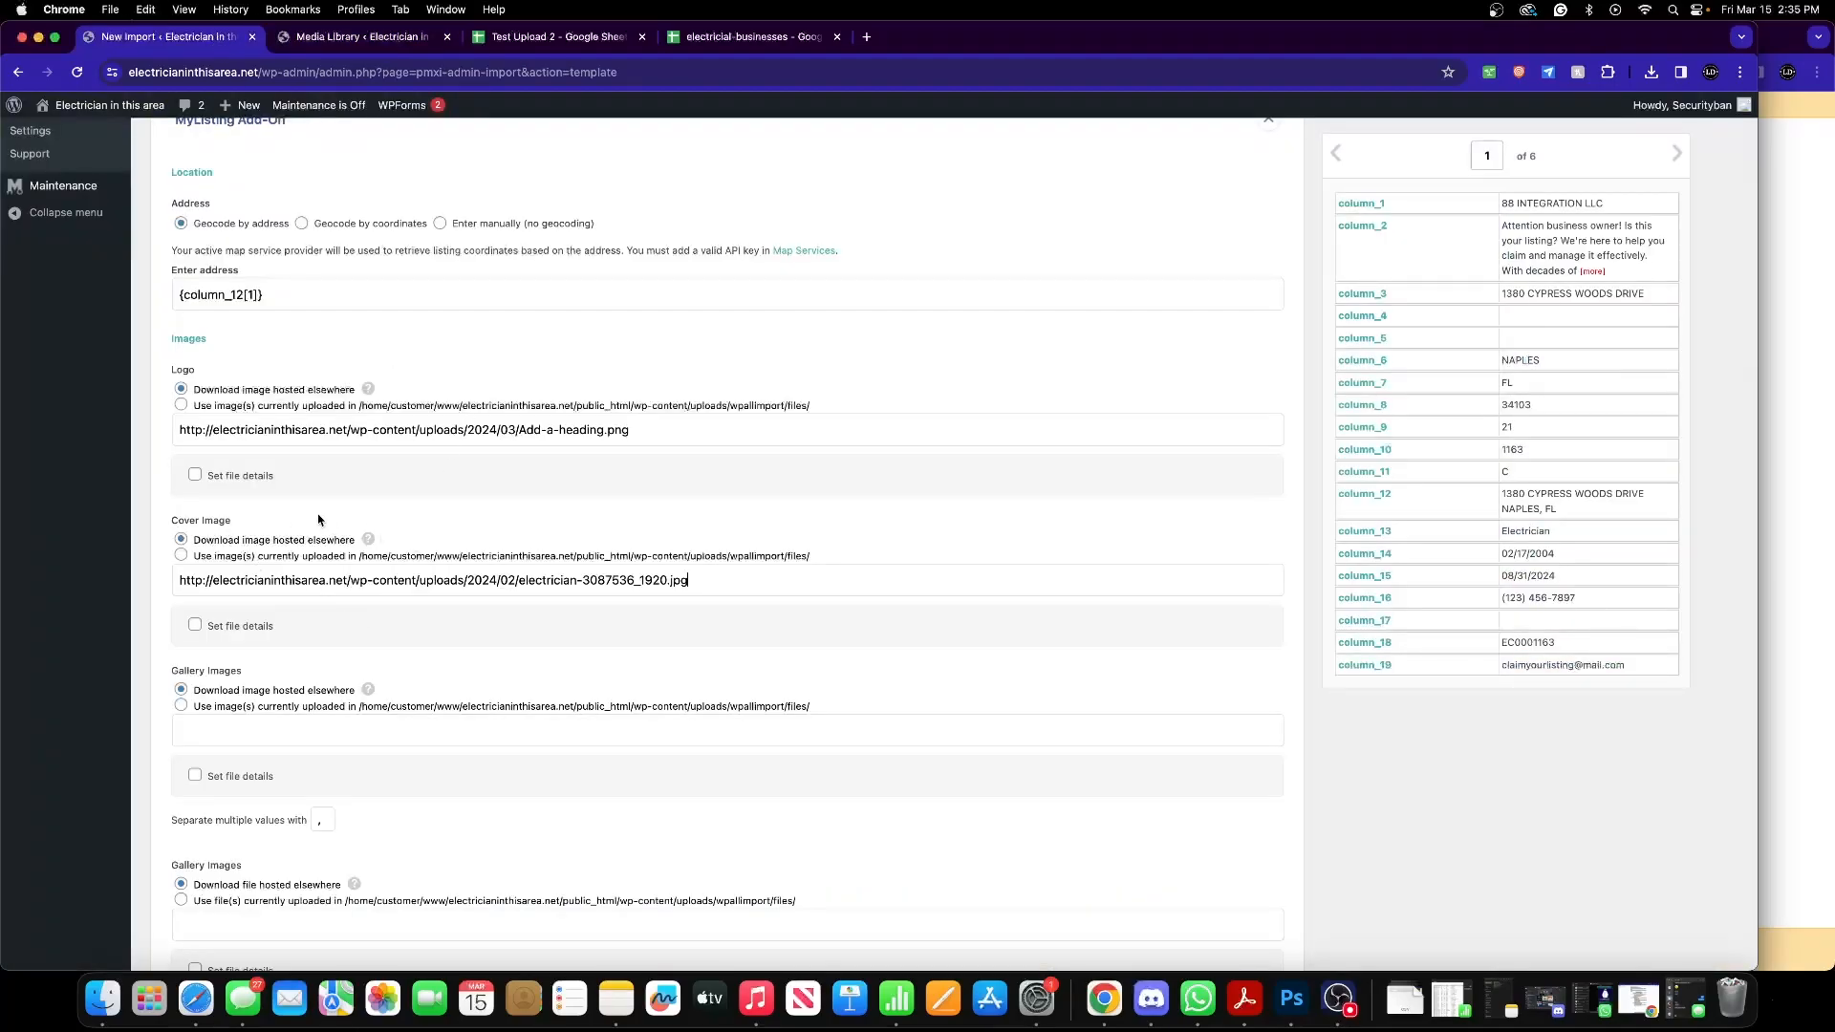
- Map the contact email to column_19 and phone number with column placeholders, reviewing down the page
{"action": "scroll", "scroll_direction": "down", "scroll_amount": 3}
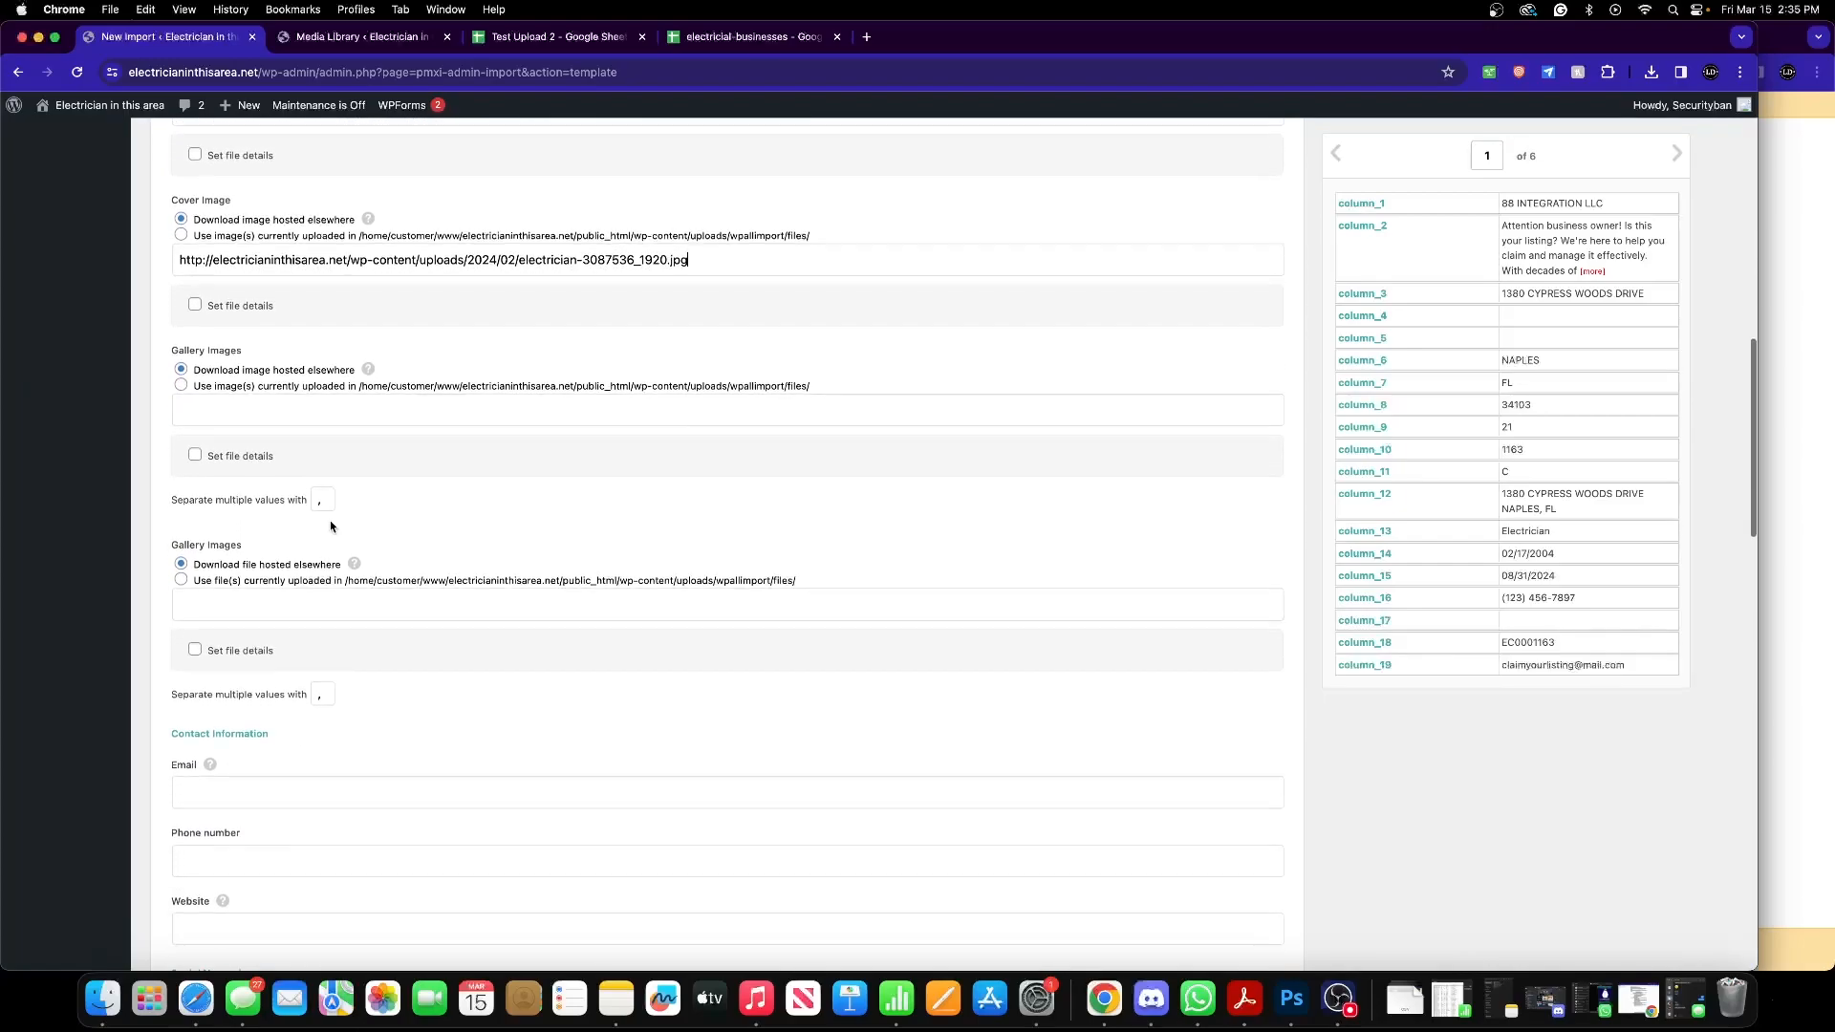
{"action": "scroll", "scroll_direction": "down", "scroll_amount": 3}
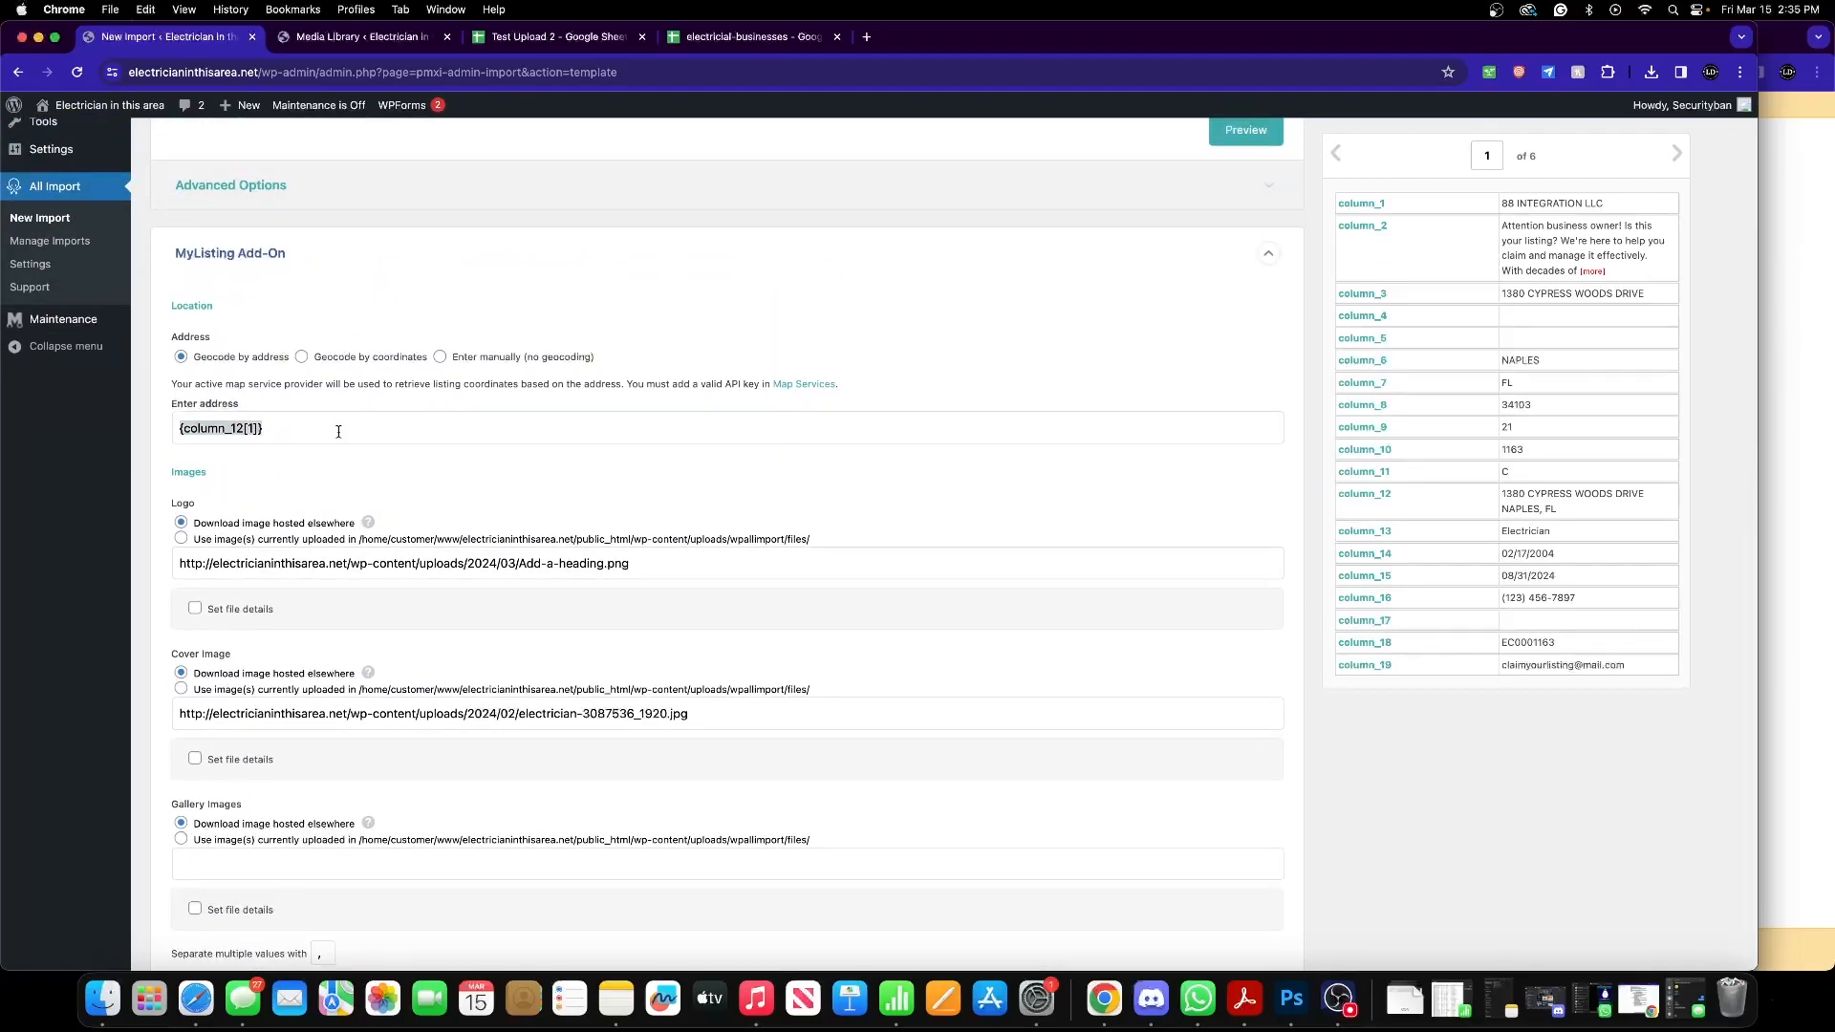
{"action": "scroll", "scroll_direction": "down", "scroll_amount": 3}
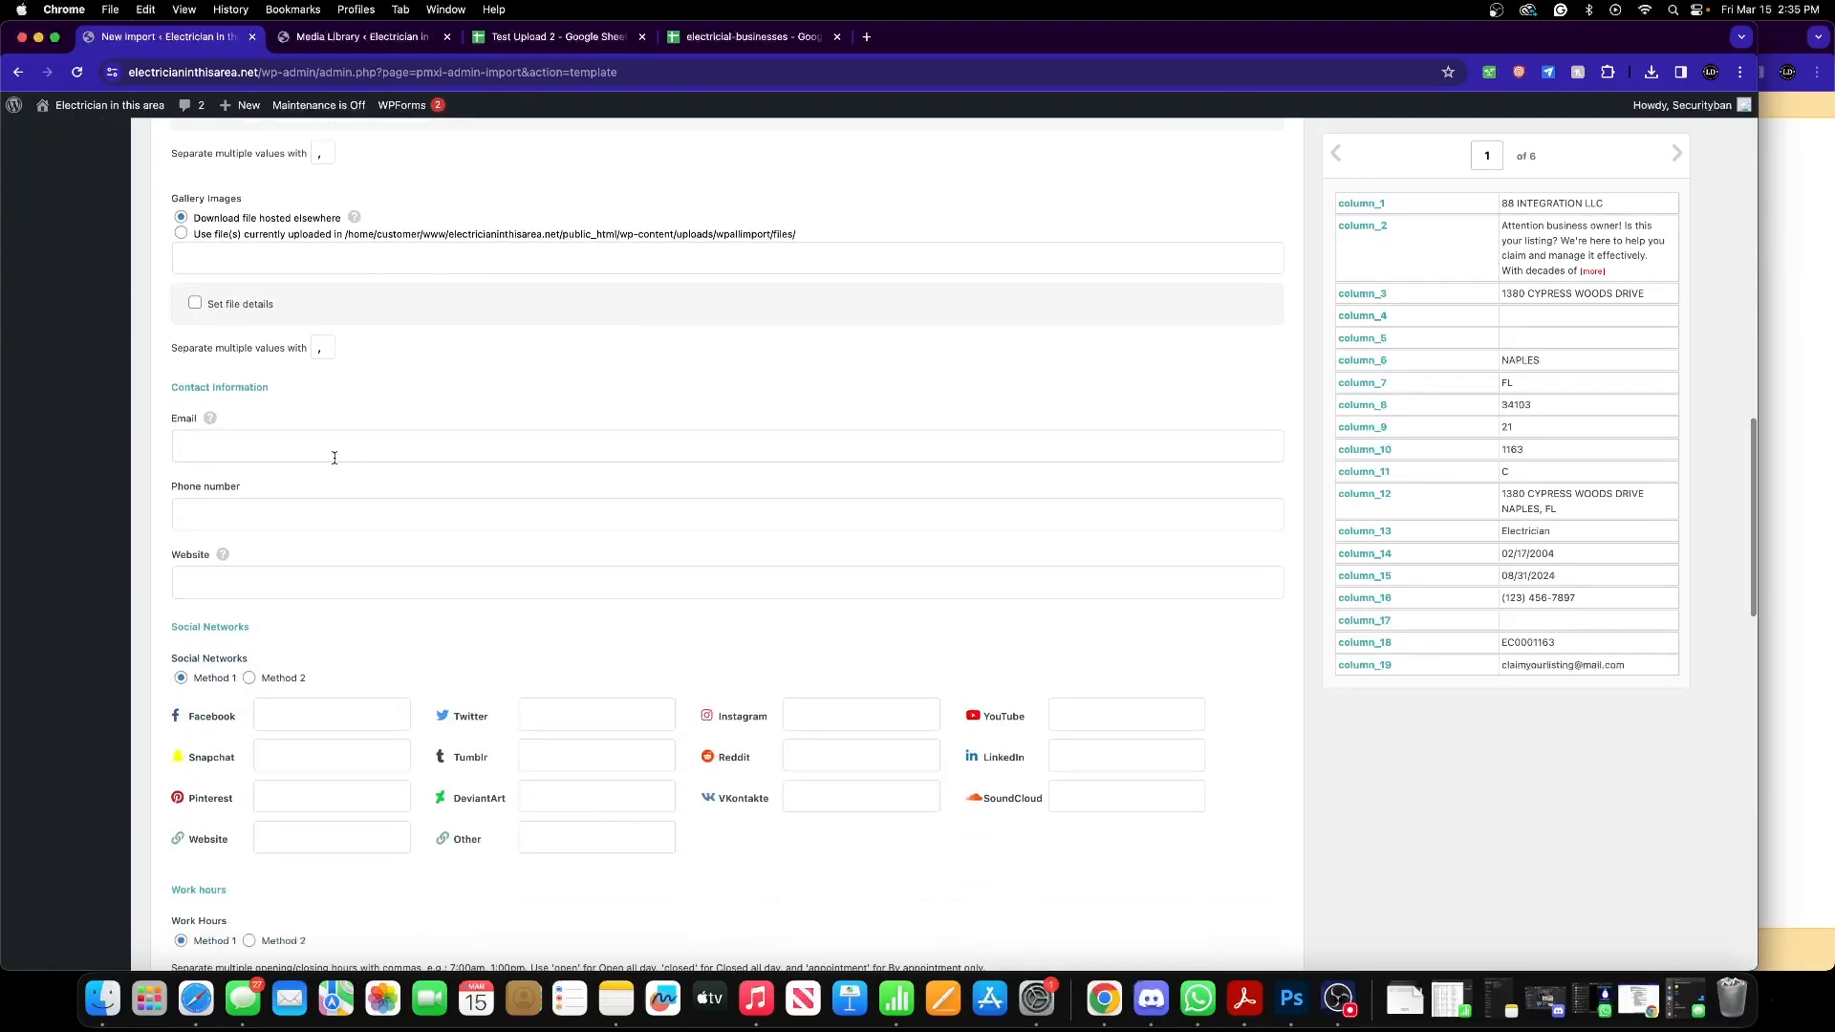
{"action": "mouse_move", "coordinate": [1368, 608]}
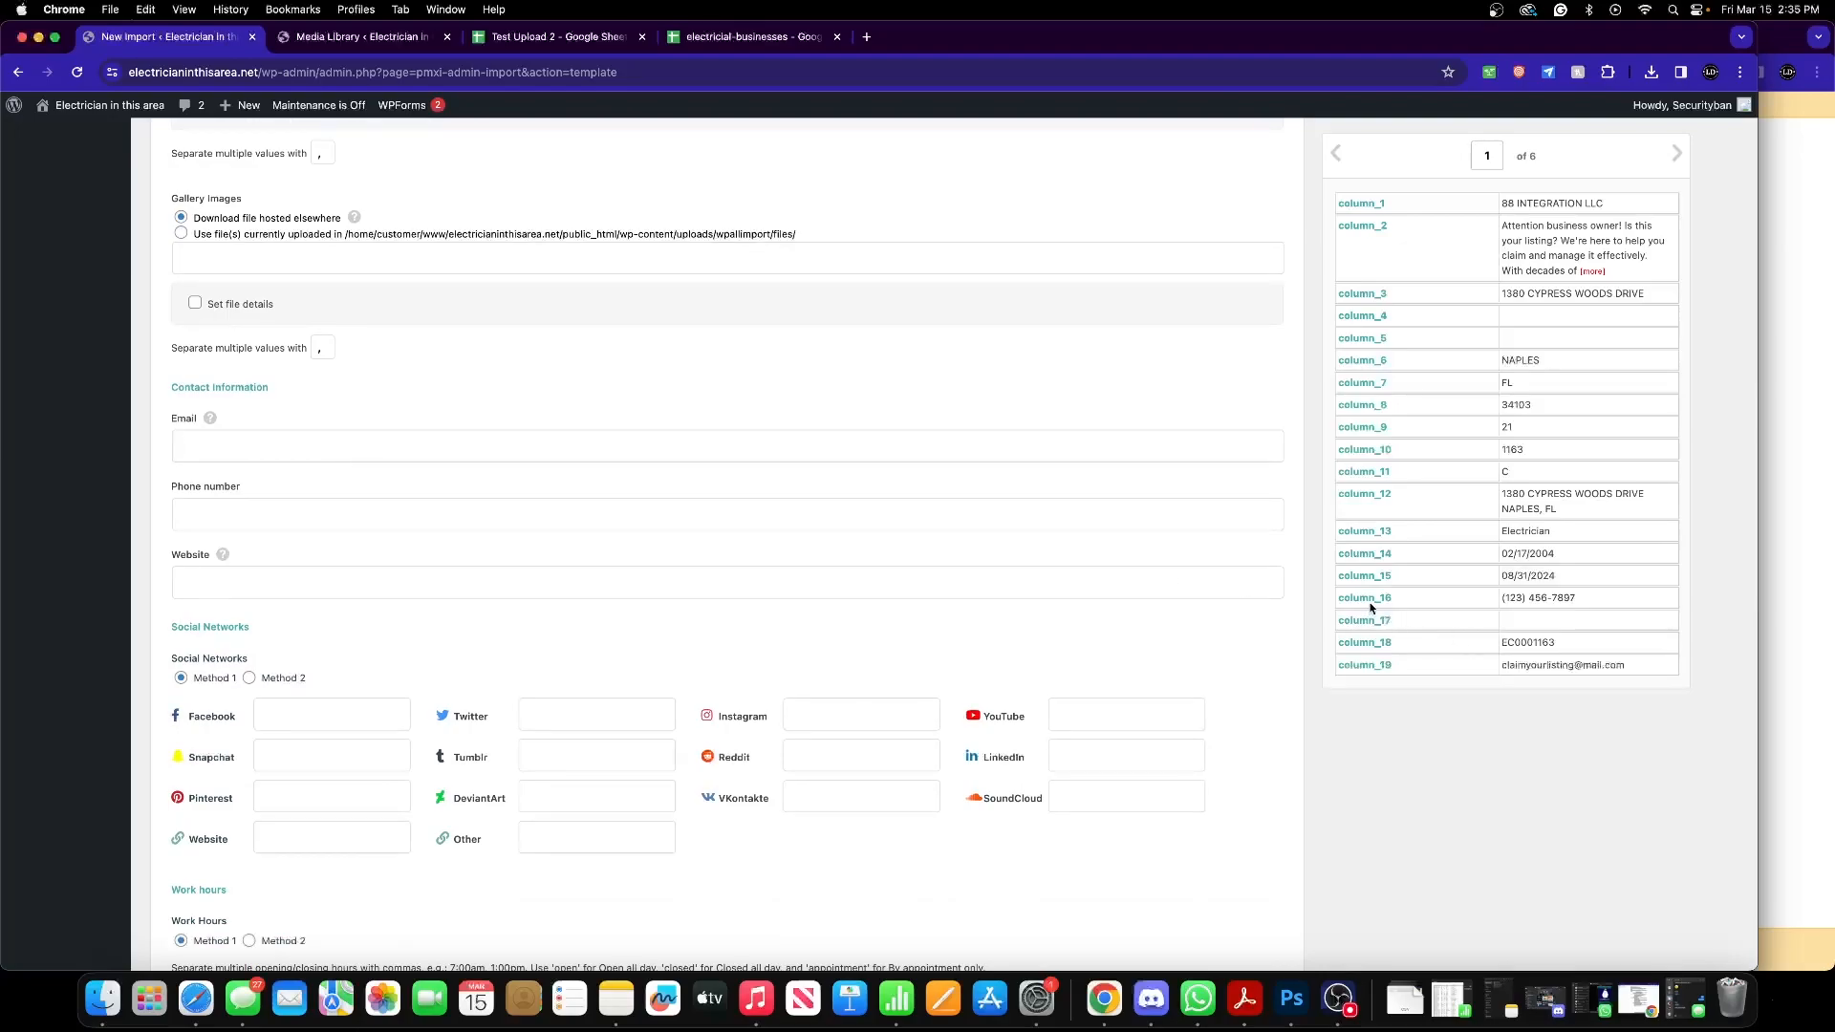
{"action": "mouse_move", "coordinate": [1421, 569]}
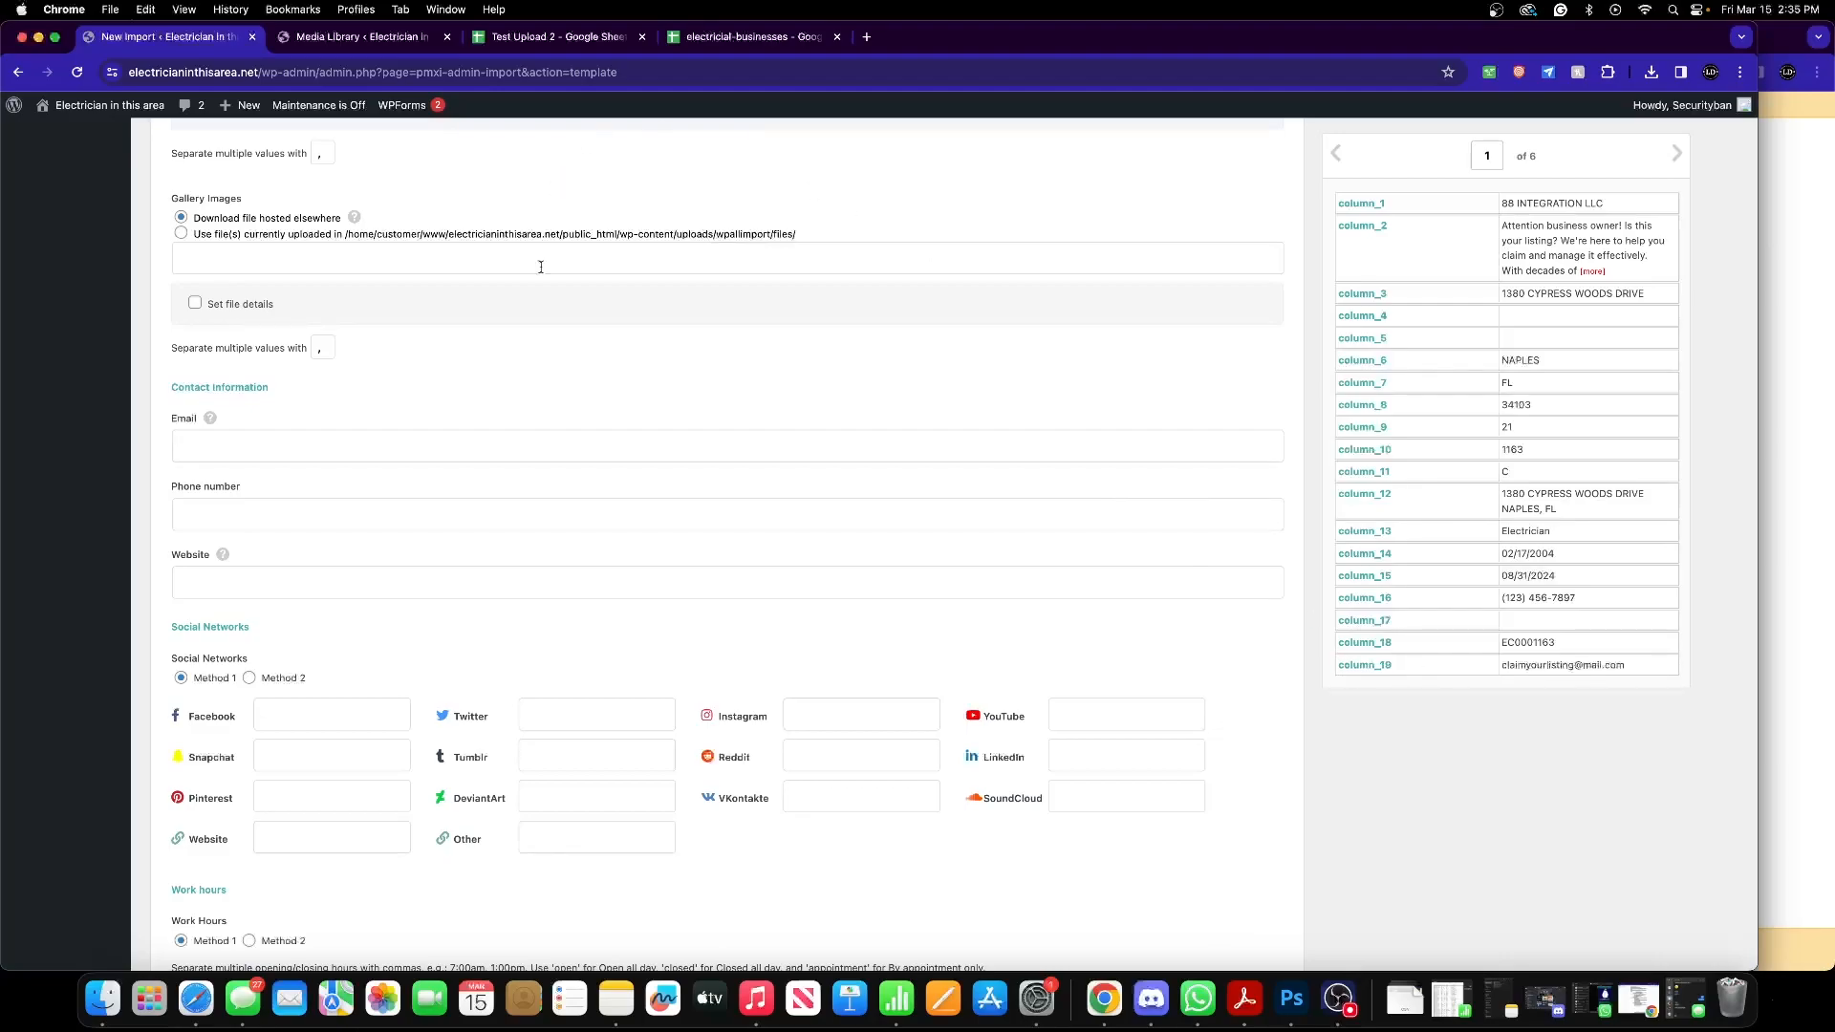
{"action": "type", "text": "{column_12[1]}"}
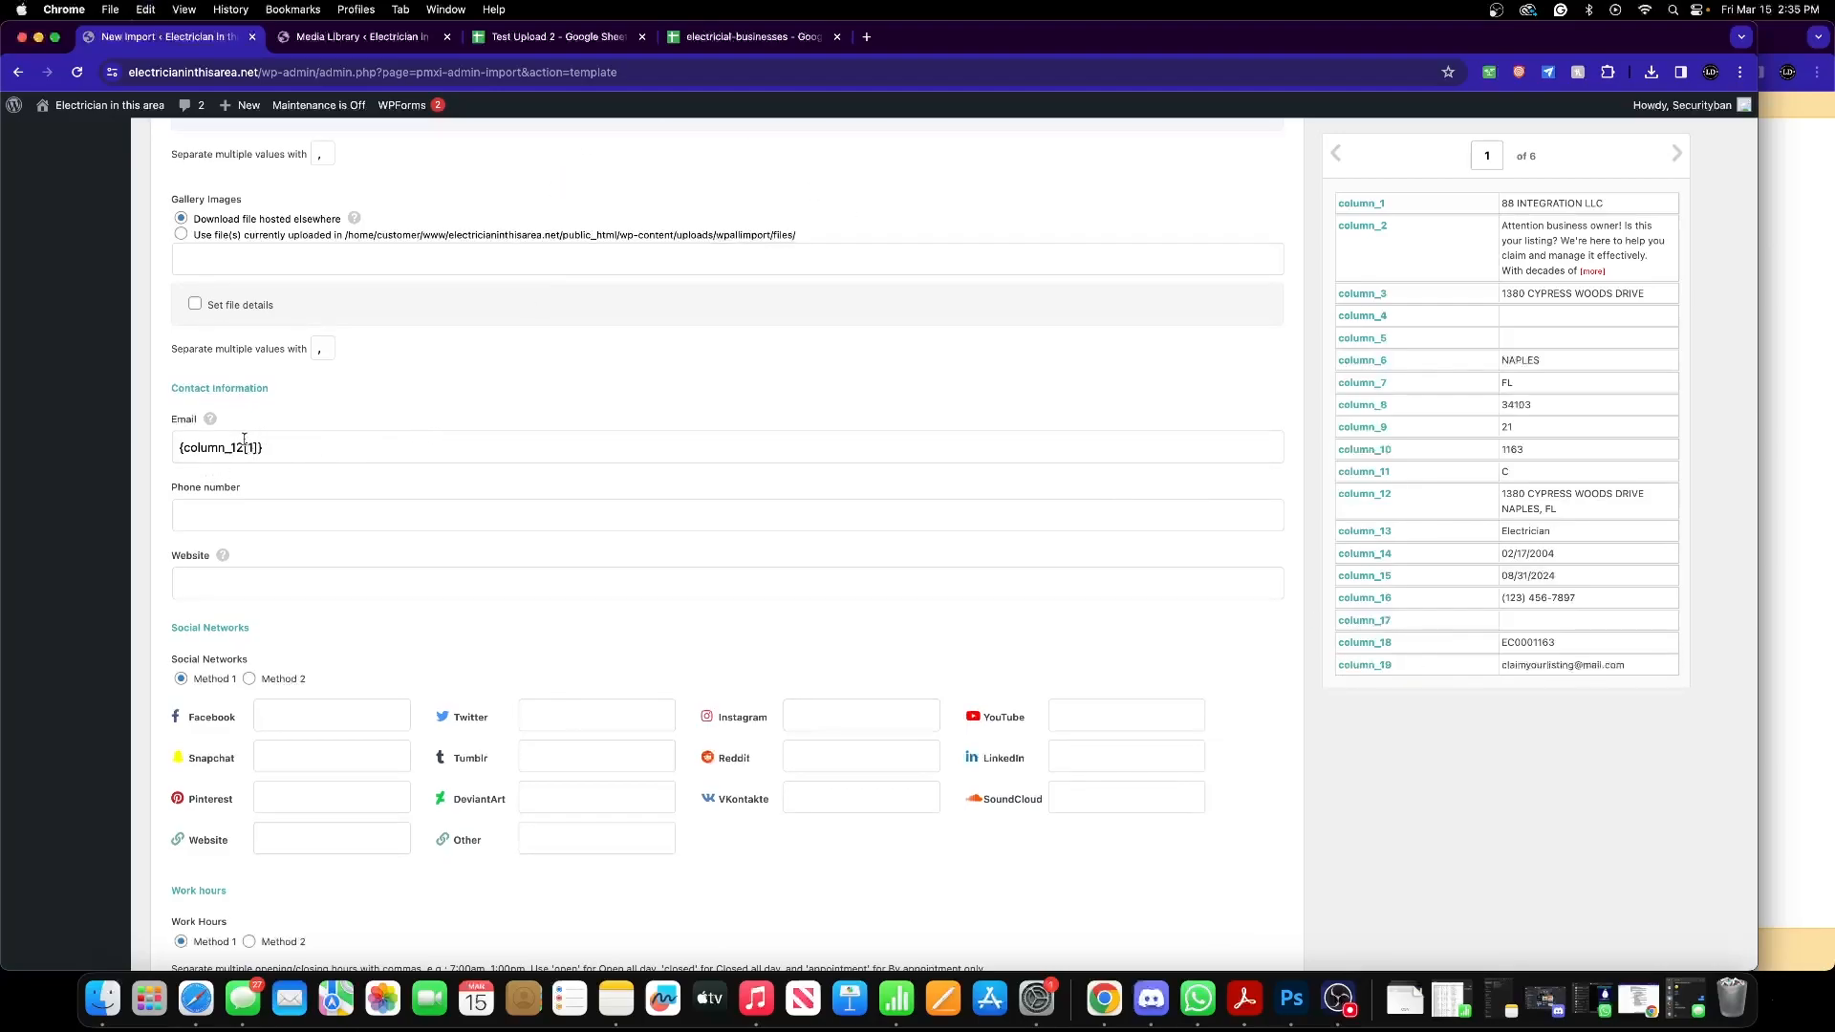
{"action": "type", "text": "{column_19[1]}"}
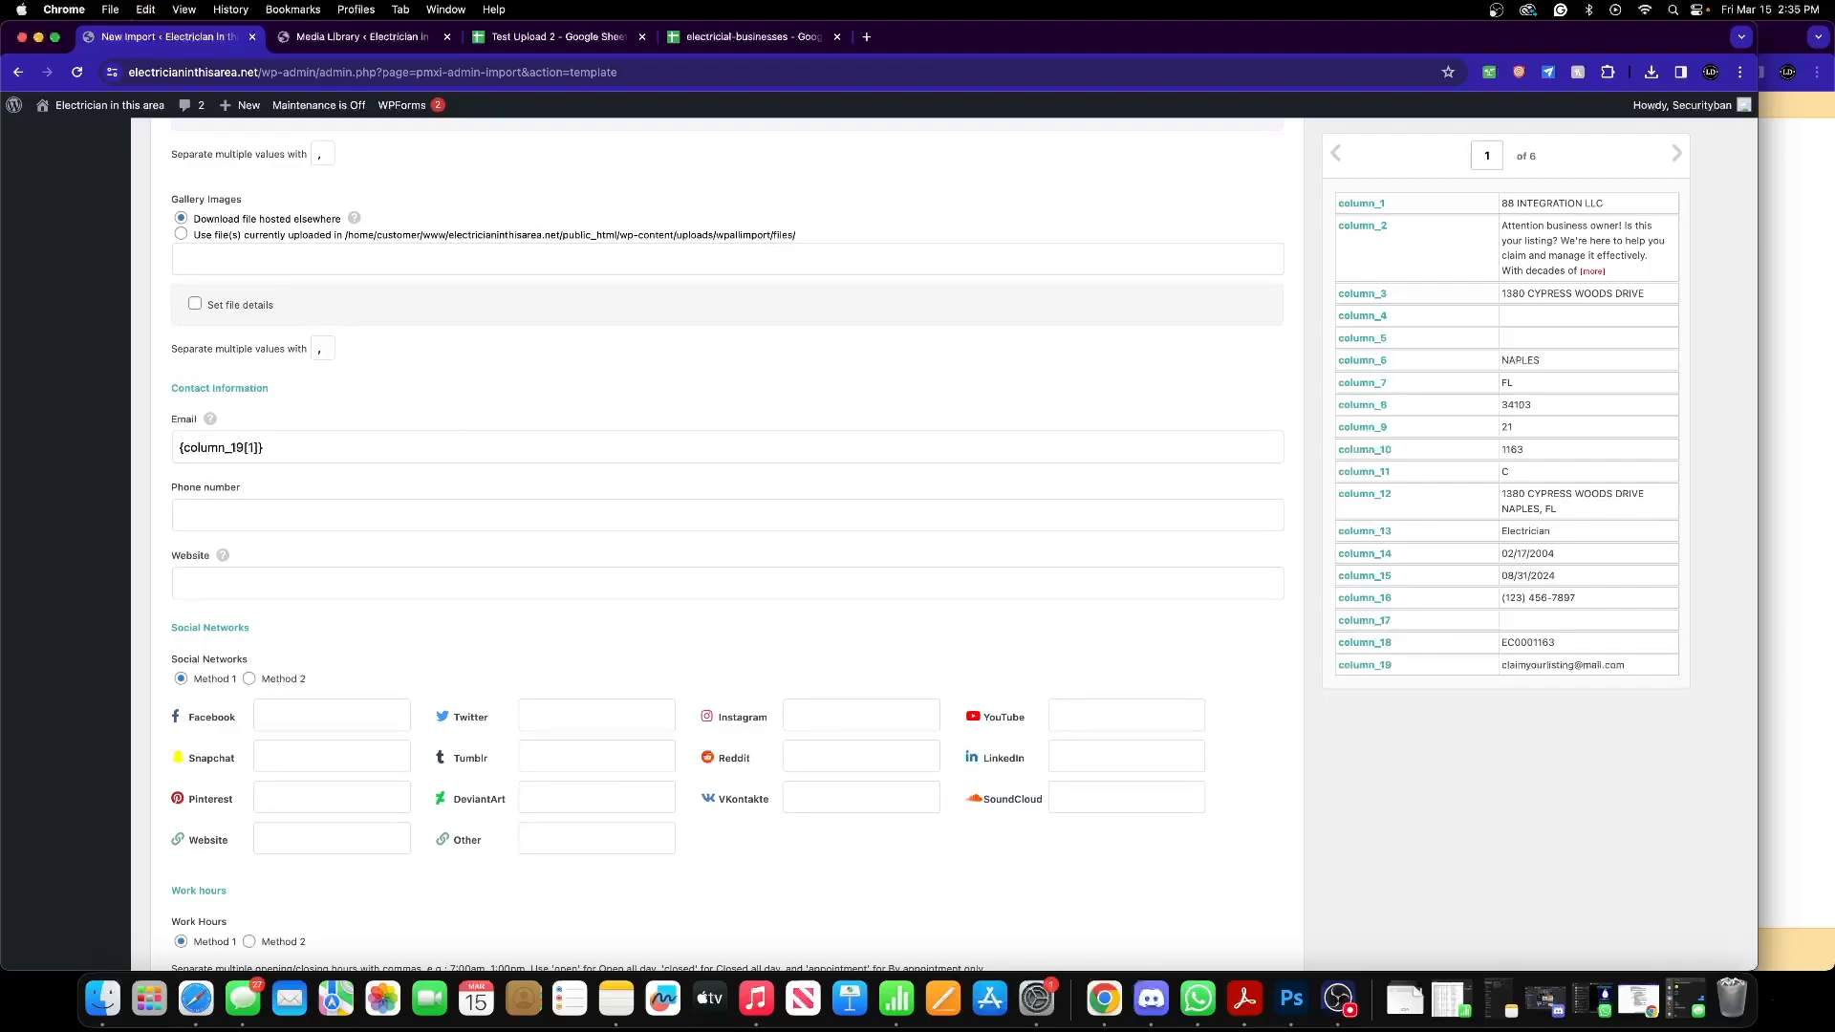
{"action": "mouse_move", "coordinate": [413, 499]}
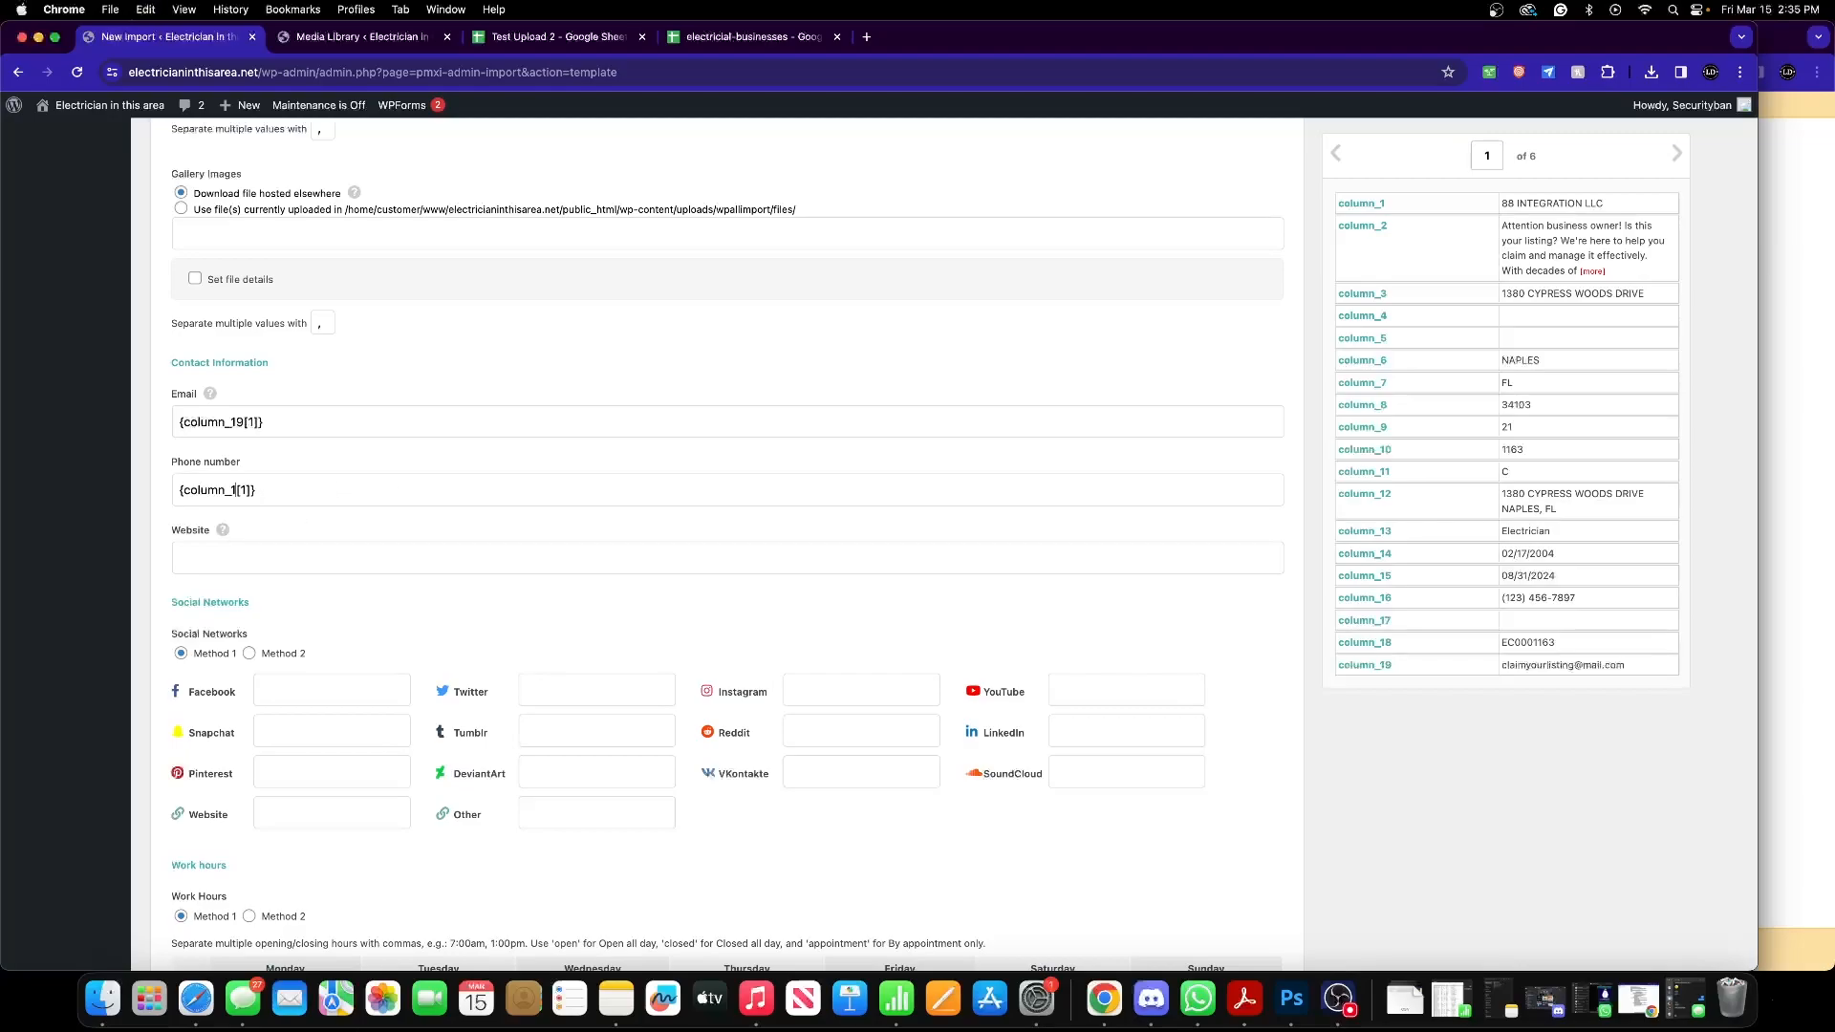
{"action": "scroll", "scroll_direction": "down", "scroll_amount": 3}
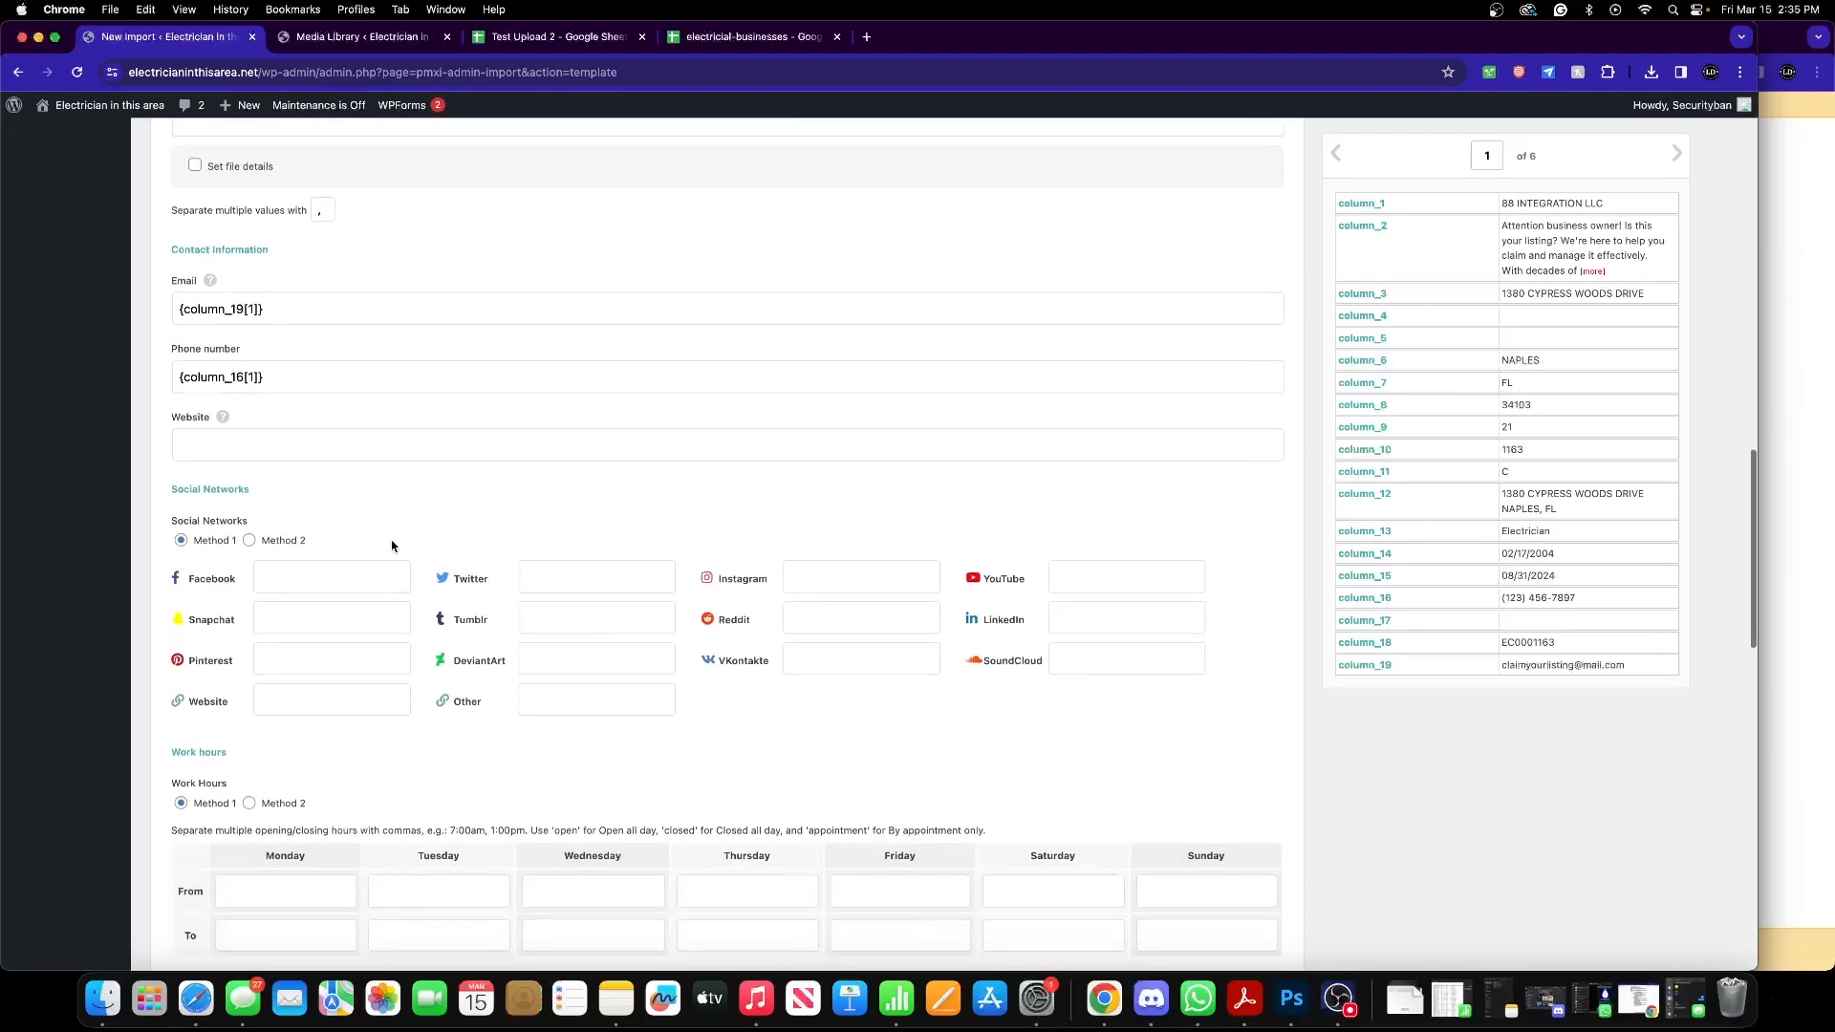
{"action": "scroll", "scroll_direction": "down", "scroll_amount": 3}
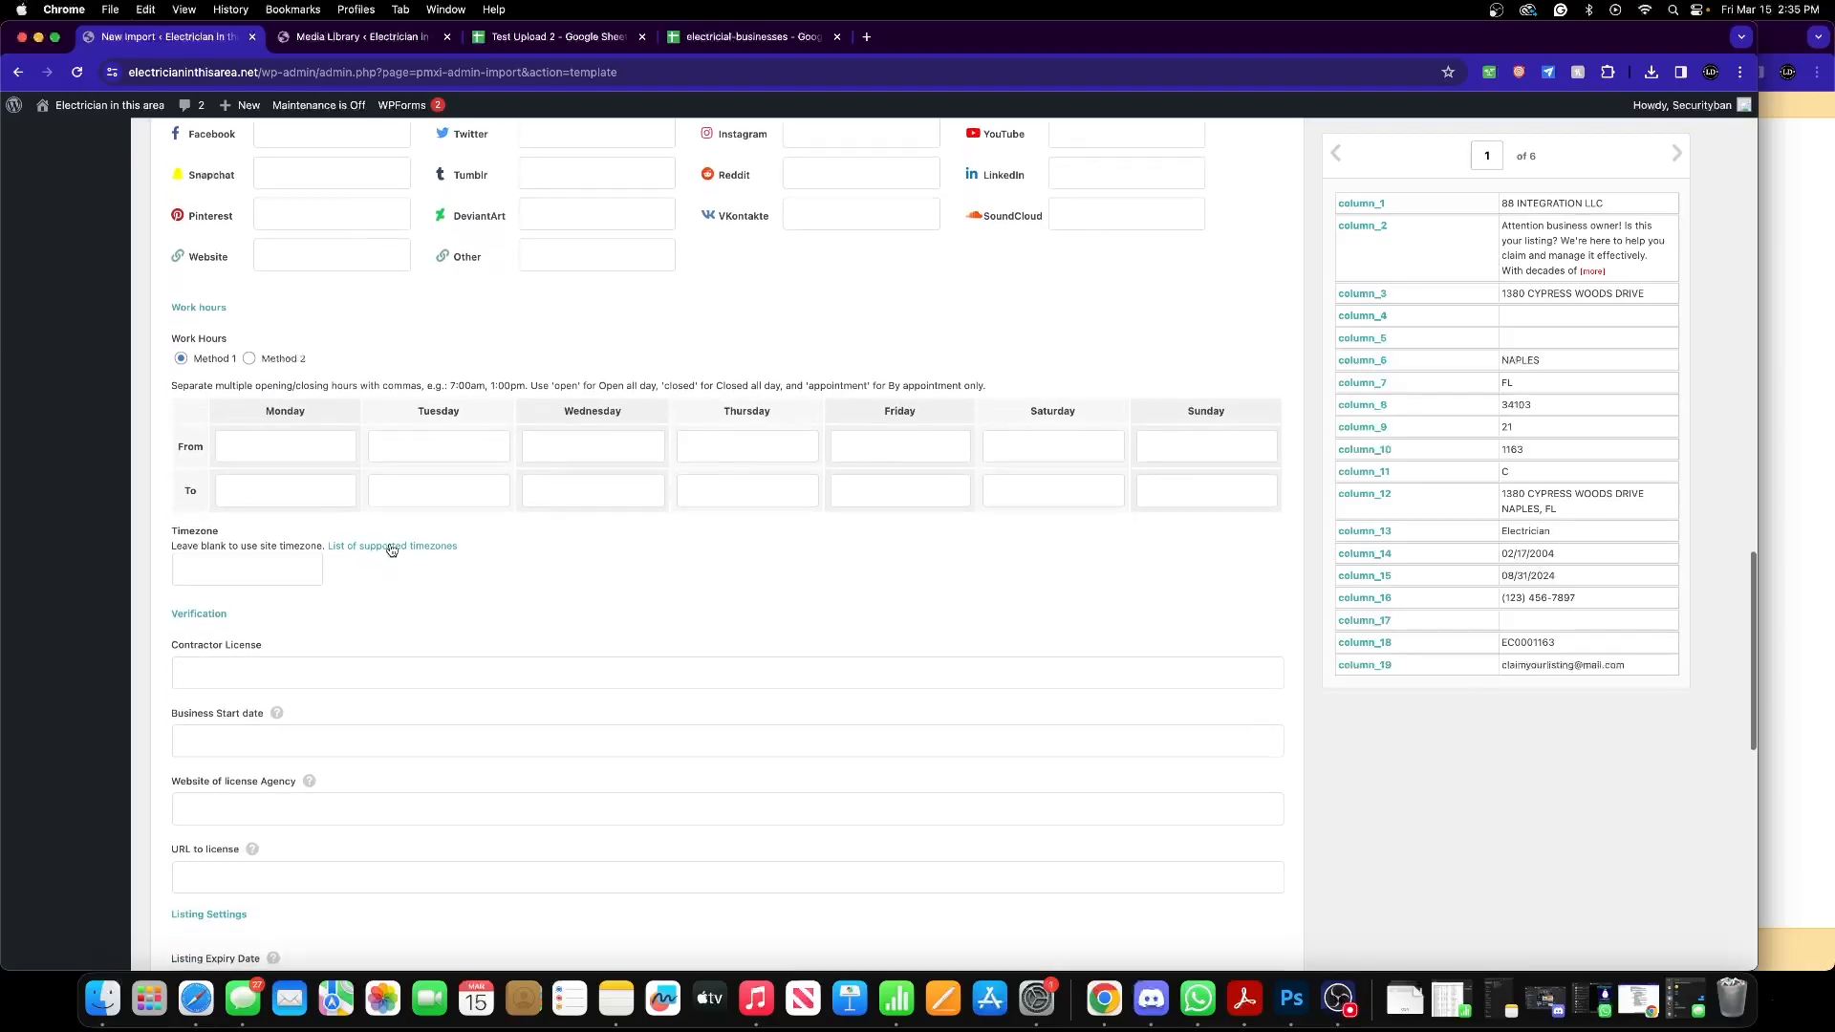
{"action": "scroll", "scroll_direction": "down", "scroll_amount": 3}
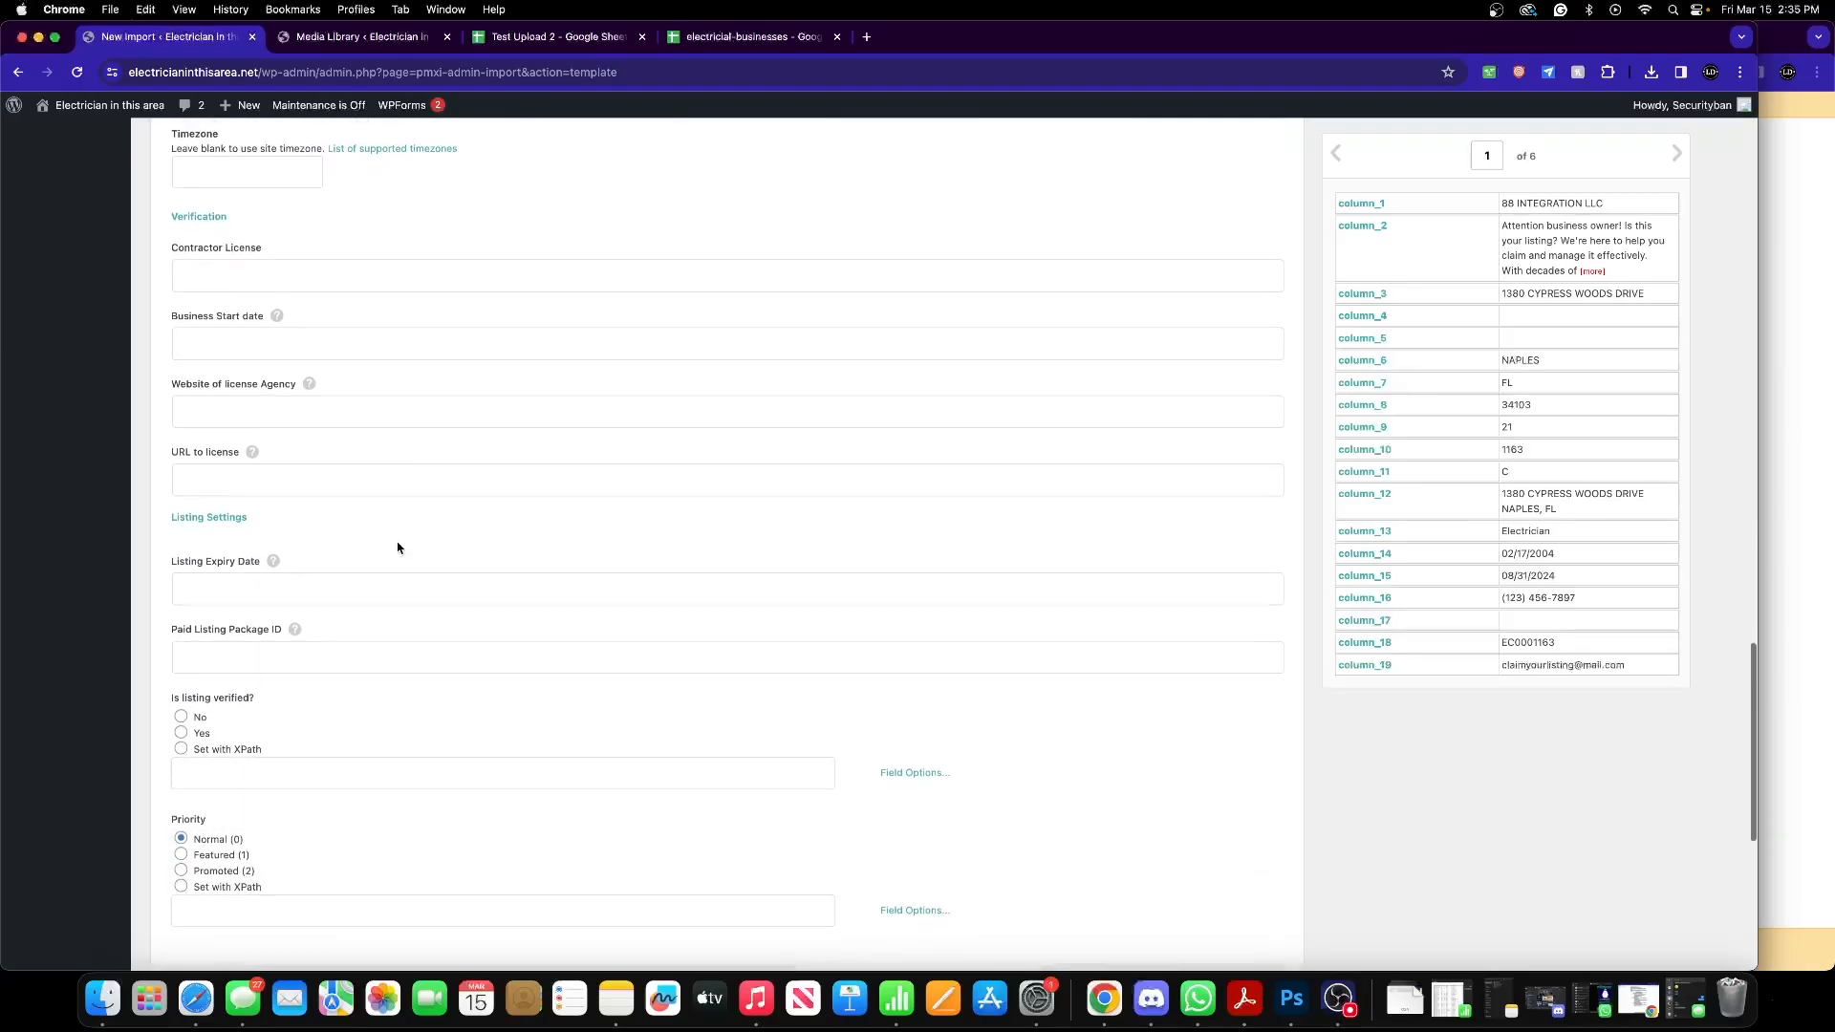
{"action": "scroll", "scroll_direction": "down", "scroll_amount": 3}
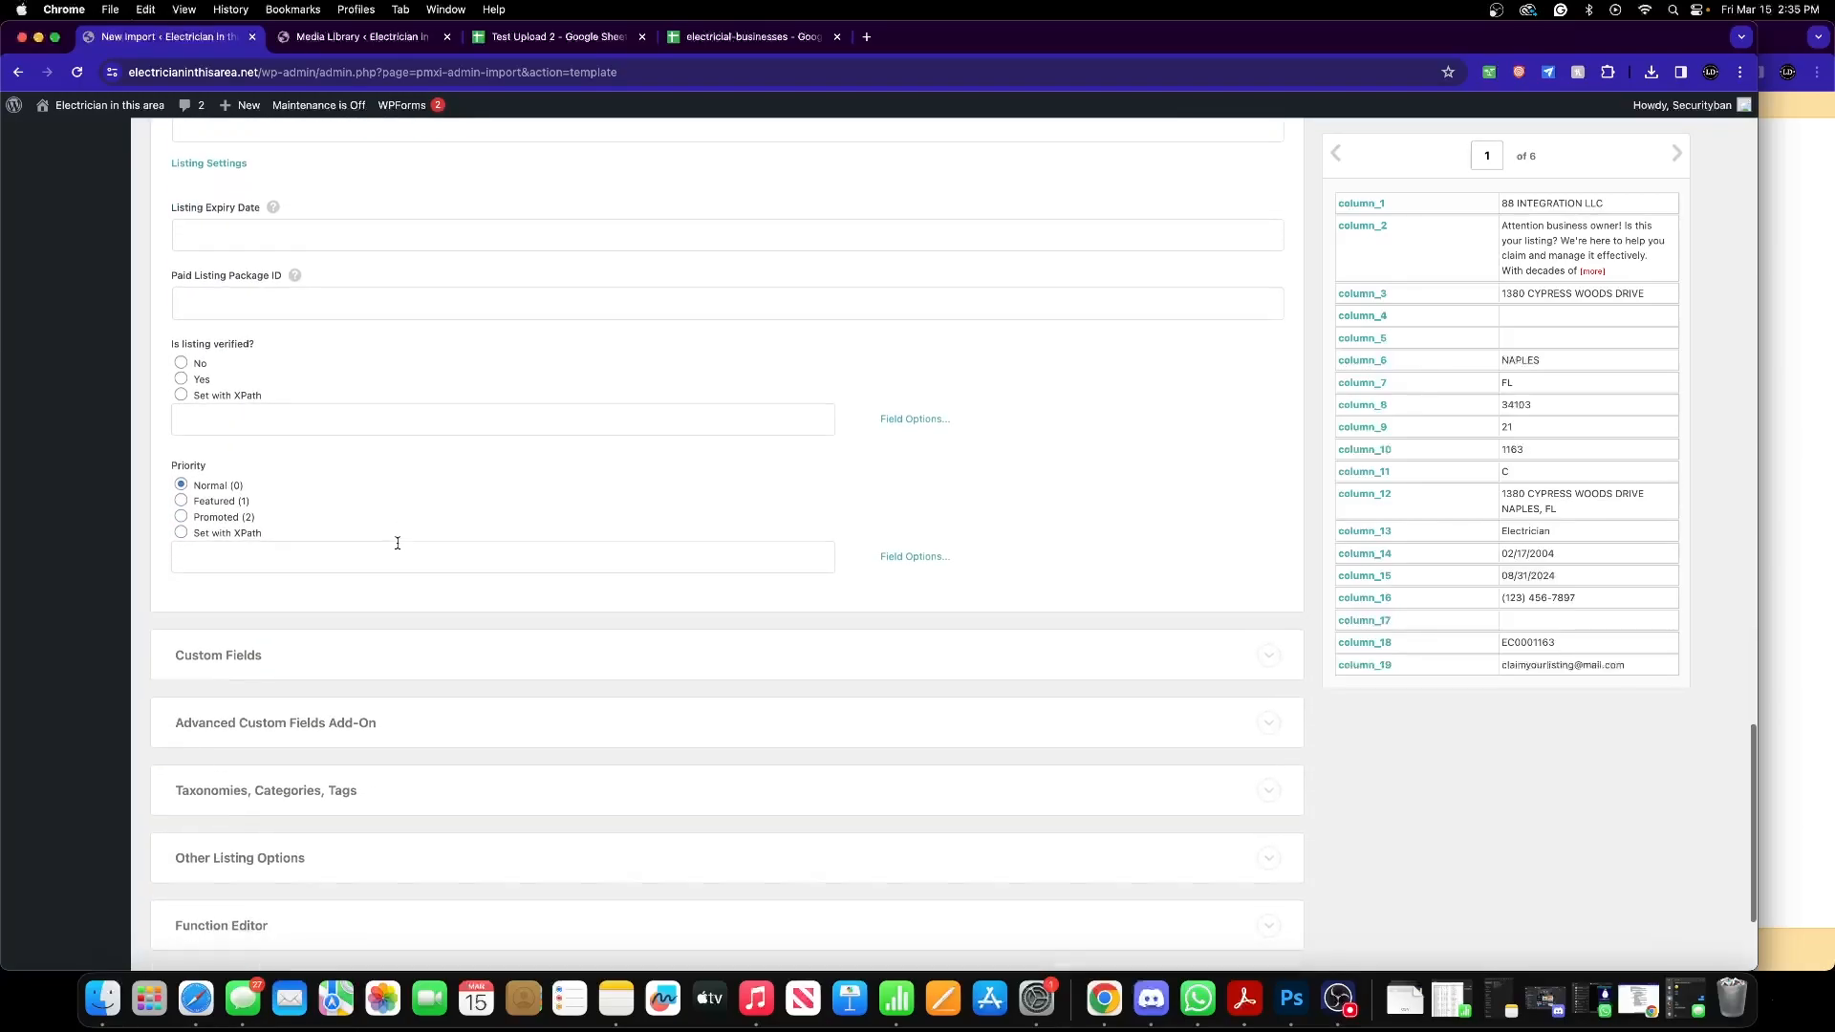
{"action": "scroll", "scroll_direction": "down", "scroll_amount": 3}
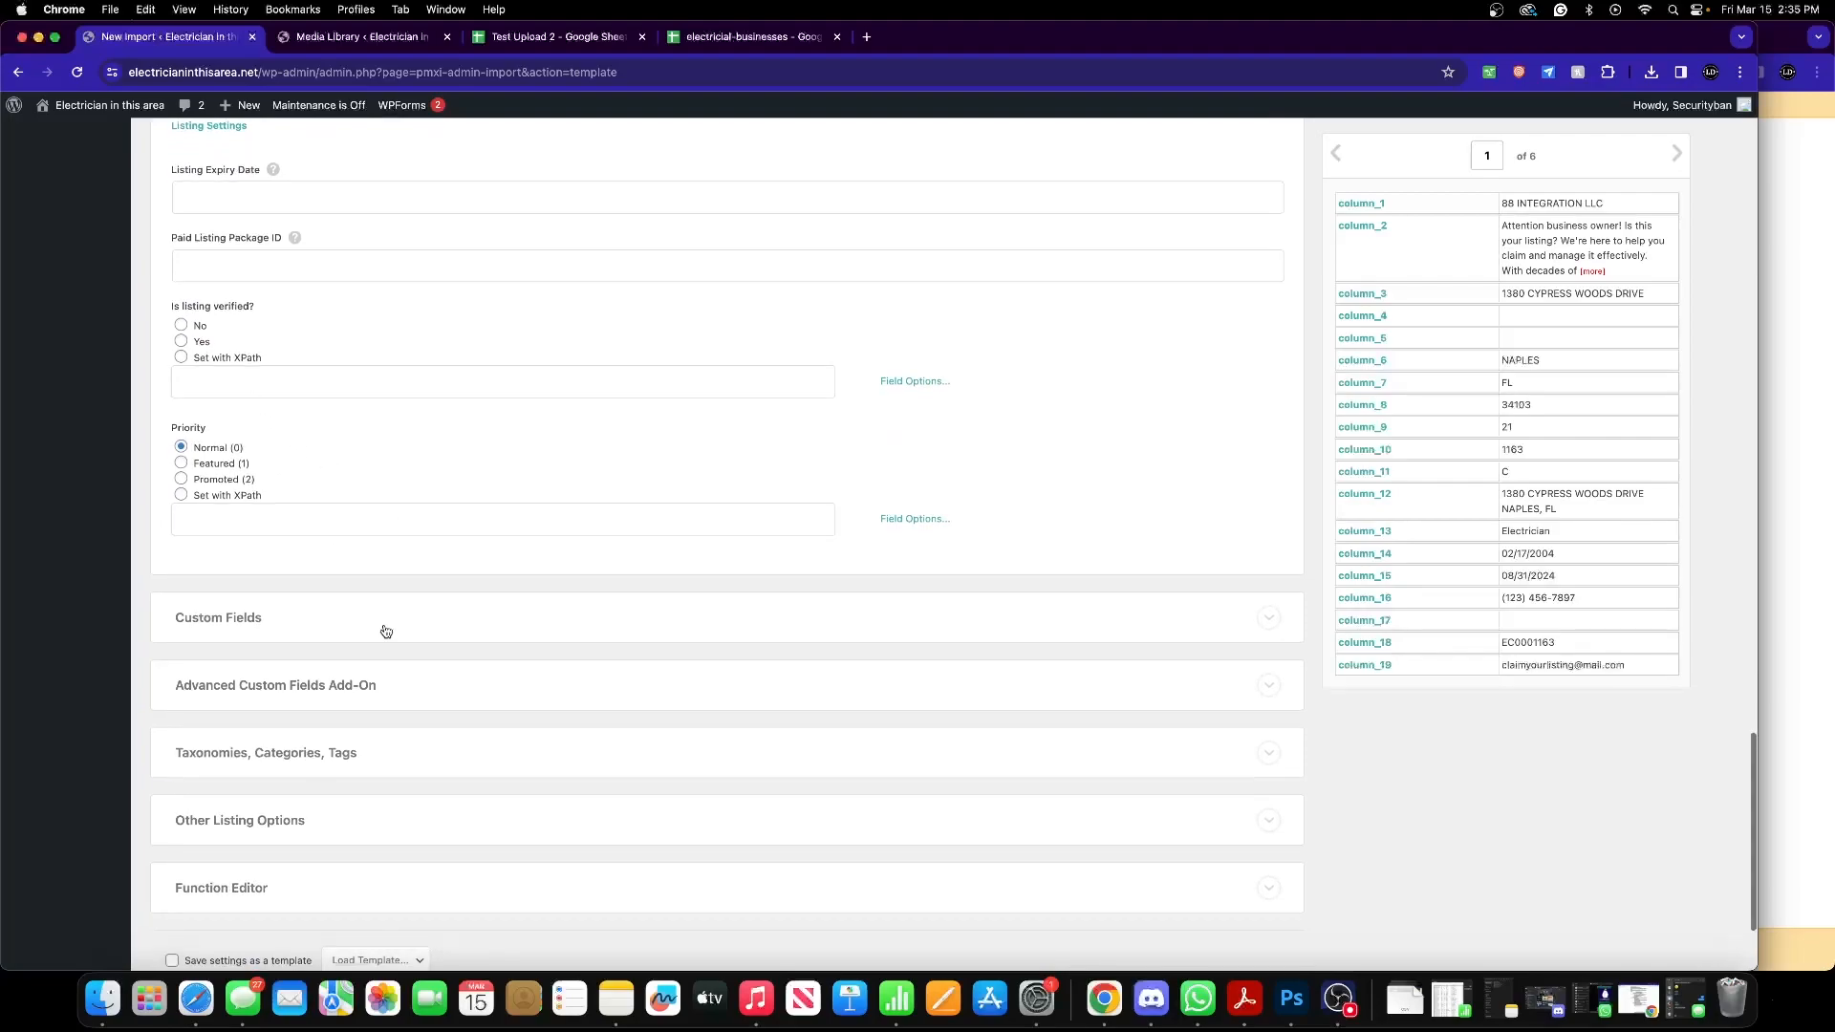
- Enable a category for imported listings and draft 'Commercial Electrician, Residential/Domestic Electrician'
{"action": "left_click", "coordinate": [218, 617]}
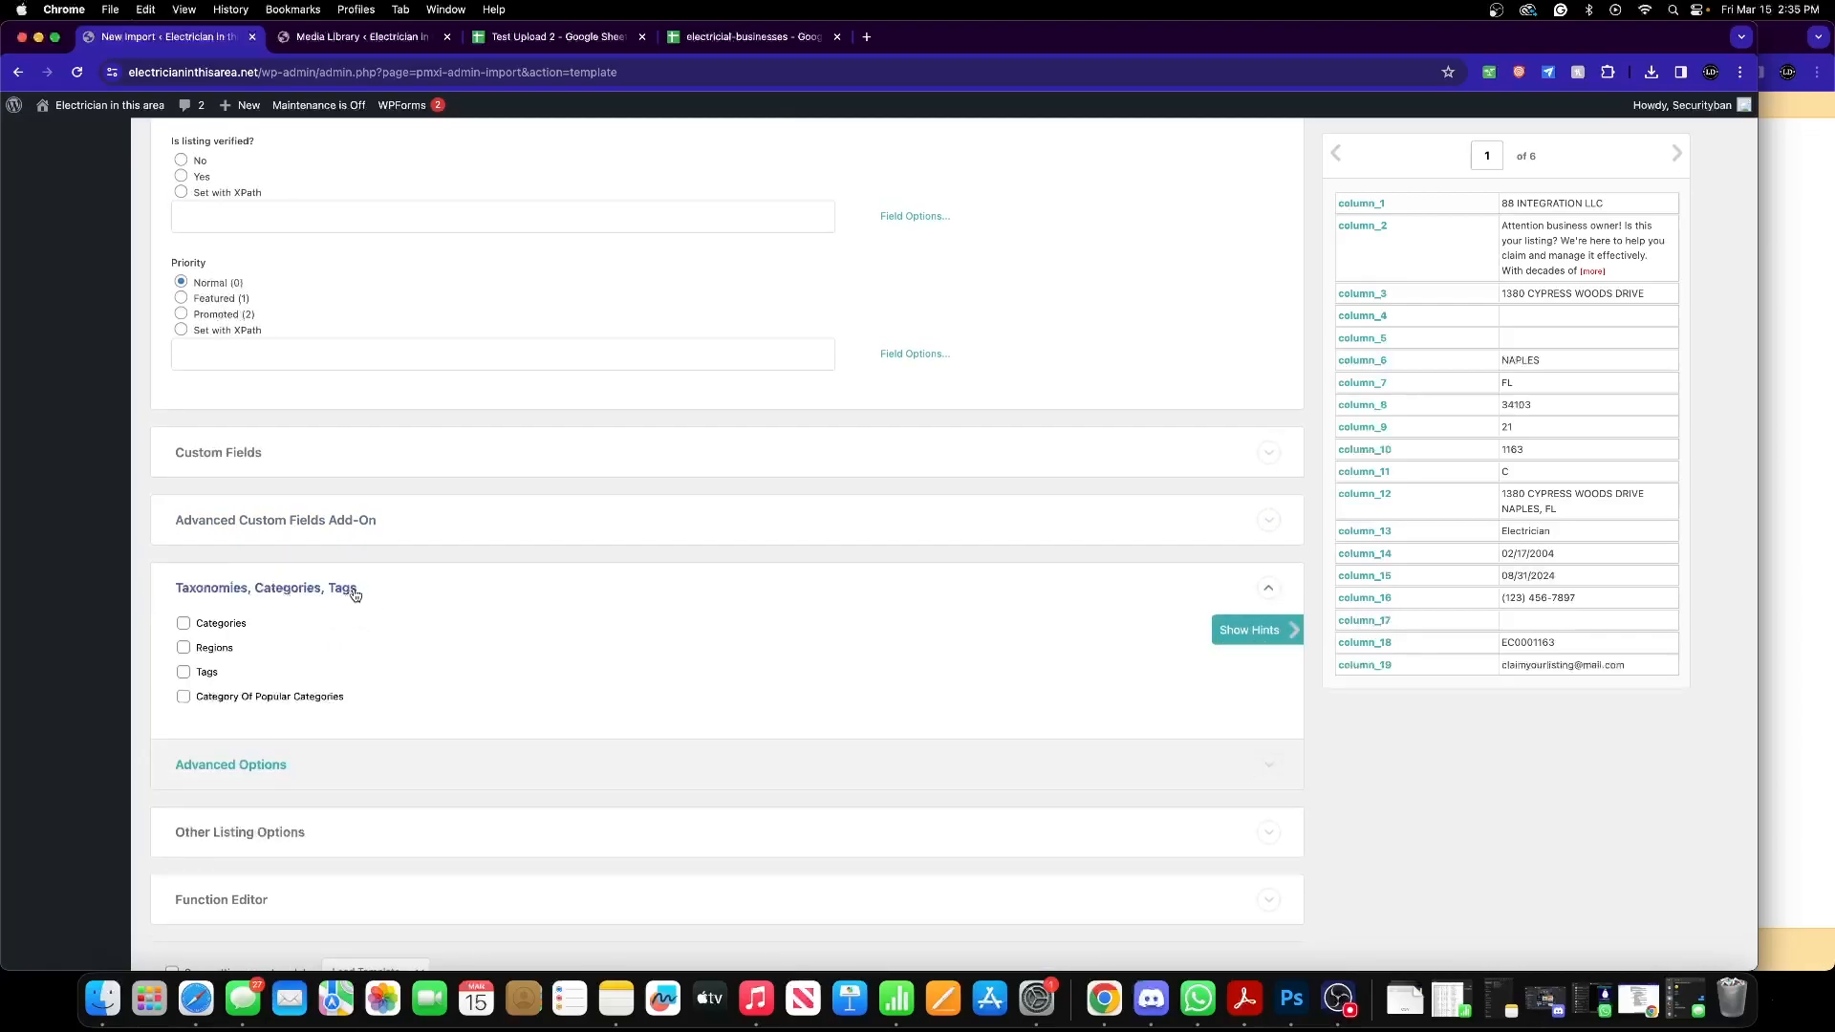
{"action": "left_click", "coordinate": [184, 623]}
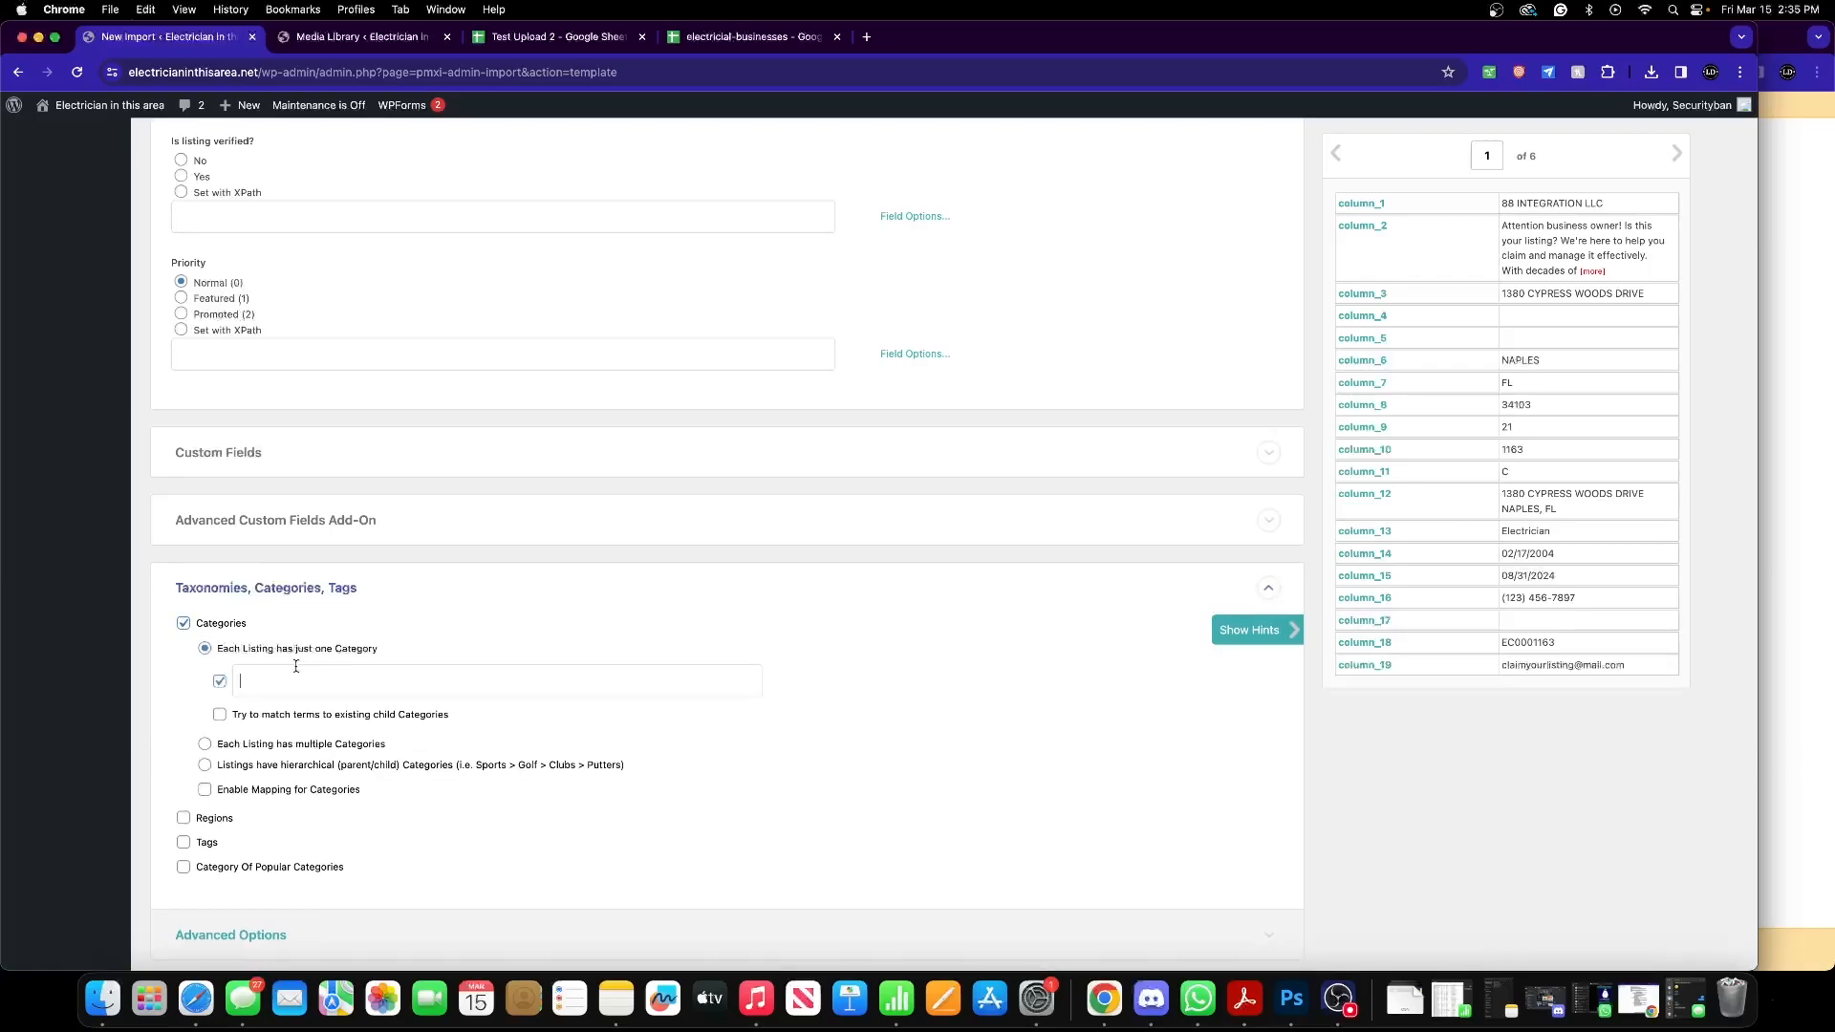
{"action": "type", "text": "Commer"}
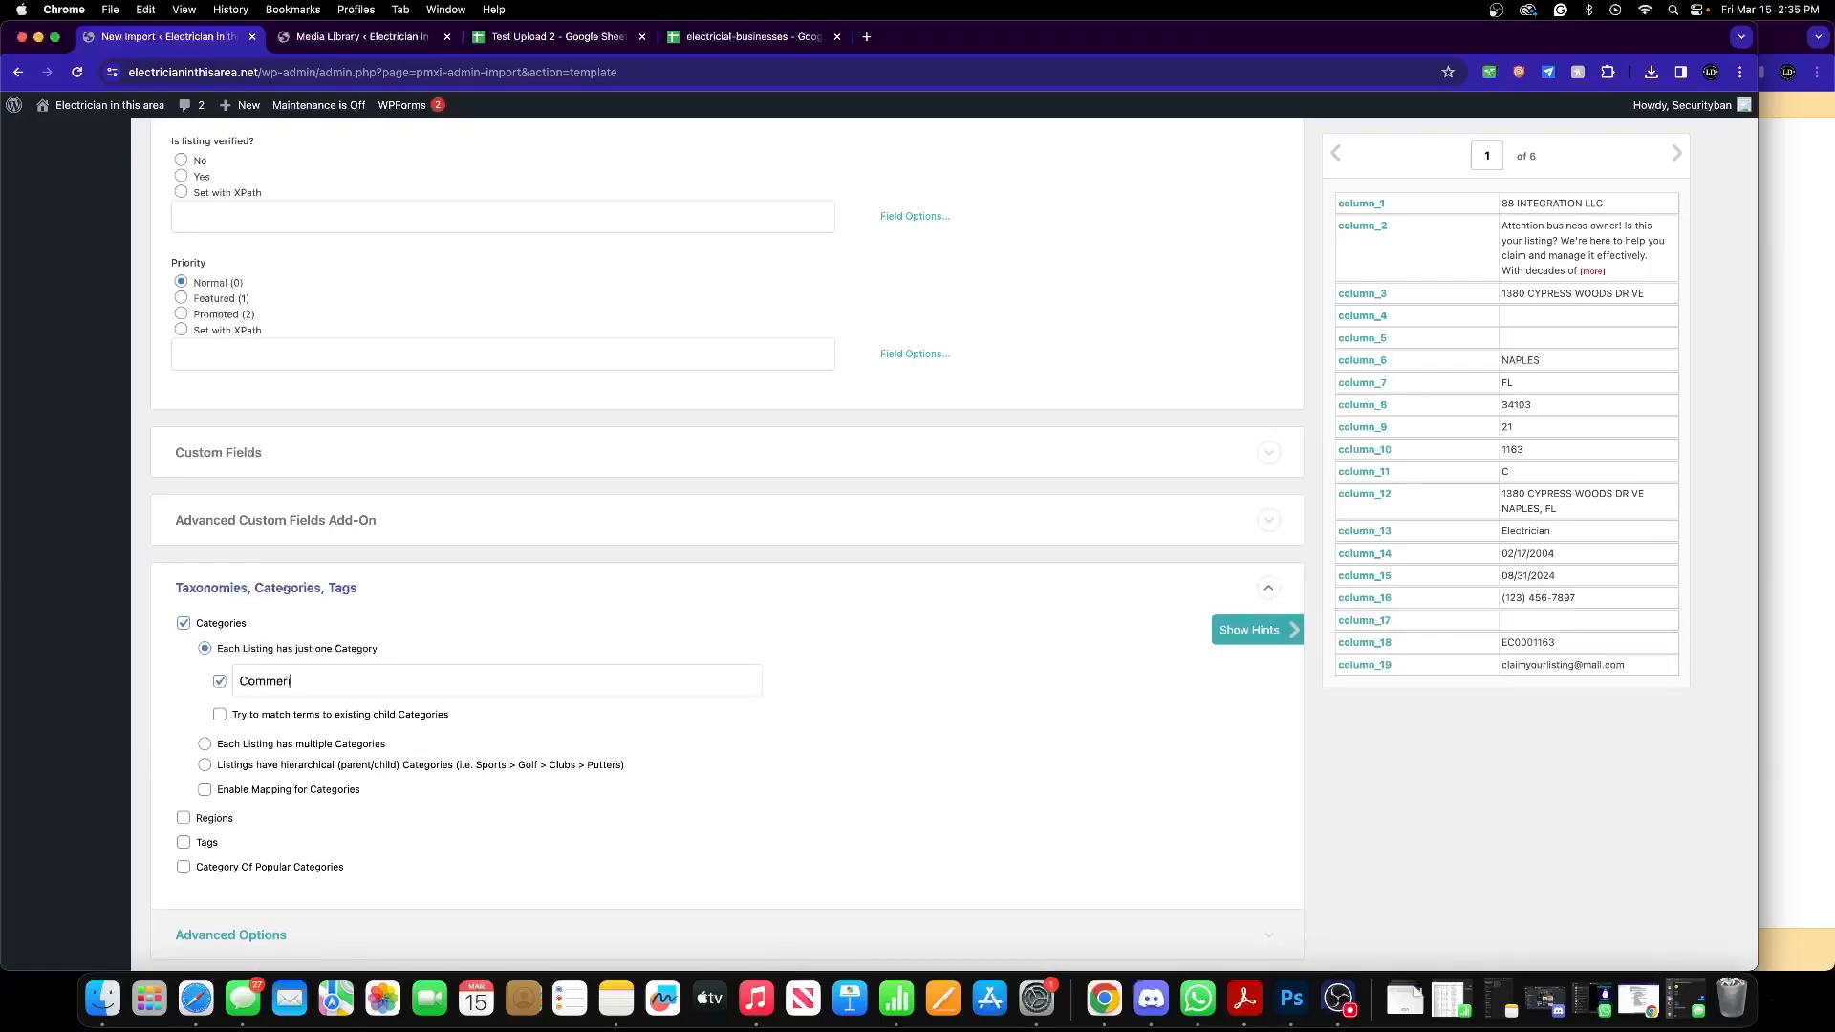
{"action": "type", "text": "cial"}
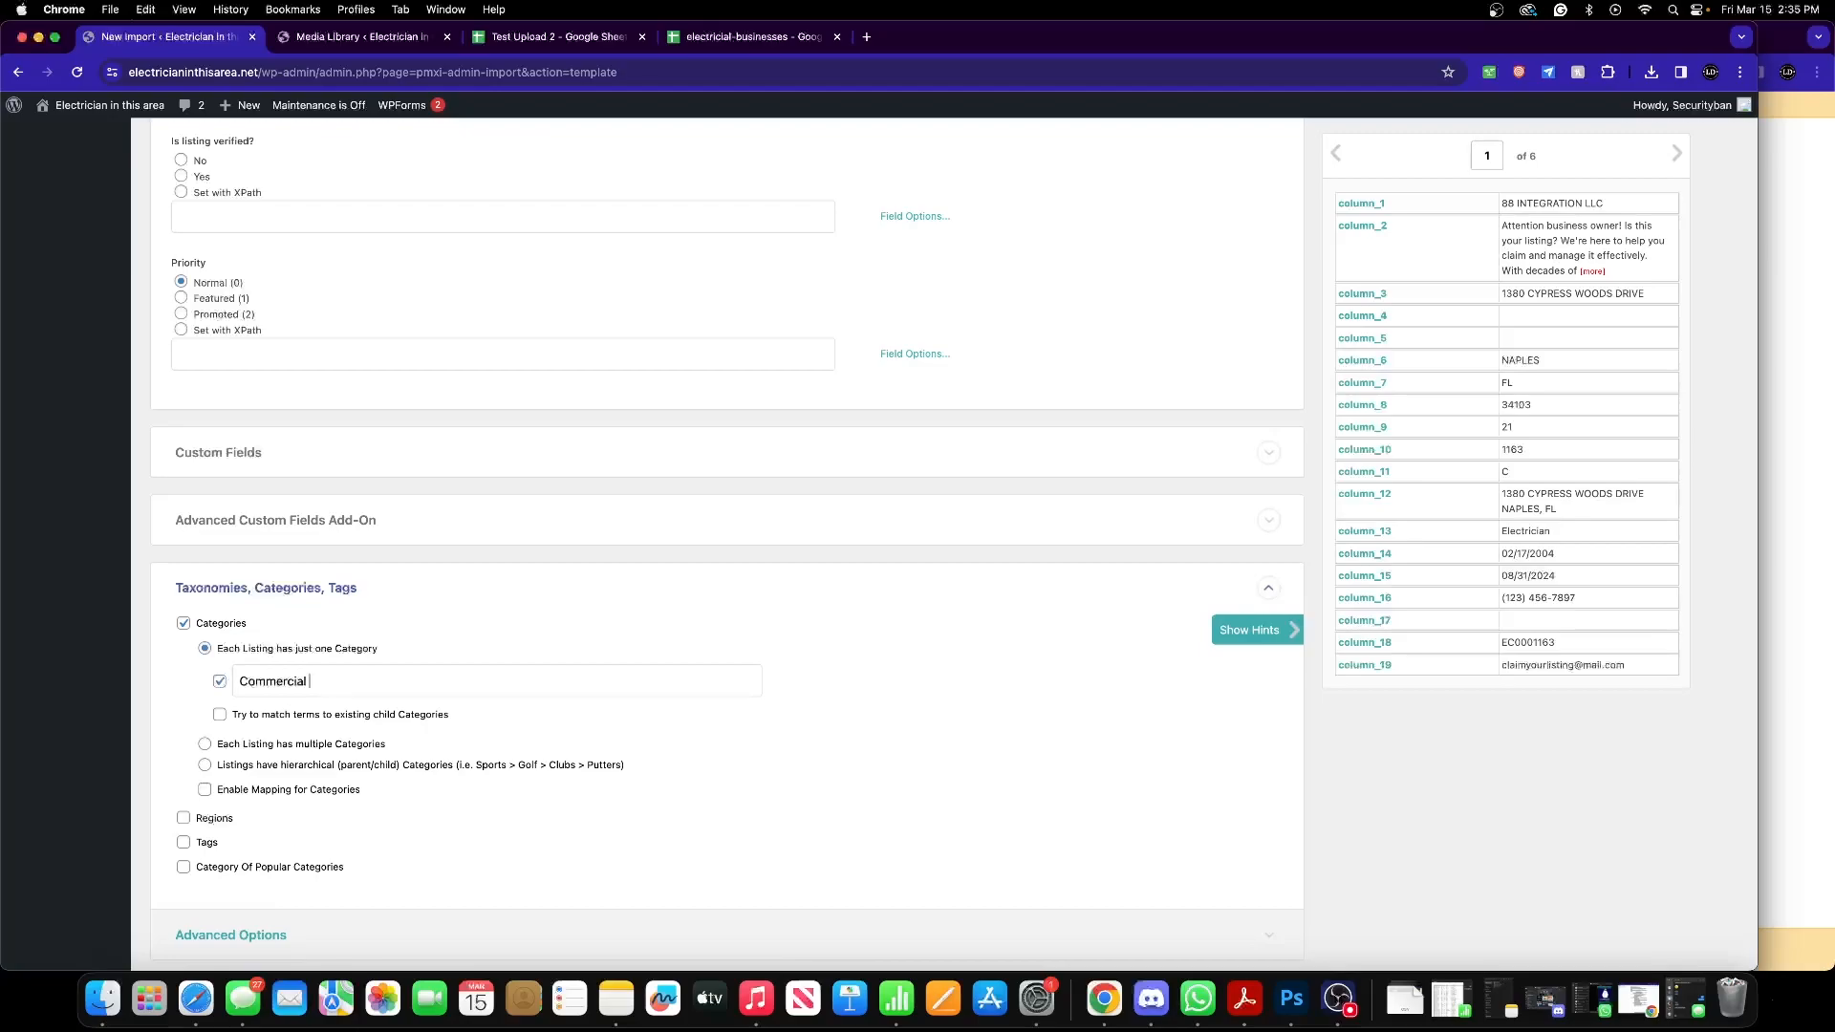
{"action": "type", "text": "Electrician,"}
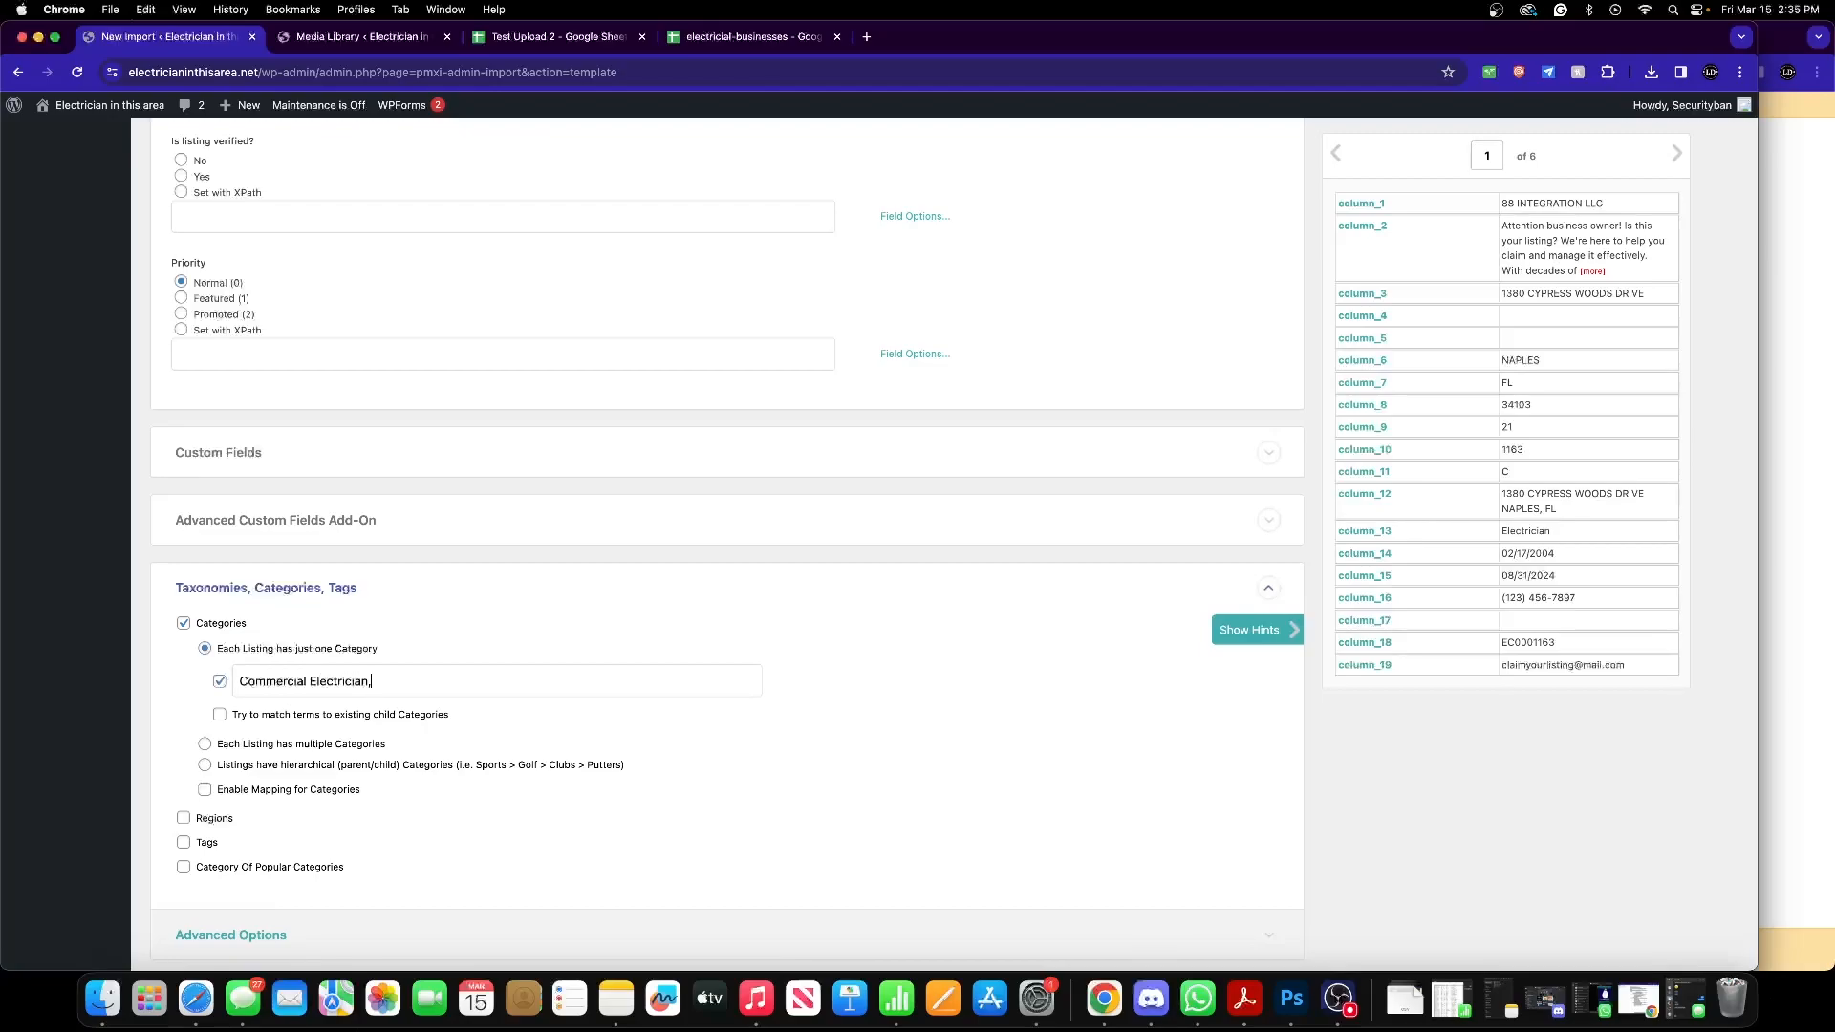
{"action": "type", "text": "Resde"}
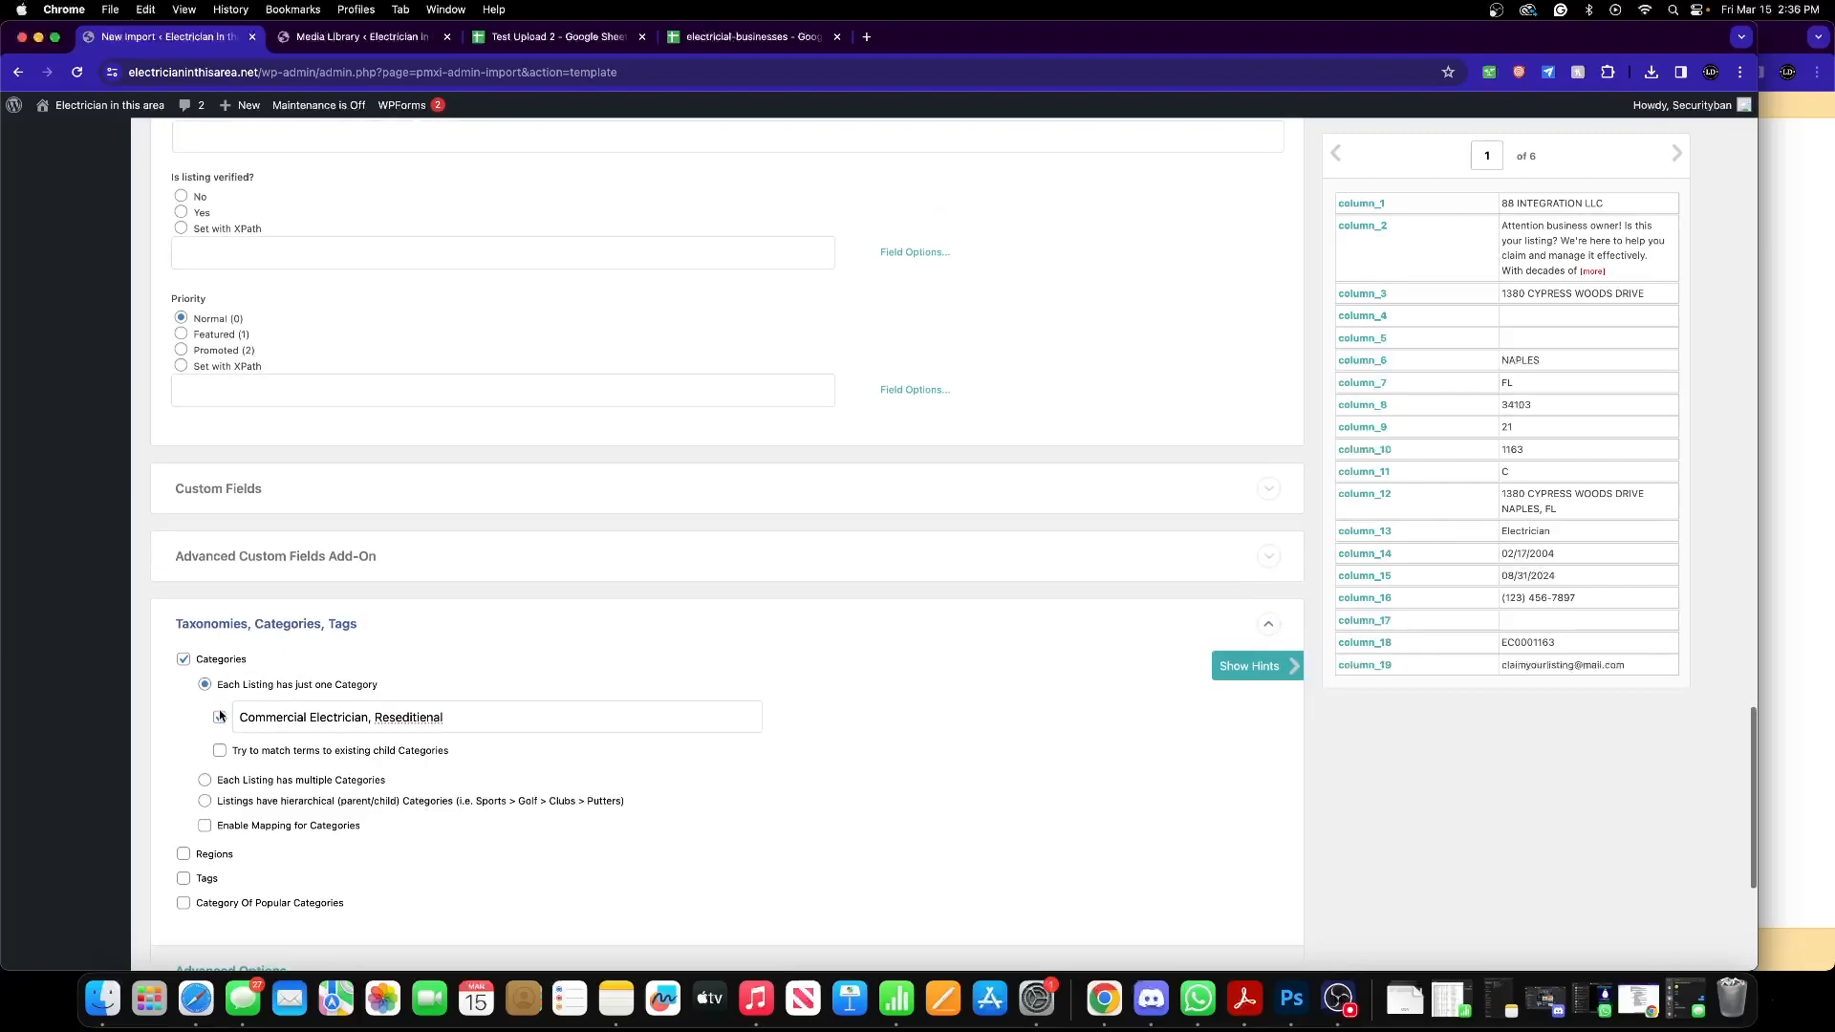
{"action": "right_click", "coordinate": [409, 716]}
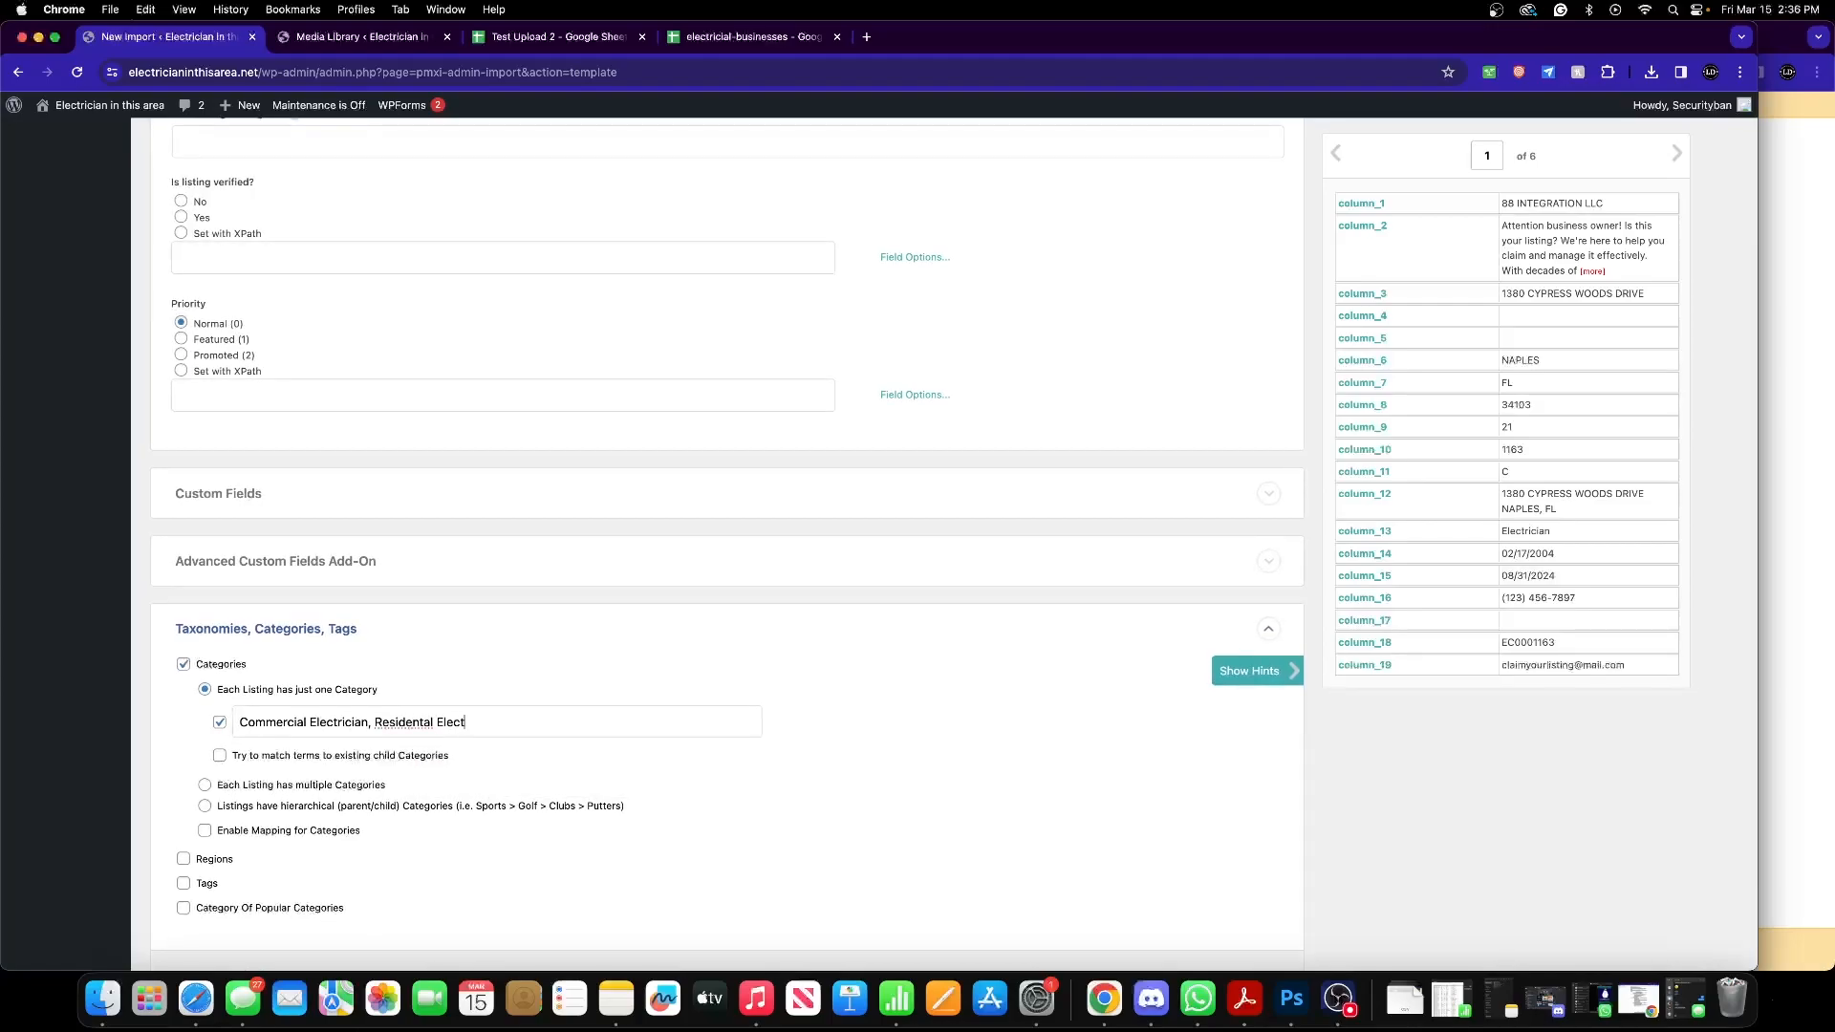
{"action": "key", "text": "Backspace"}
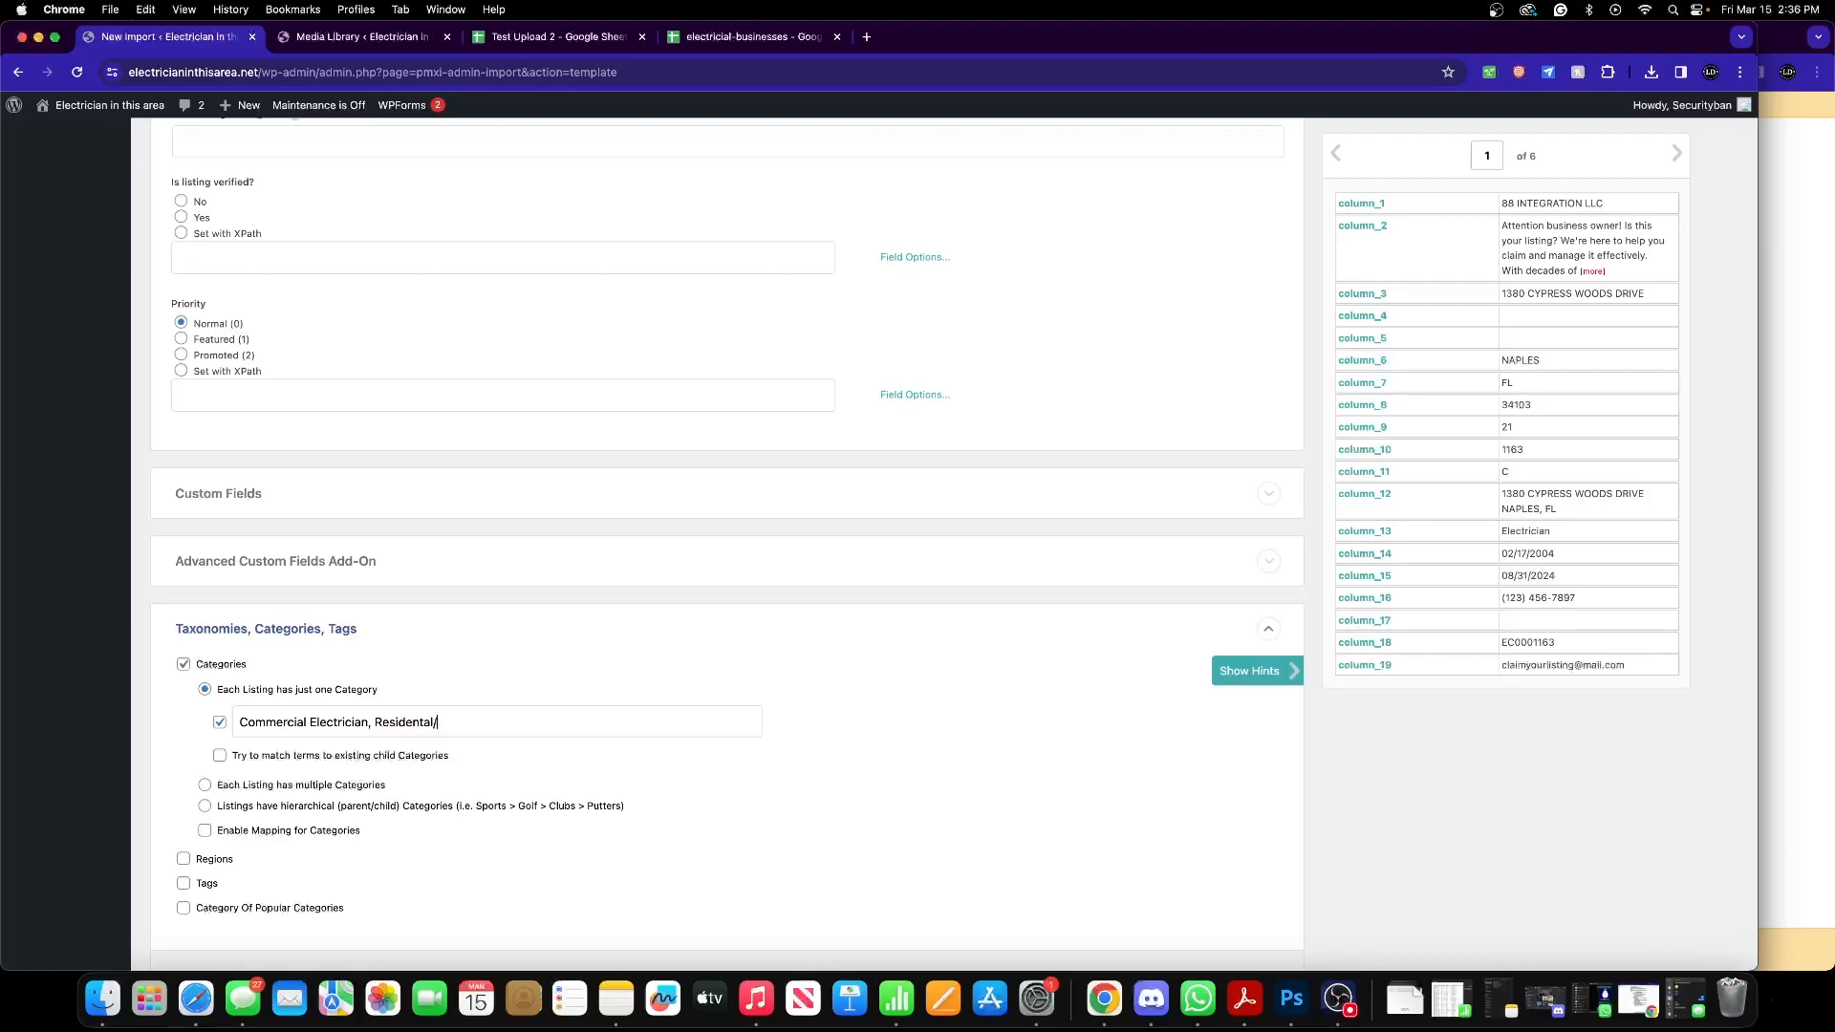
{"action": "type", "text": "/Domestc"}
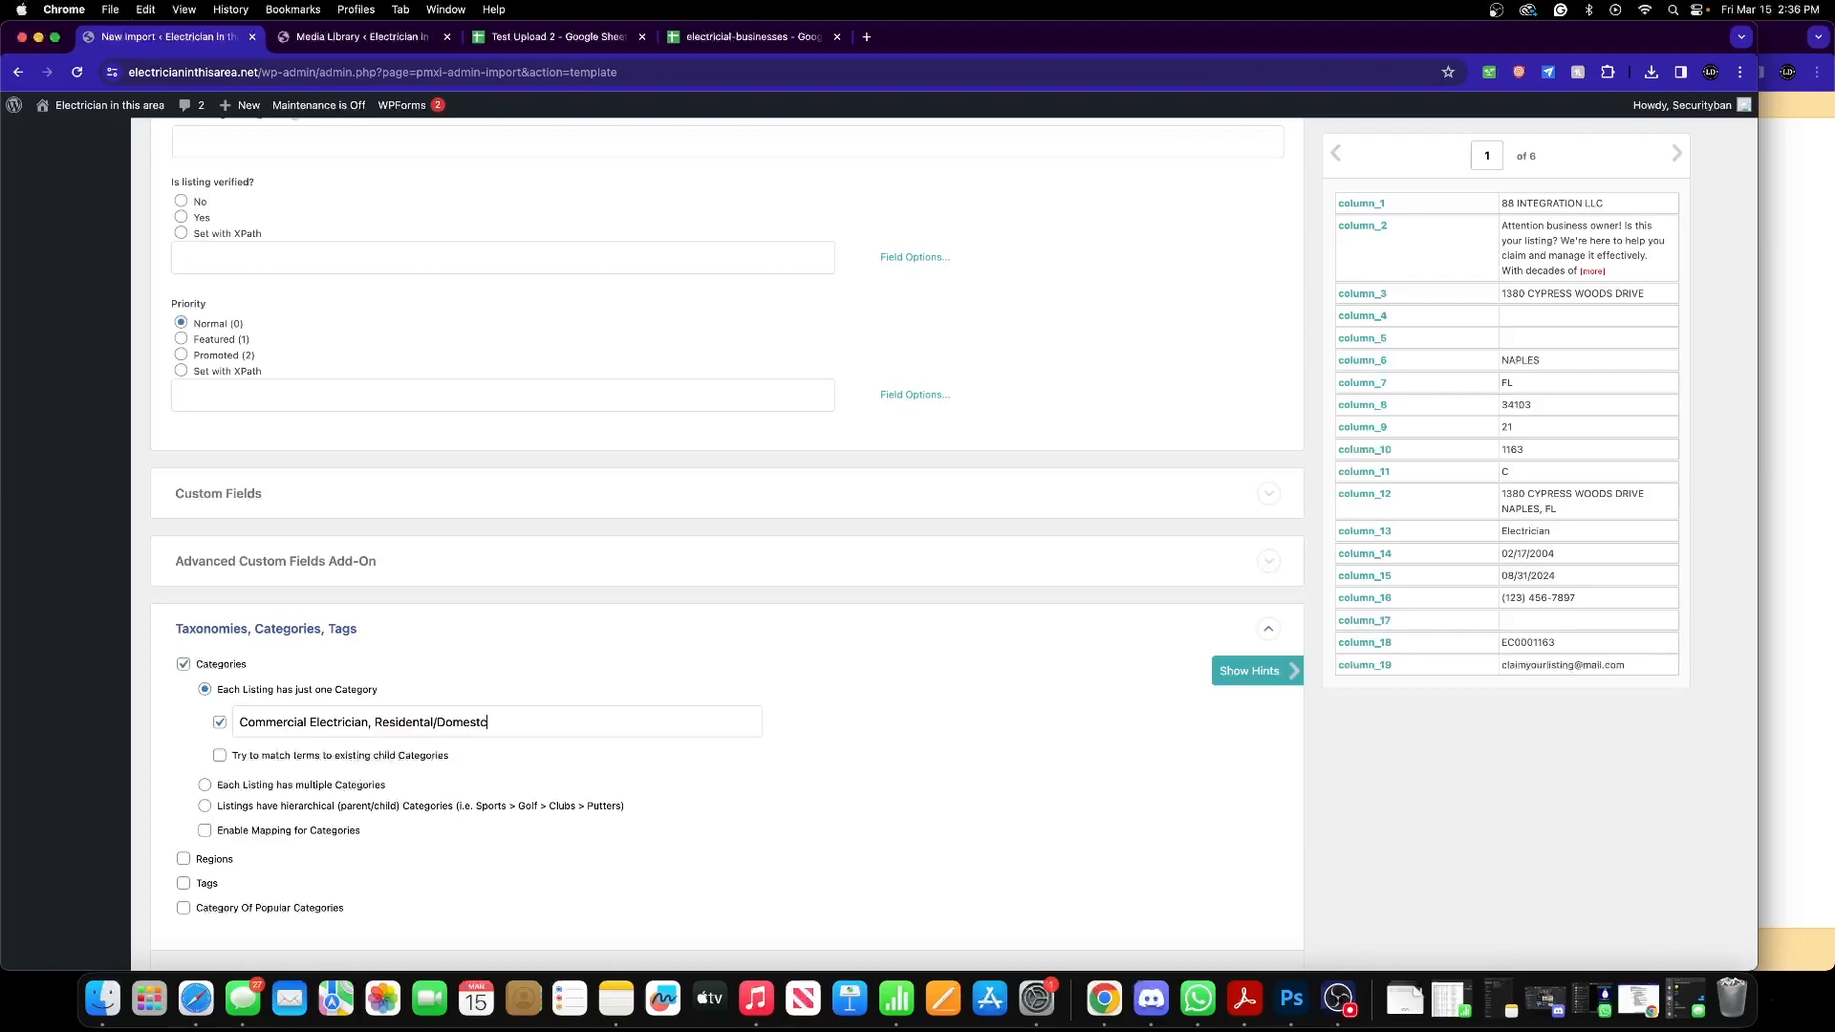
{"action": "type", "text": "Electricia"}
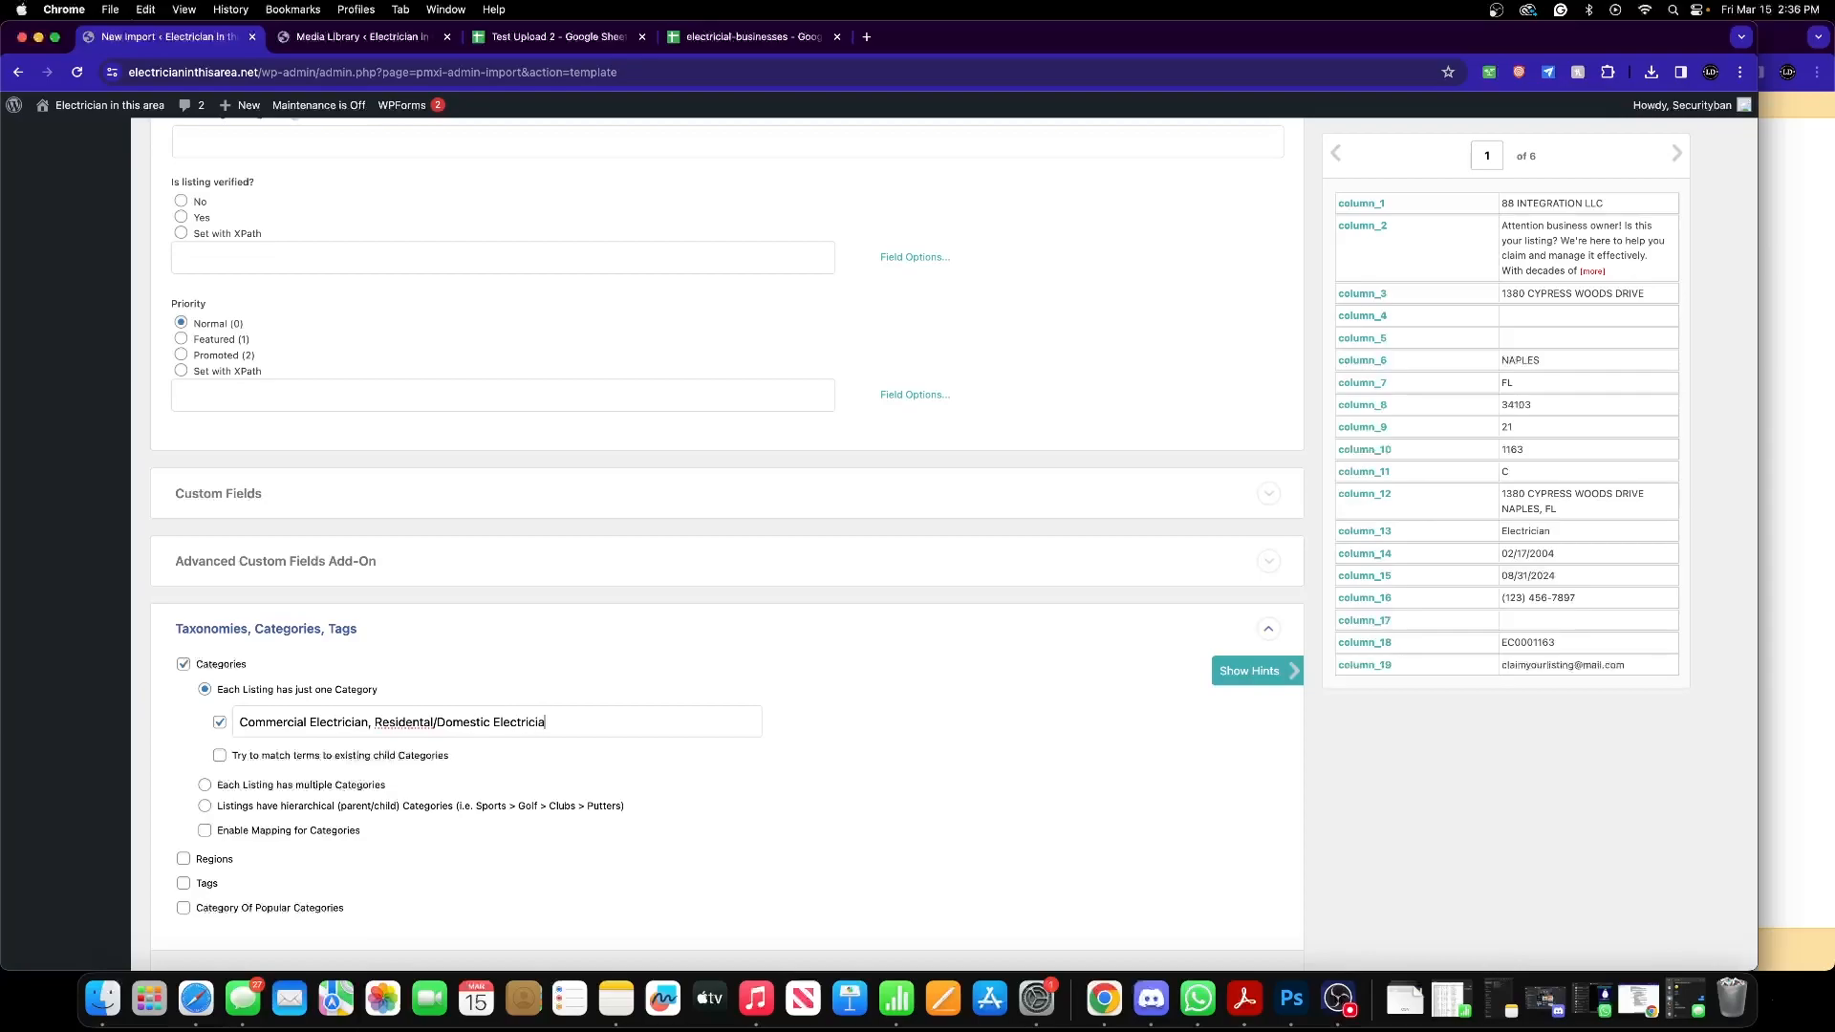
{"action": "right_click", "coordinate": [391, 720]}
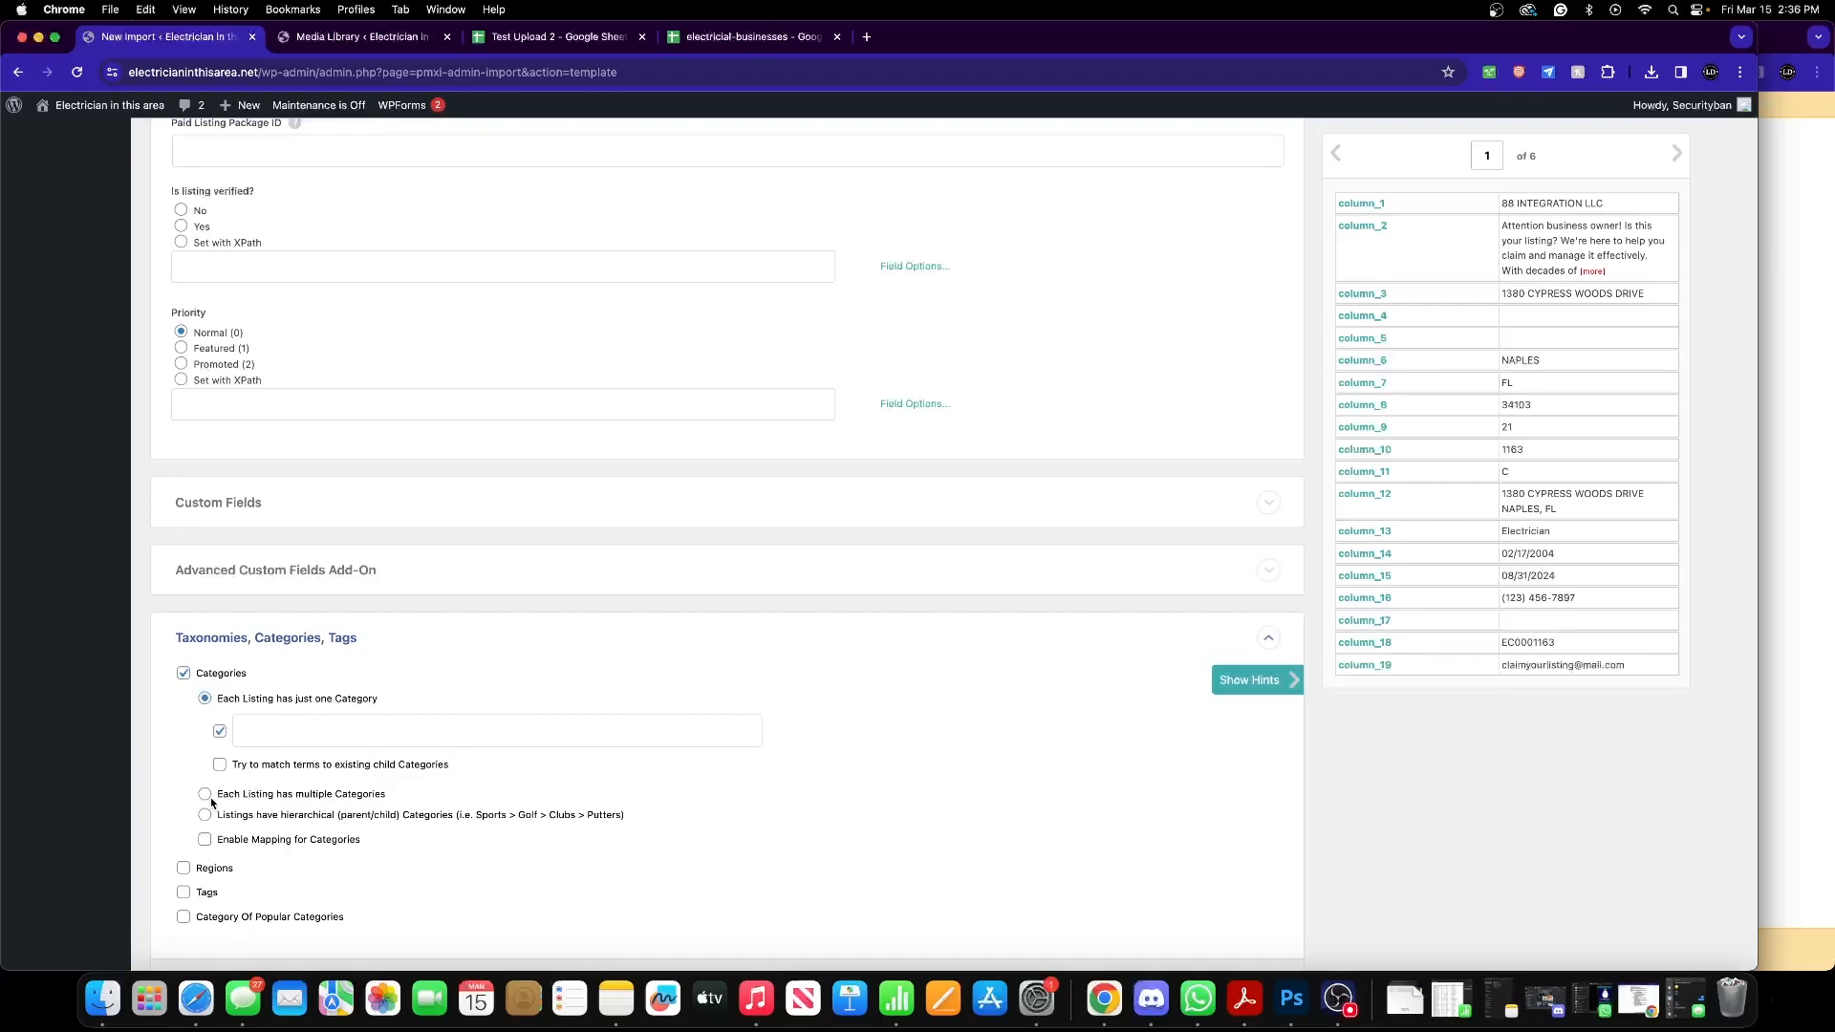
- Allow multiple categories per listing with 'Commercial Electrician, Residential/Domestic Electrician', then review mapping to the page end
{"action": "left_click", "coordinate": [204, 795]}
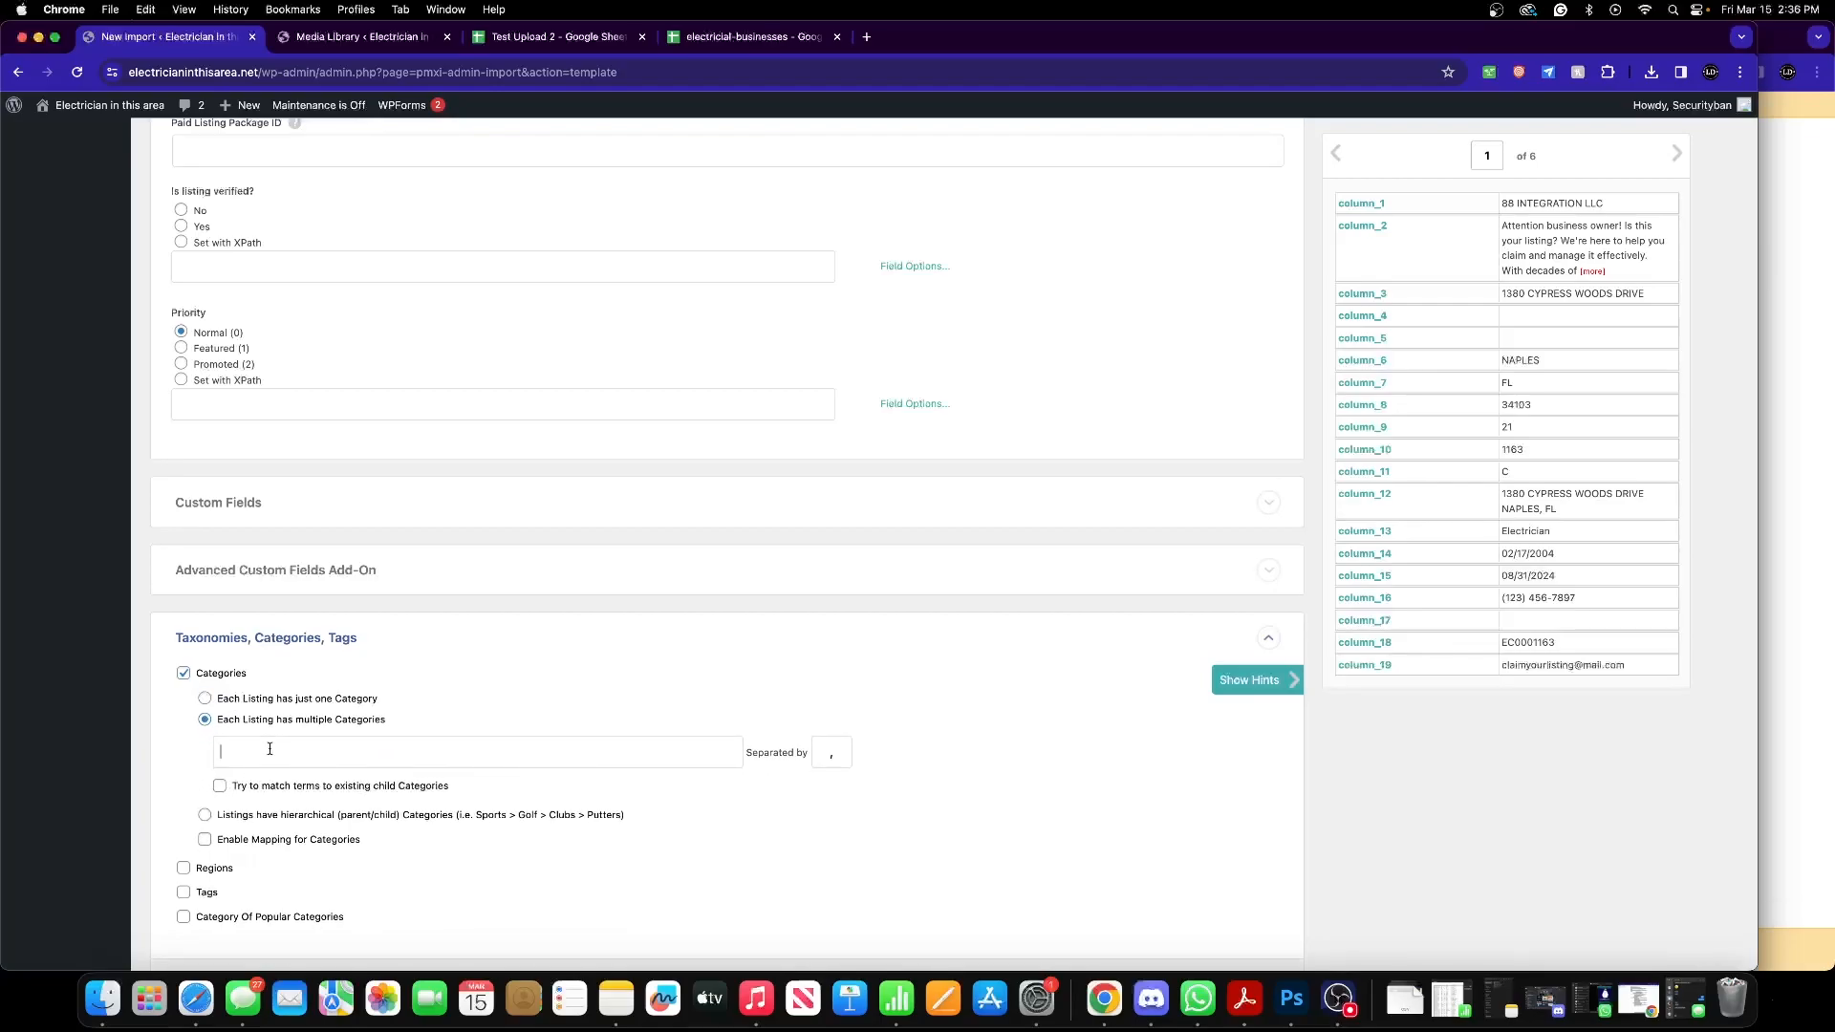
{"action": "type", "text": "Commercial Electrician, Residential/Domestic Electrician"}
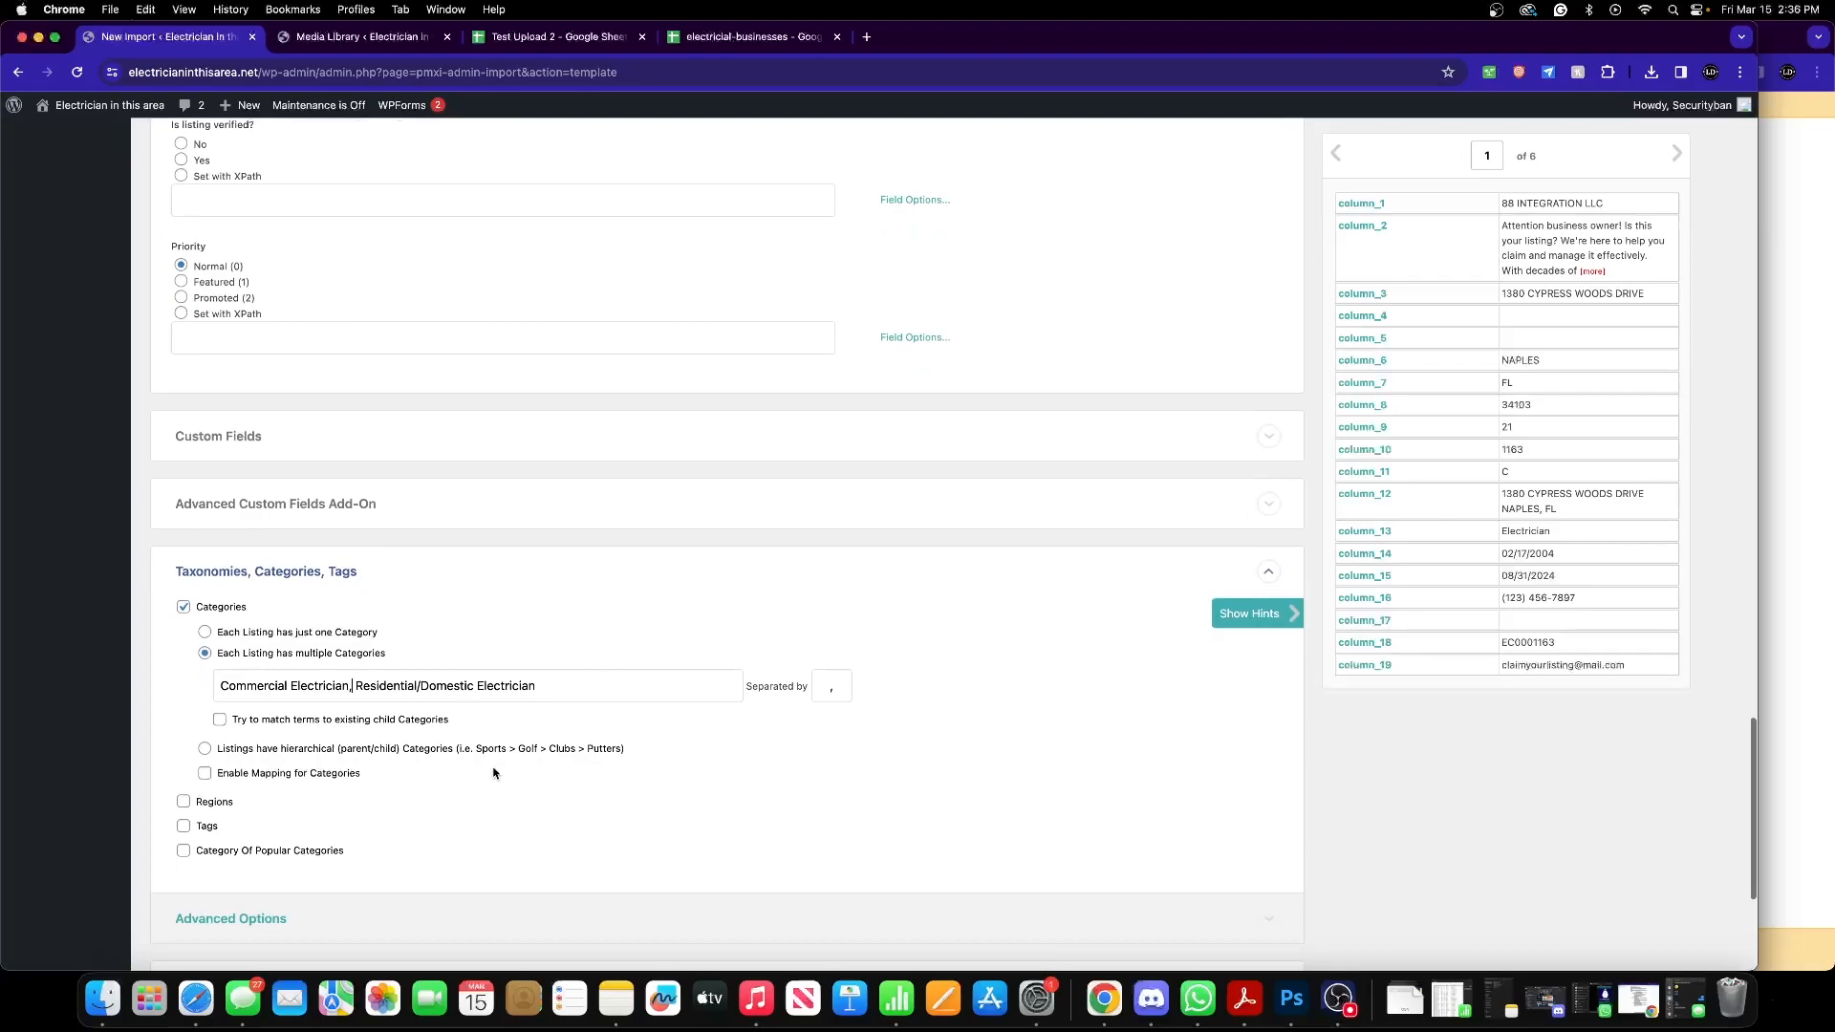
{"action": "left_click", "coordinate": [275, 504]}
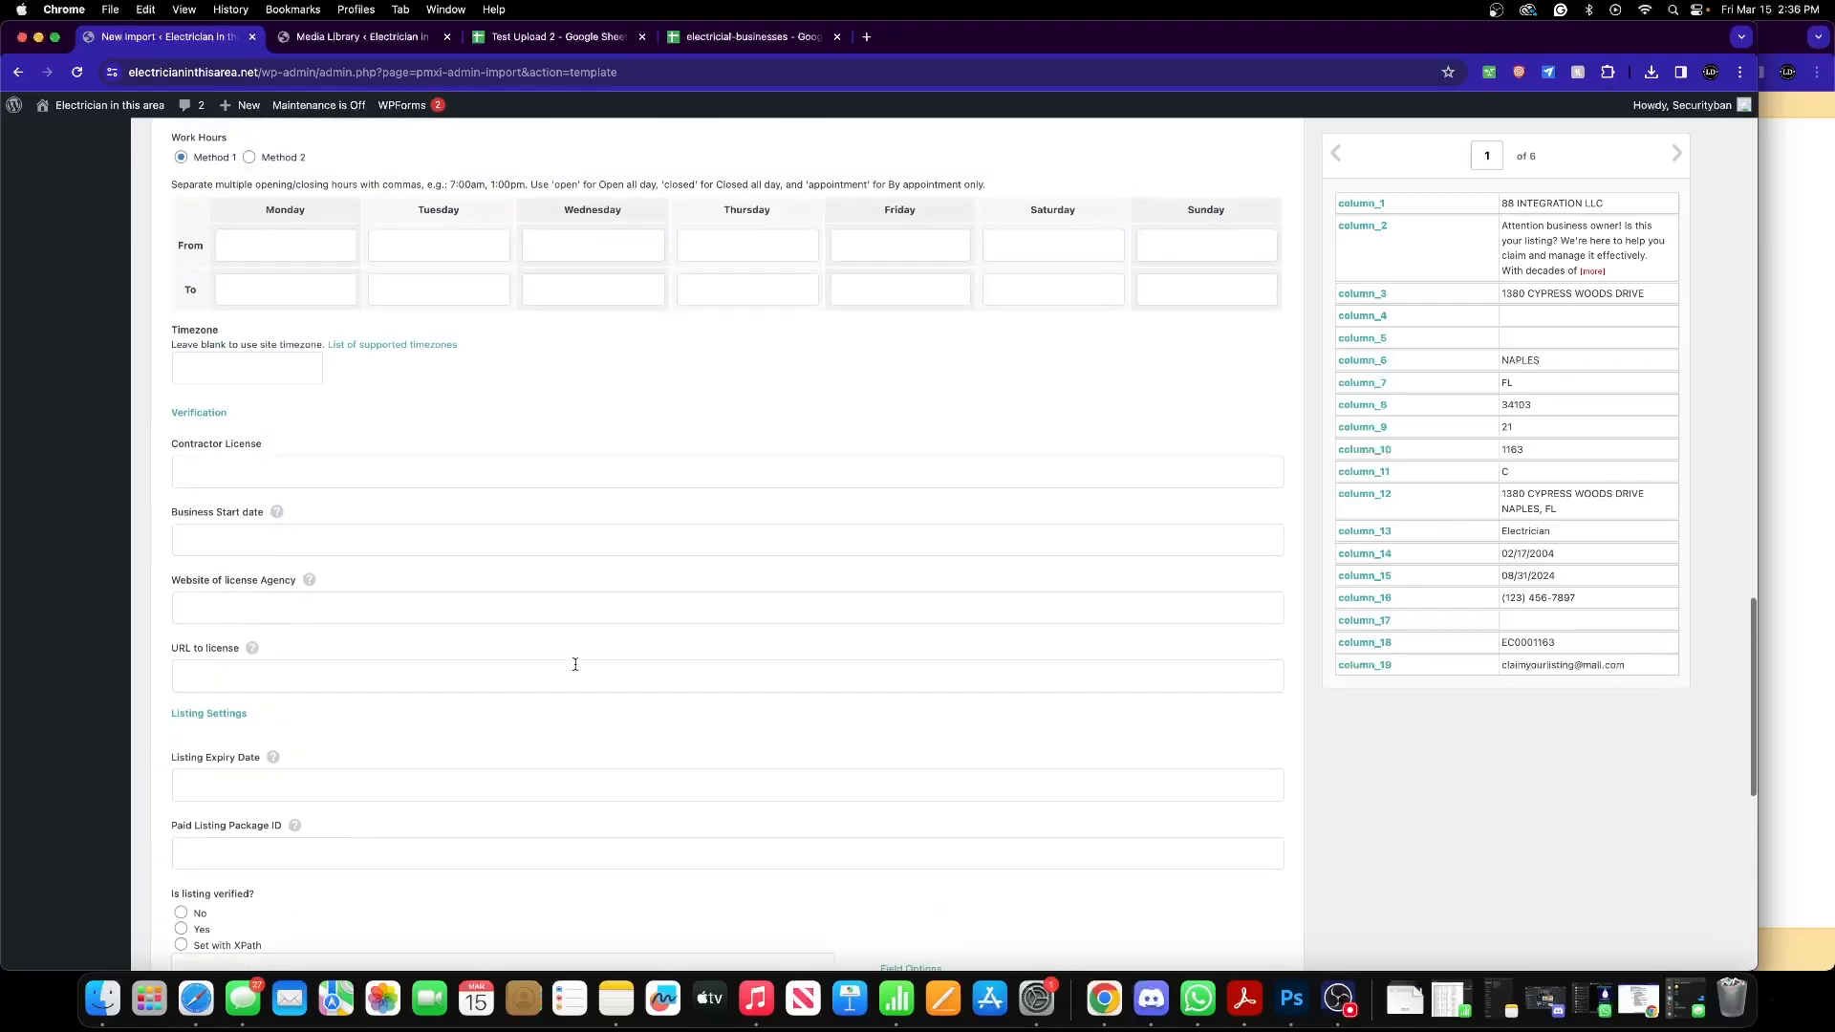
{"action": "scroll", "scroll_direction": "down", "scroll_amount": 3}
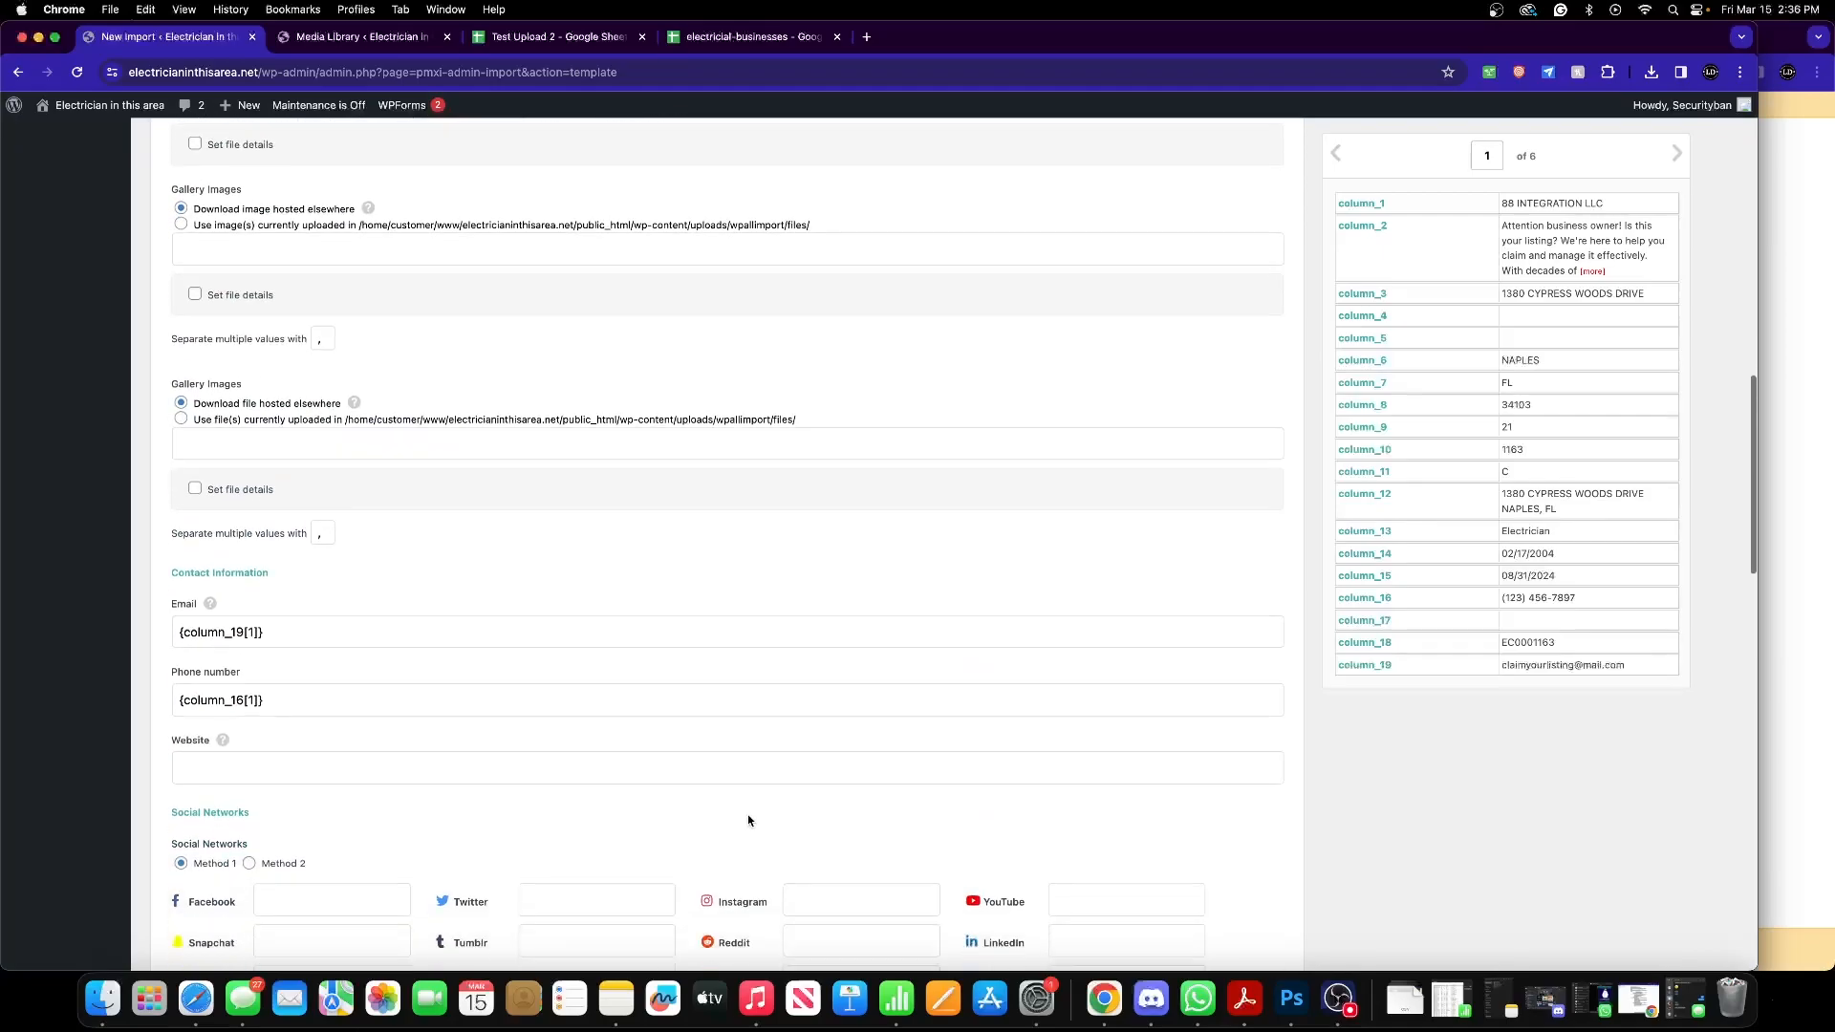
{"action": "scroll", "scroll_direction": "down", "scroll_amount": 3}
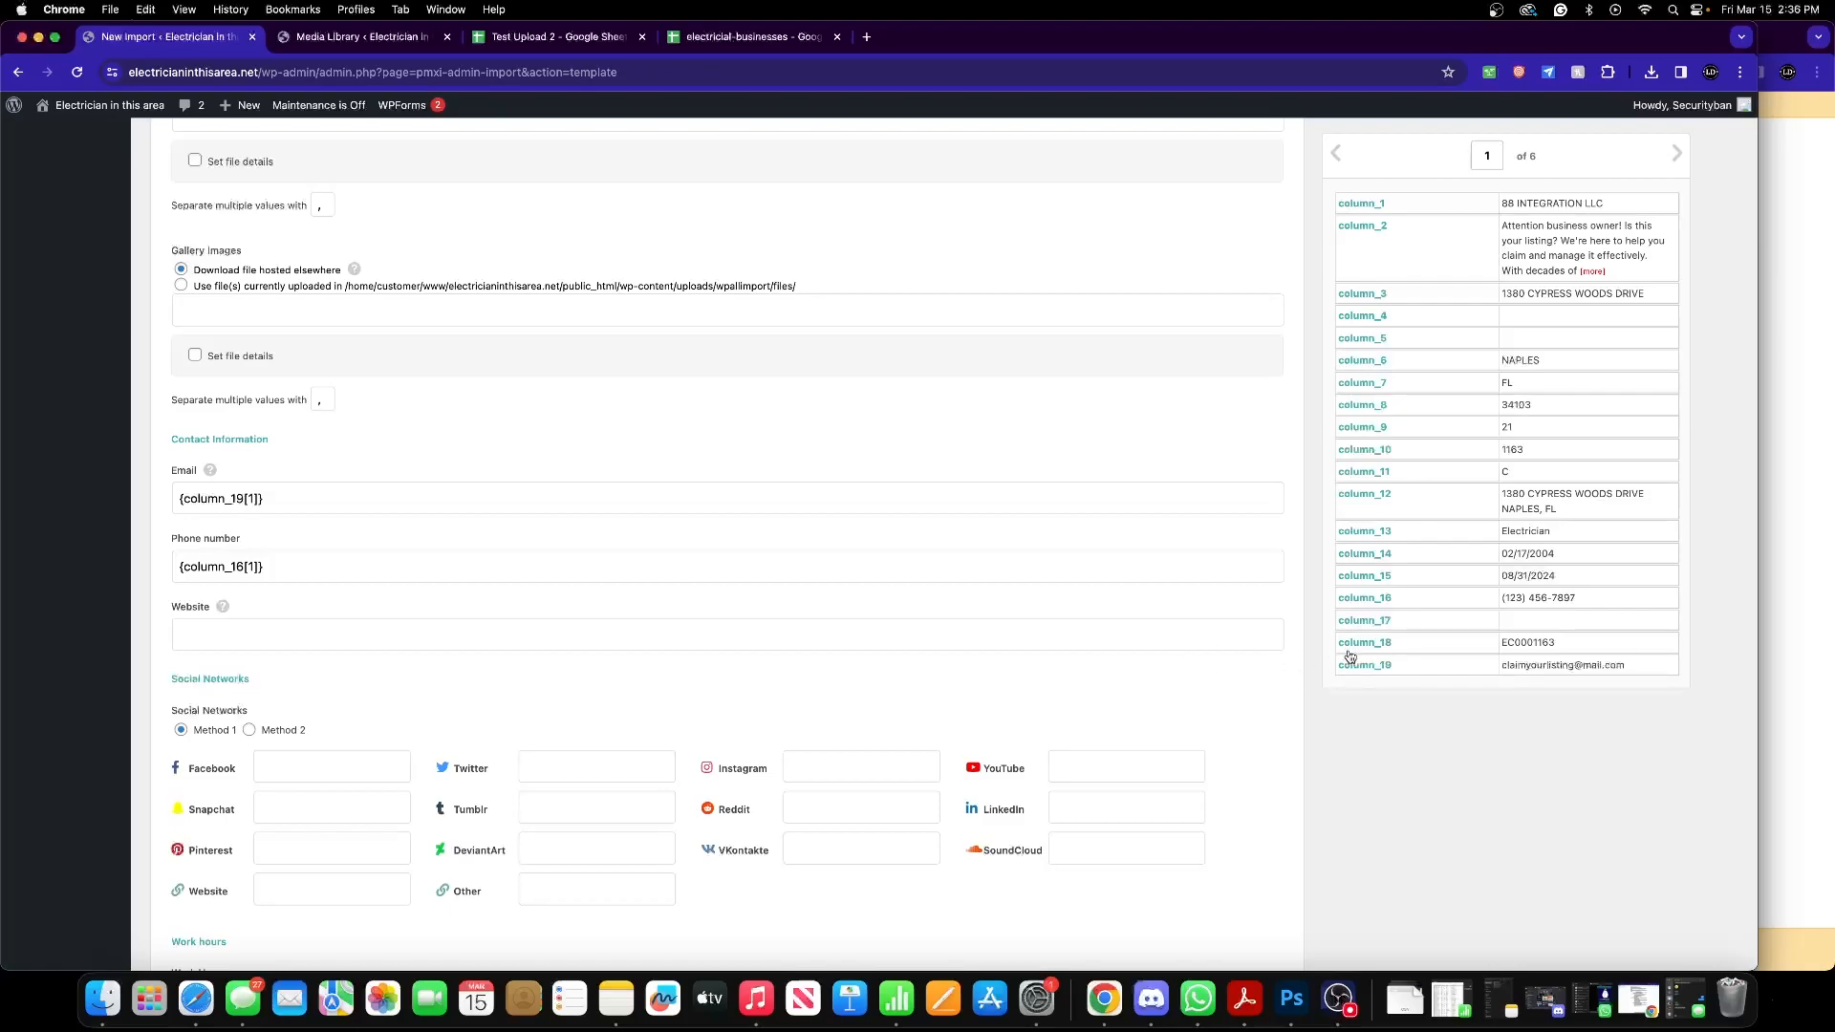
{"action": "mouse_move", "coordinate": [1367, 675]}
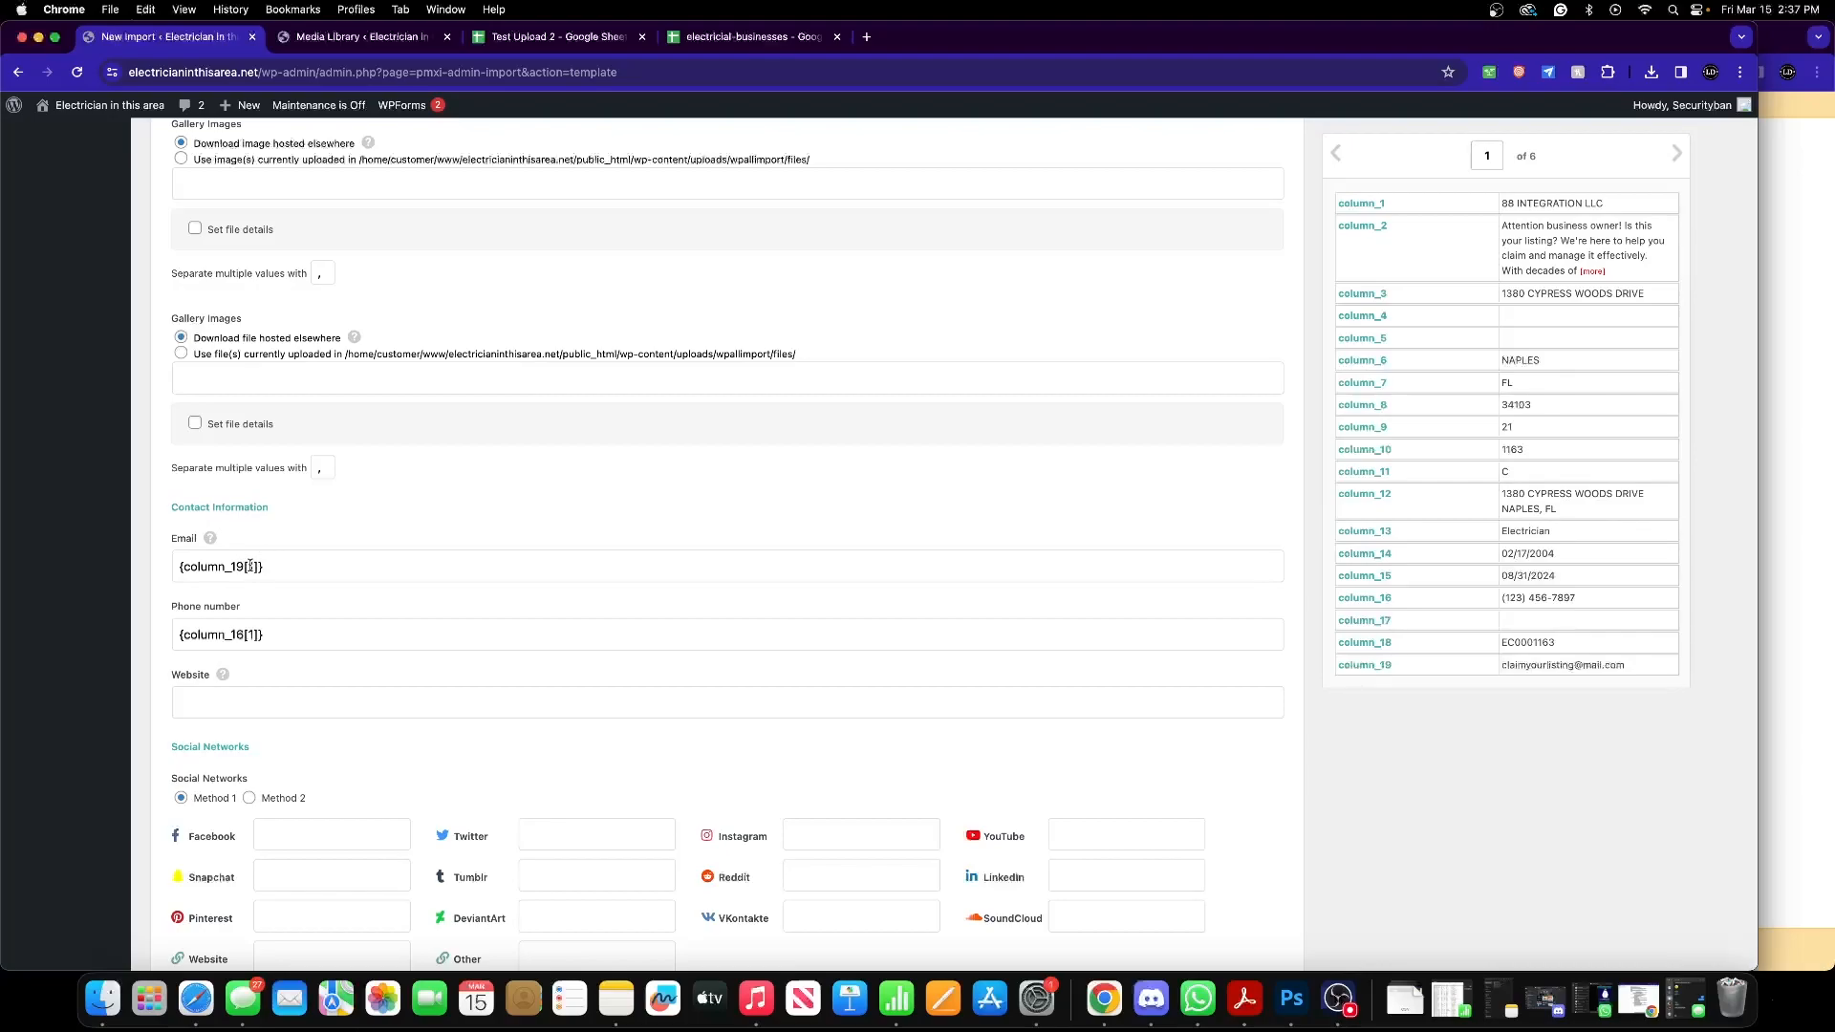
{"action": "scroll", "scroll_direction": "down", "scroll_amount": 3}
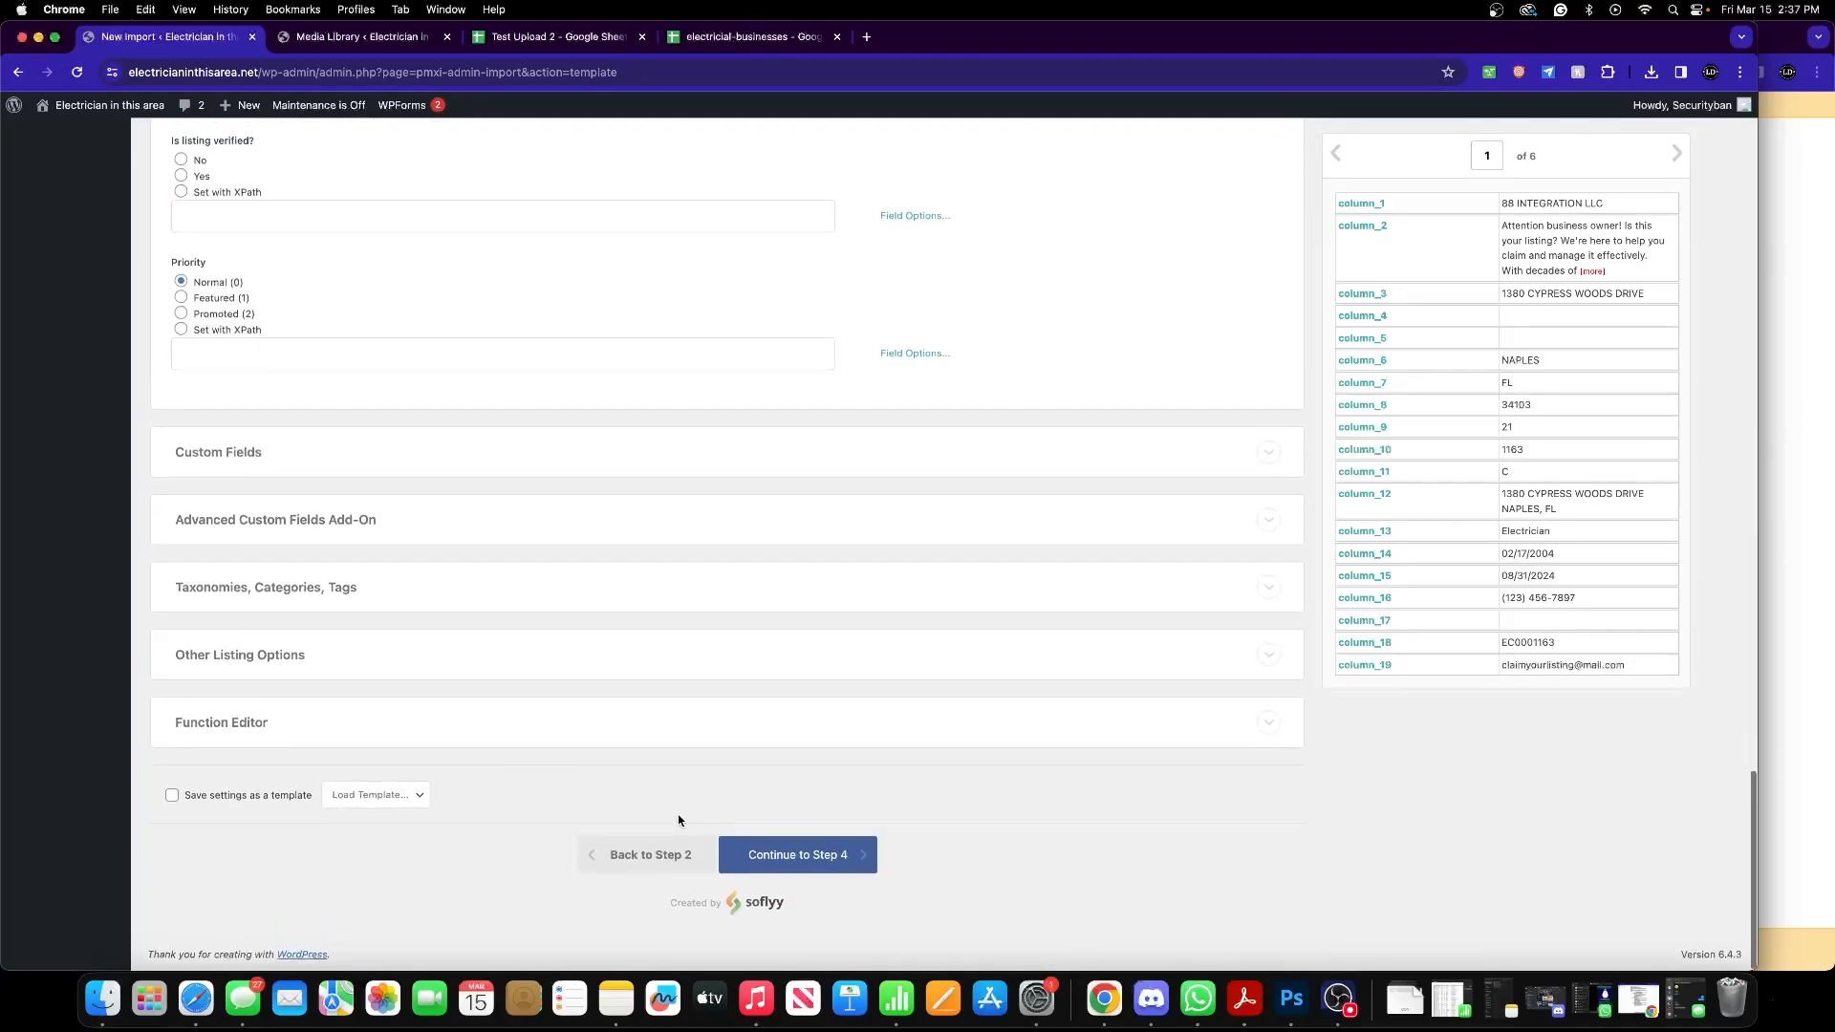
- Auto-detect {column_1[1]} as the unique identifier and continue to Confirm & Run
{"action": "left_click", "coordinate": [795, 854]}
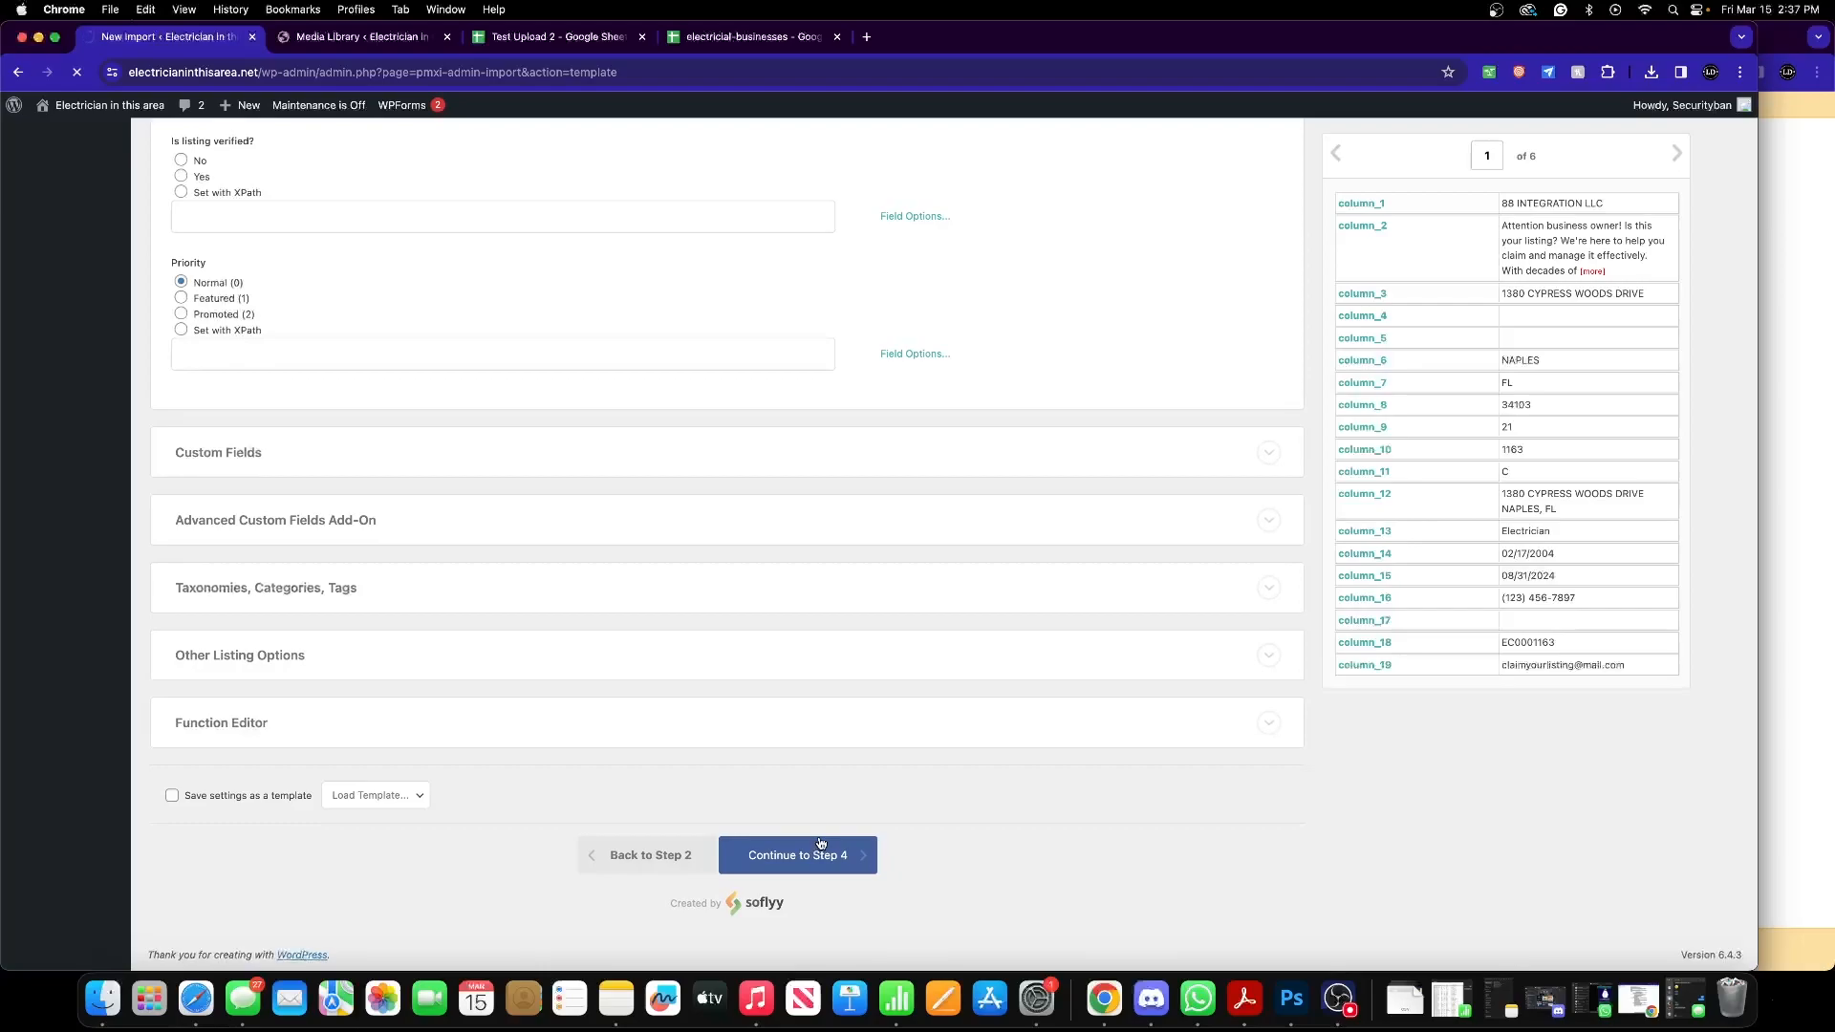
{"action": "left_click", "coordinate": [795, 855]}
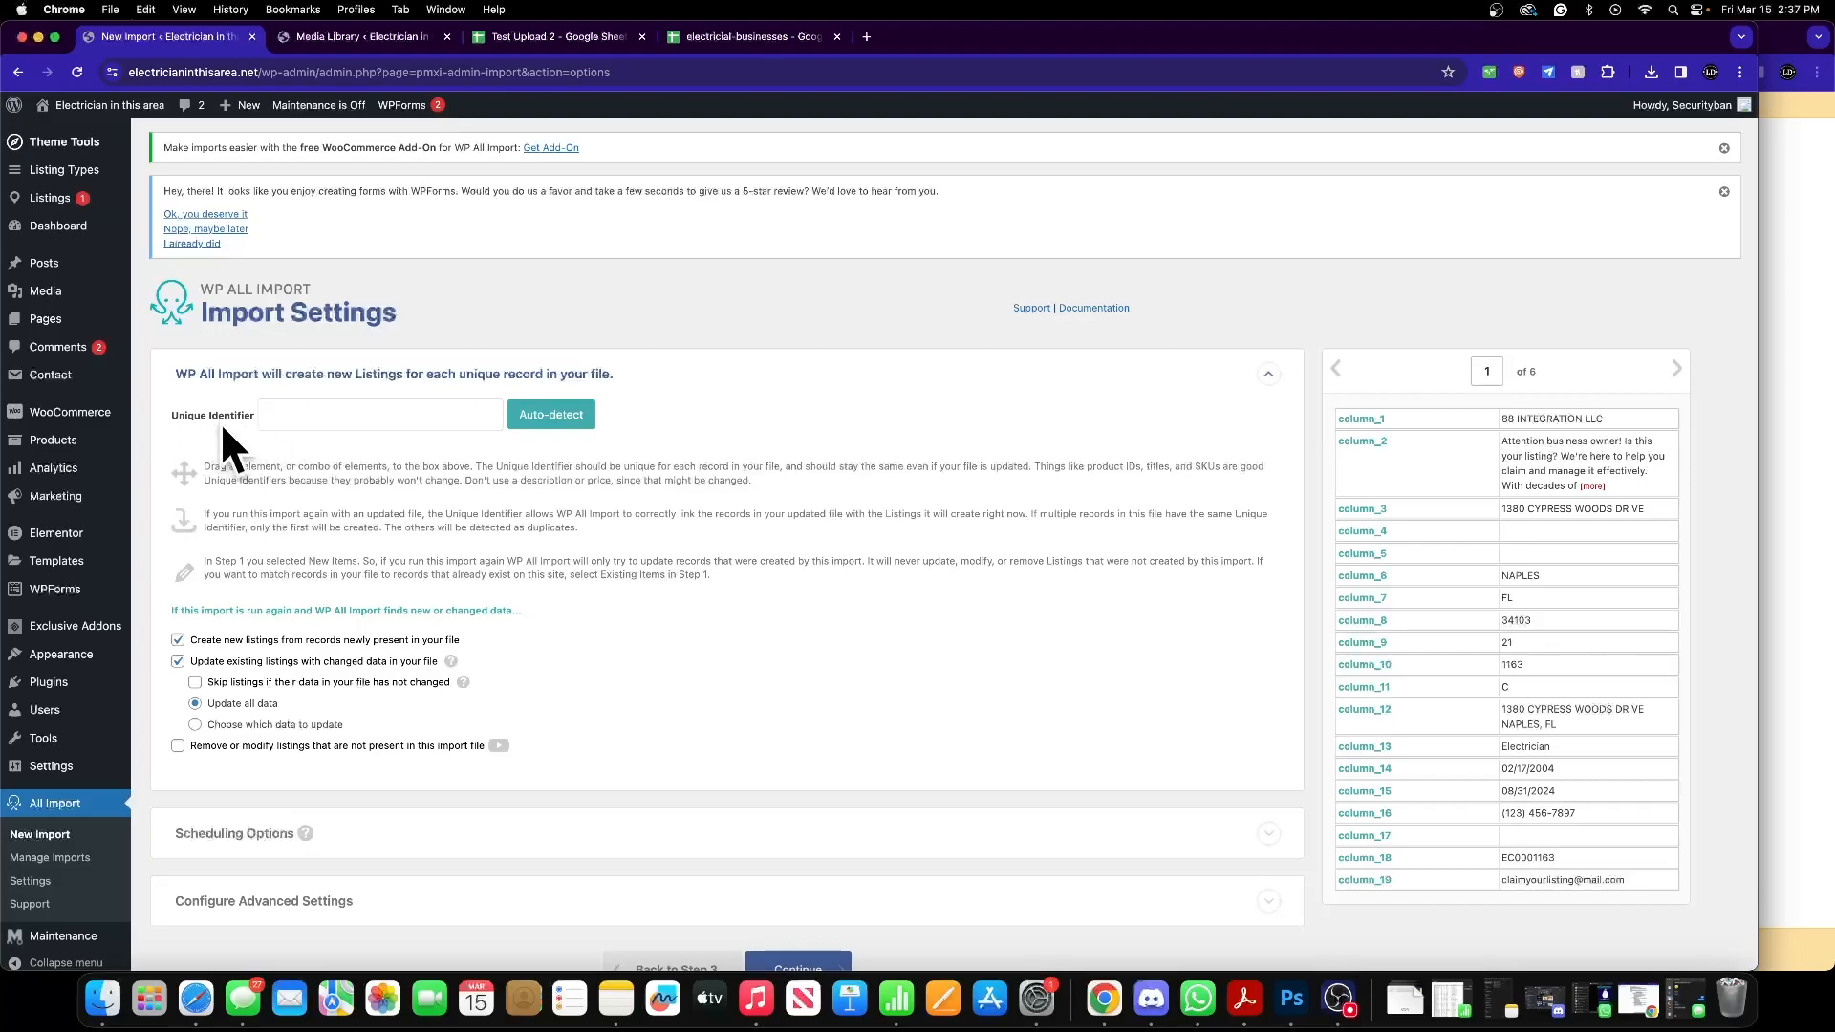
{"action": "mouse_move", "coordinate": [283, 447]}
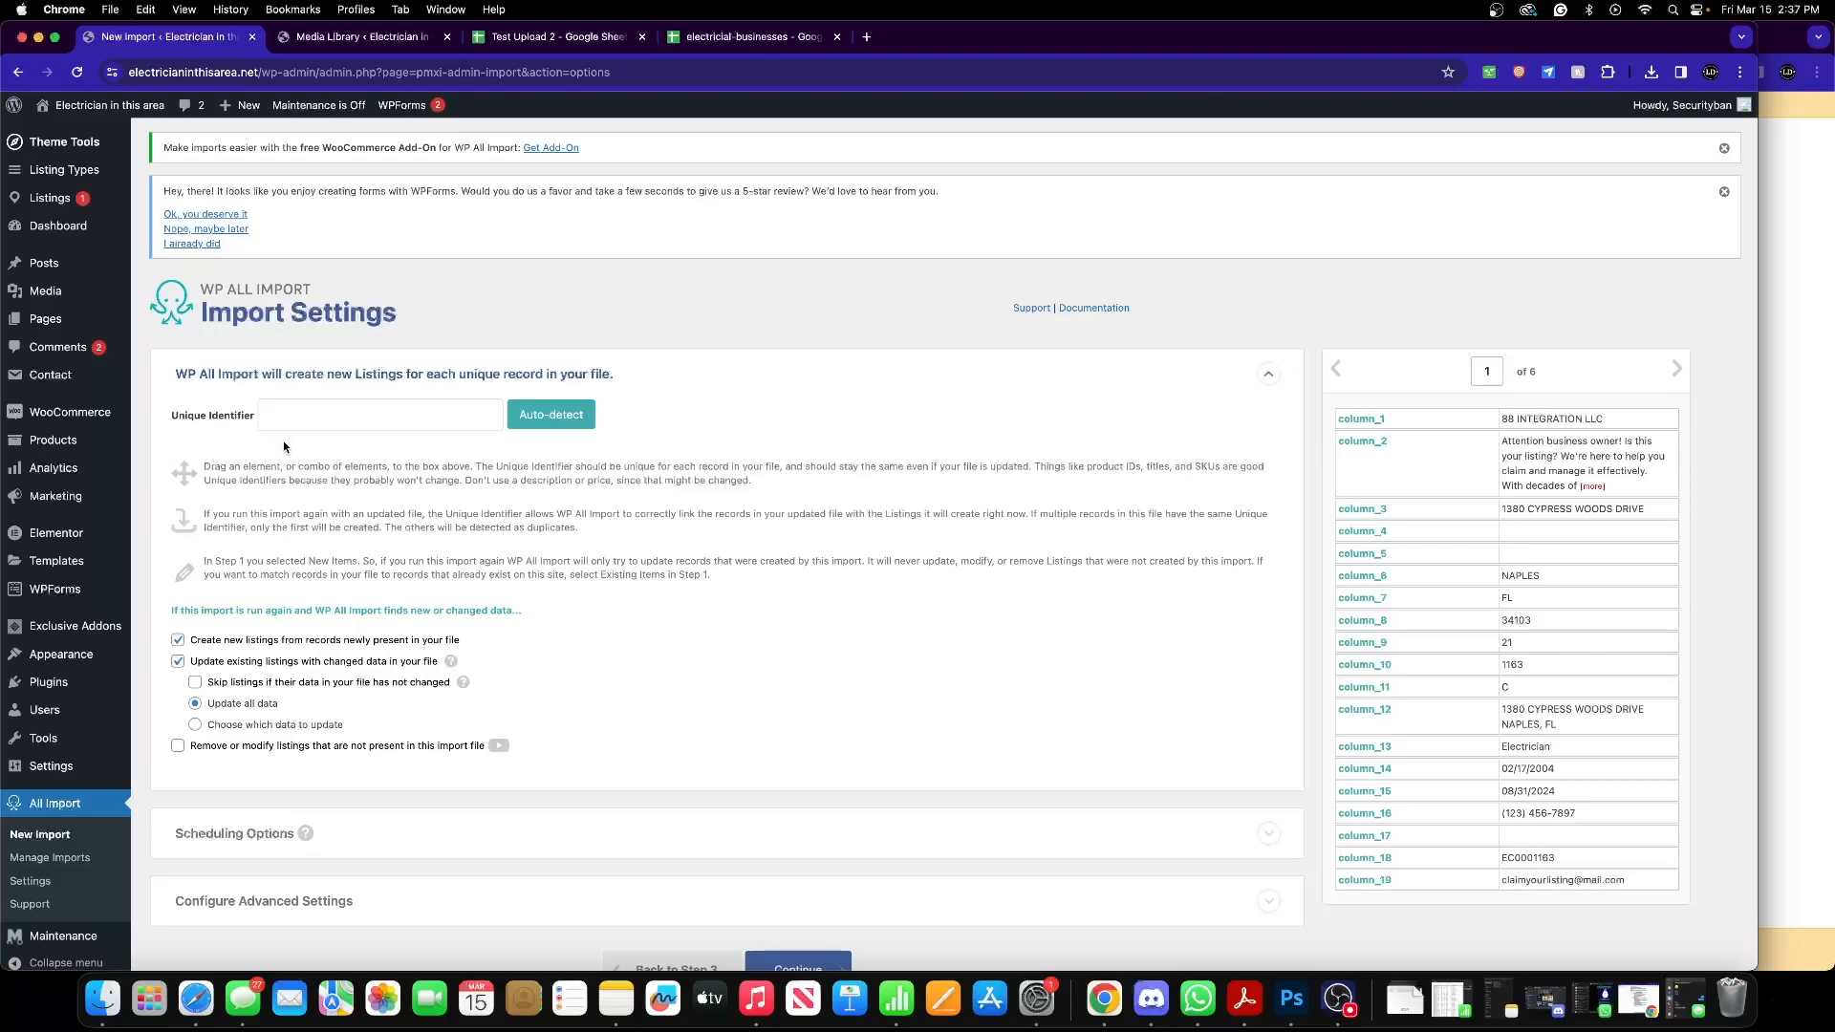
{"action": "scroll", "scroll_direction": "down", "scroll_amount": 3}
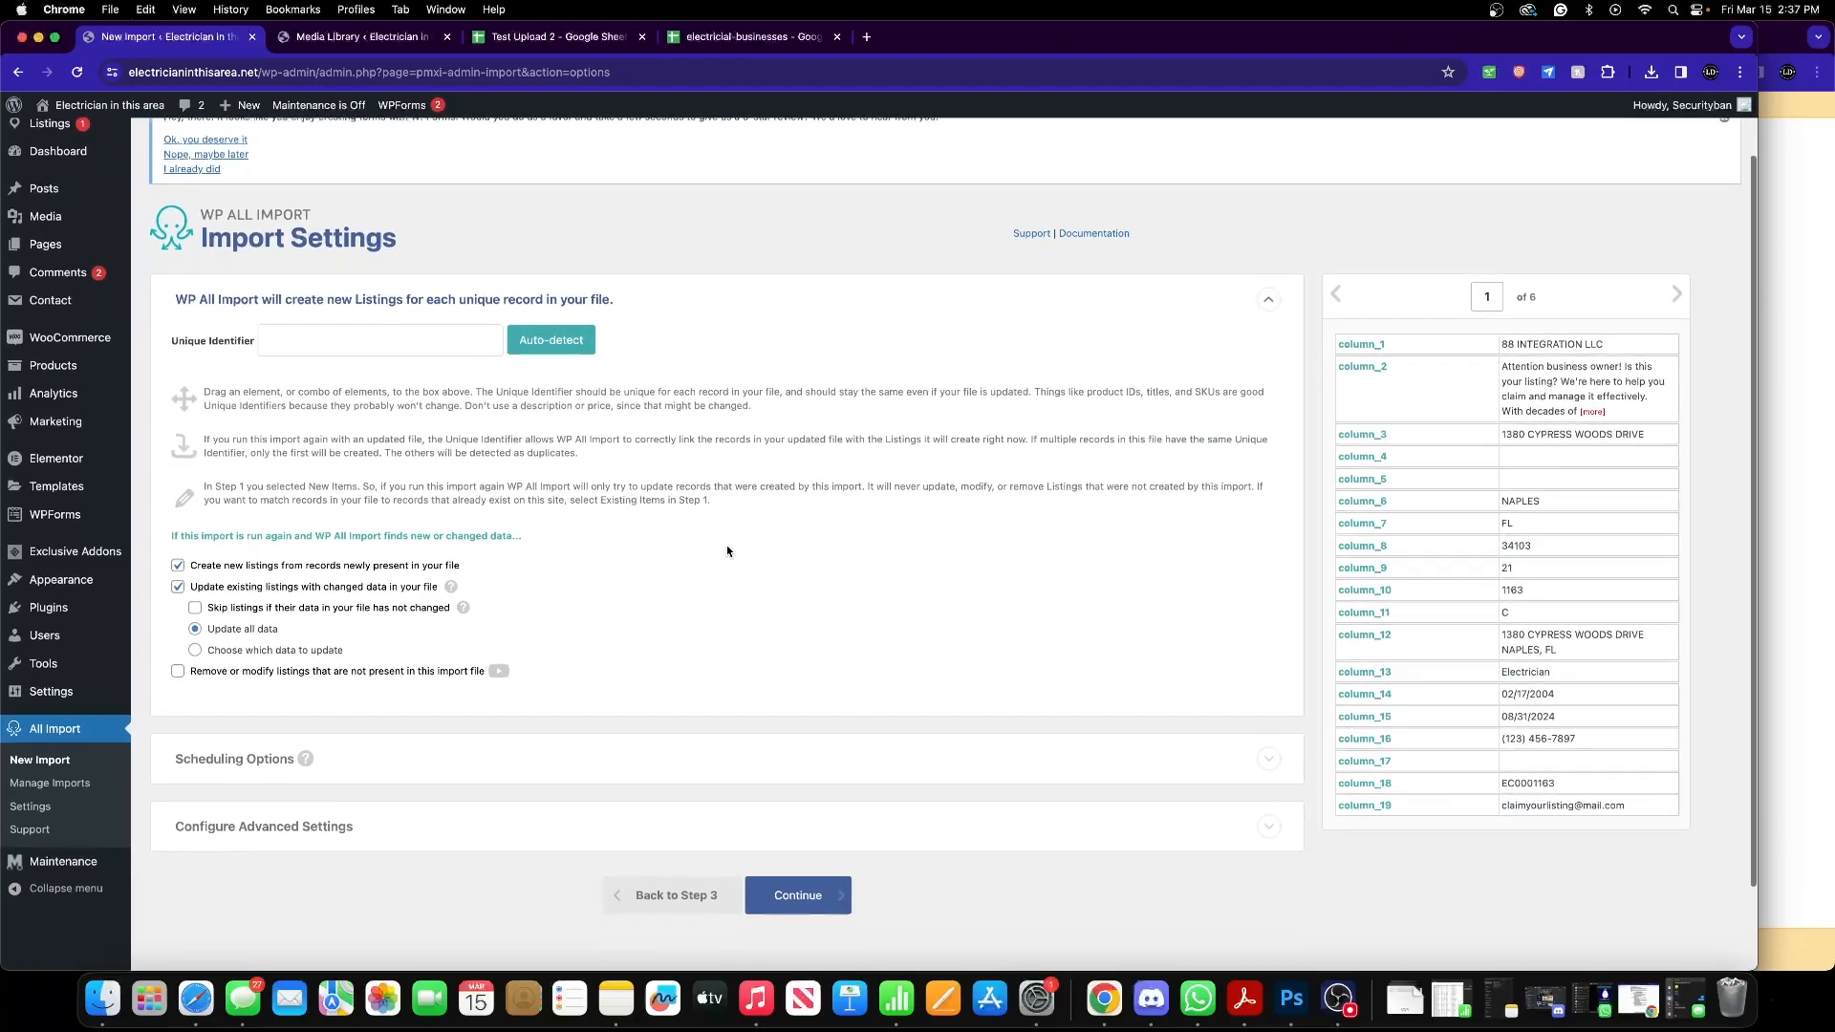
{"action": "left_click", "coordinate": [550, 338]}
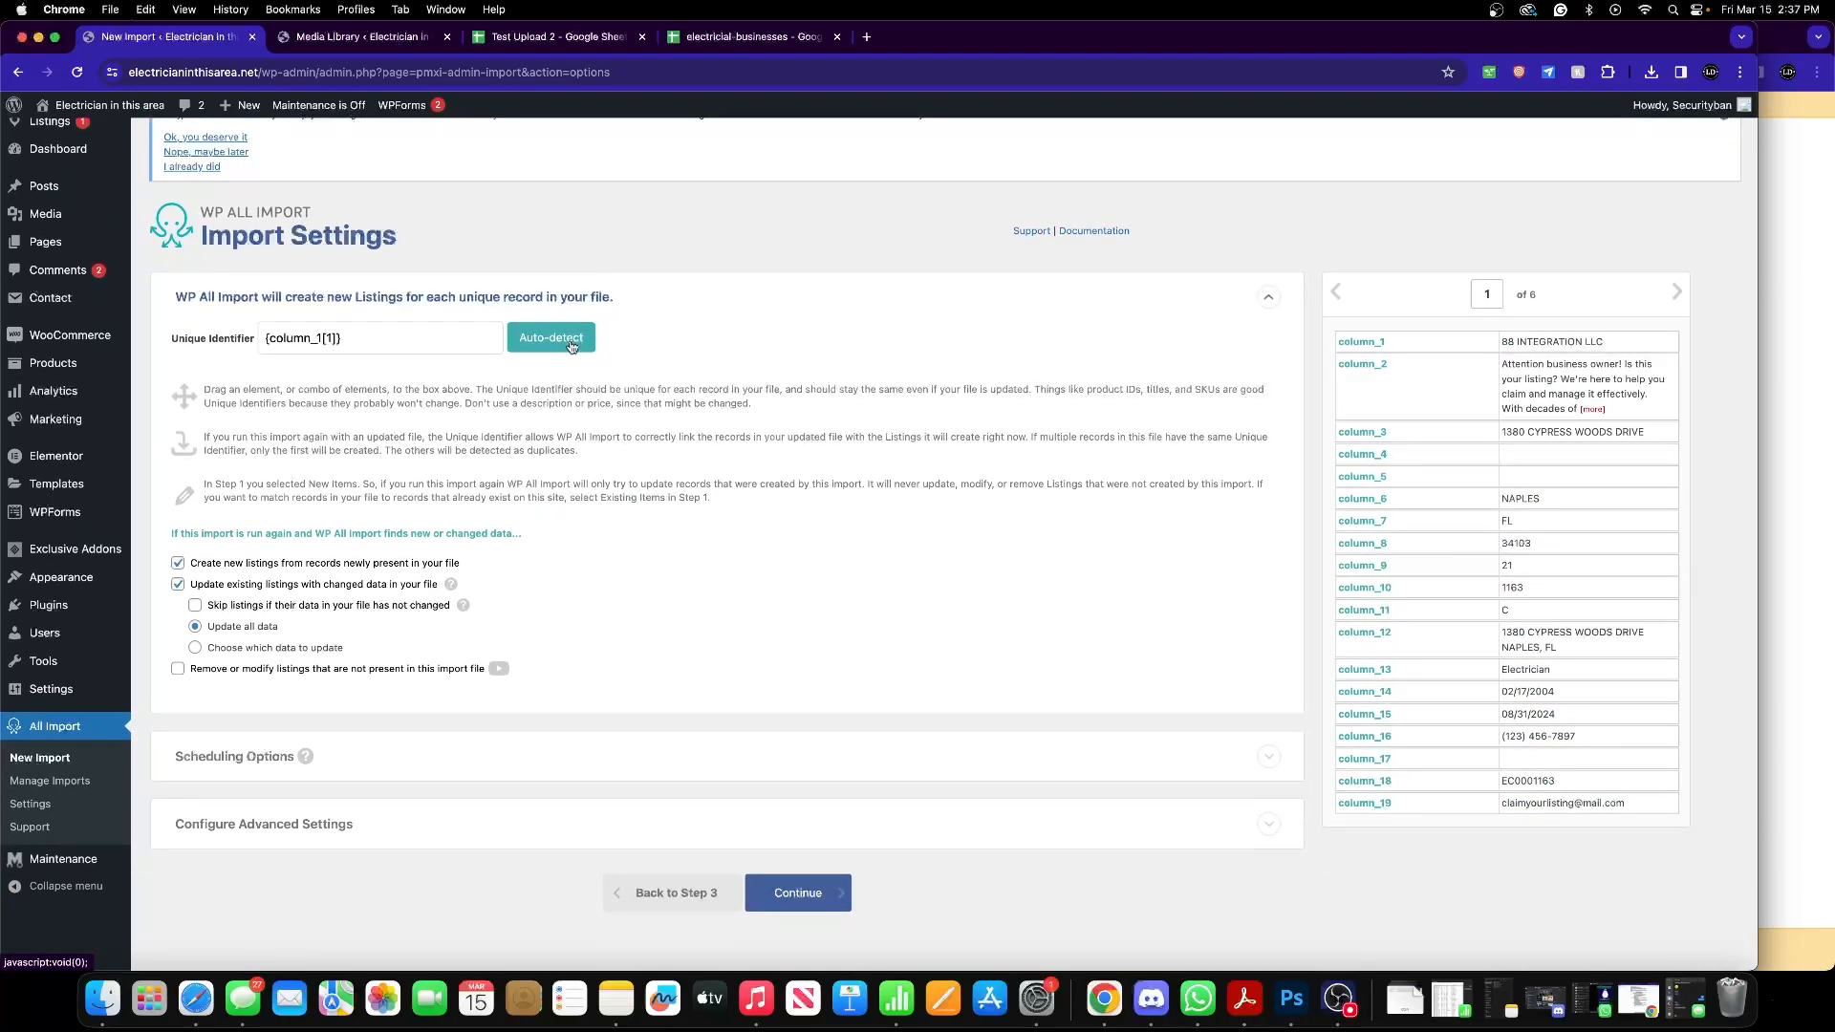
{"action": "left_click", "coordinate": [797, 892]}
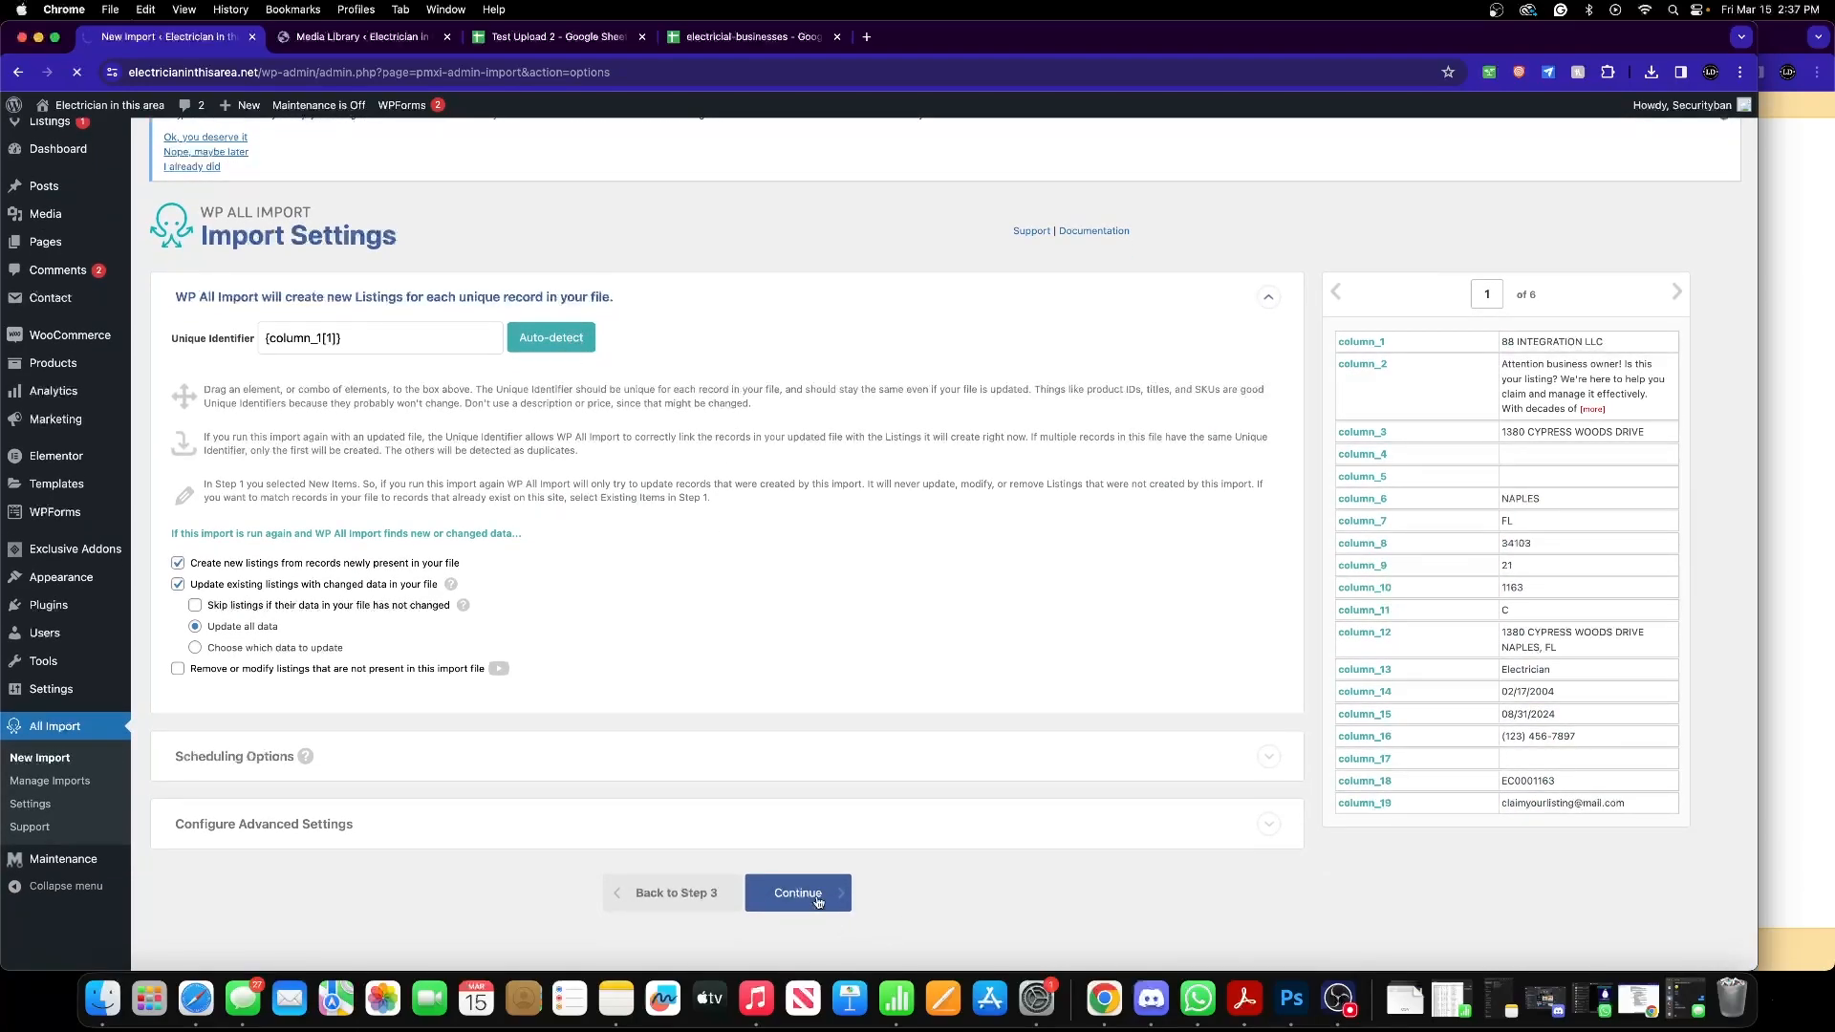
{"action": "left_click", "coordinate": [797, 892]}
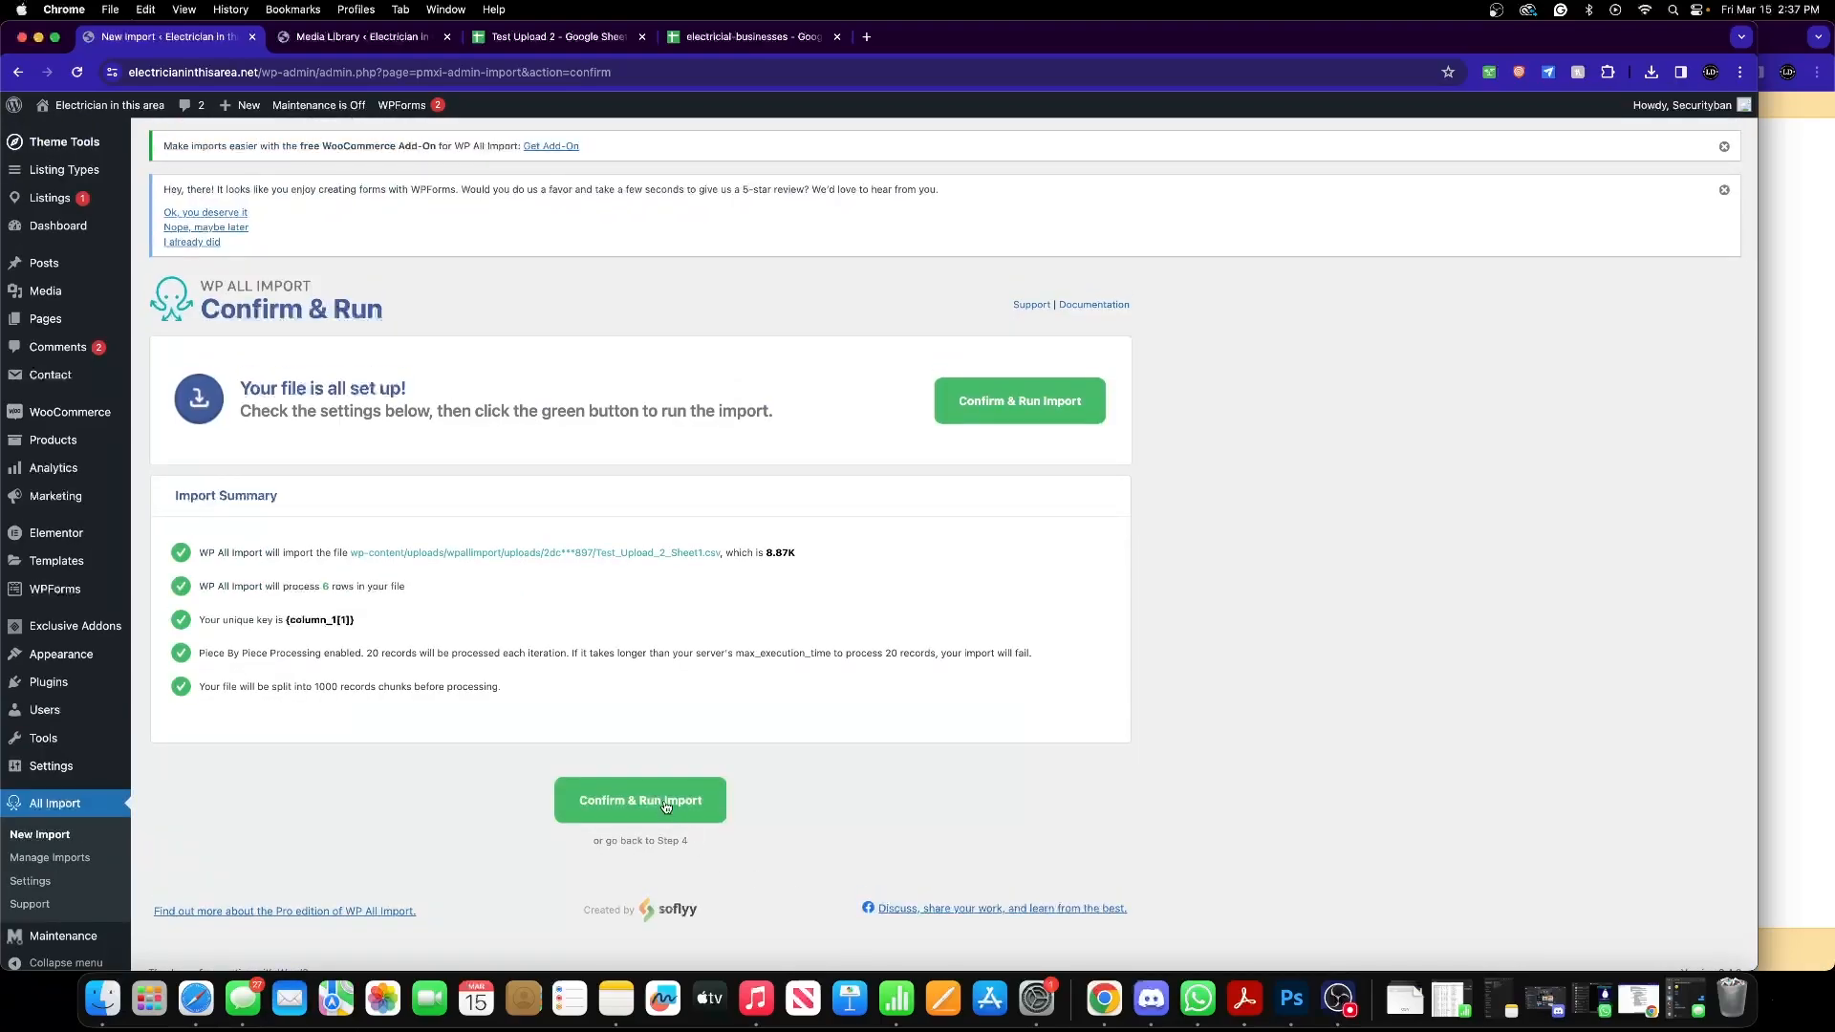
- Confirm and run the import, processing and creating all 6 listing records
{"action": "left_click", "coordinate": [640, 801]}
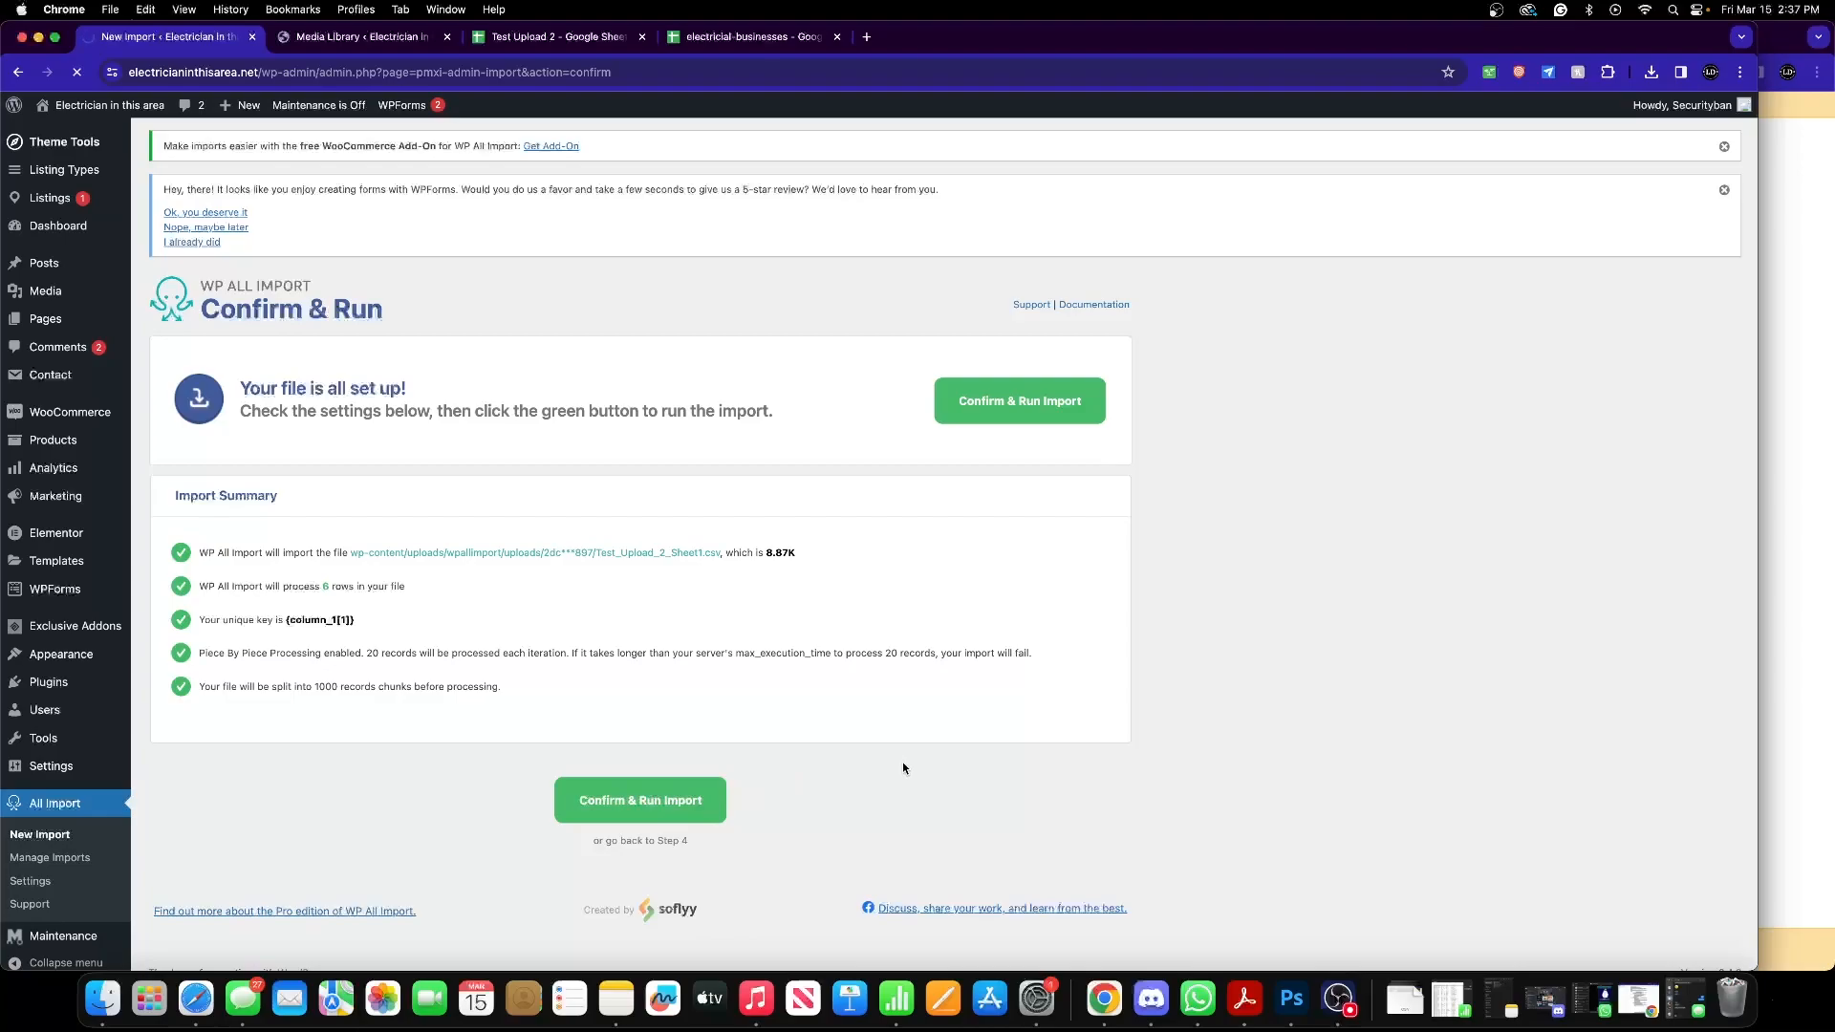
{"action": "left_click", "coordinate": [1019, 400]}
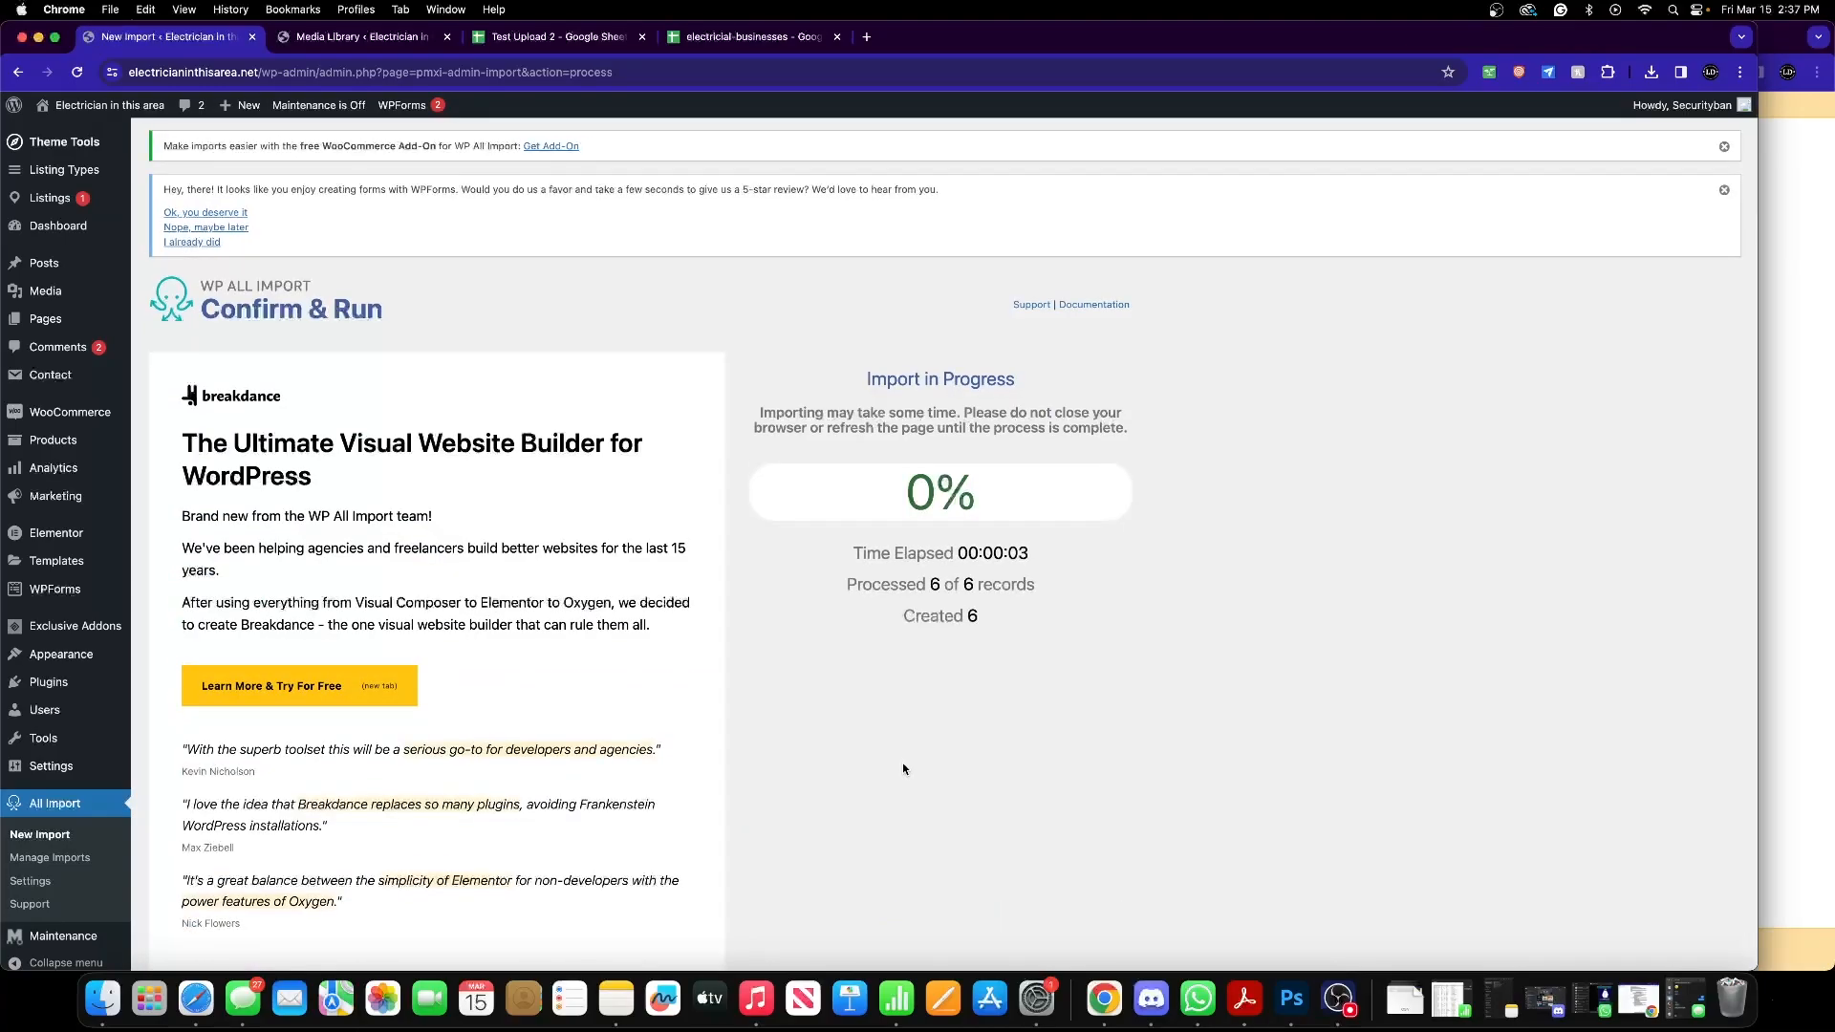
{"action": "mouse_move", "coordinate": [711, 650]}
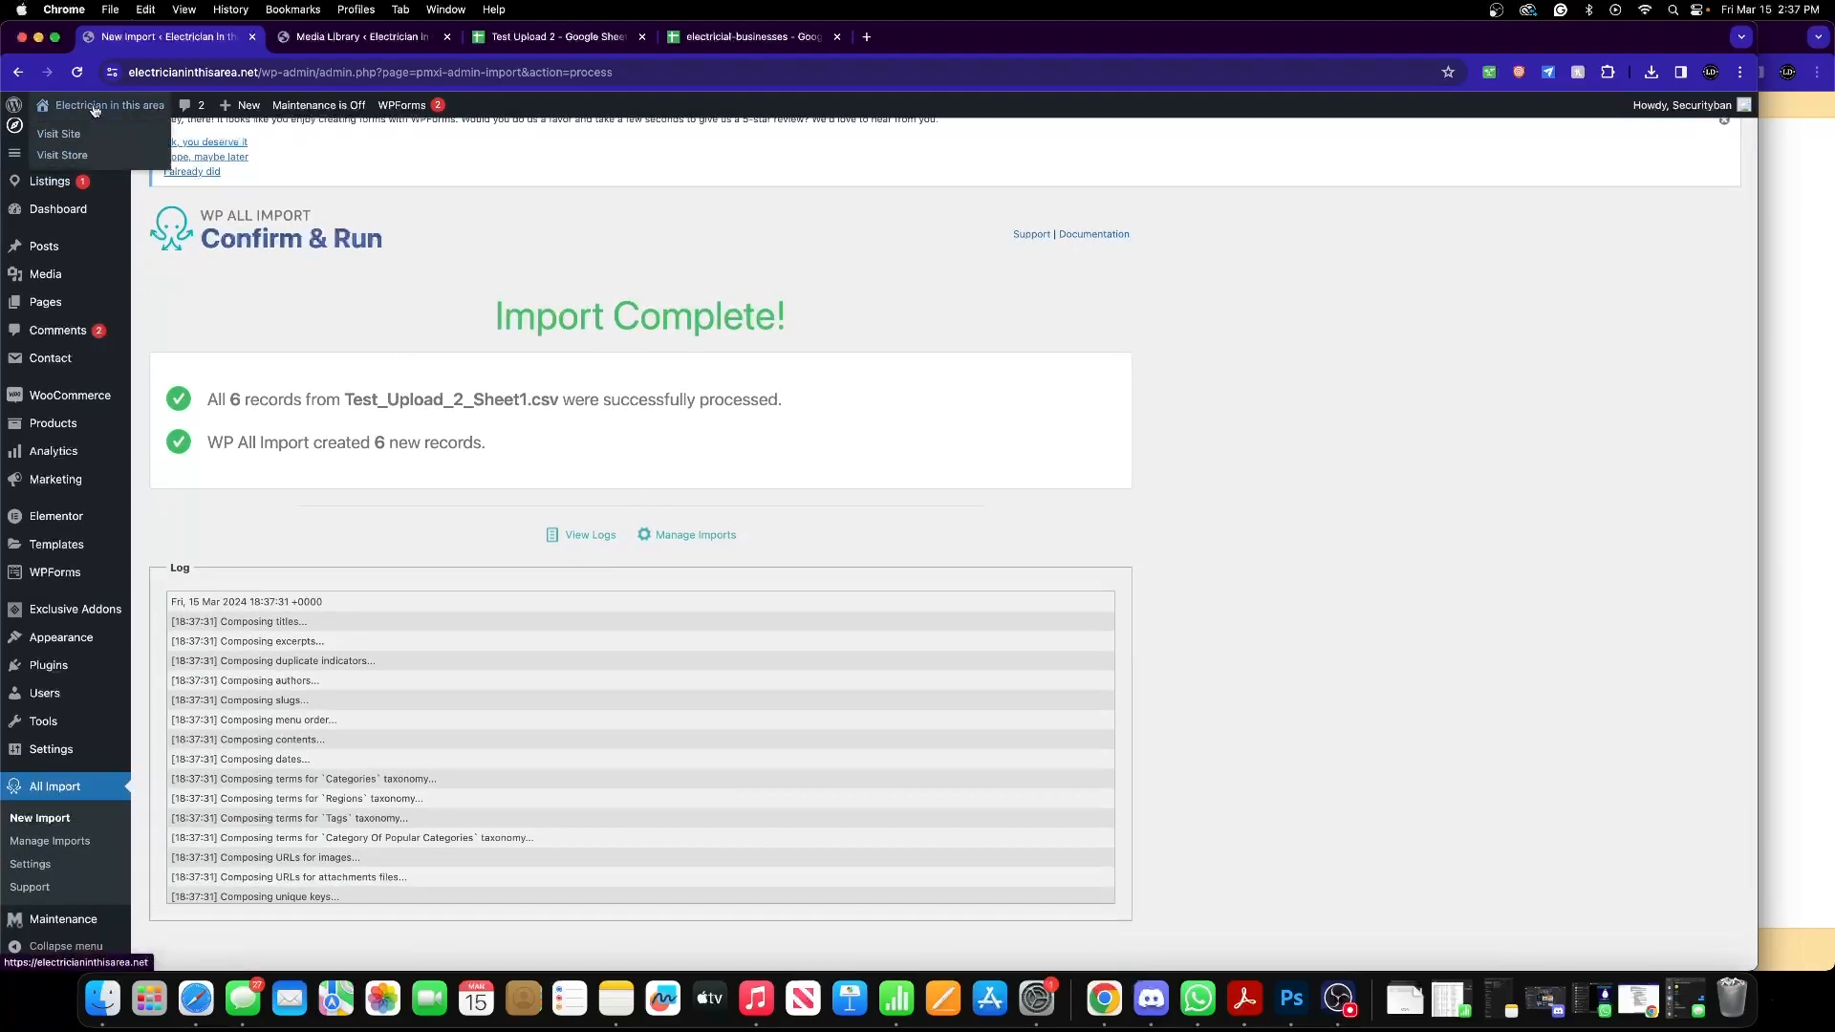
- Visit the live site's Explore page showing the imported electrician listings beside the map
{"action": "left_click", "coordinate": [57, 134]}
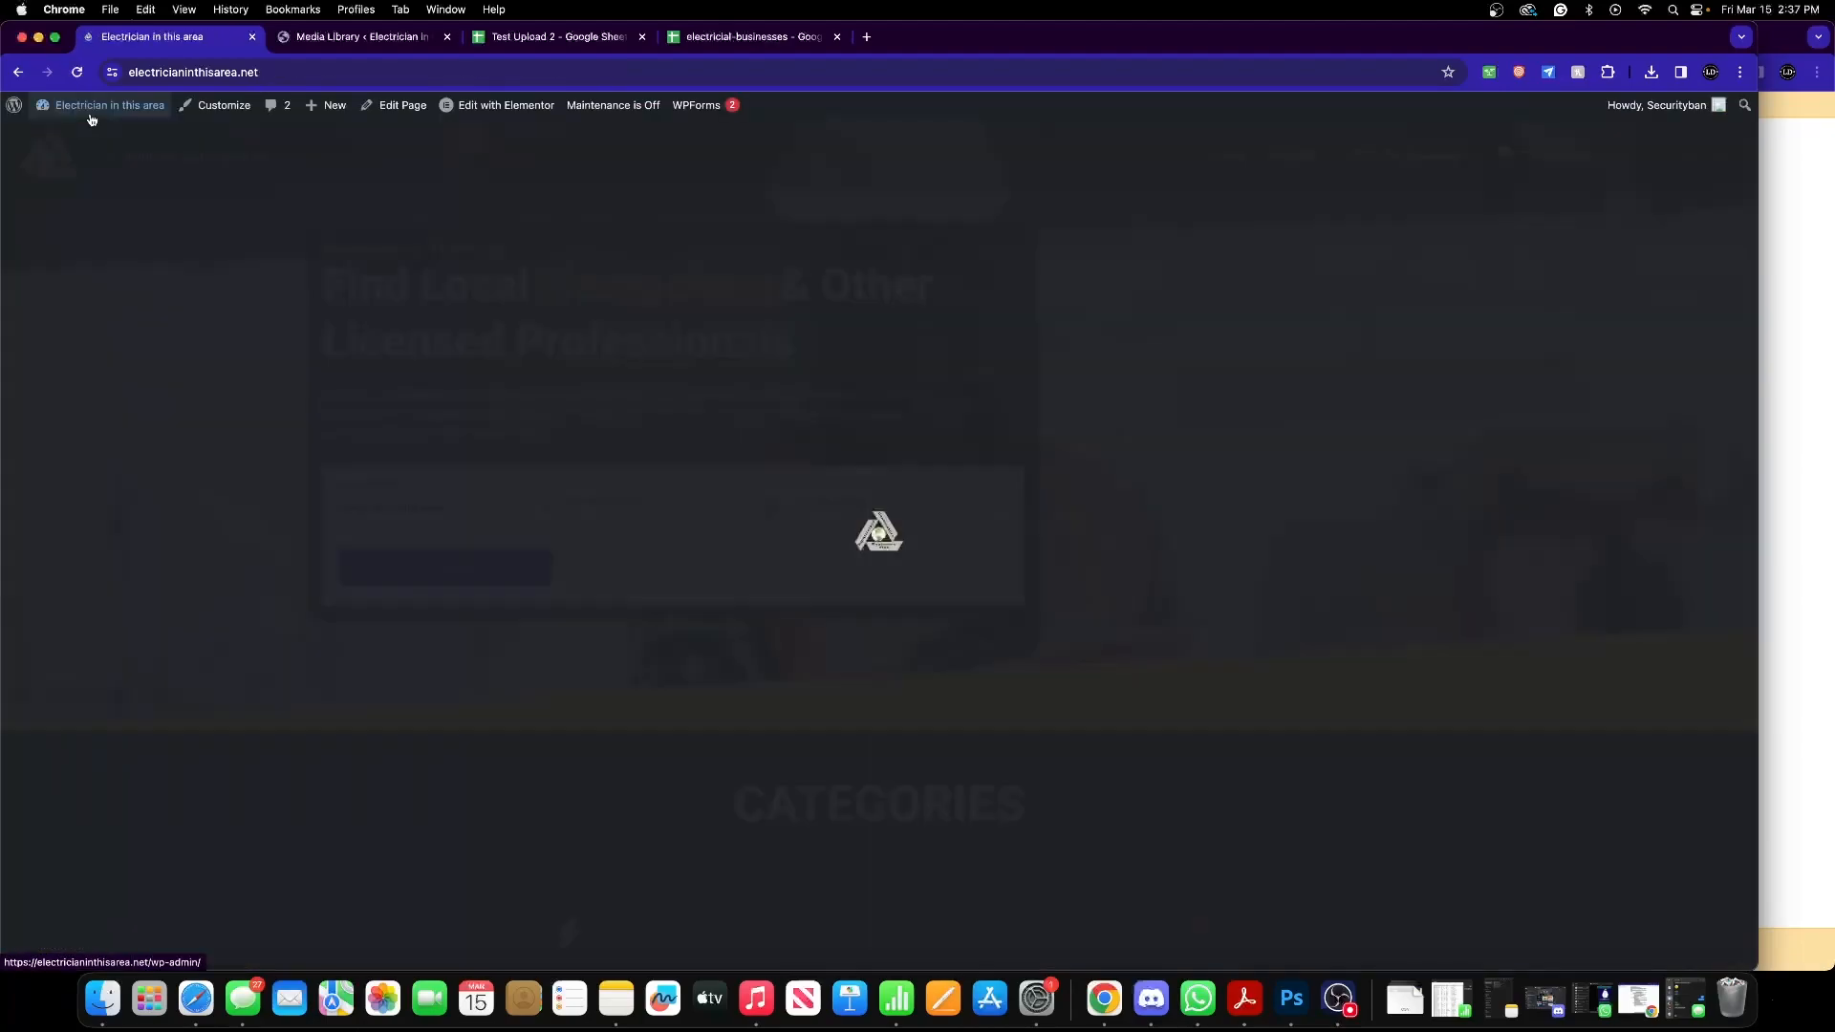
{"action": "left_click", "coordinate": [1292, 153]}
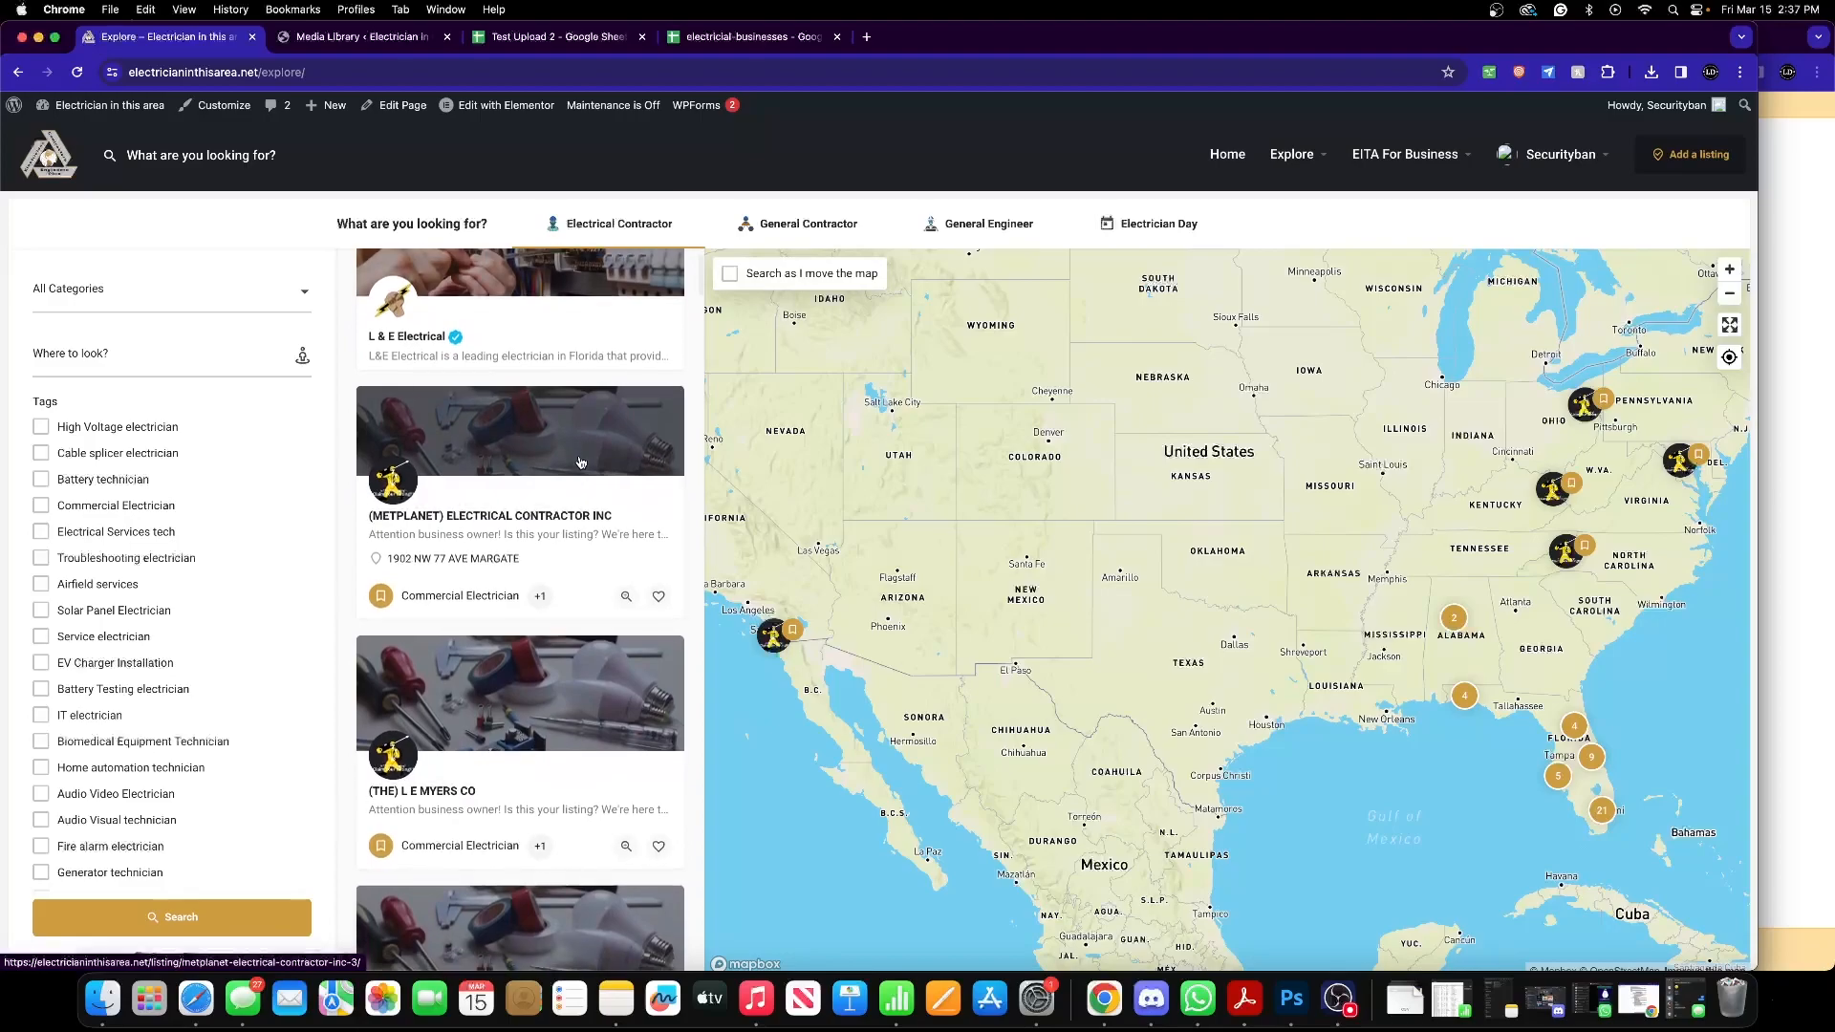
{"action": "scroll", "scroll_direction": "down", "scroll_amount": 3}
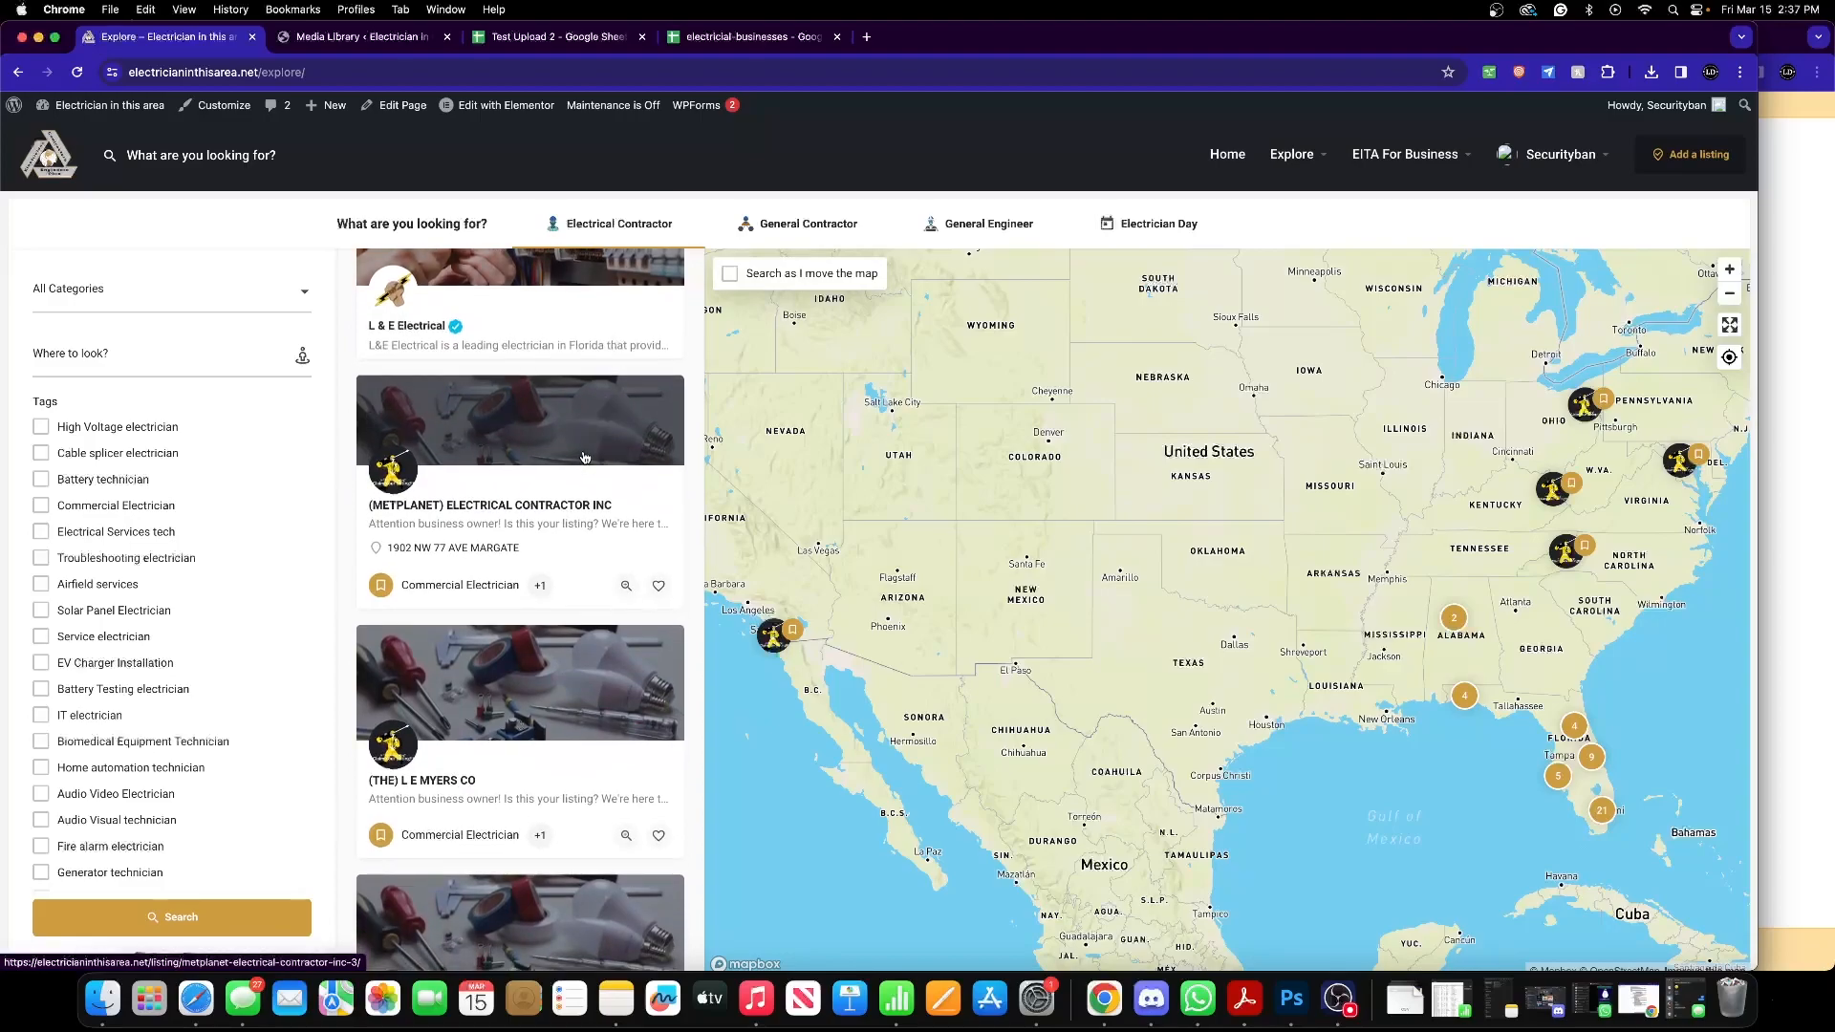